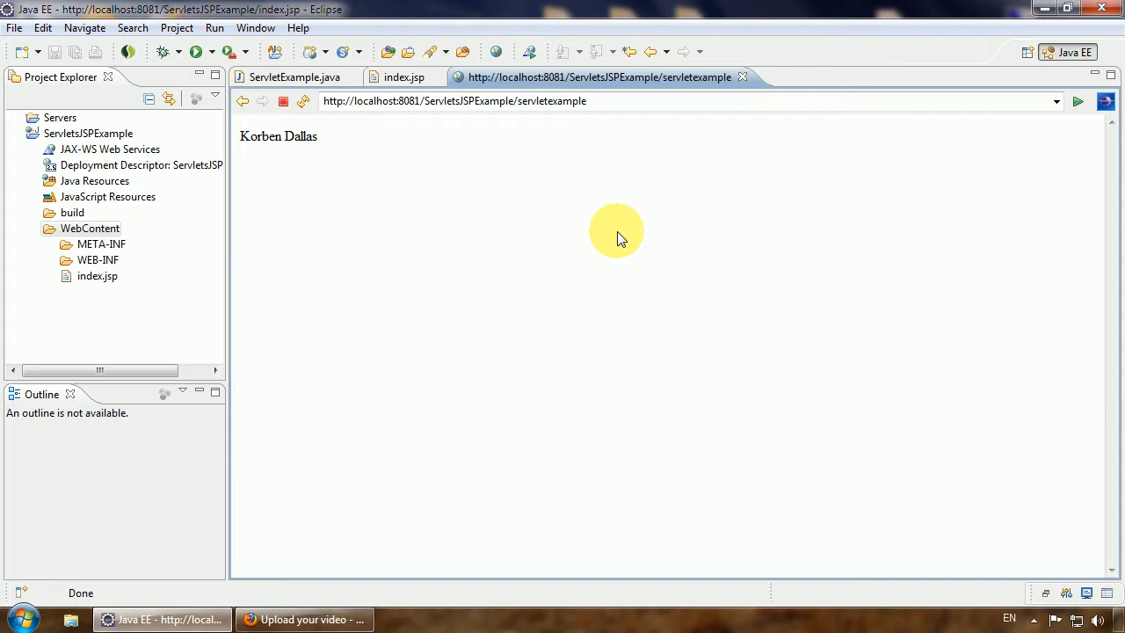
mouse_move(295, 77)
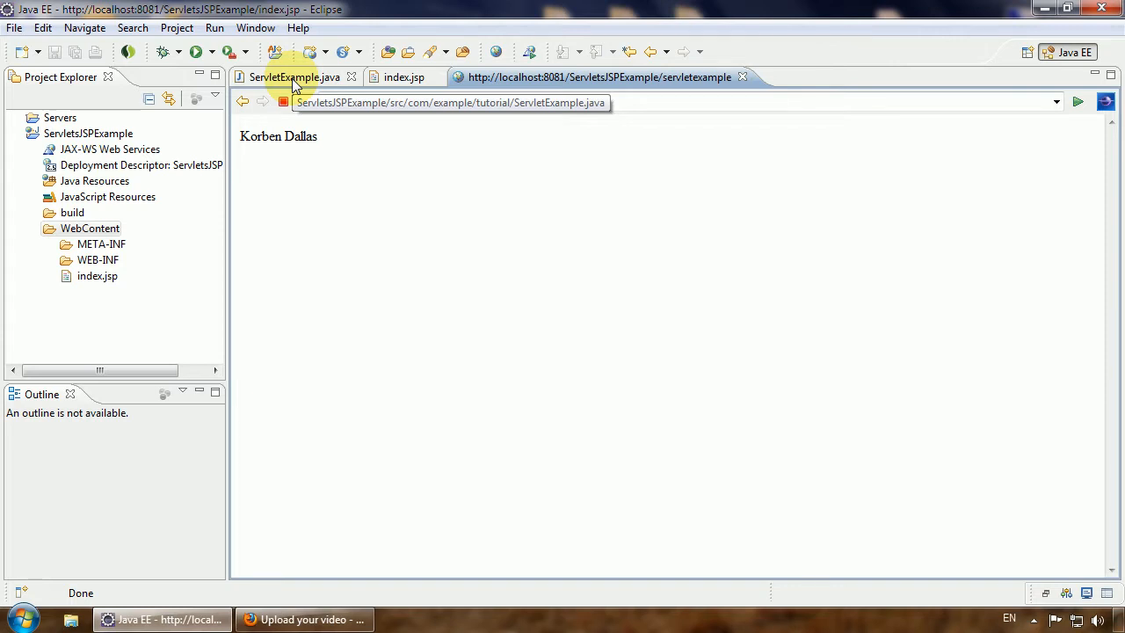
In ServletExample.java, add getServletContext().getRequestDispatcher("/index.jsp").forward(request, response) after the PrintWriter line and save.
left_click(293, 77)
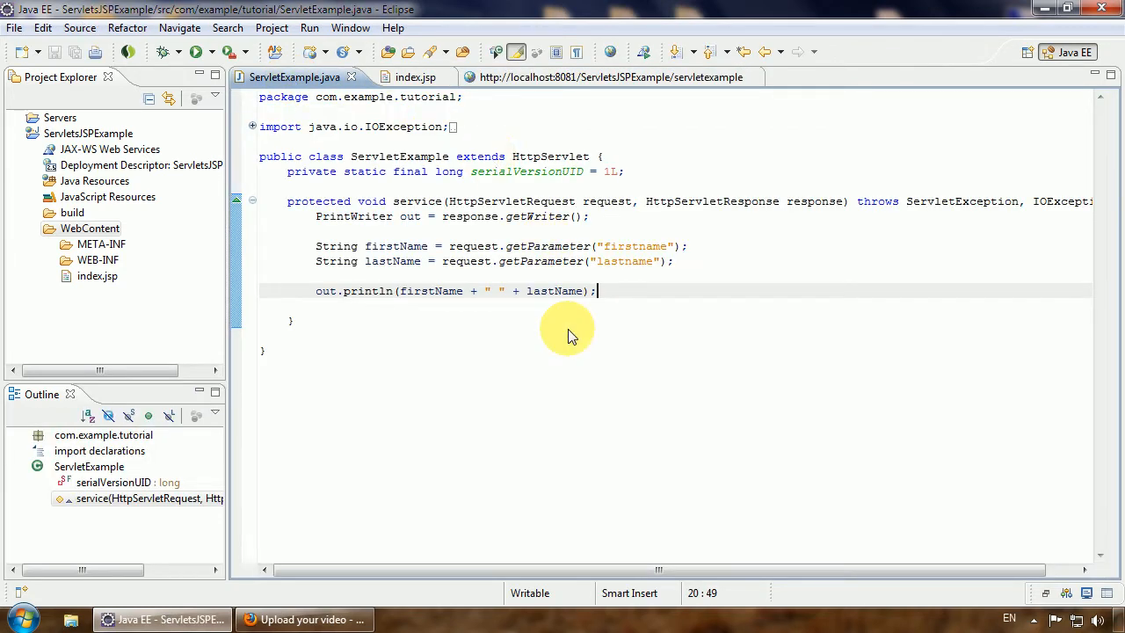
mouse_move(518, 250)
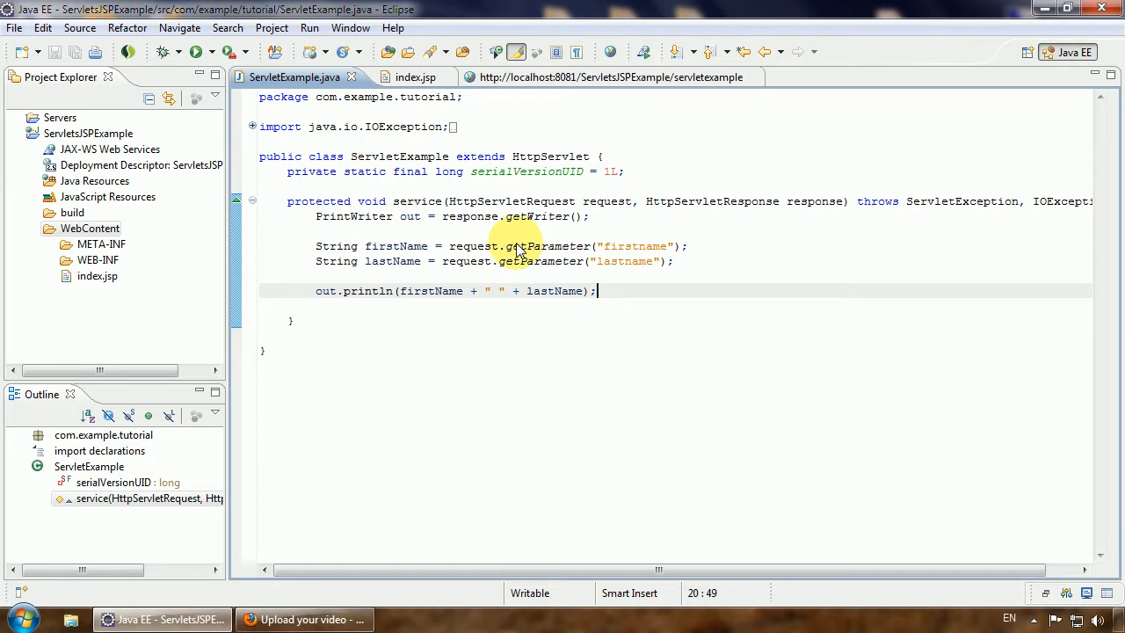
mouse_move(524, 253)
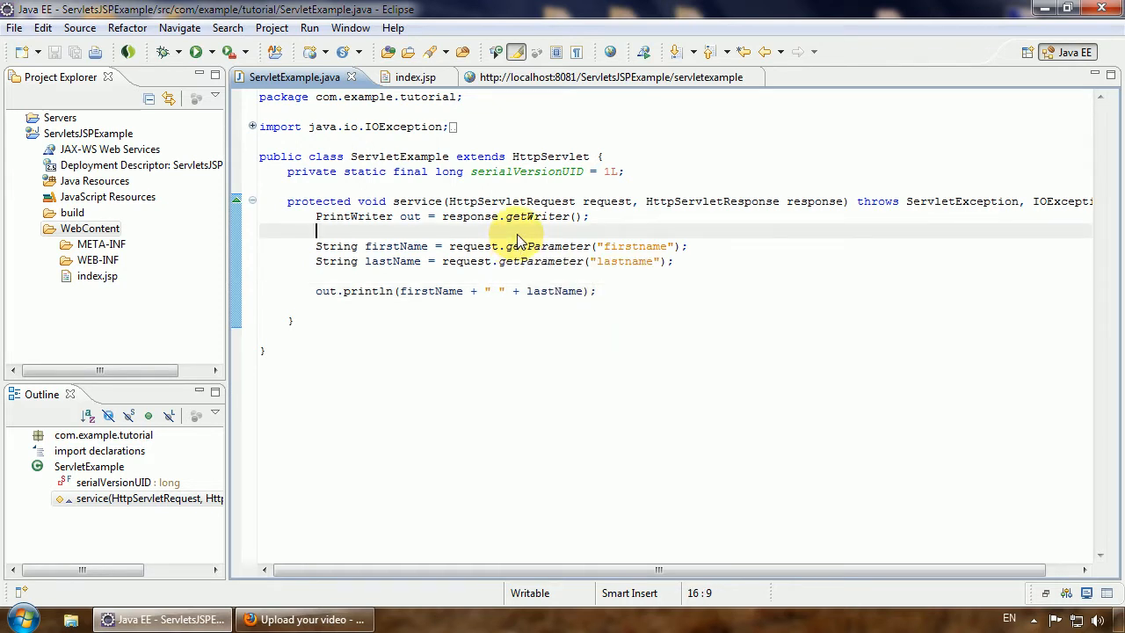
key("Return")
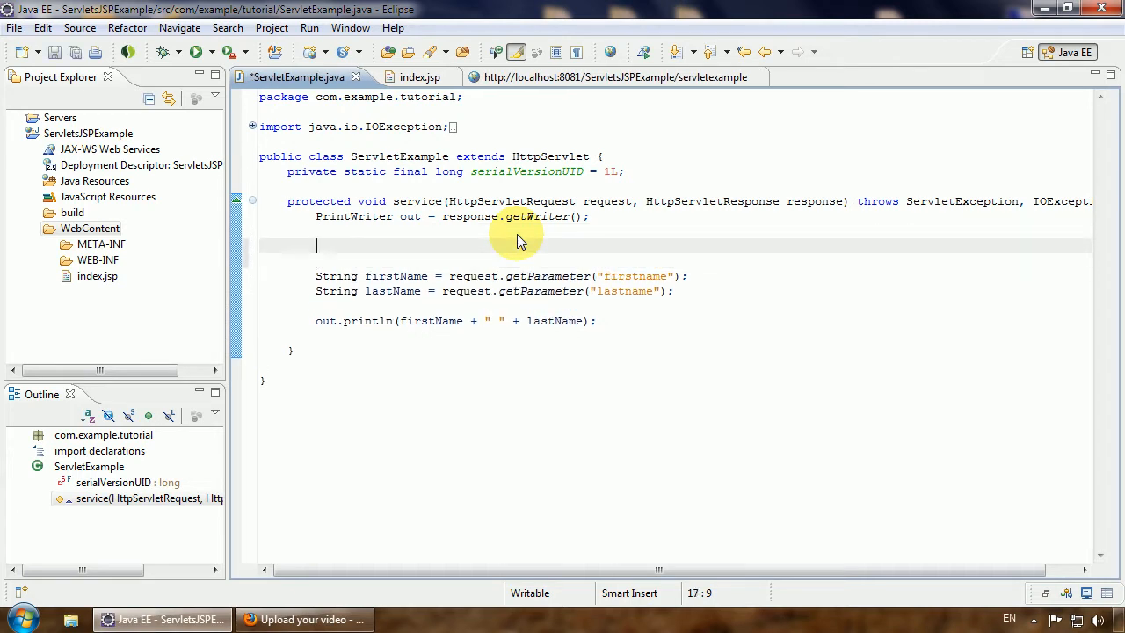
type("get")
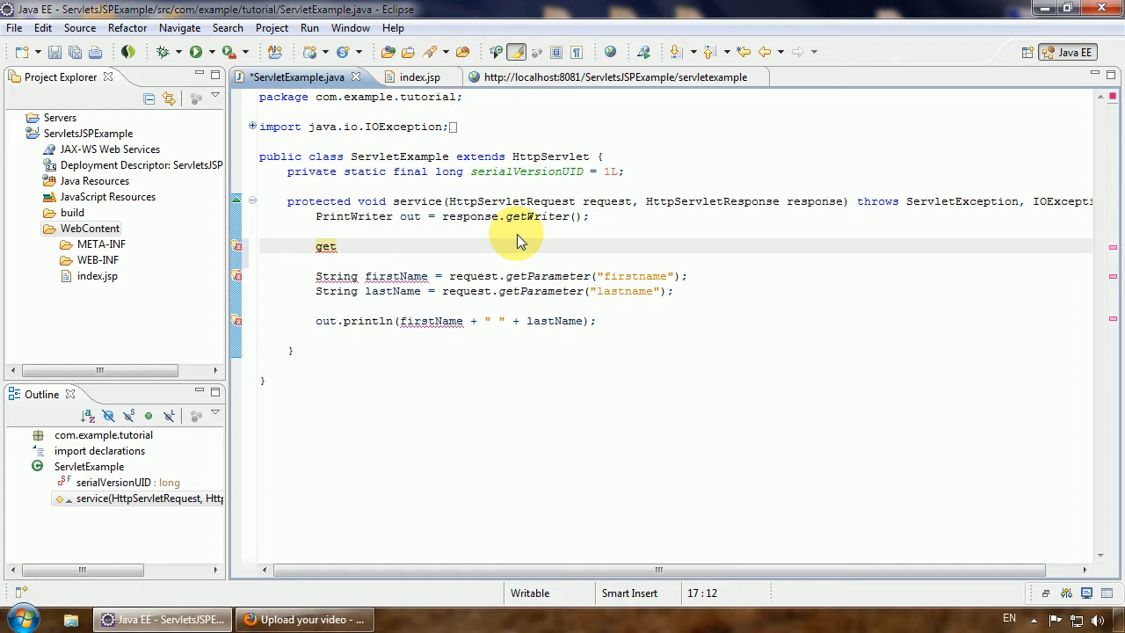
type("S")
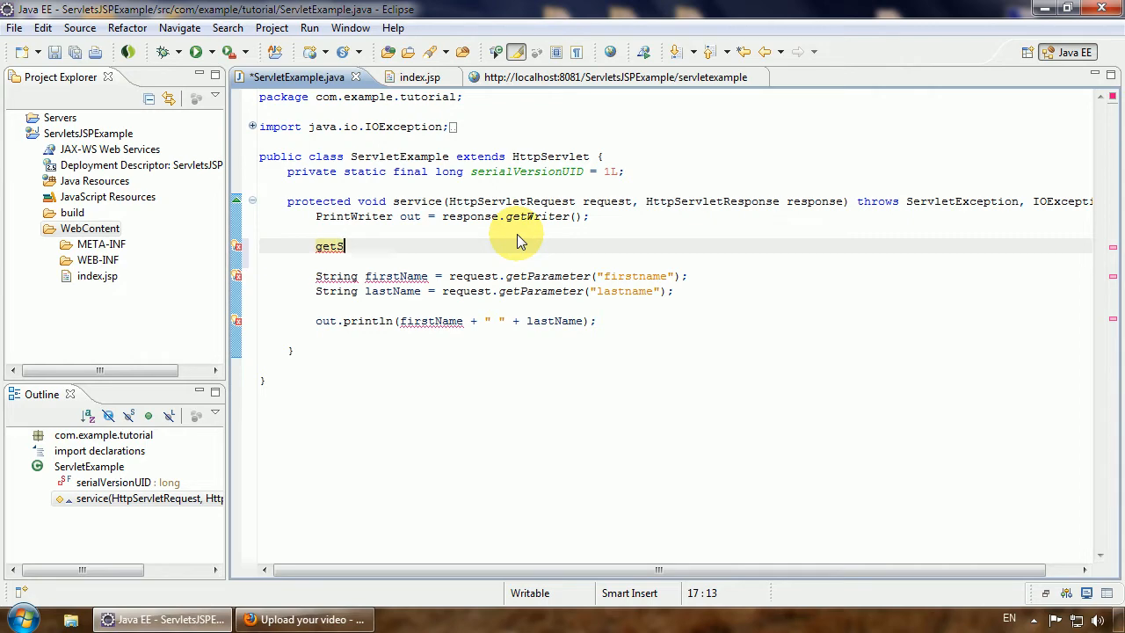
type("ervletContext(")
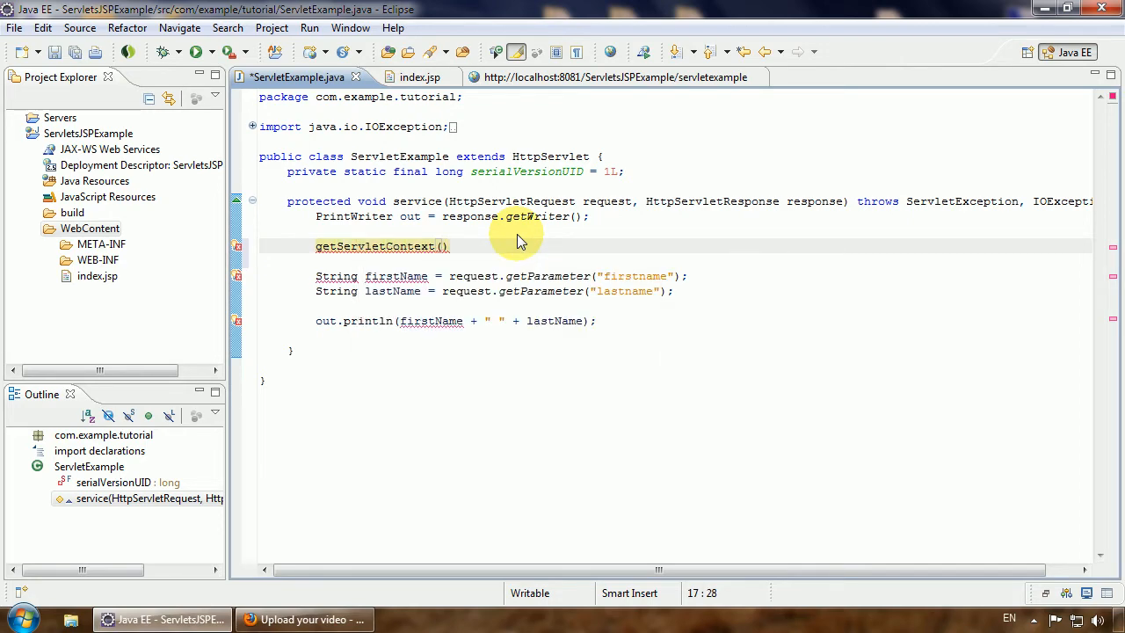
type(".get")
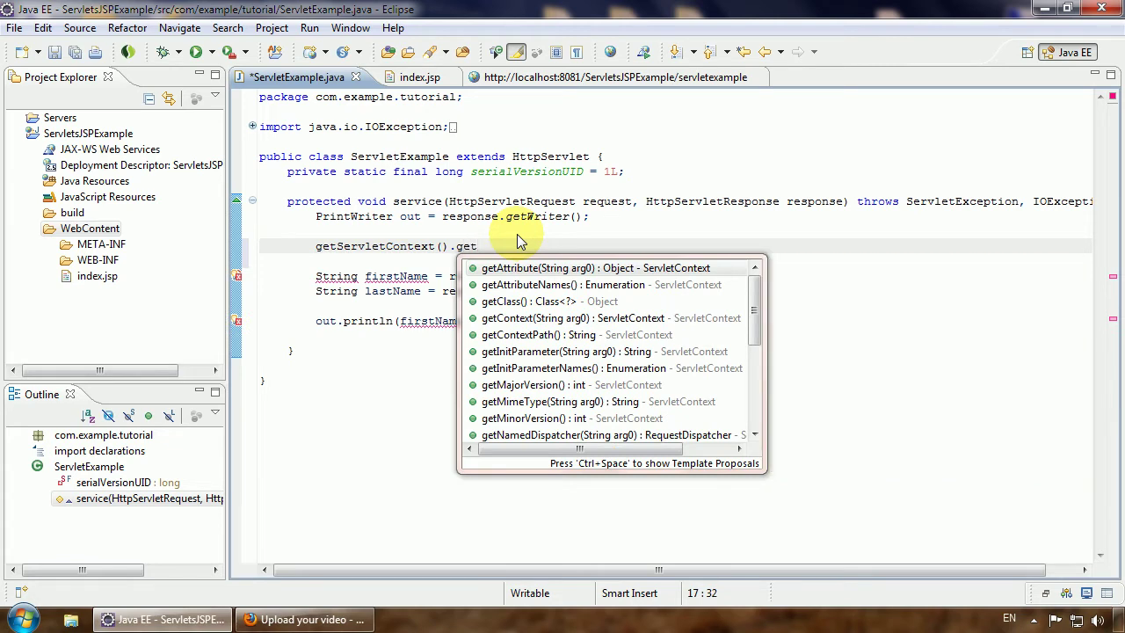
type("req")
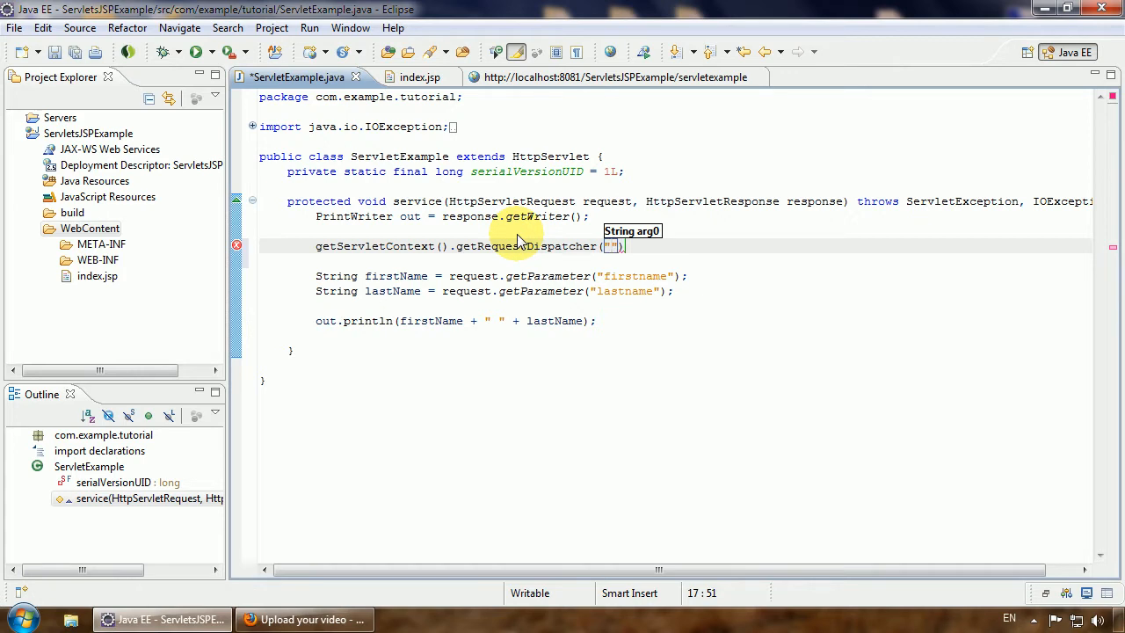
type("/index.")
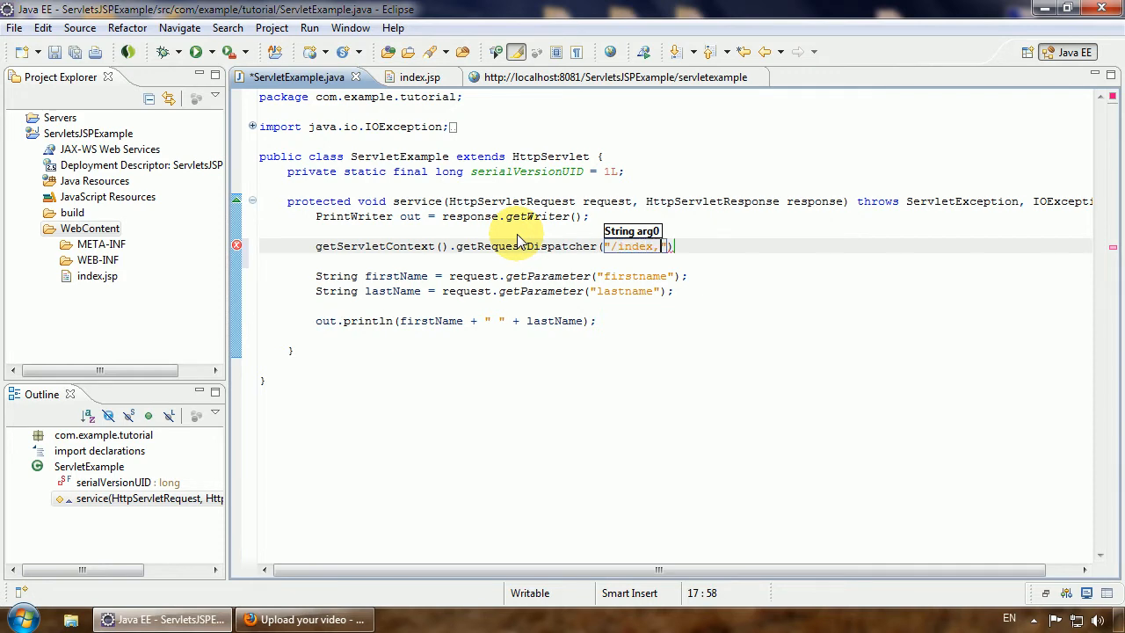
type("jsp")
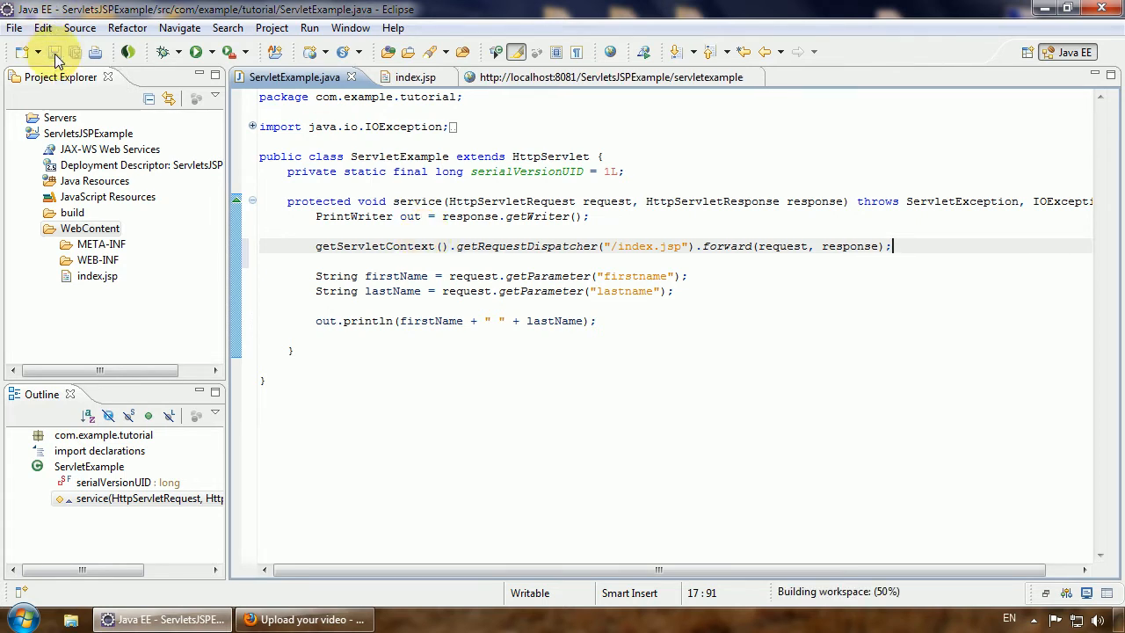
mouse_move(446, 98)
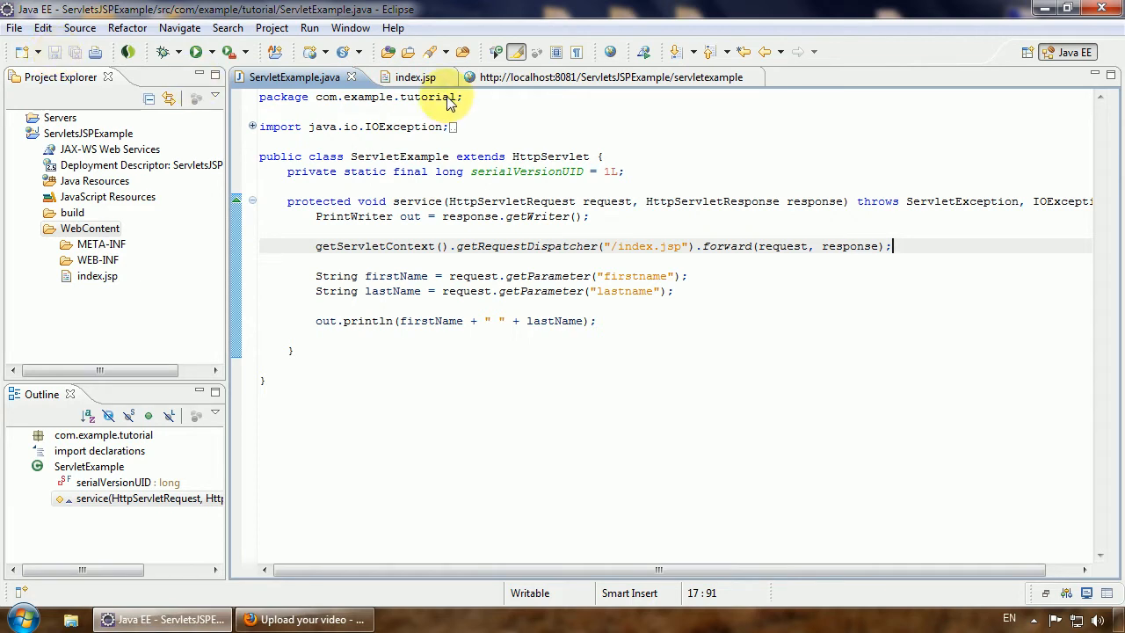
mouse_move(527, 86)
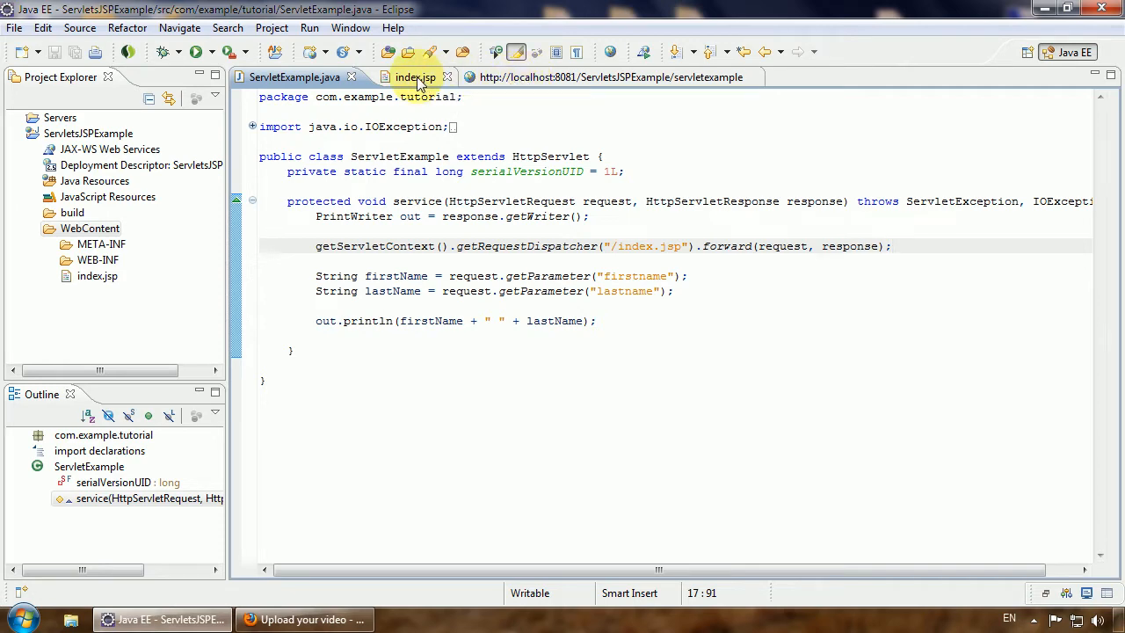
Review index.jsp's First name and Last name fields, then return to the servlet source.
left_click(413, 78)
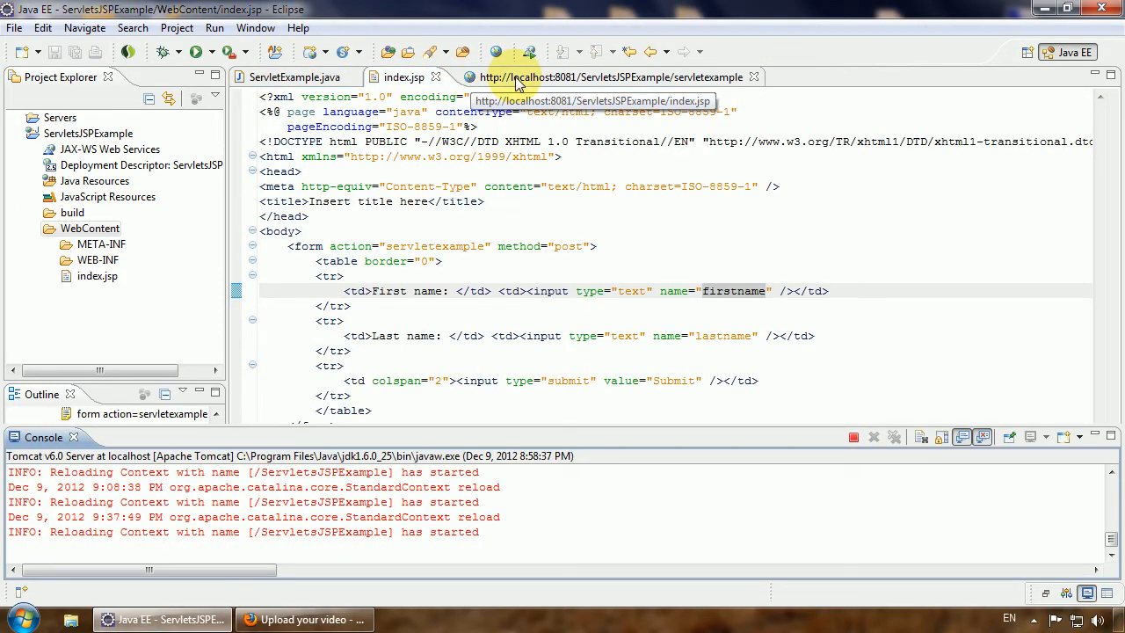
left_click(290, 77)
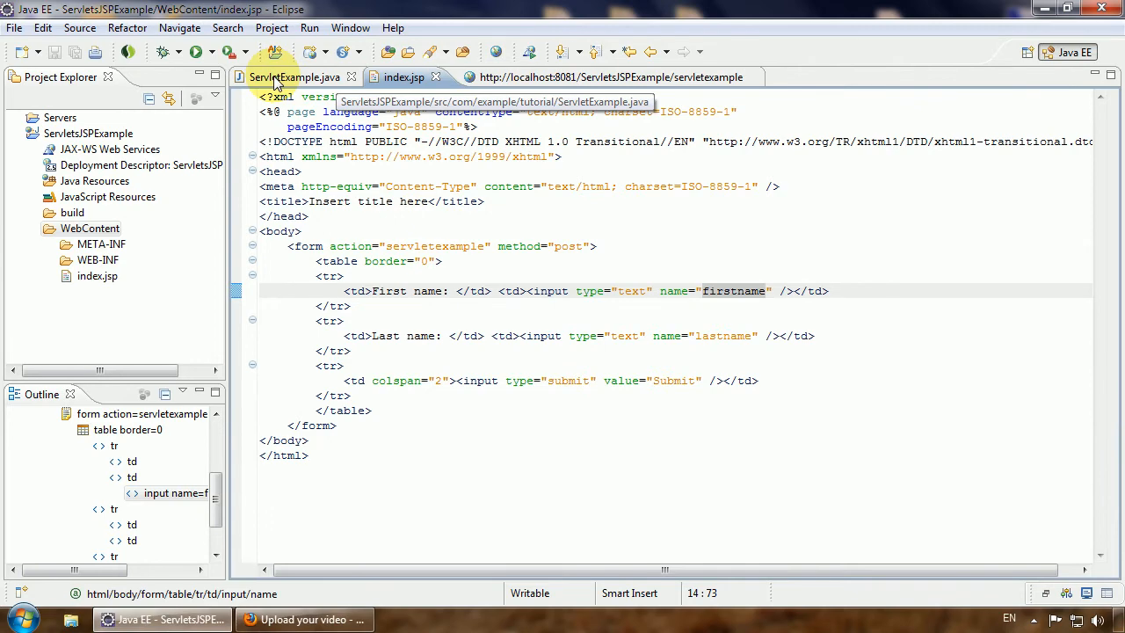
left_click(296, 77)
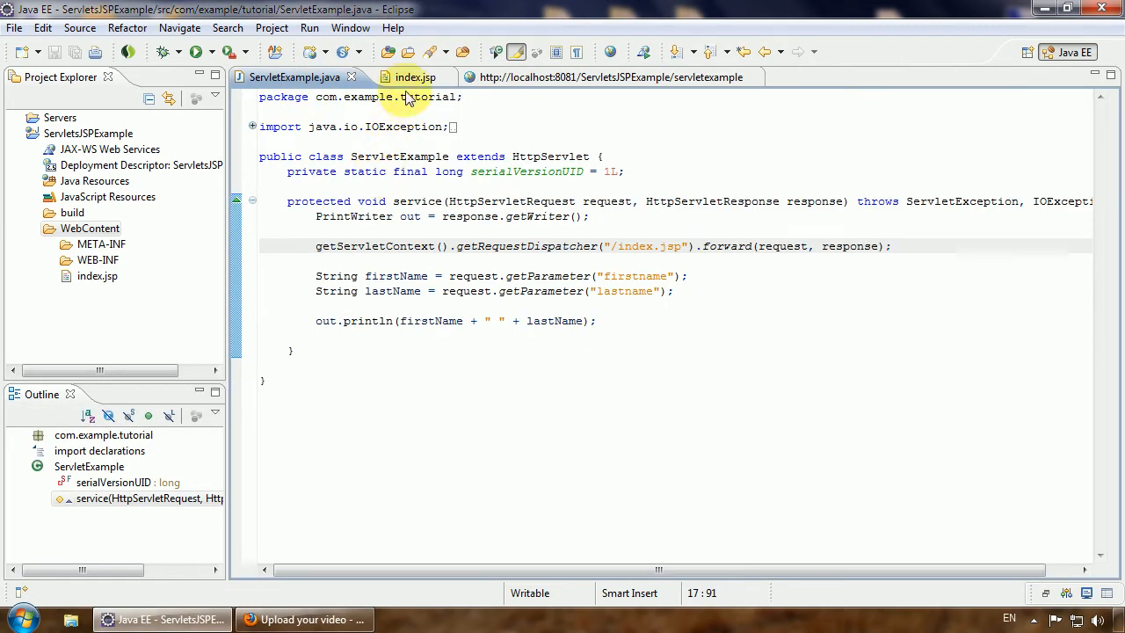
mouse_move(343, 179)
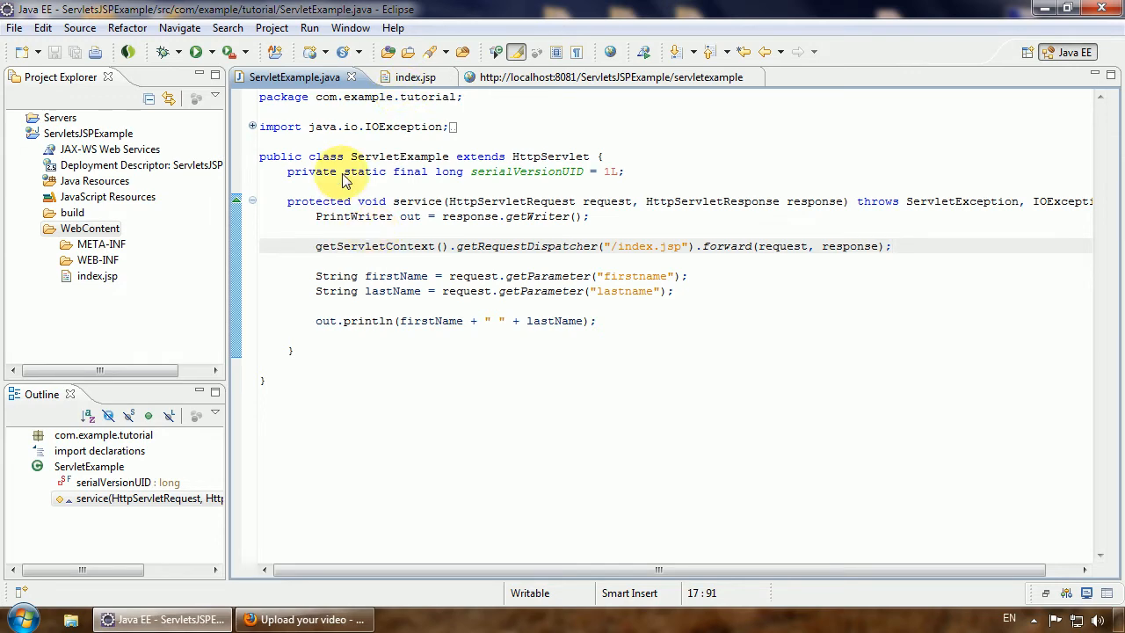
Run the project on Tomcat v6.0 Server at localhost, confirming the server restart.
left_click(211, 51)
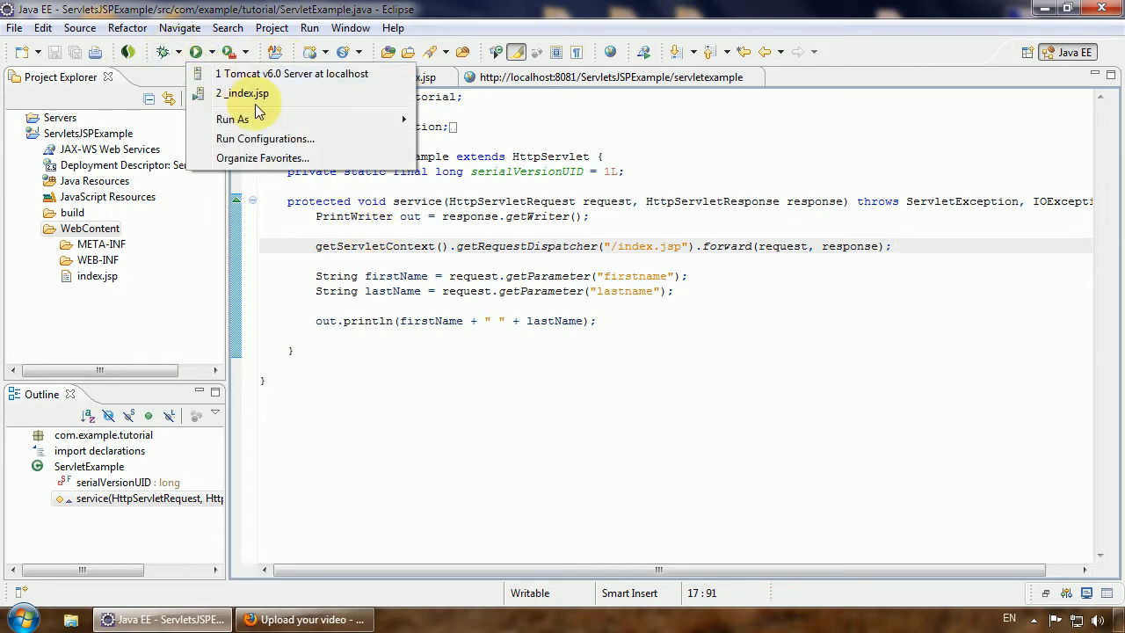
left_click(292, 74)
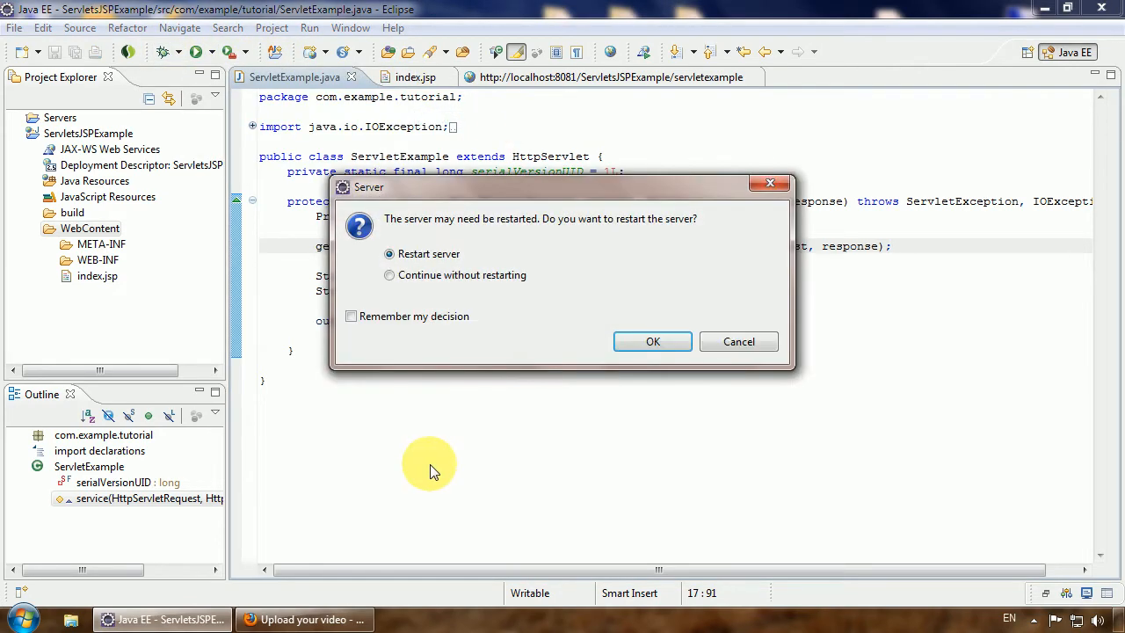
left_click(653, 341)
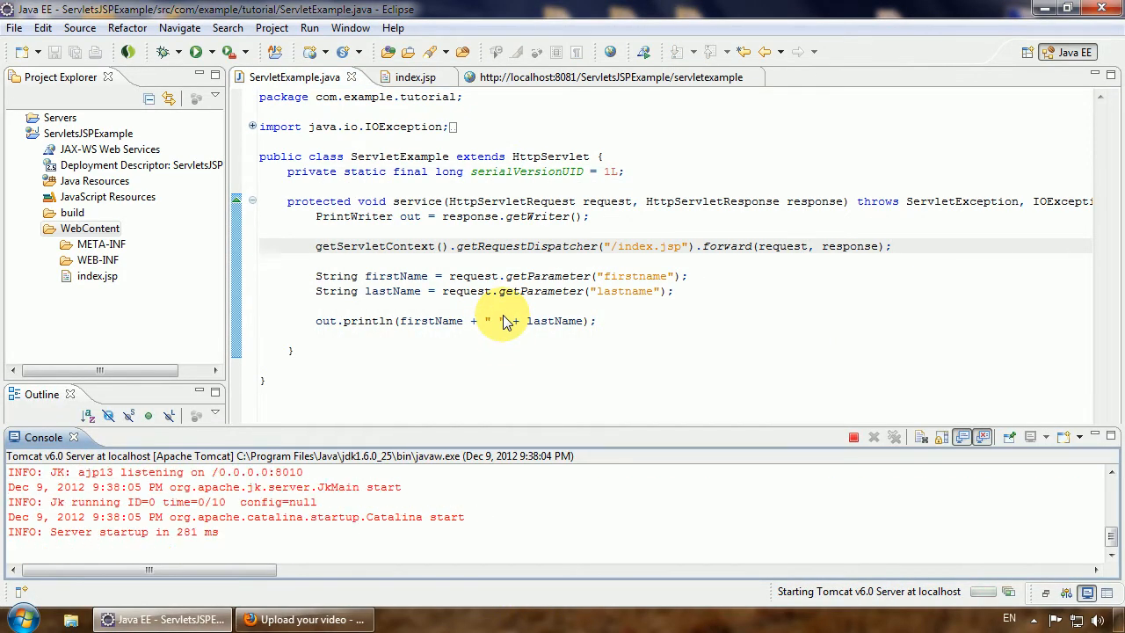
left_click(809, 77)
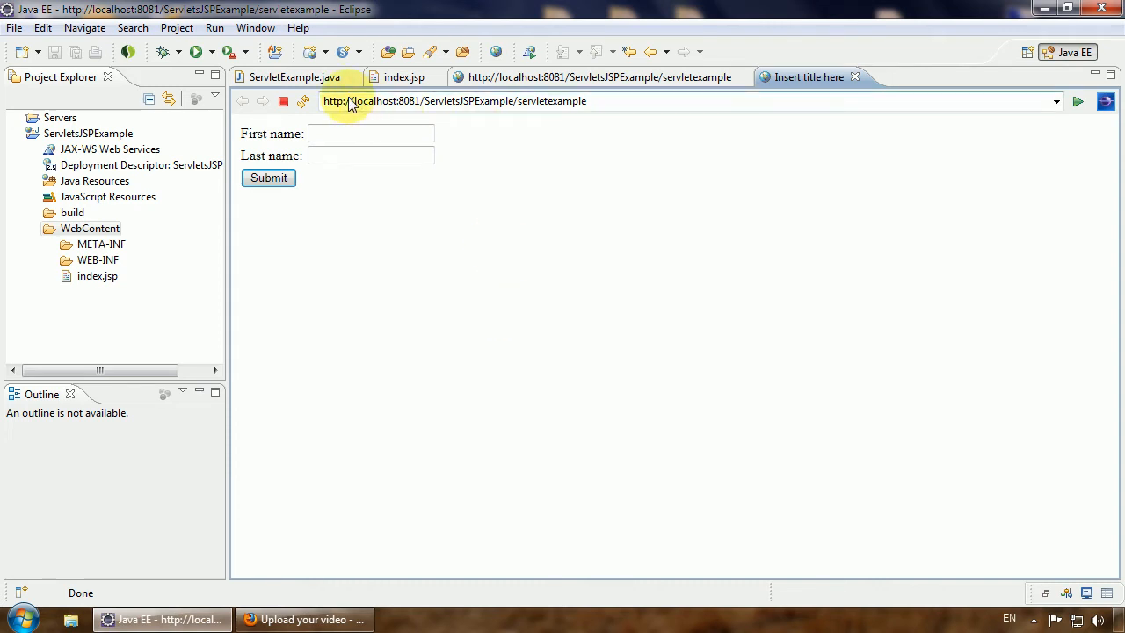
mouse_move(426, 105)
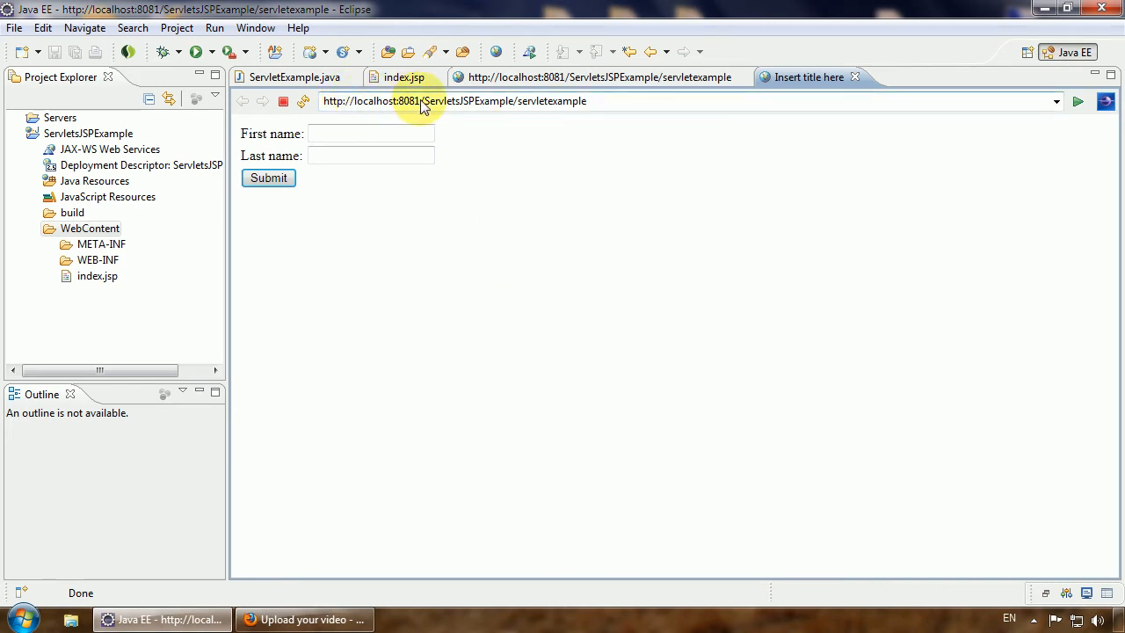
mouse_move(607, 106)
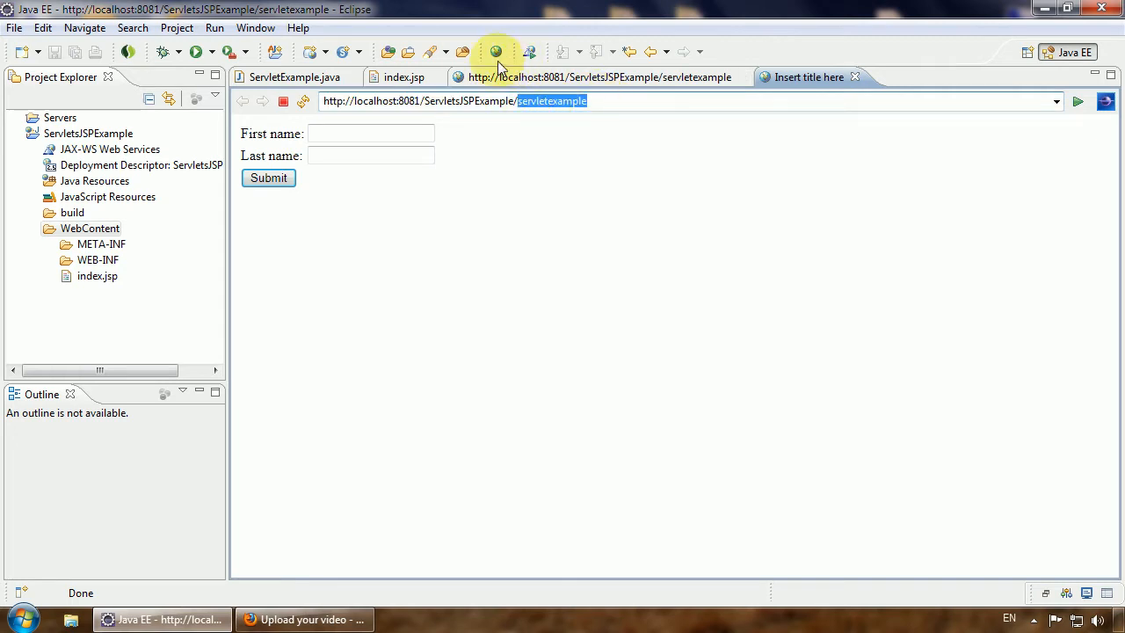
Compare the earlier Korben Dallas output page with index.jsp and the servlet source.
left_click(296, 78)
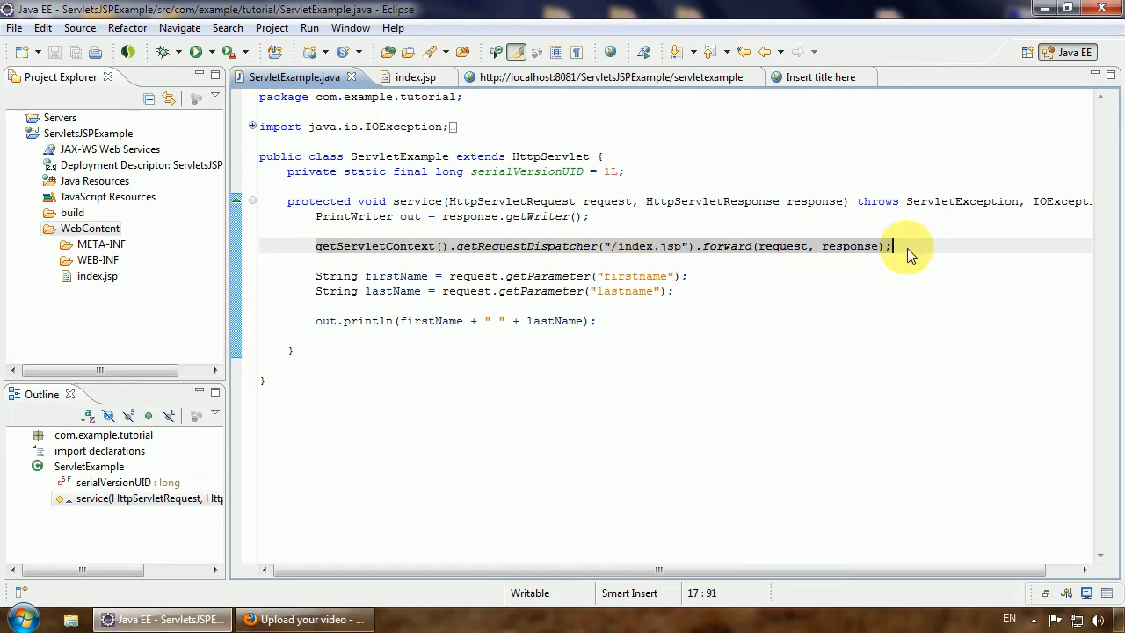
left_click(601, 77)
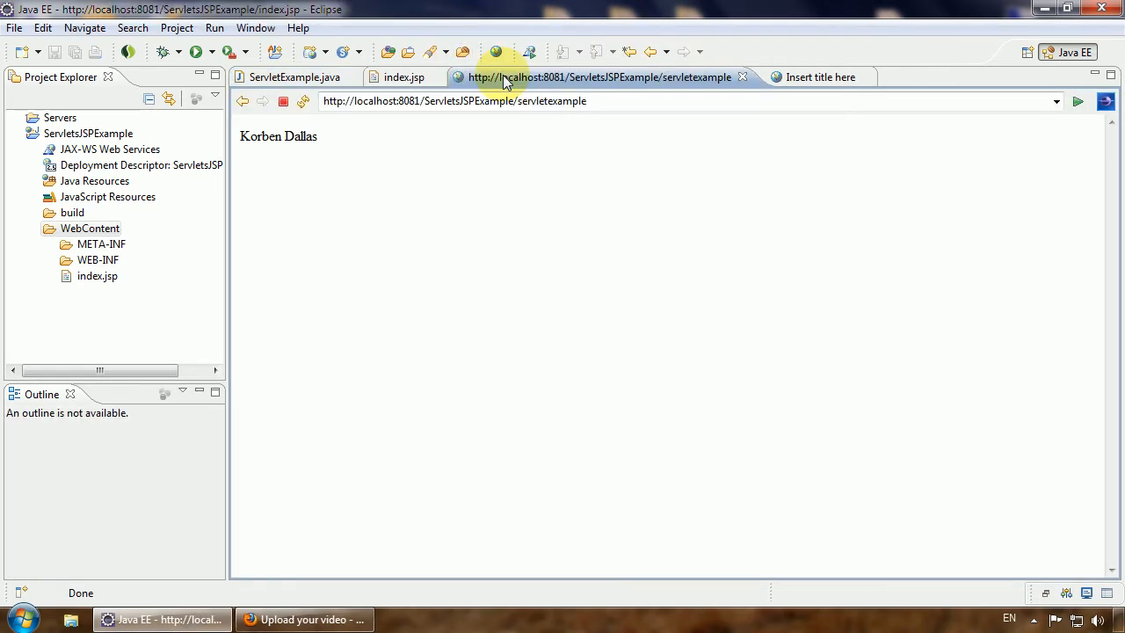
left_click(404, 77)
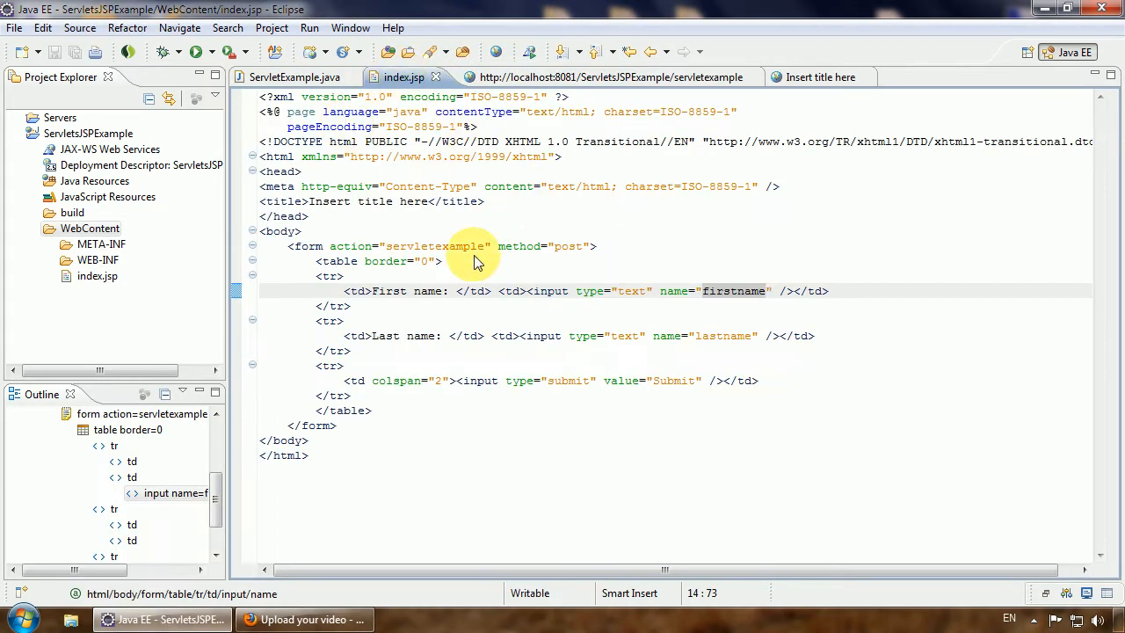
mouse_move(271, 39)
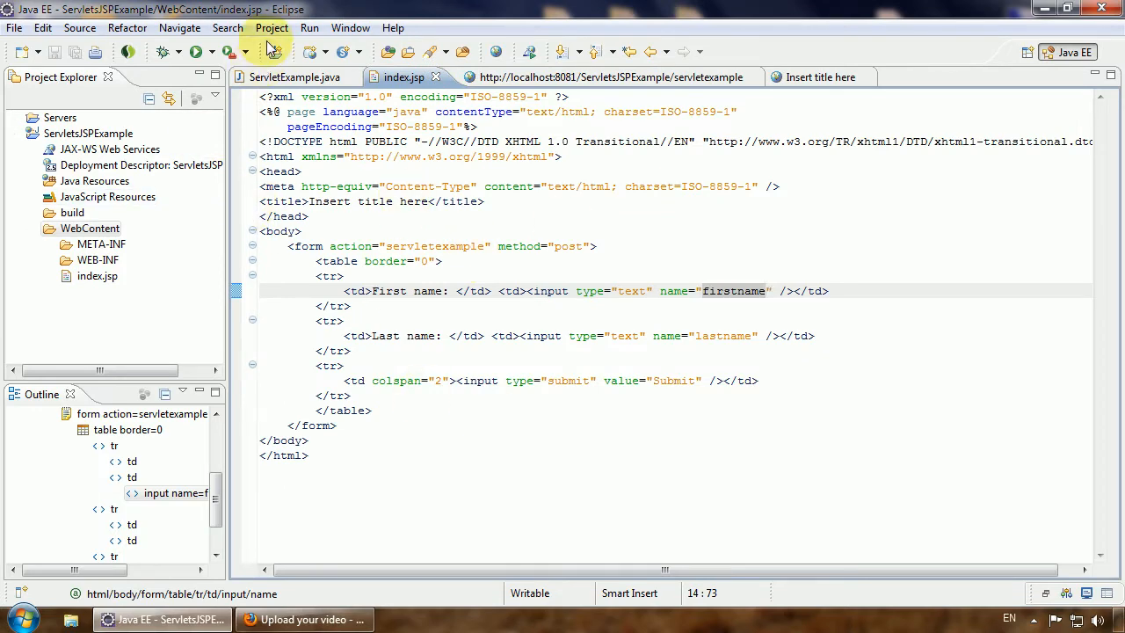
left_click(294, 77)
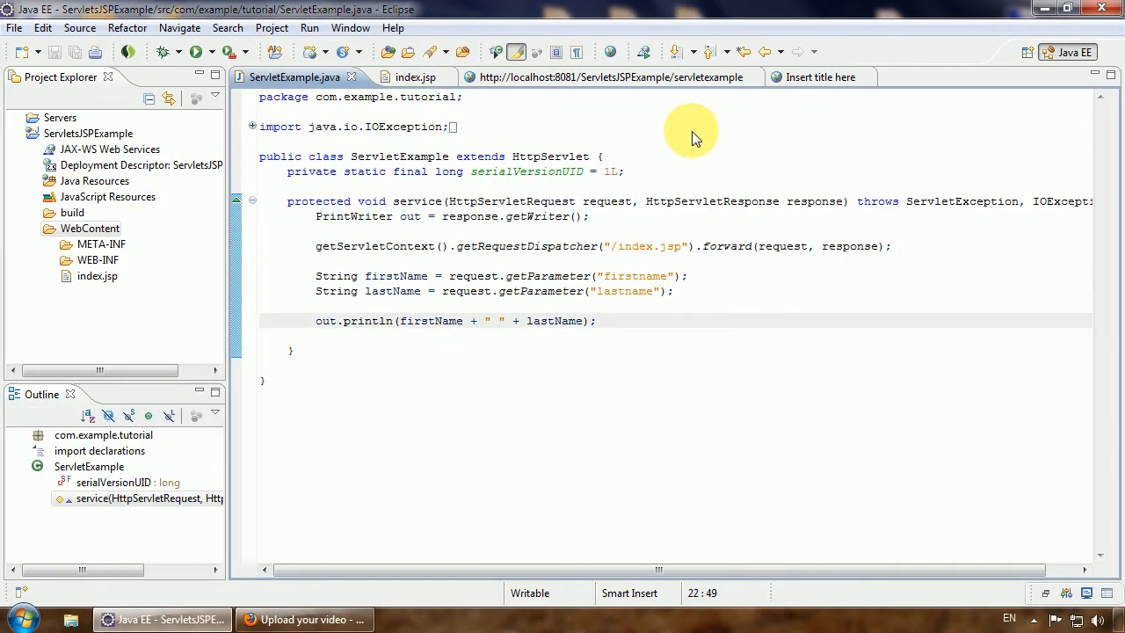
Reload the servletexample URL in the built-in browser so the empty name form shows, then return to the servlet source.
left_click(598, 77)
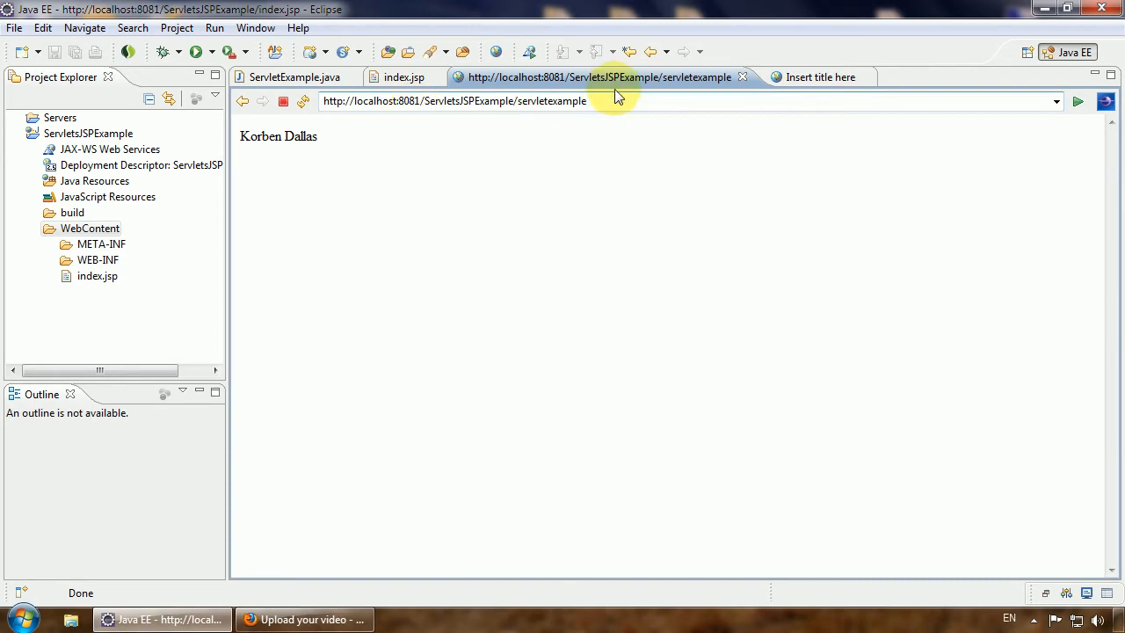
left_click(295, 77)
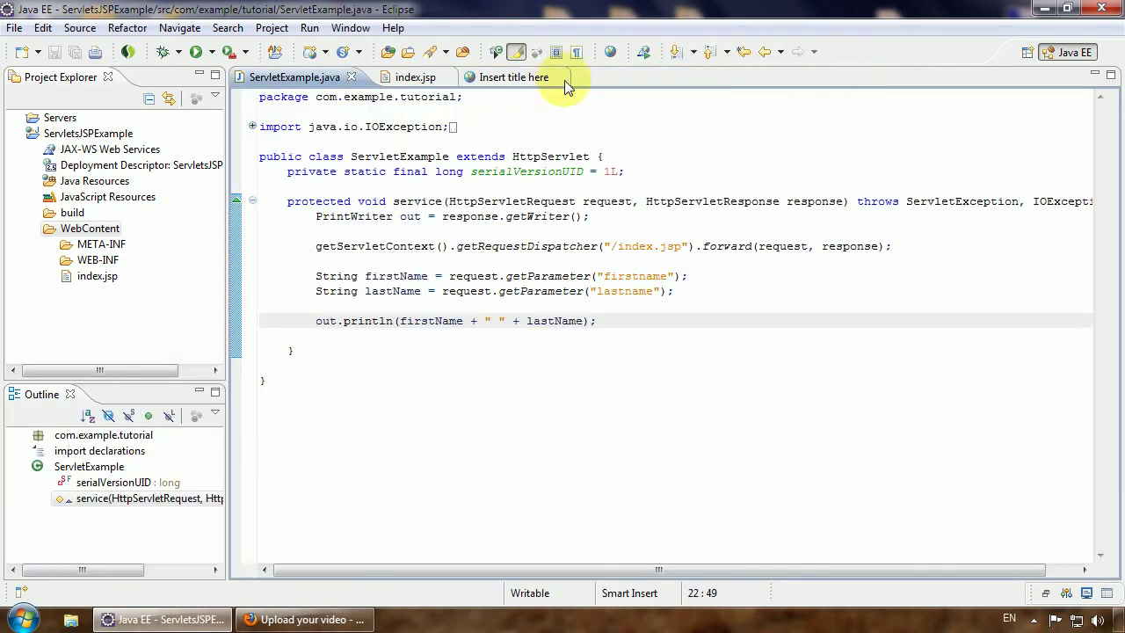
left_click(506, 78)
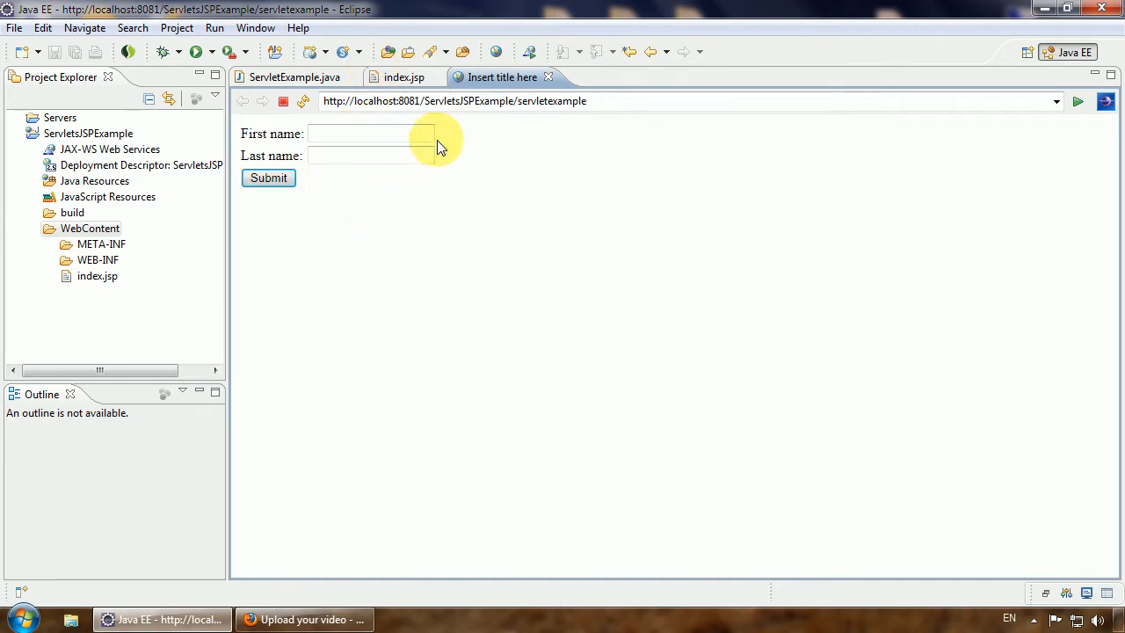
left_click(295, 77)
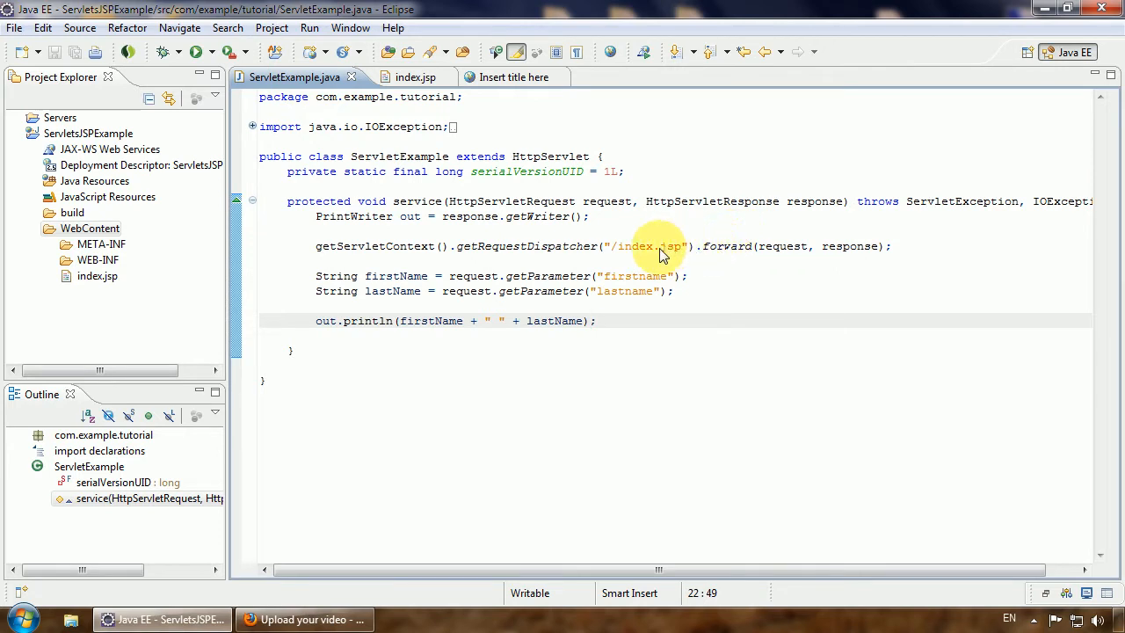
mouse_move(316, 250)
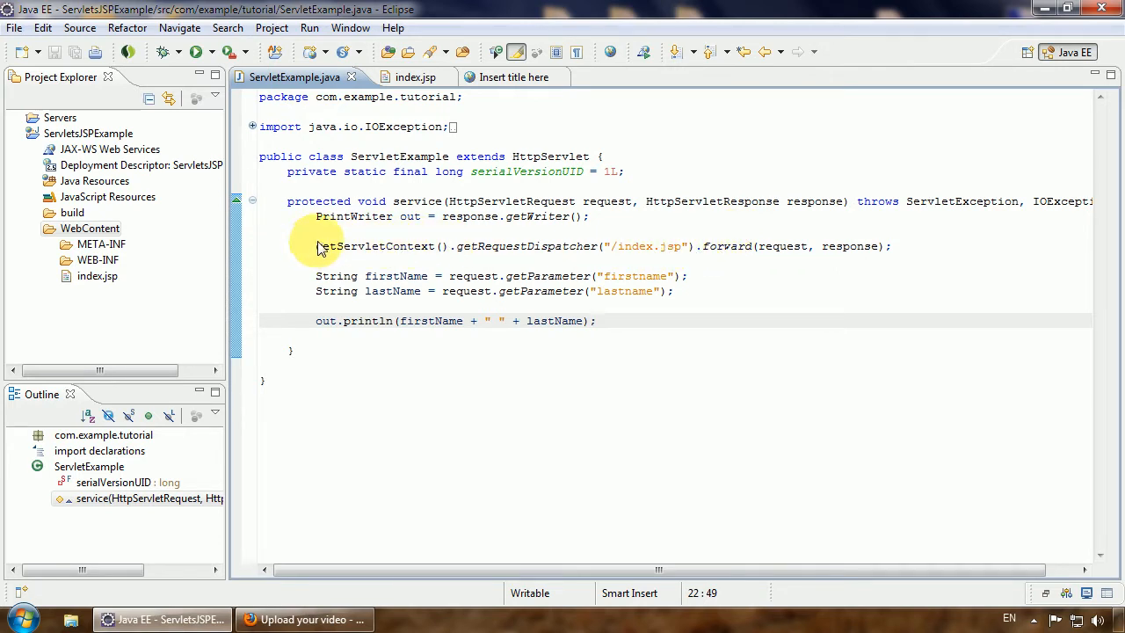
Wrap the forward in if (getParameter("firstname") == null || getParameter("lastname") == null) { }.
left_click(401, 230)
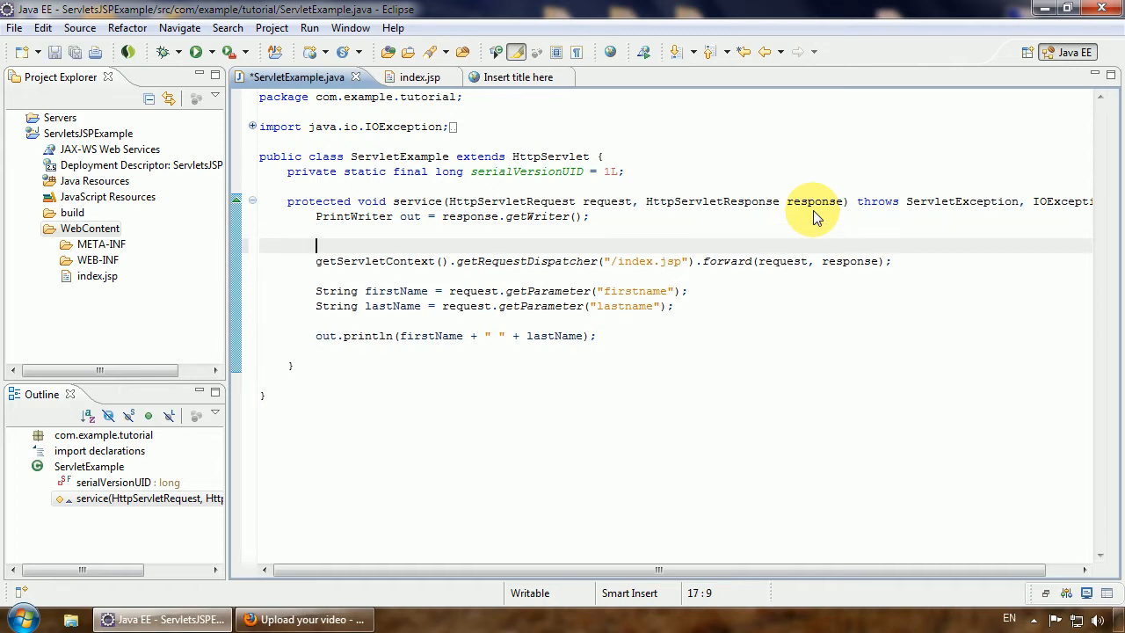
type("if () {")
left_click(677, 276)
type("}")
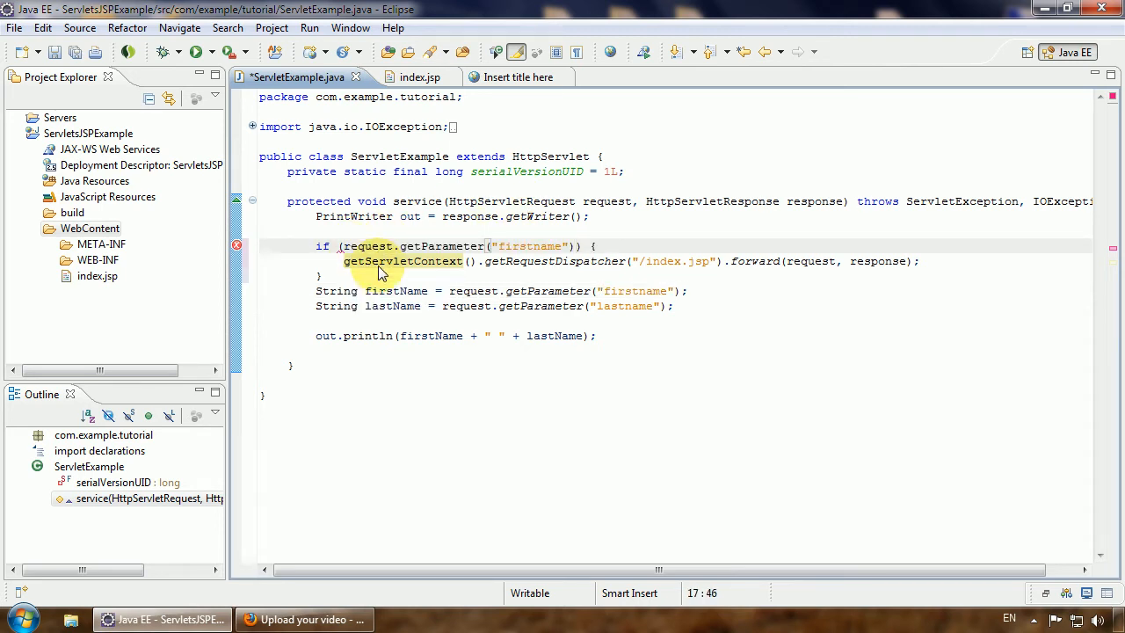
mouse_move(383, 260)
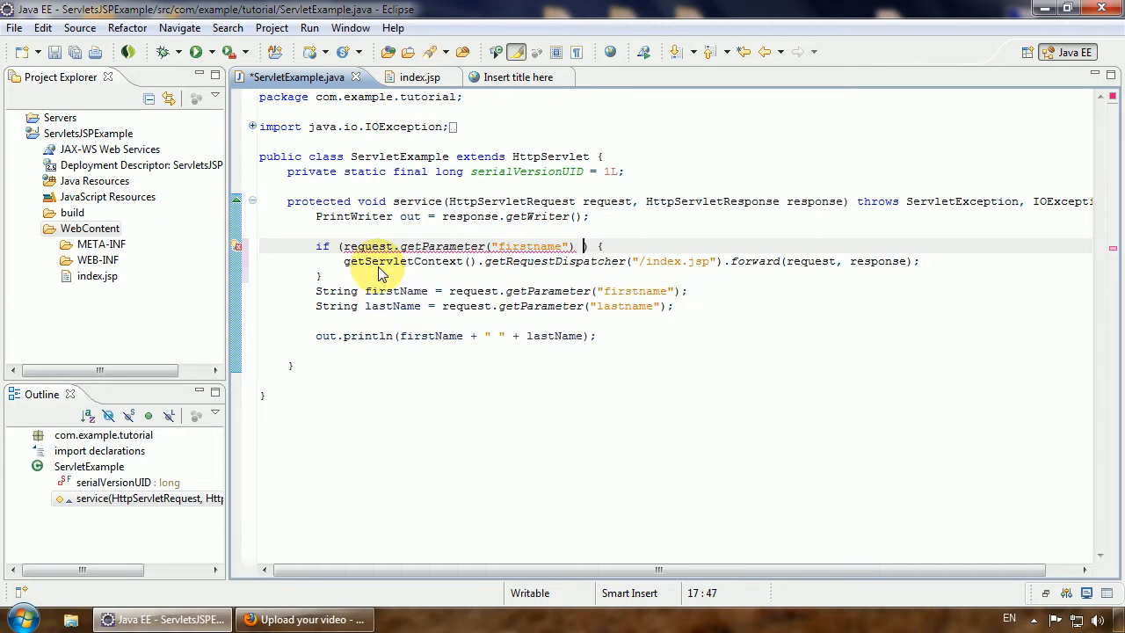
type("!=")
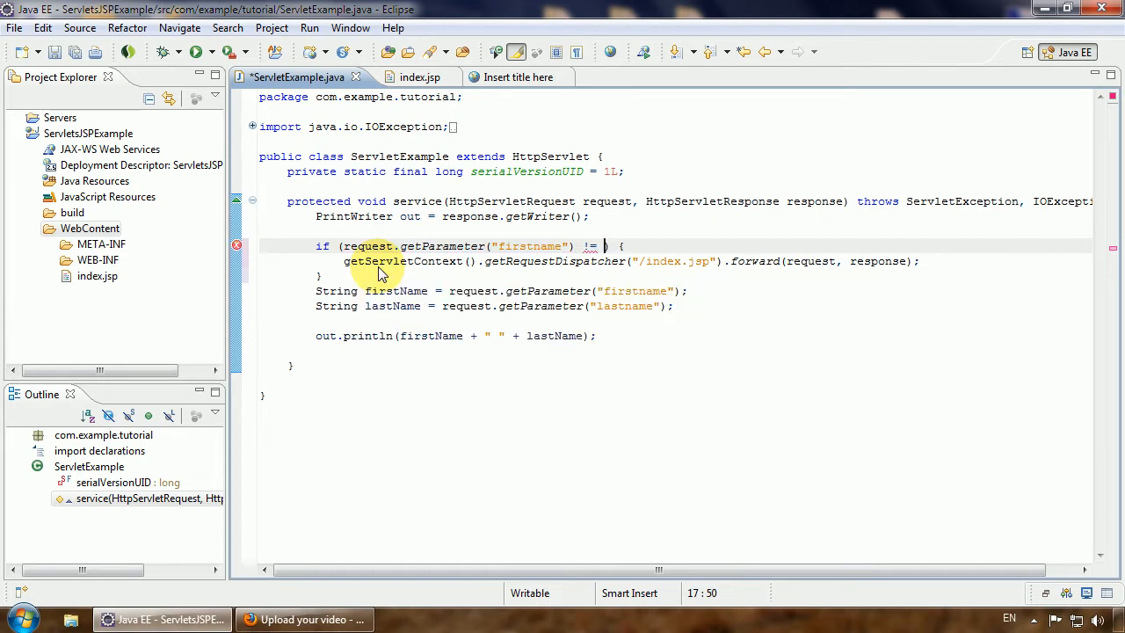
type("null")
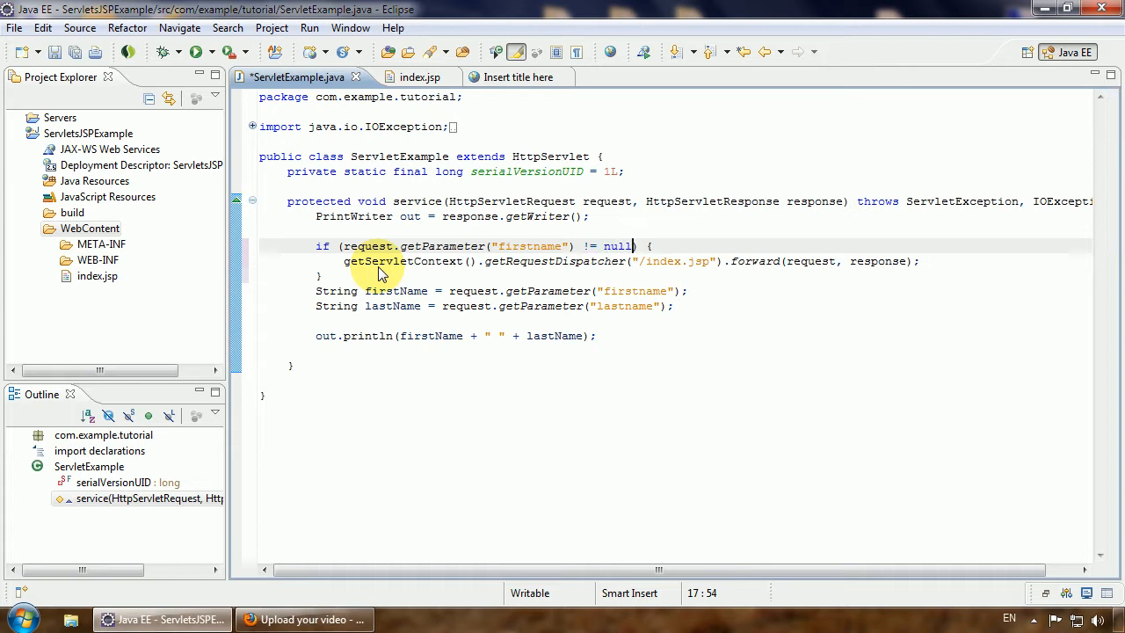
left_click(587, 247)
type("=")
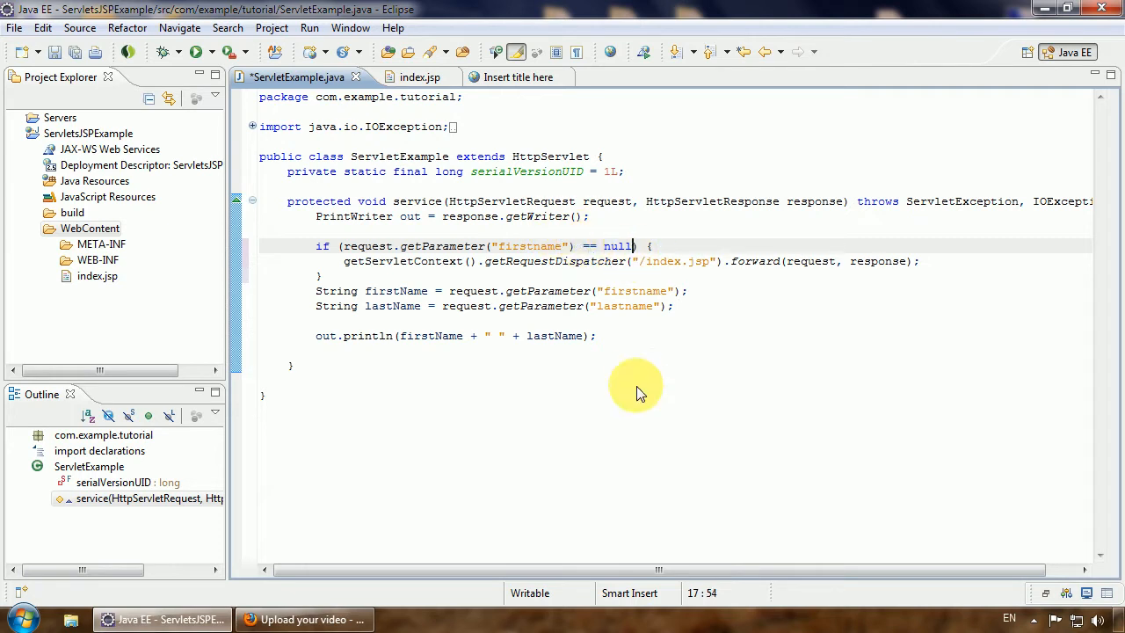
type("||")
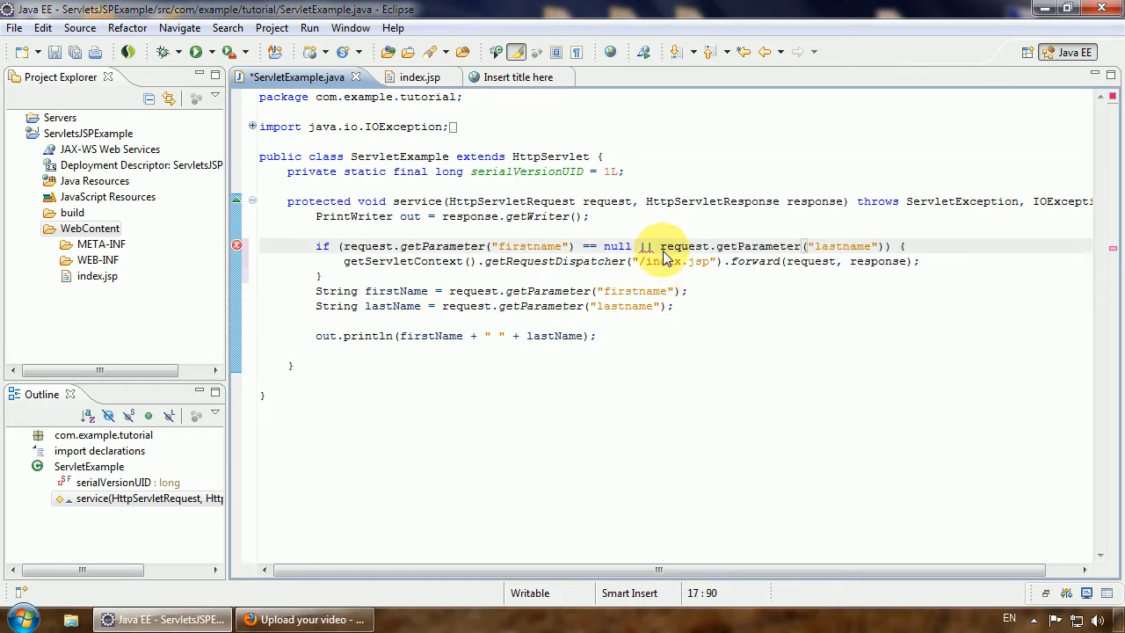
type("== null")
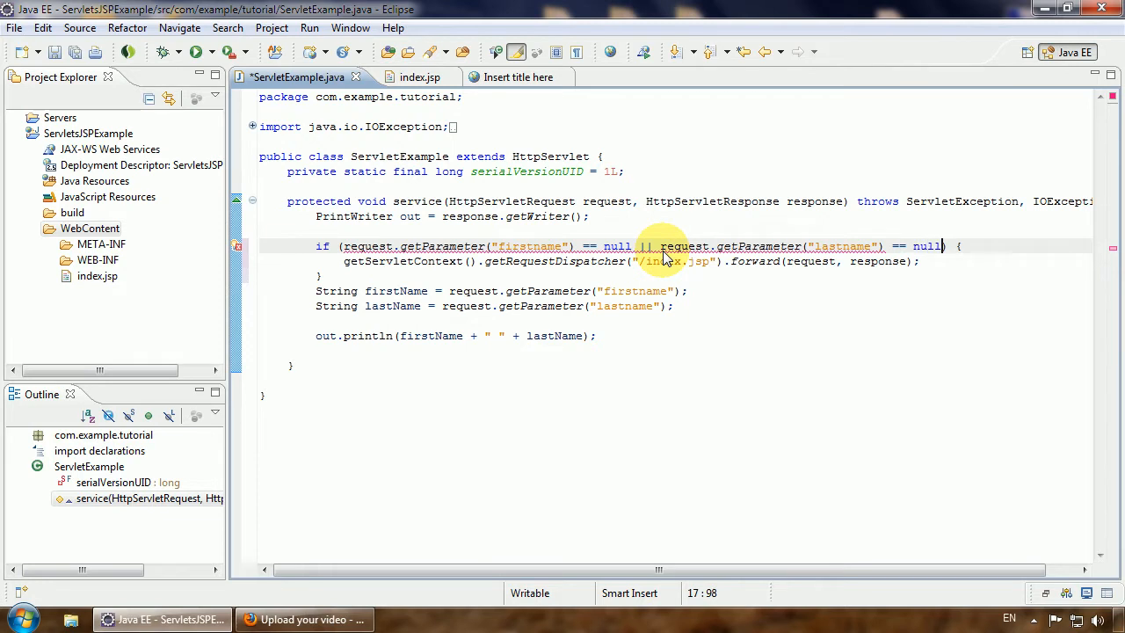
Add return; after the forward inside the if block and save the servlet.
left_click(664, 247)
type("retu")
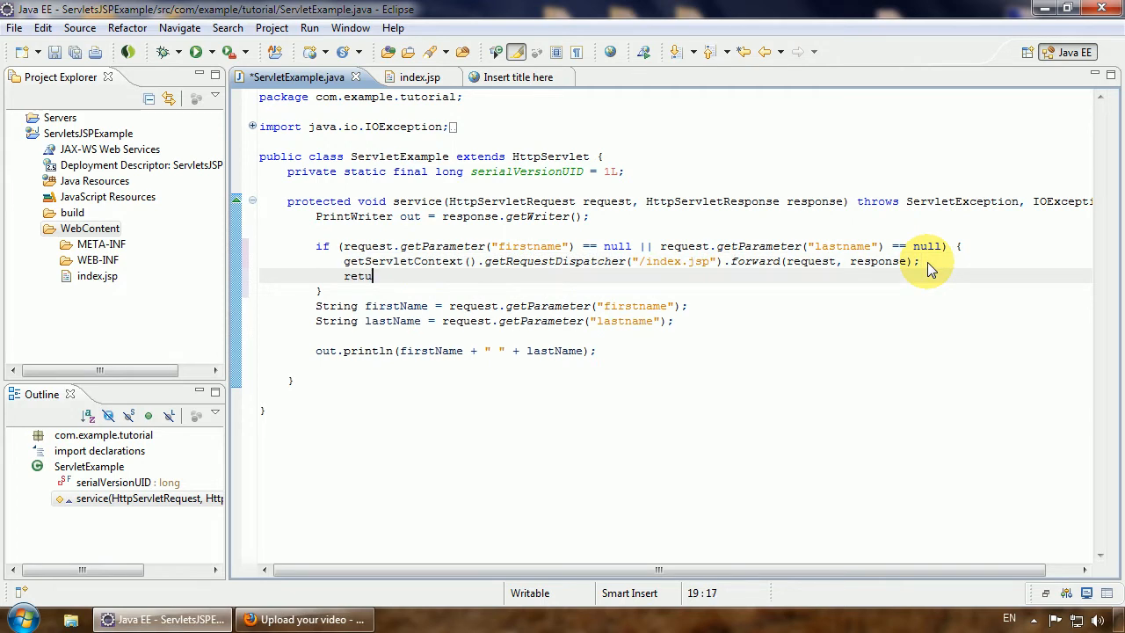
type("rn;")
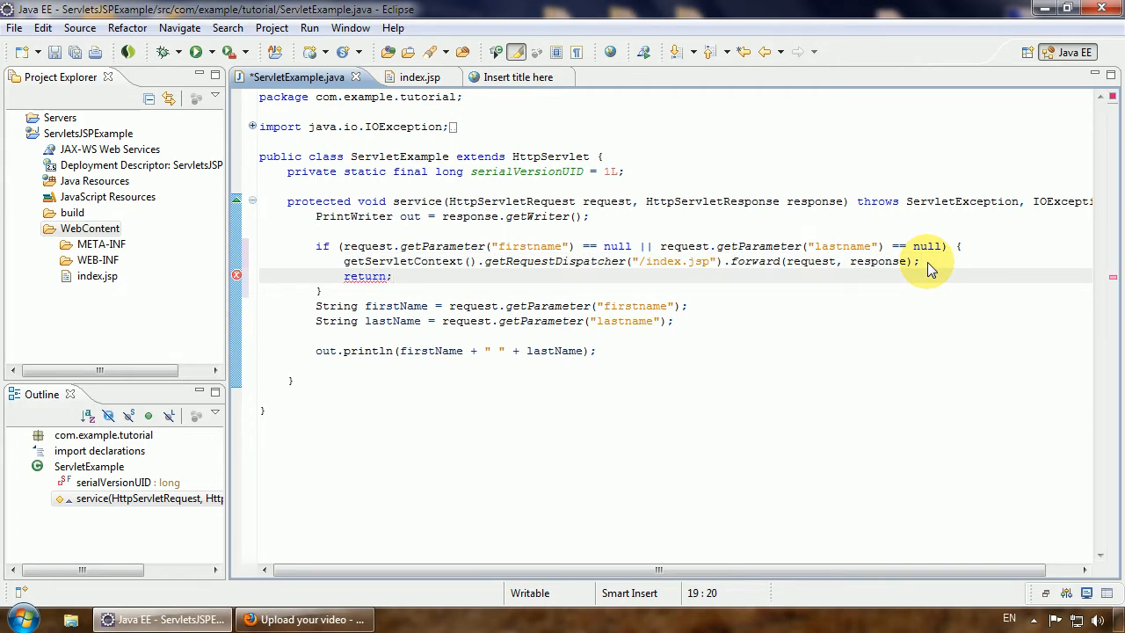
mouse_move(350, 248)
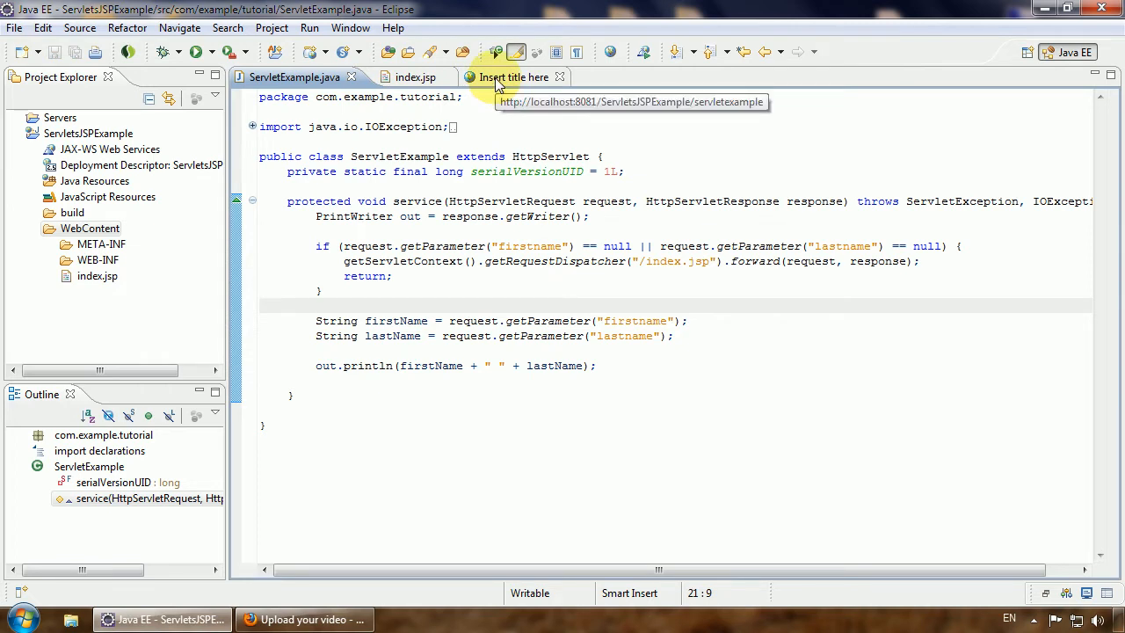
left_click(514, 78)
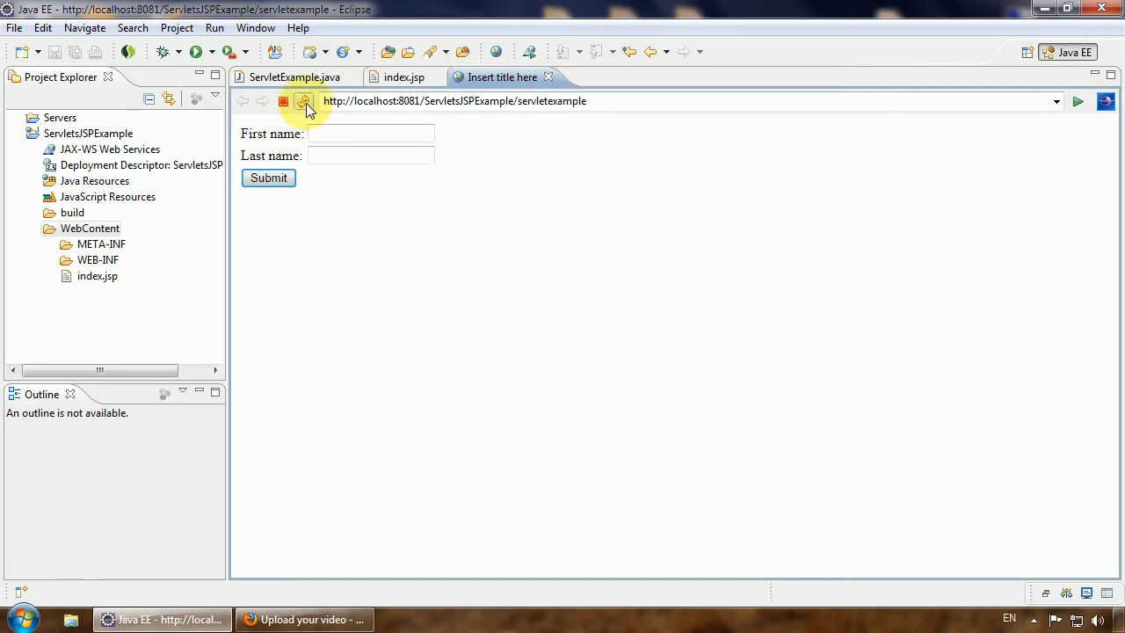
left_click(303, 100)
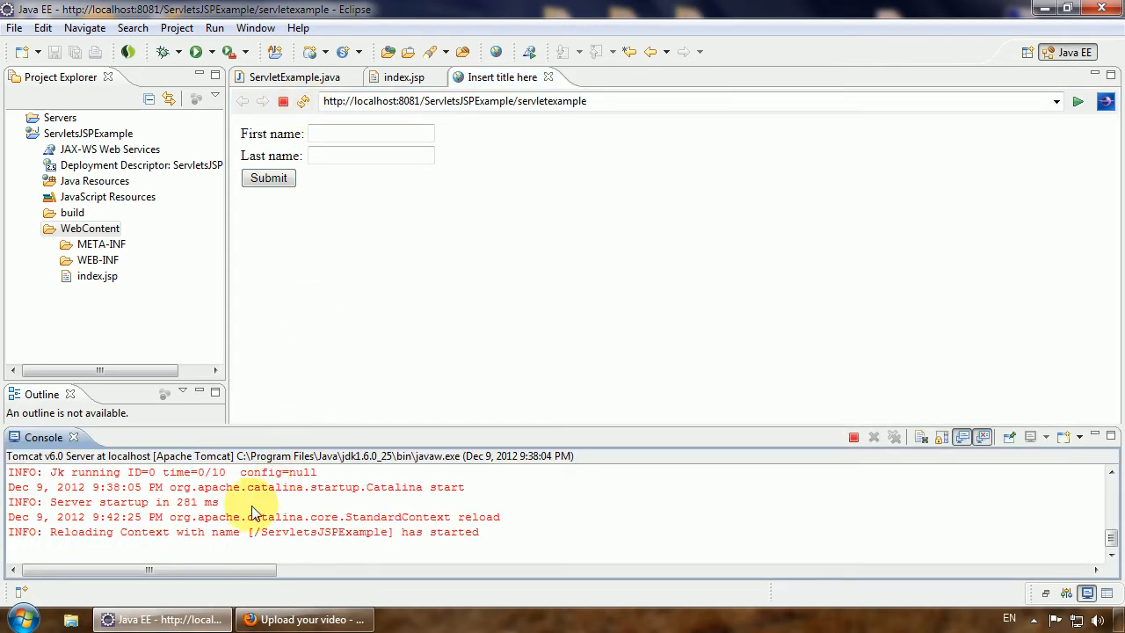
mouse_move(220, 563)
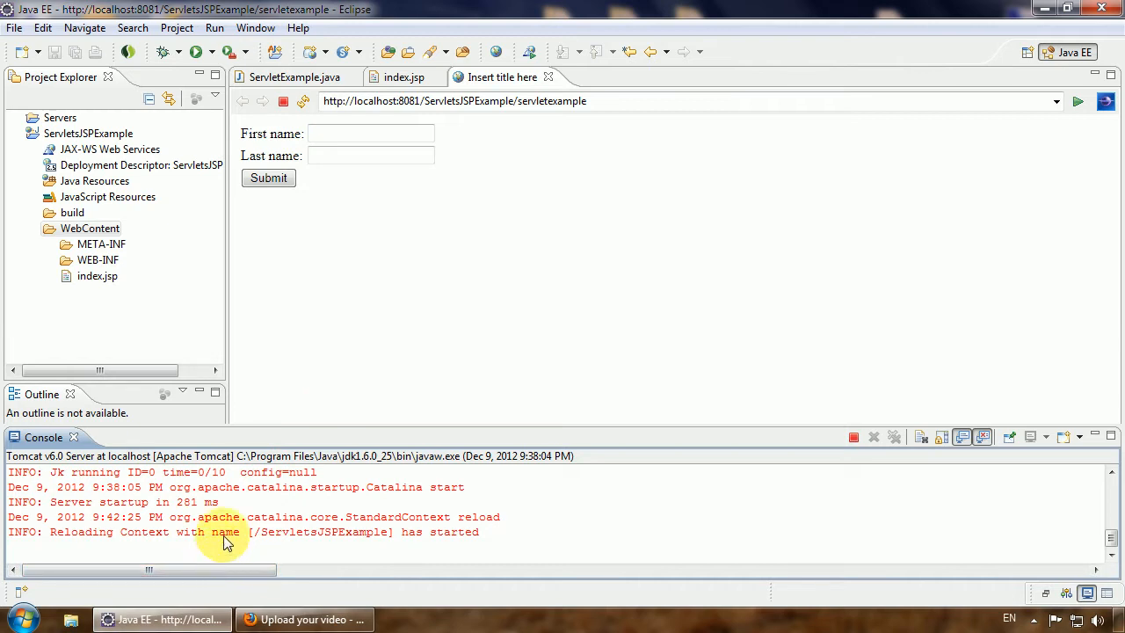
mouse_move(350, 236)
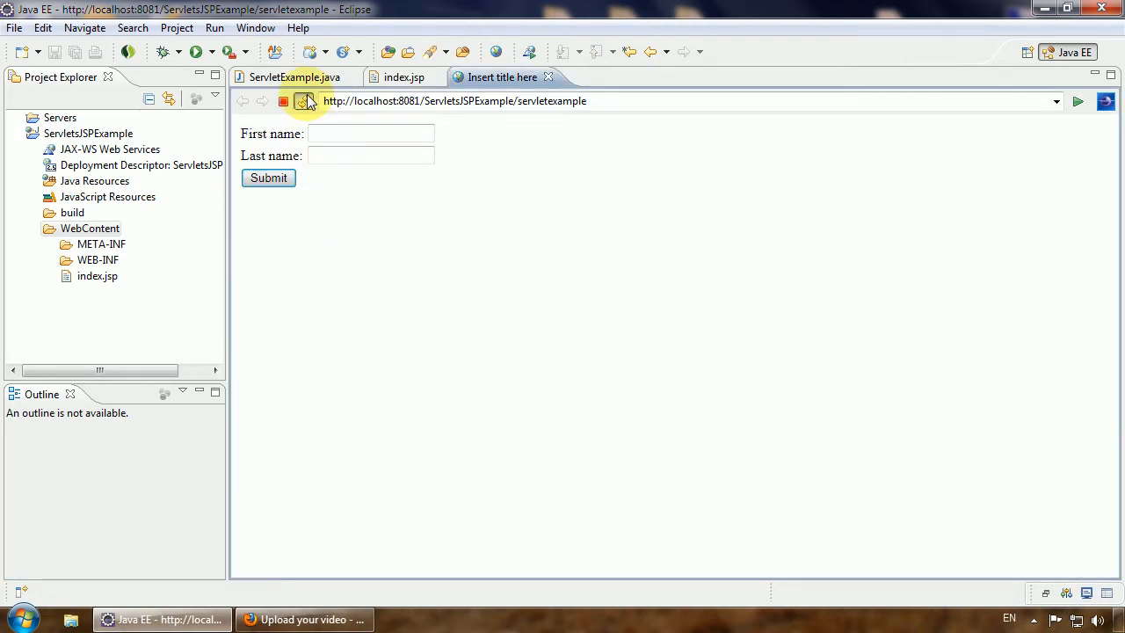
left_click(295, 77)
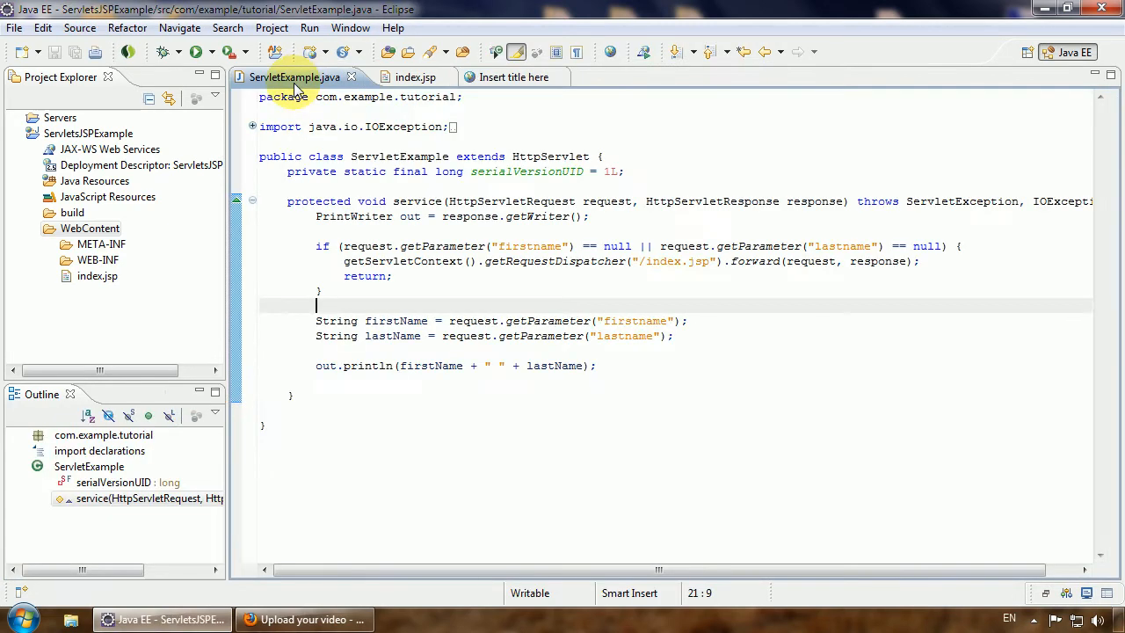
mouse_move(302, 105)
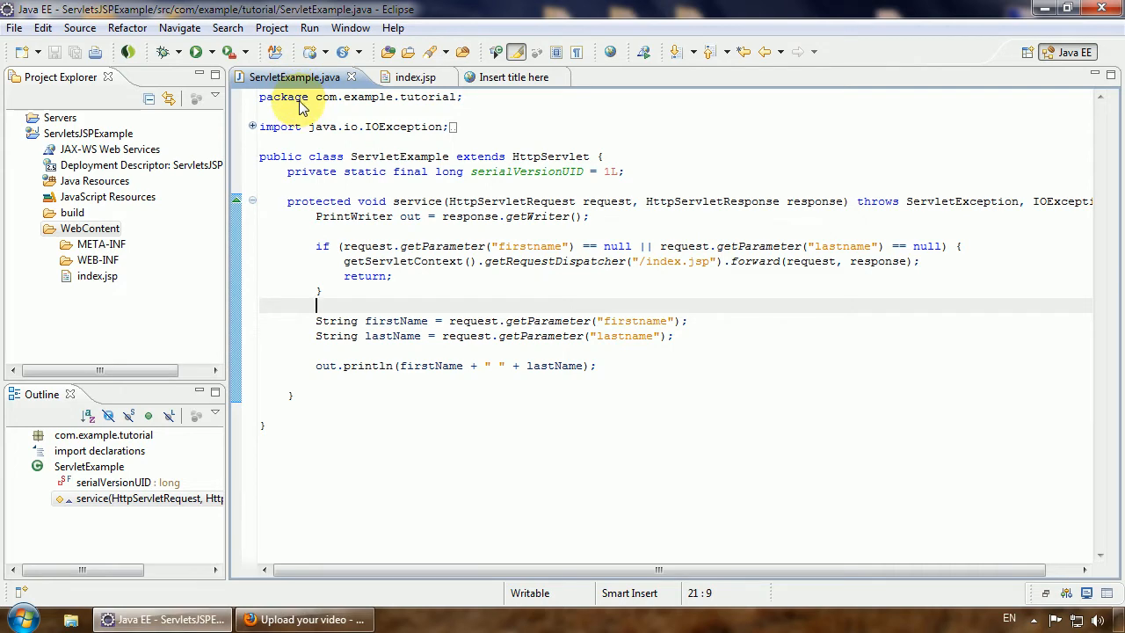
left_click(501, 77)
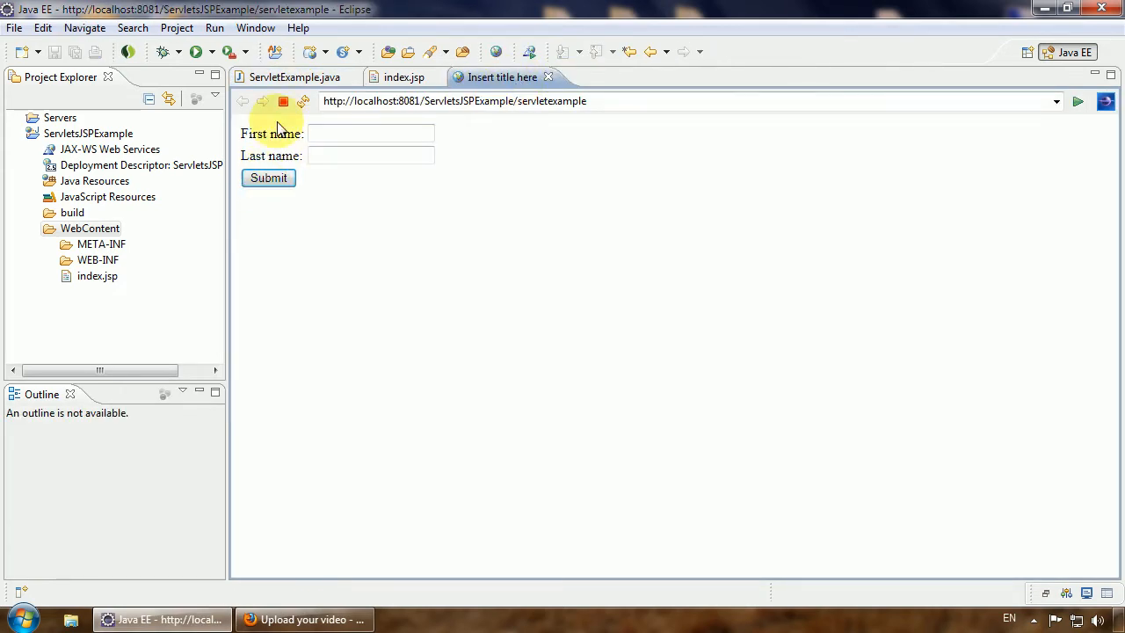
left_click(296, 78)
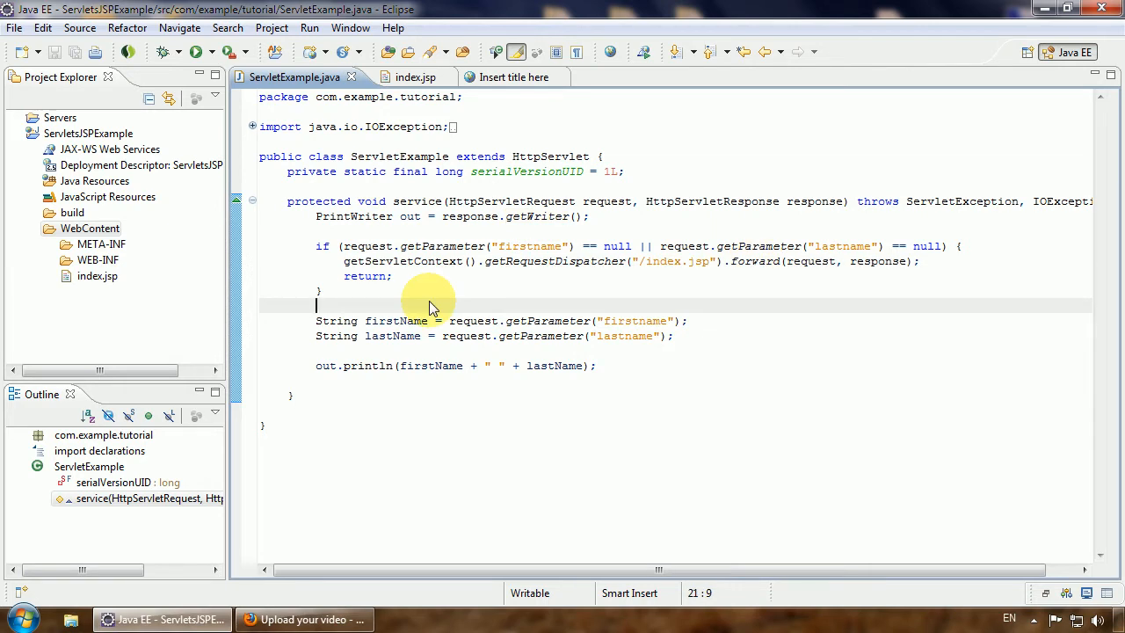
mouse_move(394, 309)
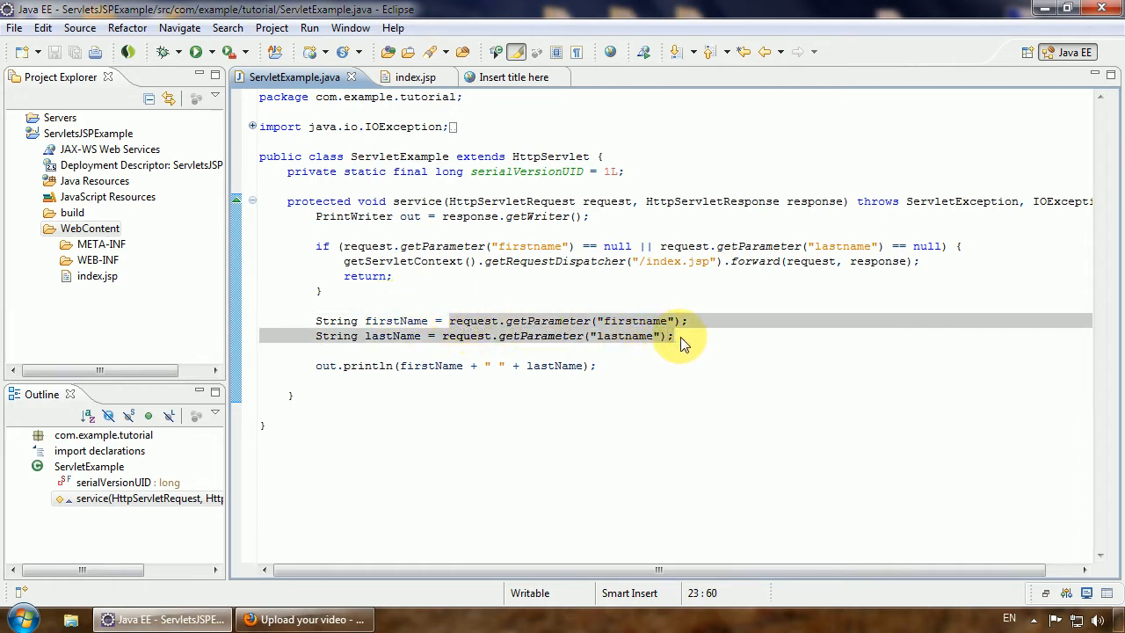
double_click(392, 336)
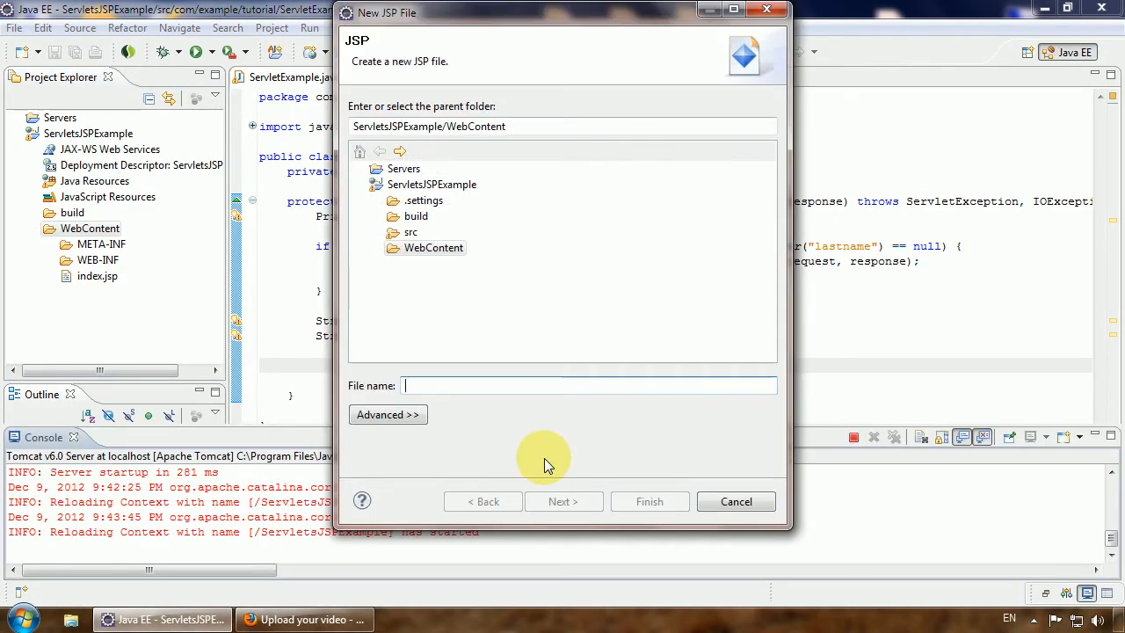
Create output.jsp under WebContent from the New JSP File (xhtml) template.
type("output.")
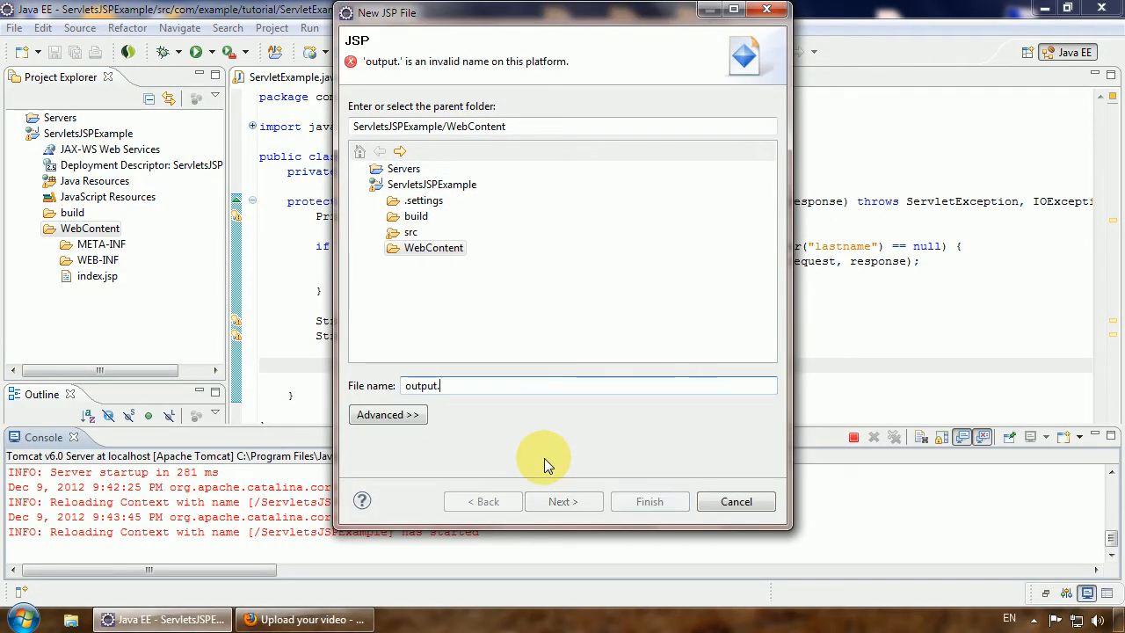
type("jsp")
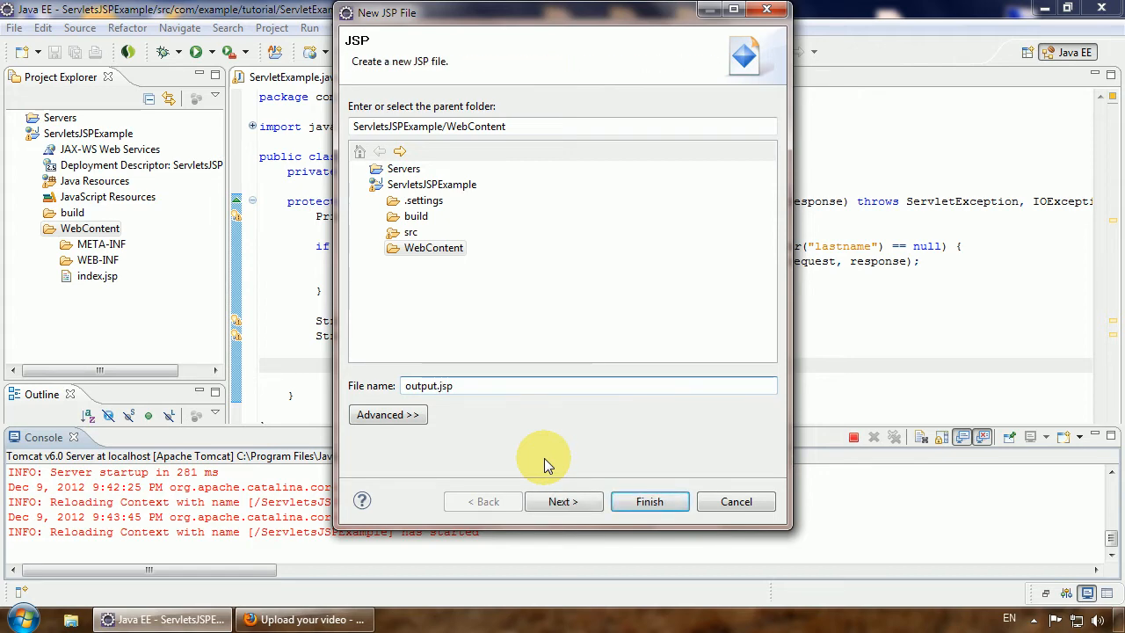
left_click(562, 501)
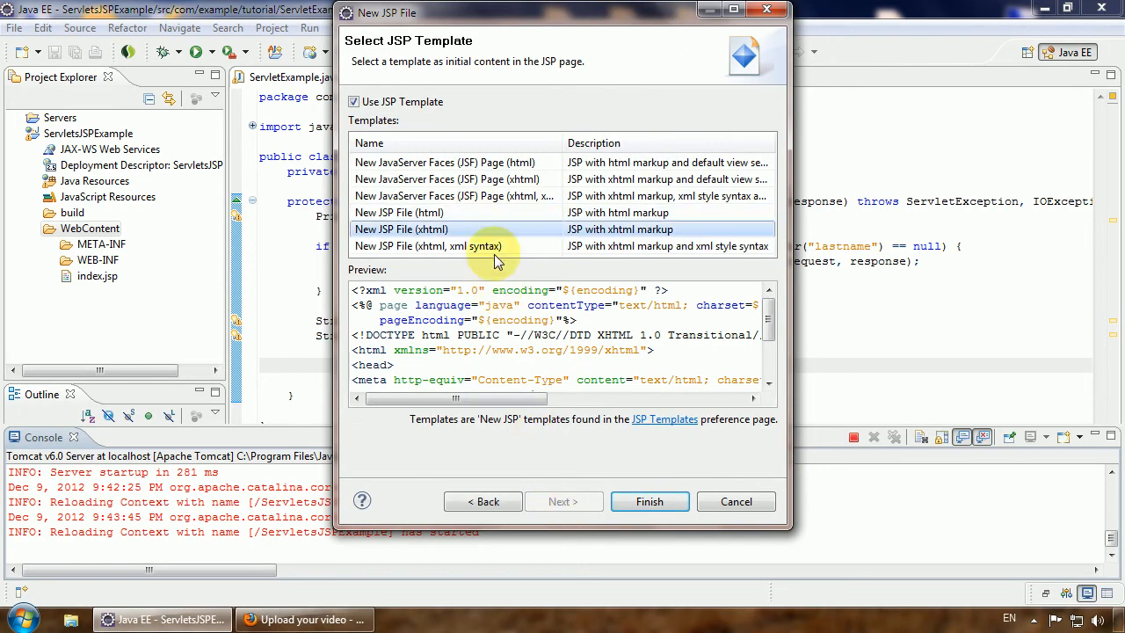
left_click(651, 501)
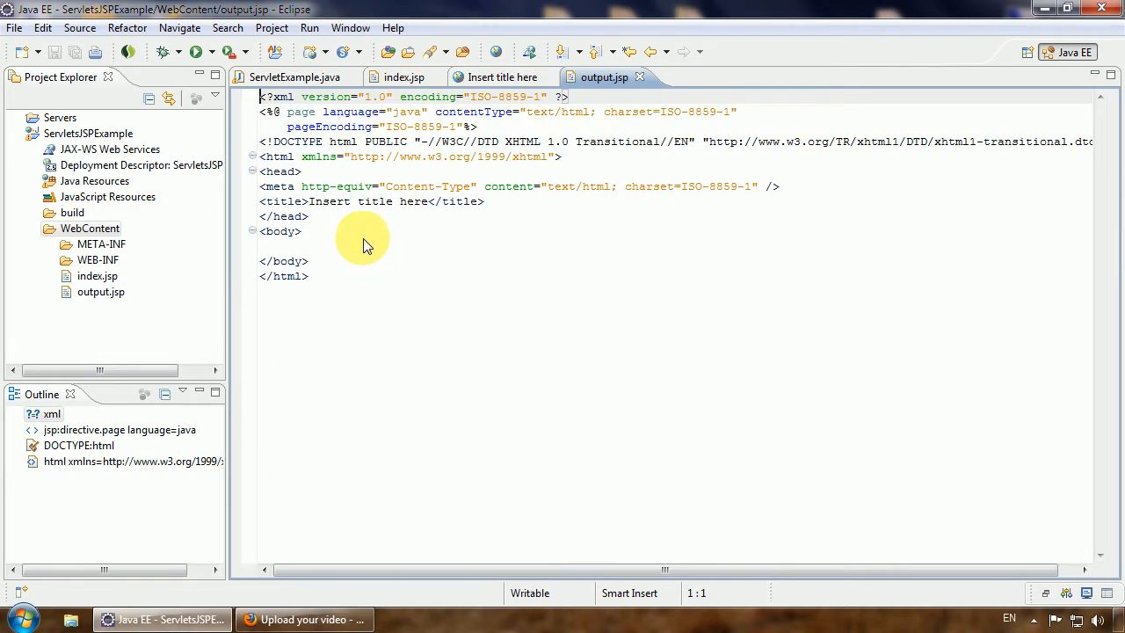
Add an h1 heading "Your first and last name is:" to output.jsp's body, followed by blank lines.
left_click(365, 247)
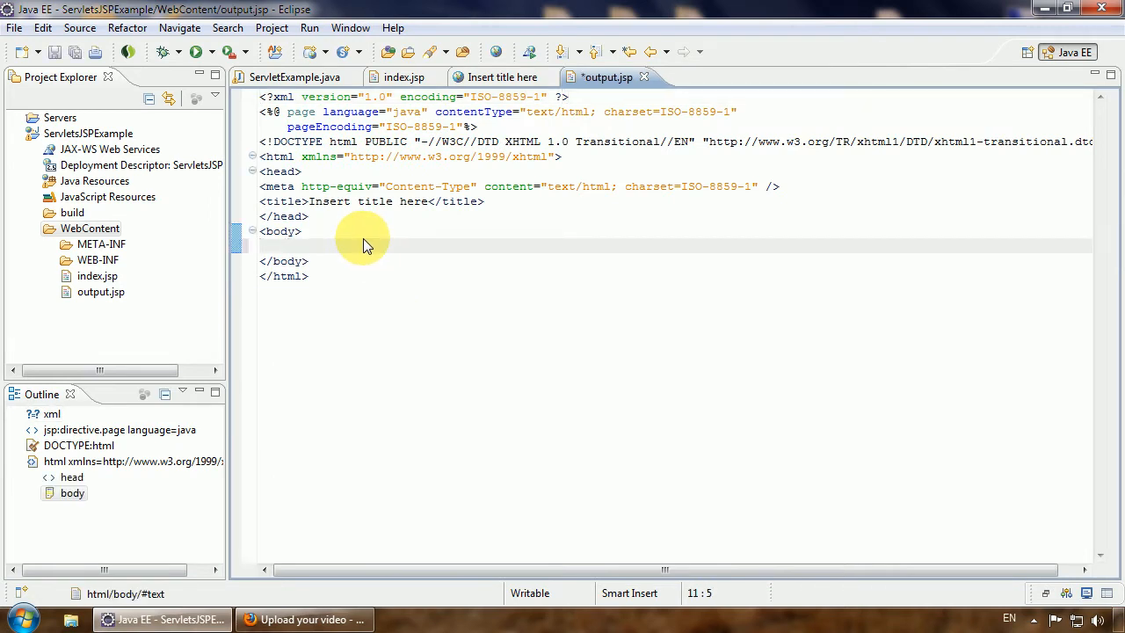
left_click(290, 246)
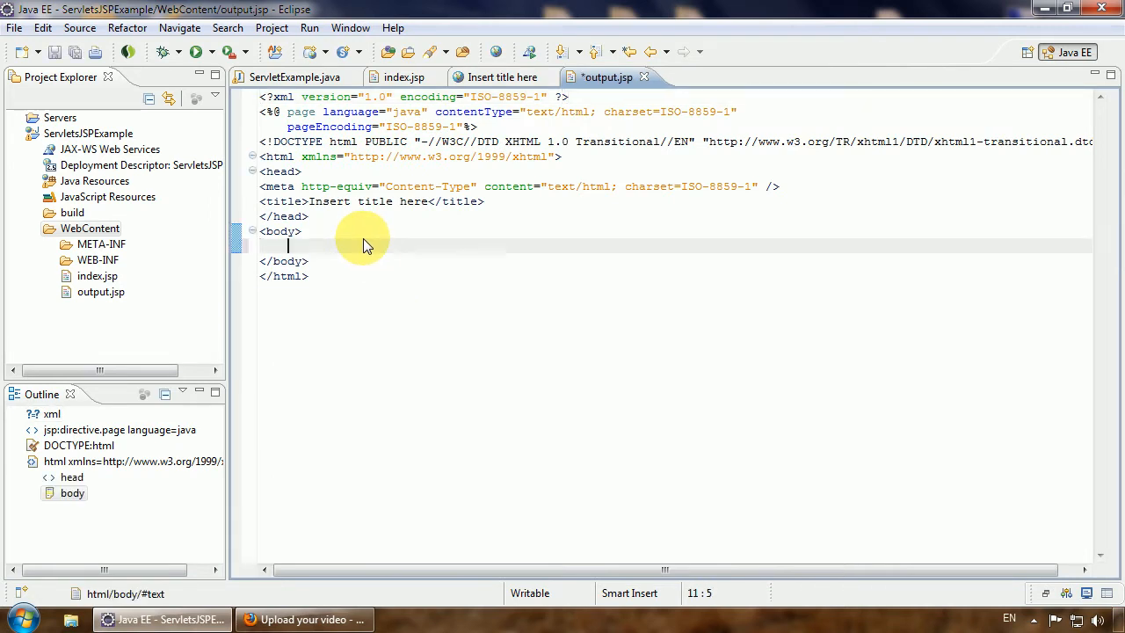
type("<")
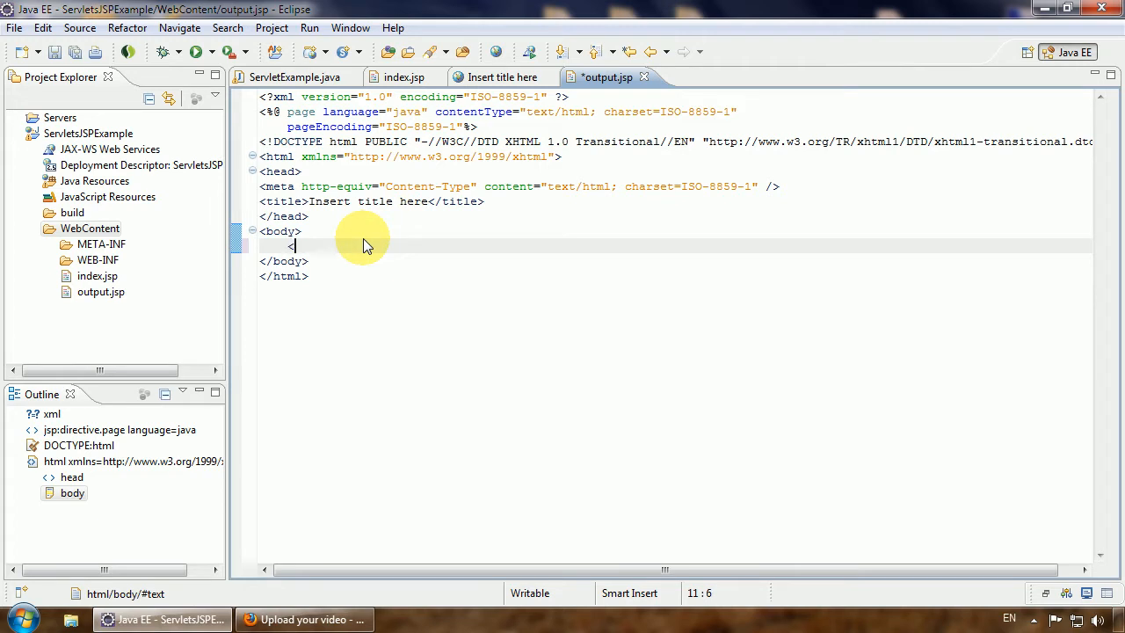
type("h")
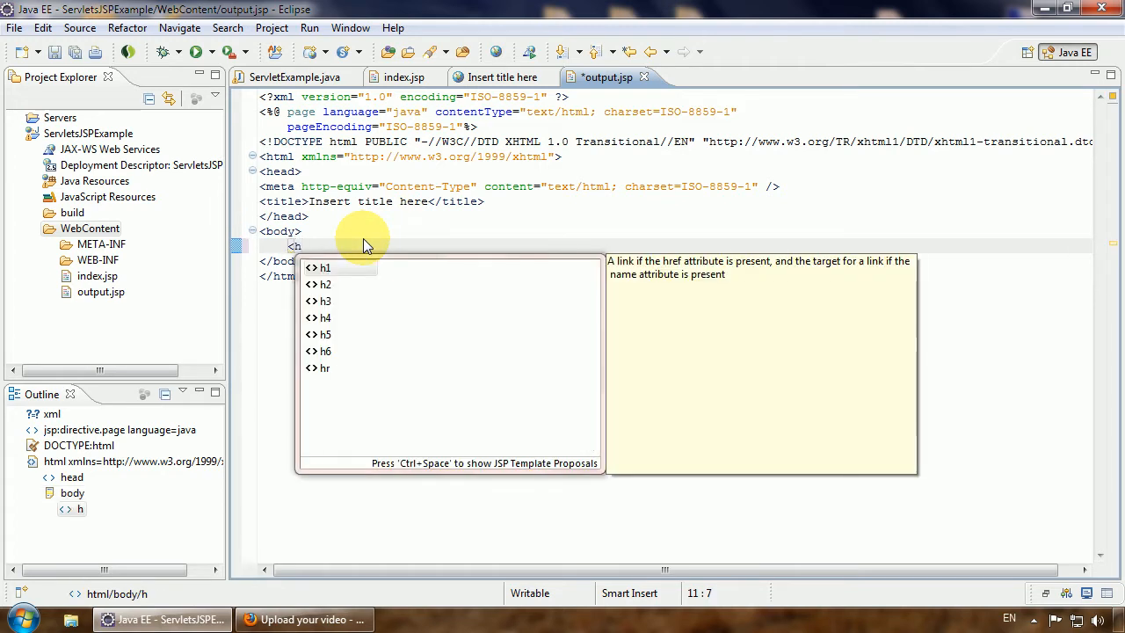
left_click(325, 267)
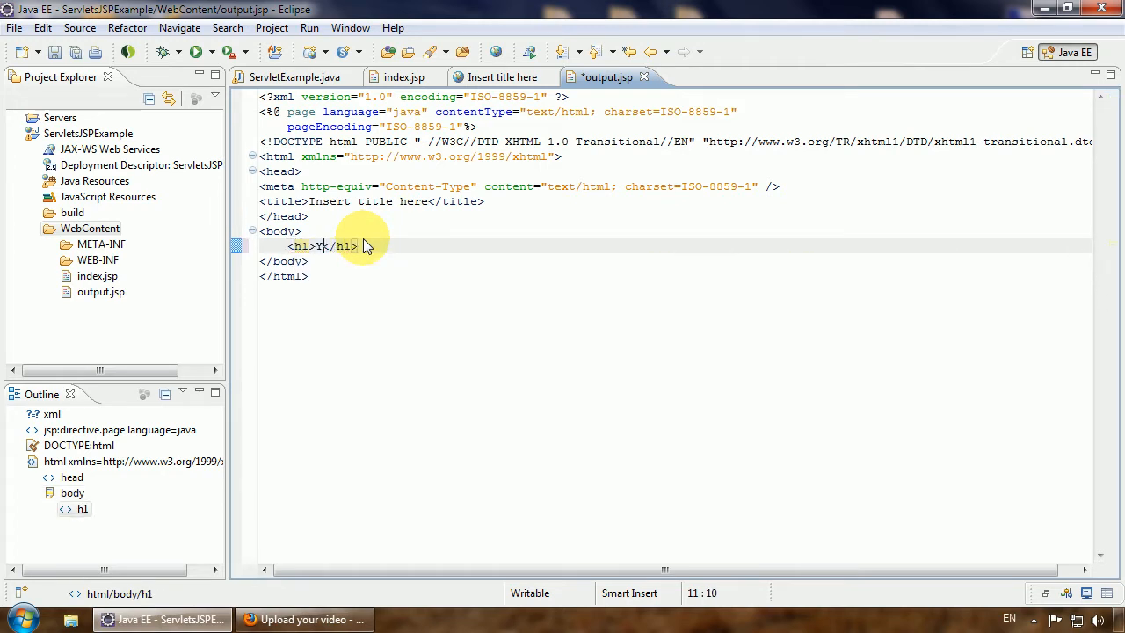
type("our")
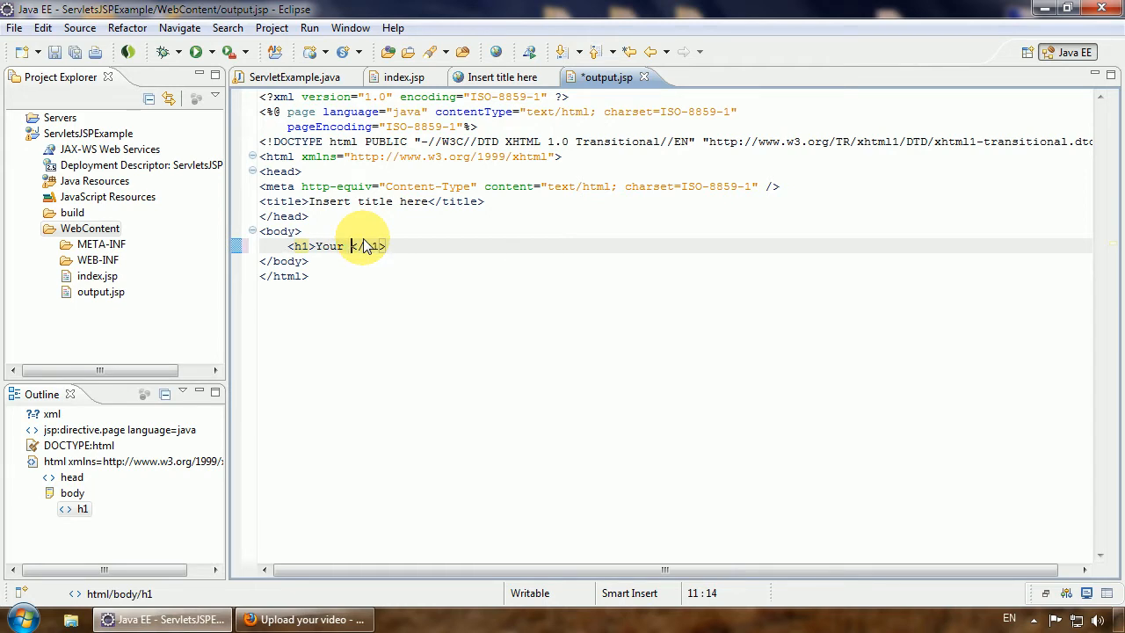
type("first")
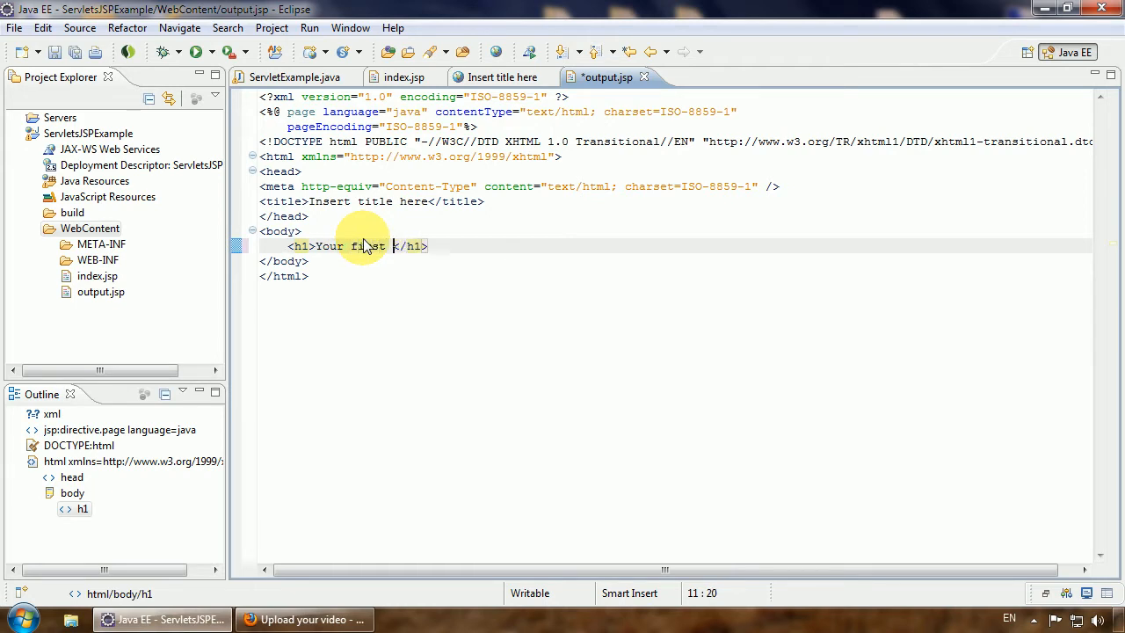
type("and last na")
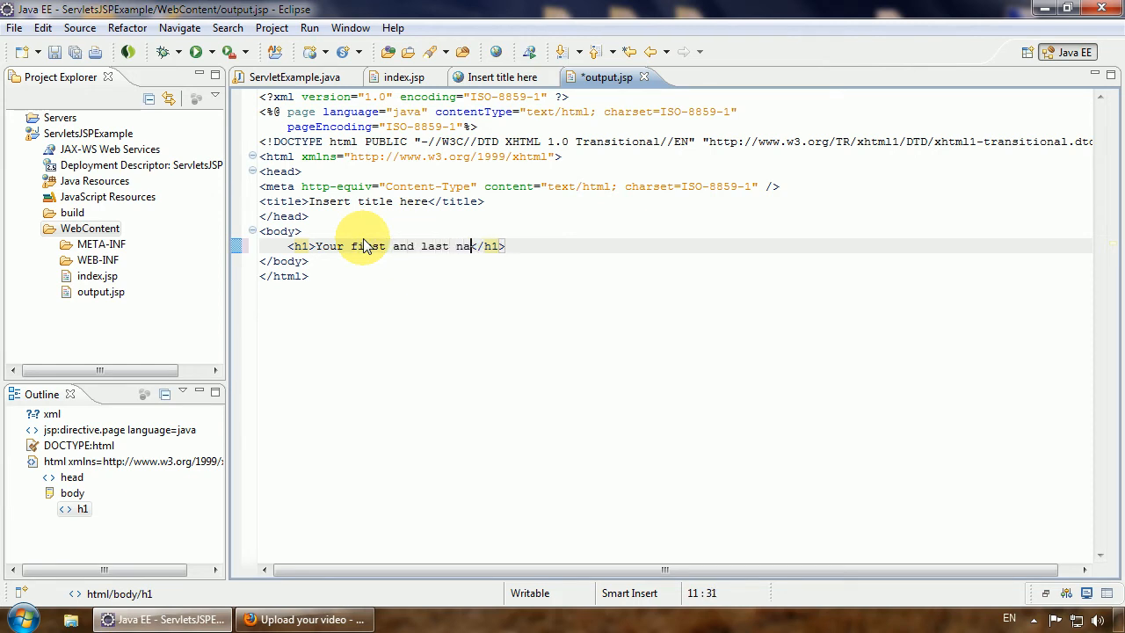
type("me is:")
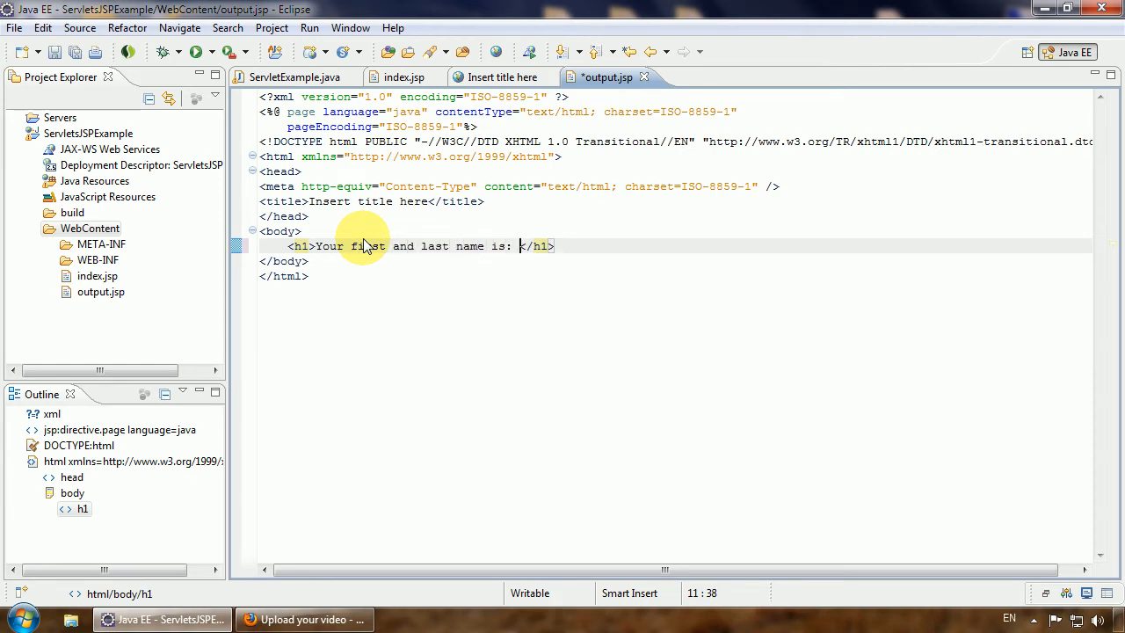
key("Return")
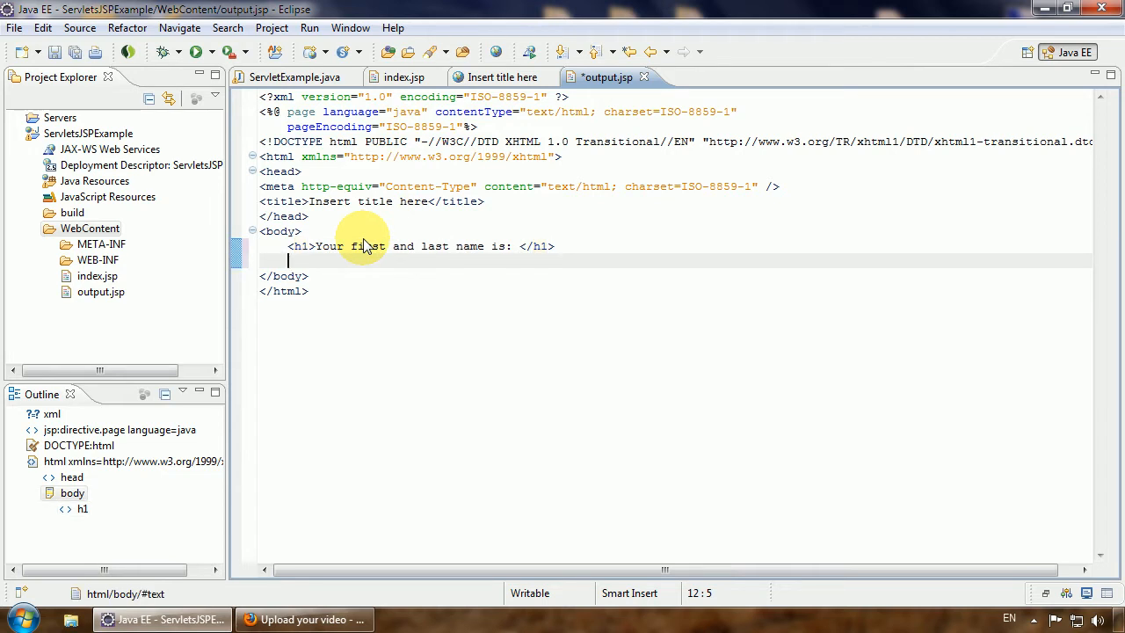
key("Return")
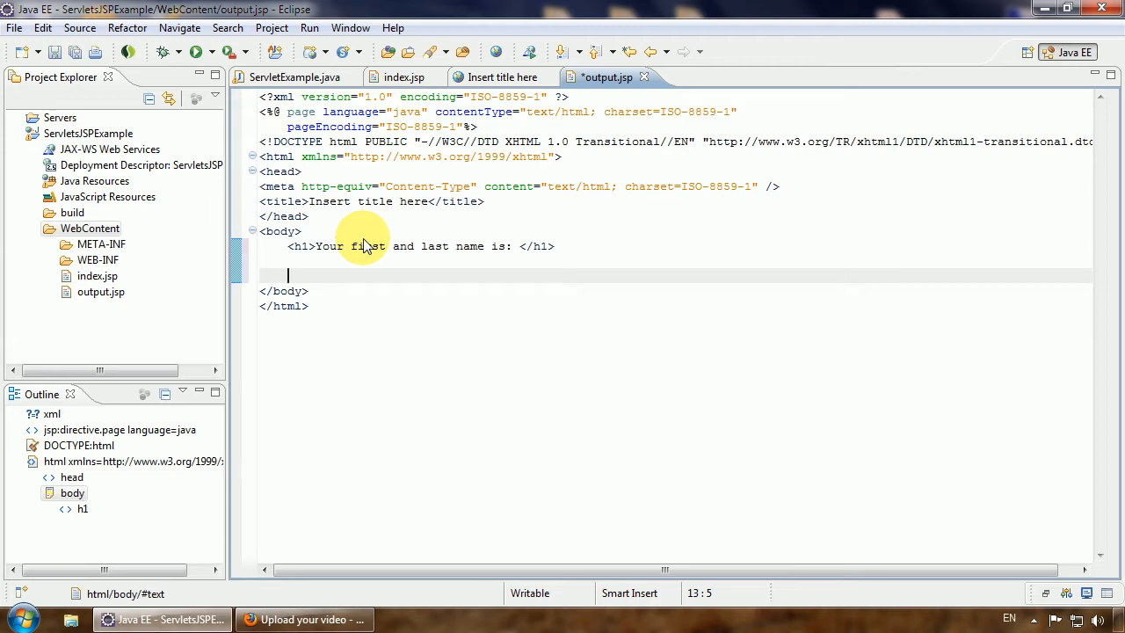
Open a scriptlet block in output.jsp and begin the declaration String firstName =.
type("<%  %>")
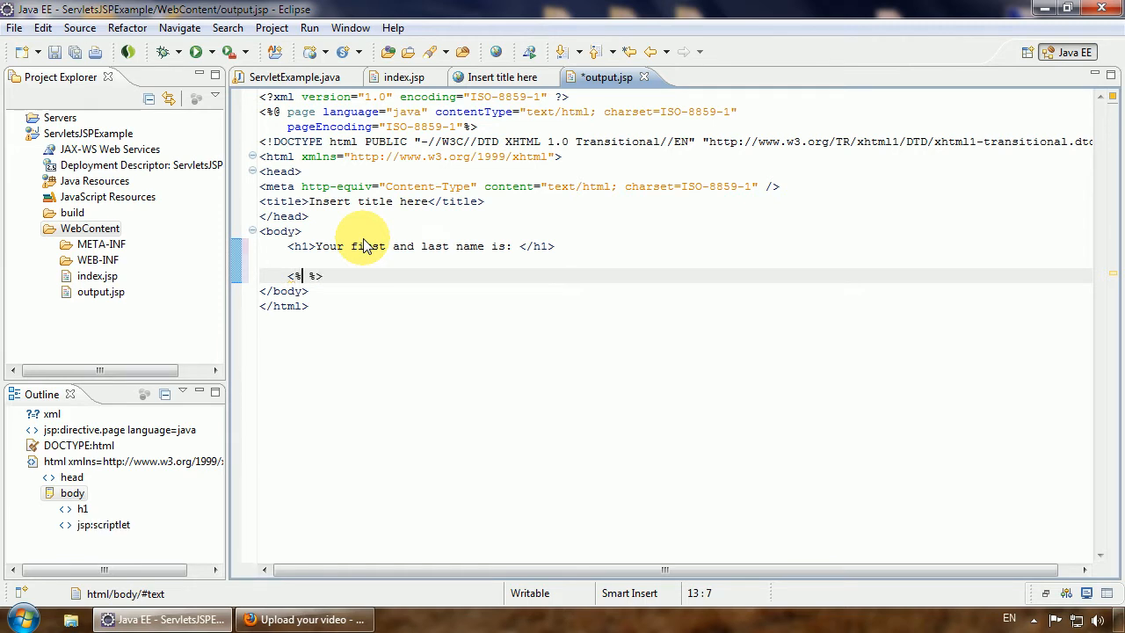
key("Return")
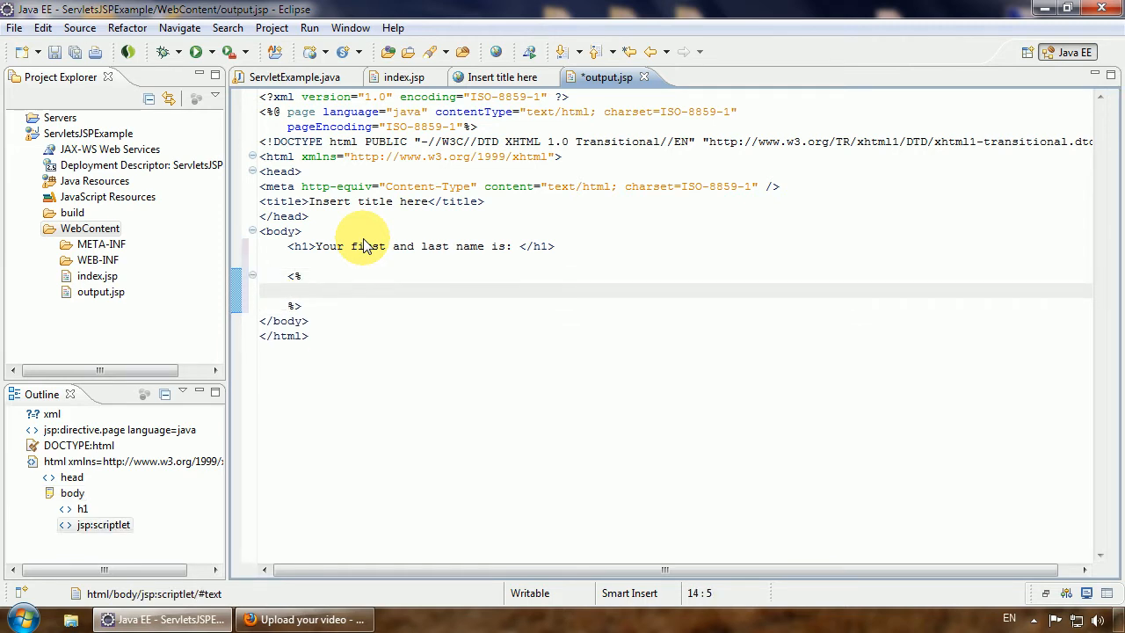
left_click(289, 290)
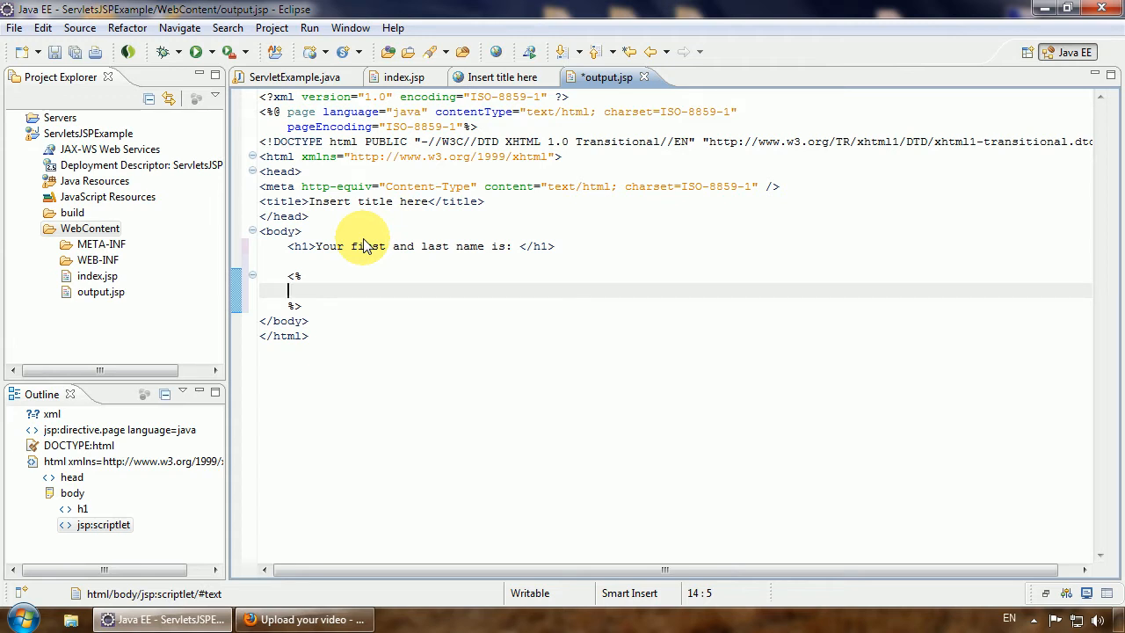
type("<>")
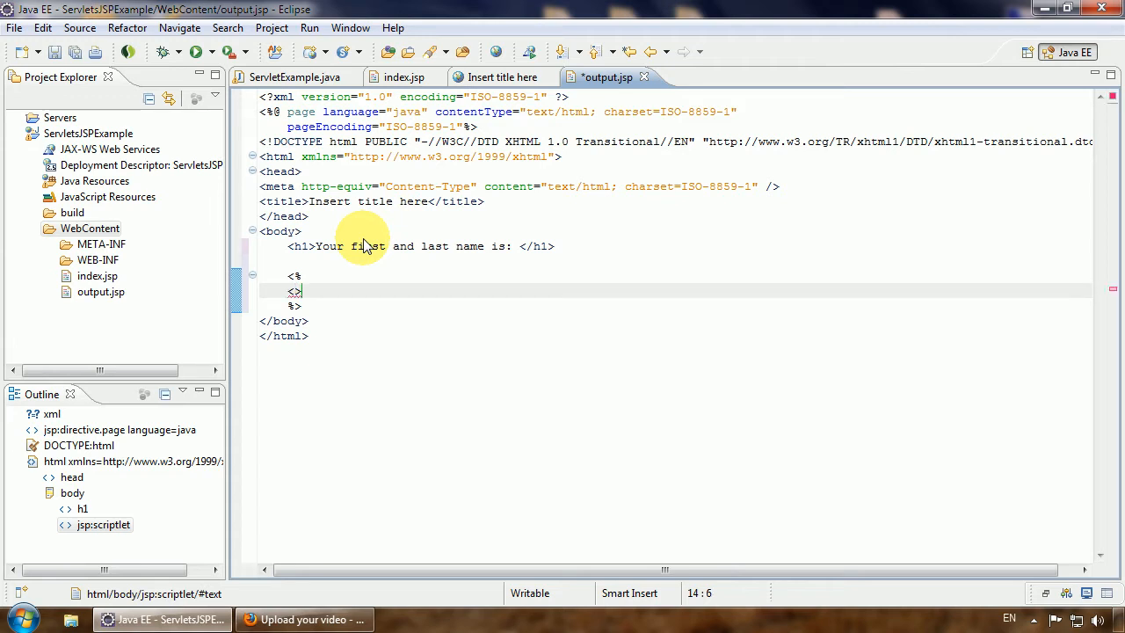
type("?")
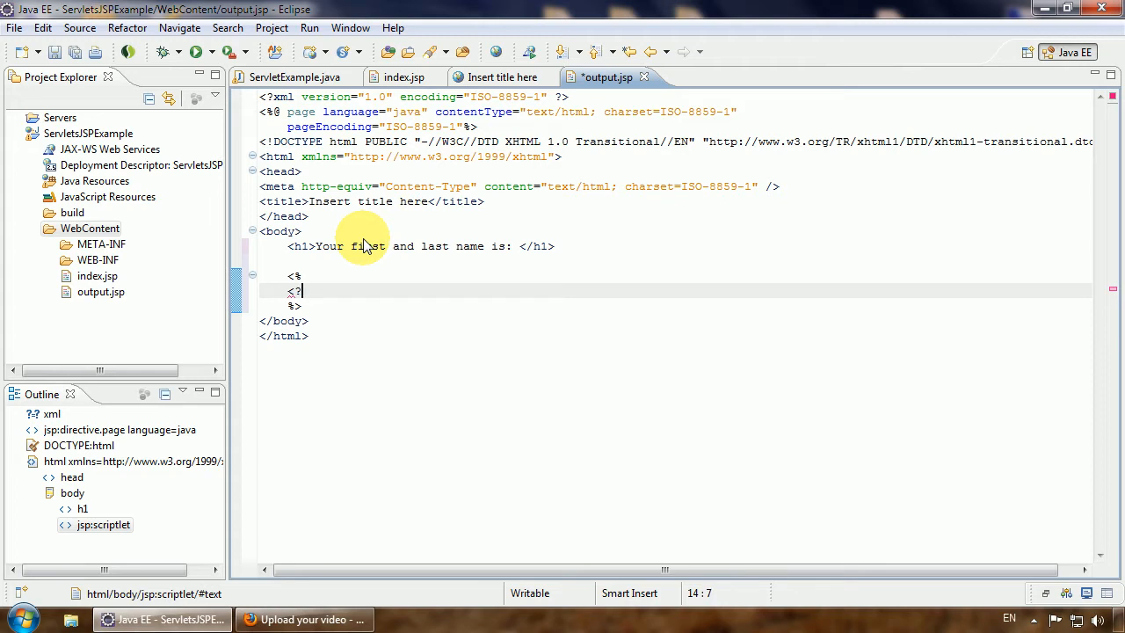
type("php")
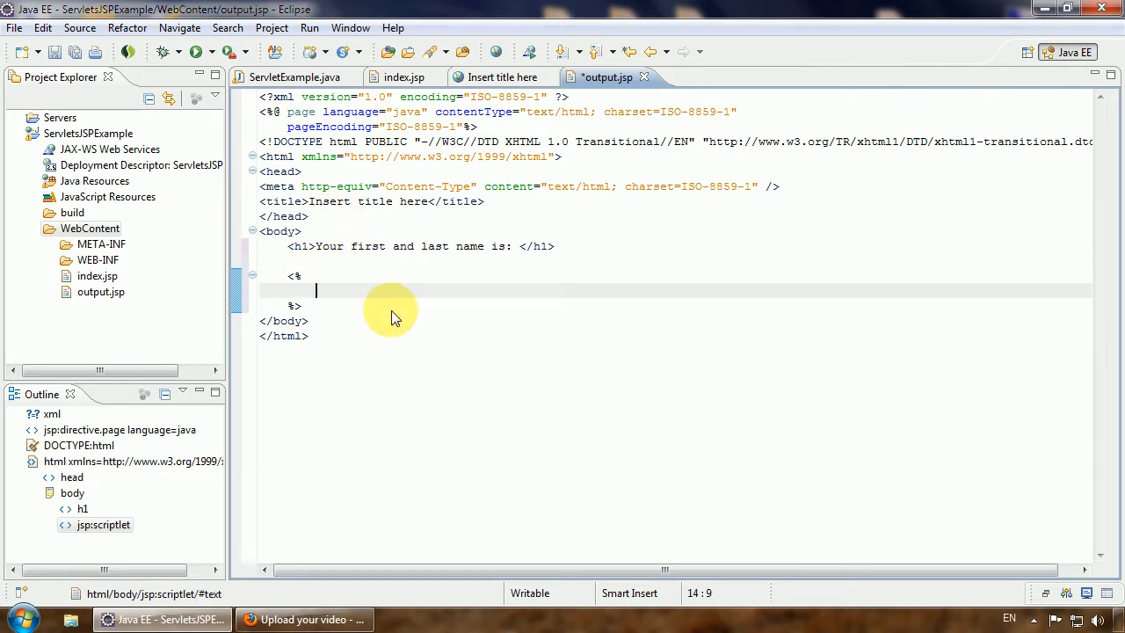
type("String")
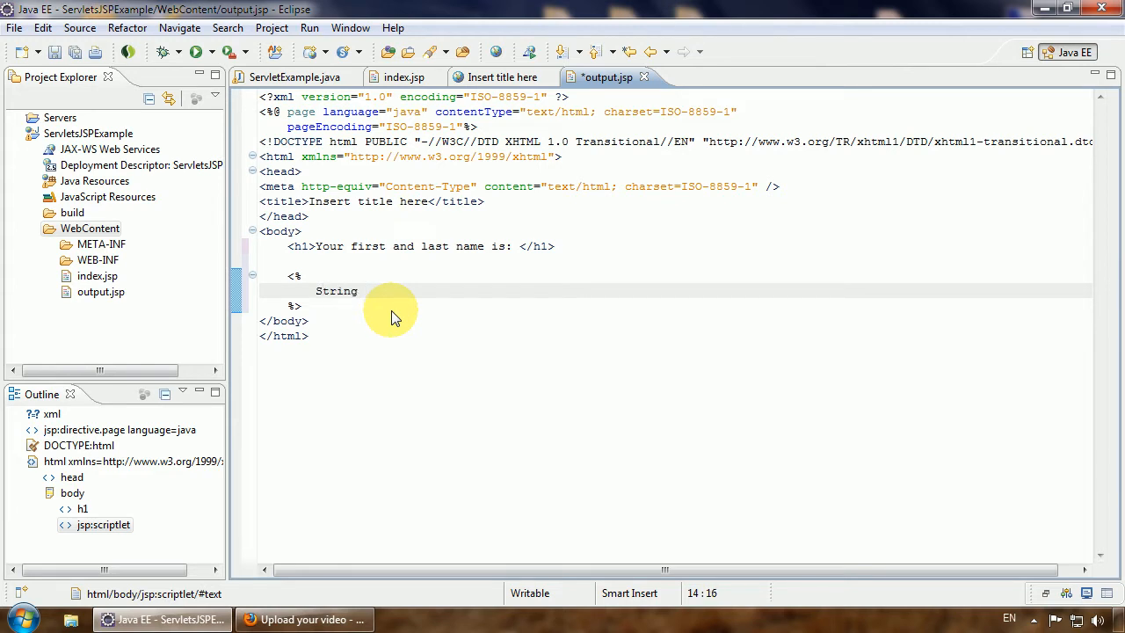
type("firstName")
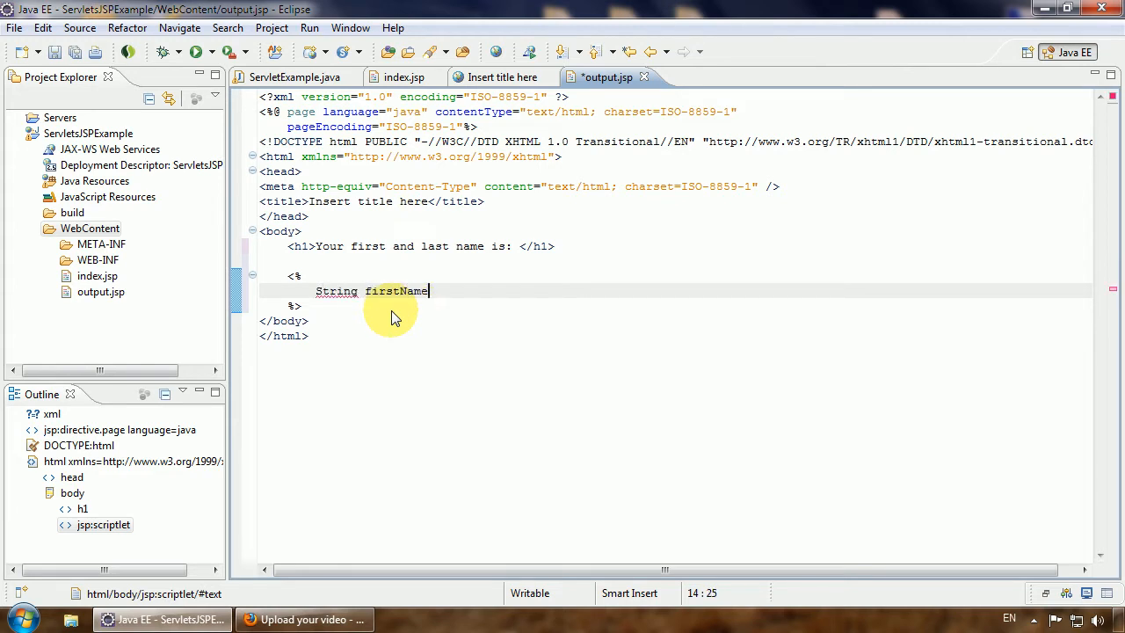
type("=")
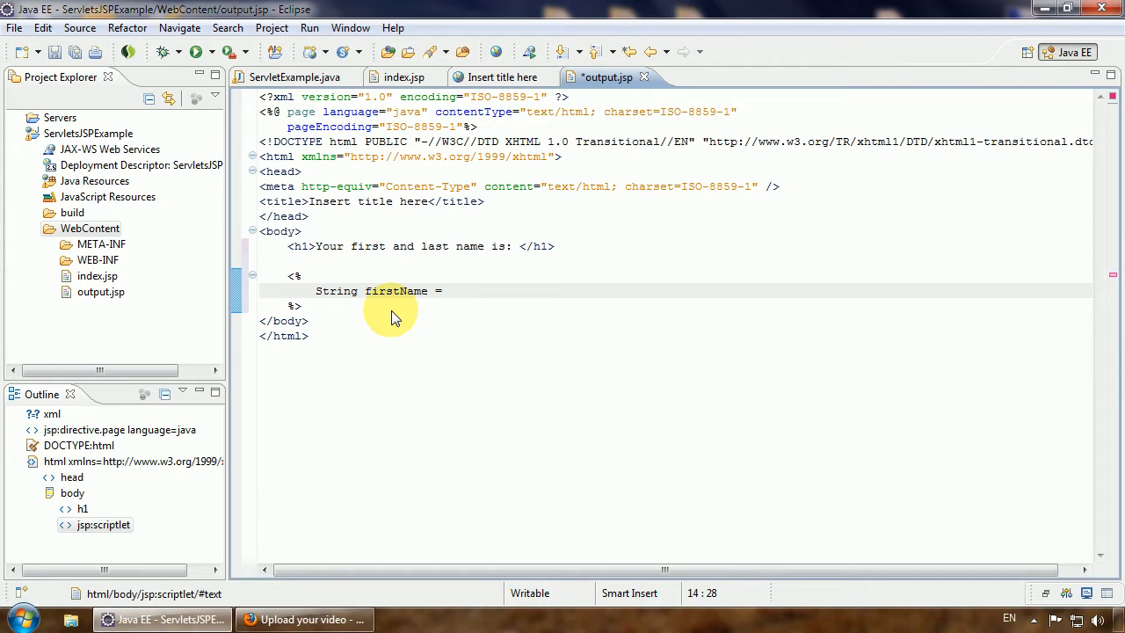
Complete it as (String) session.getAttribute("firstname"); with the String cast.
left_click(448, 290)
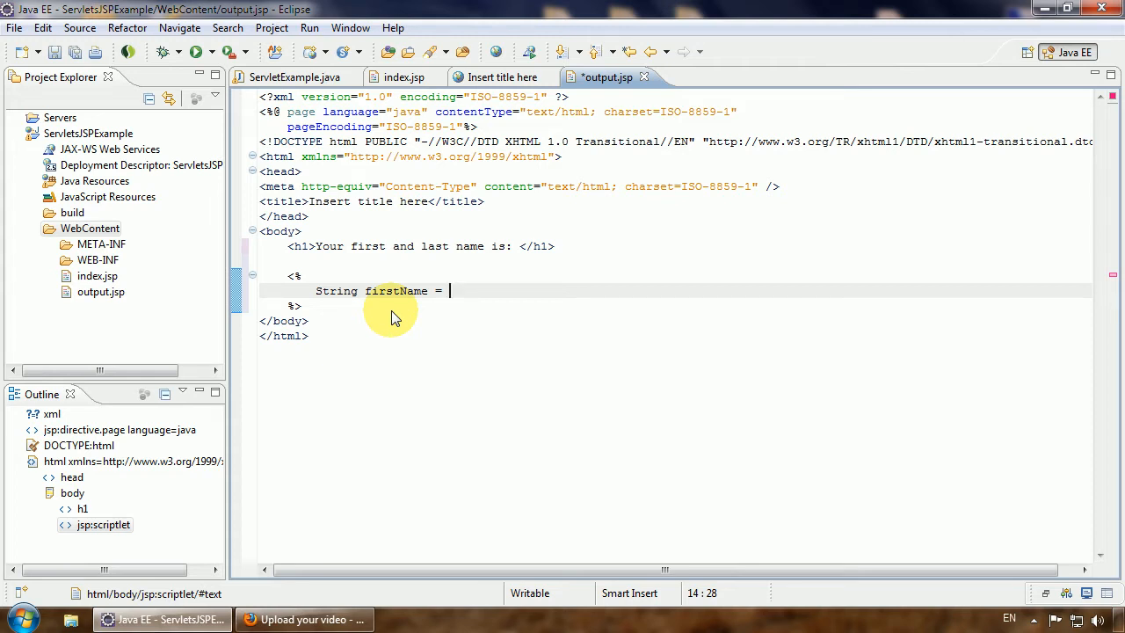
type("session")
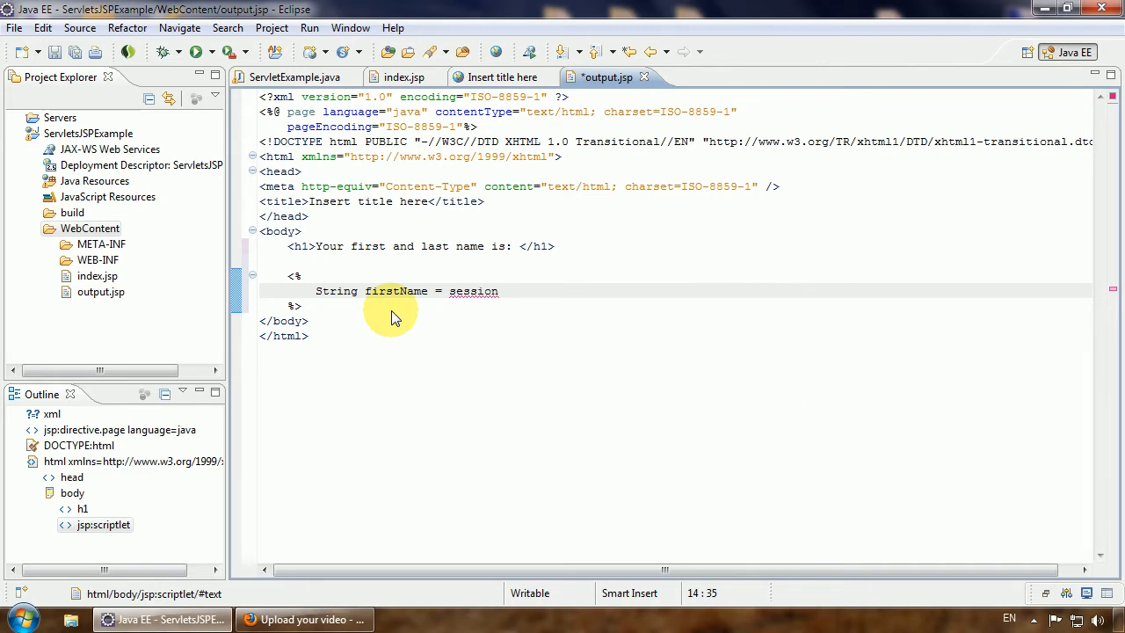
type(".get")
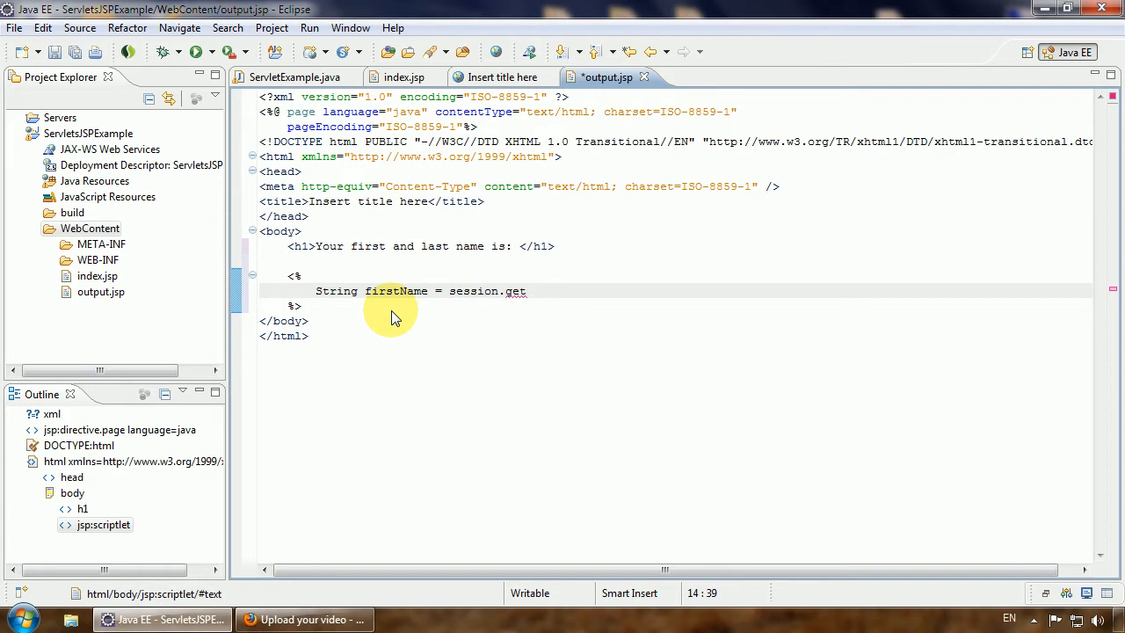
type("a")
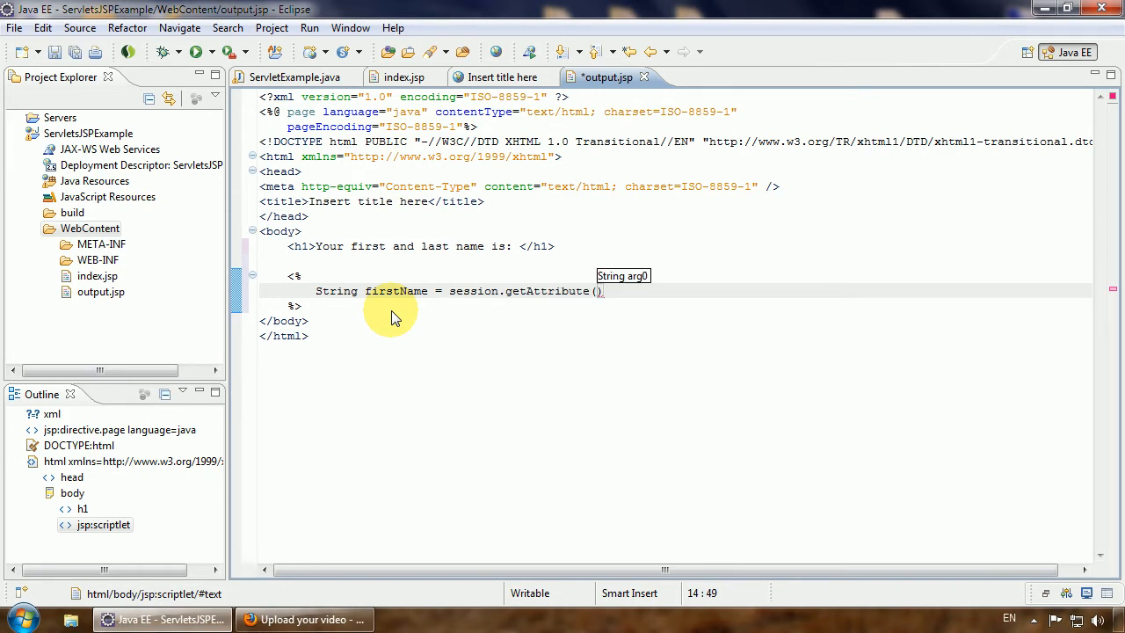
type("\"")
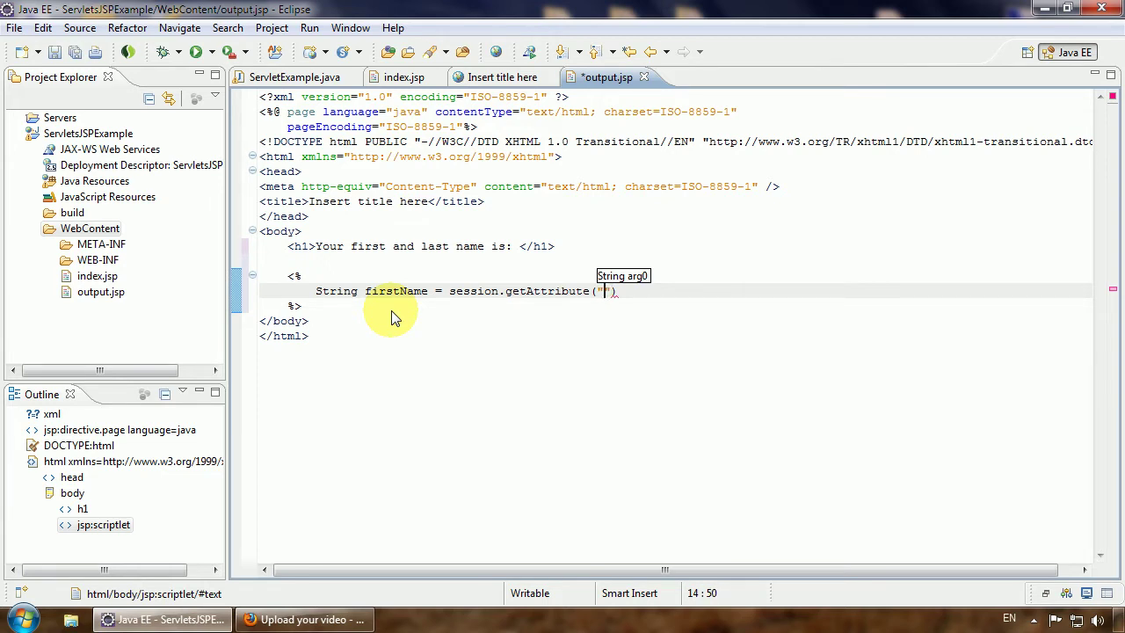
type("firstname")
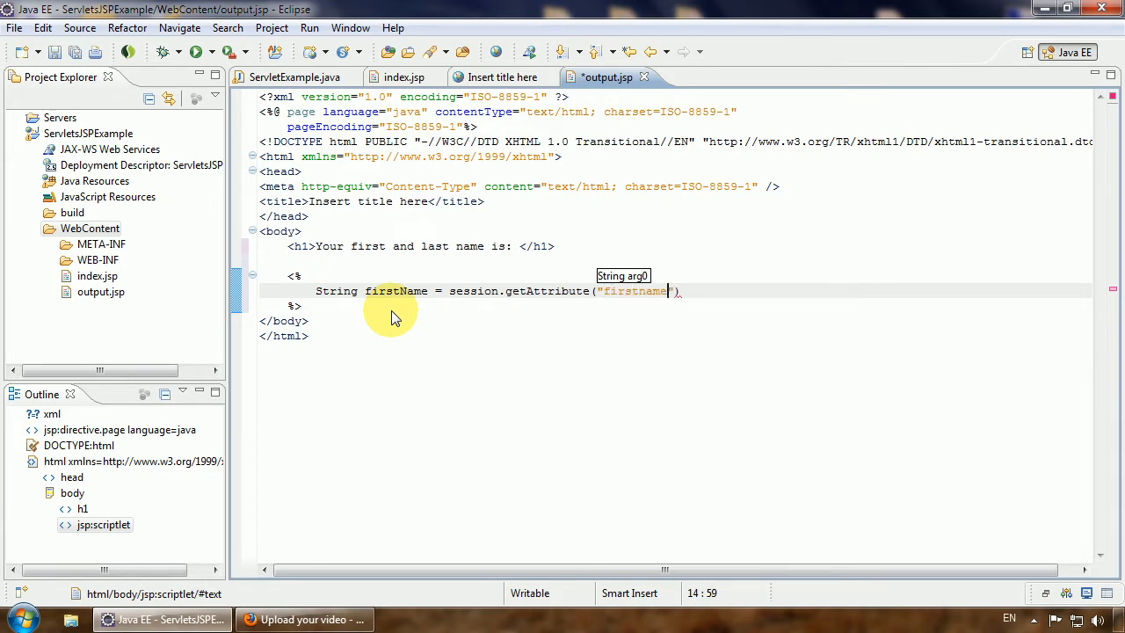
type(");")
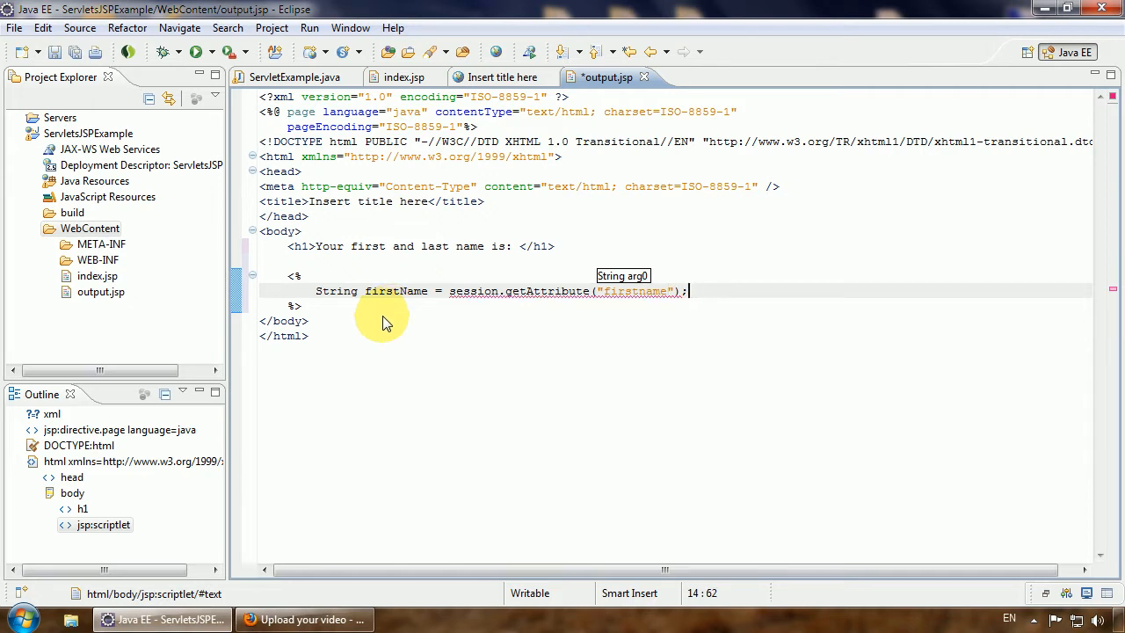
mouse_move(413, 292)
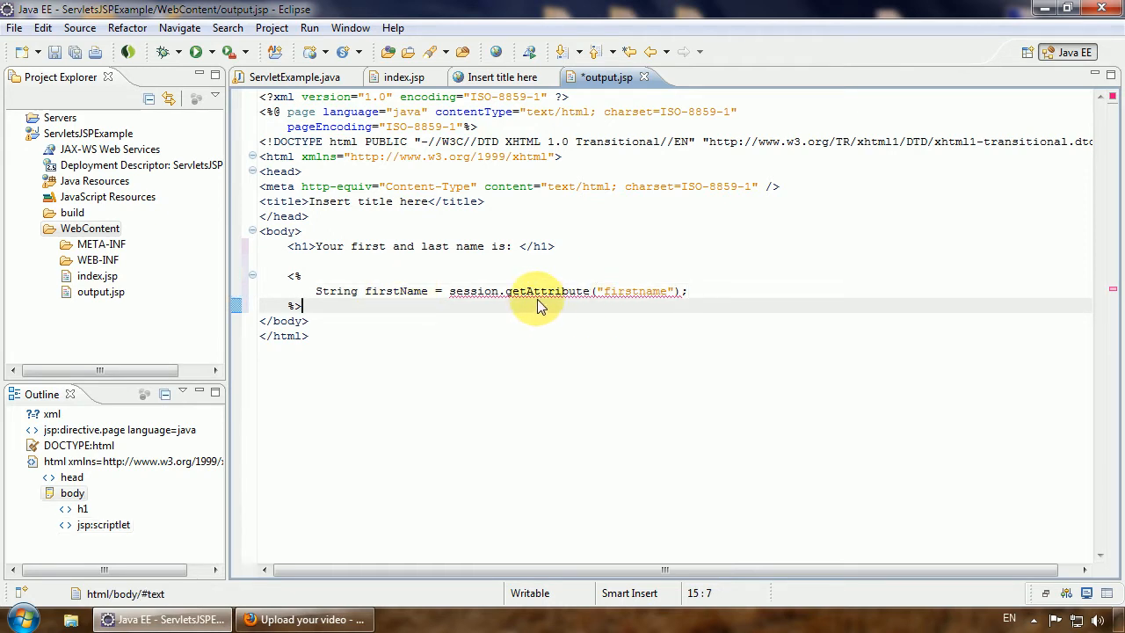
mouse_move(471, 292)
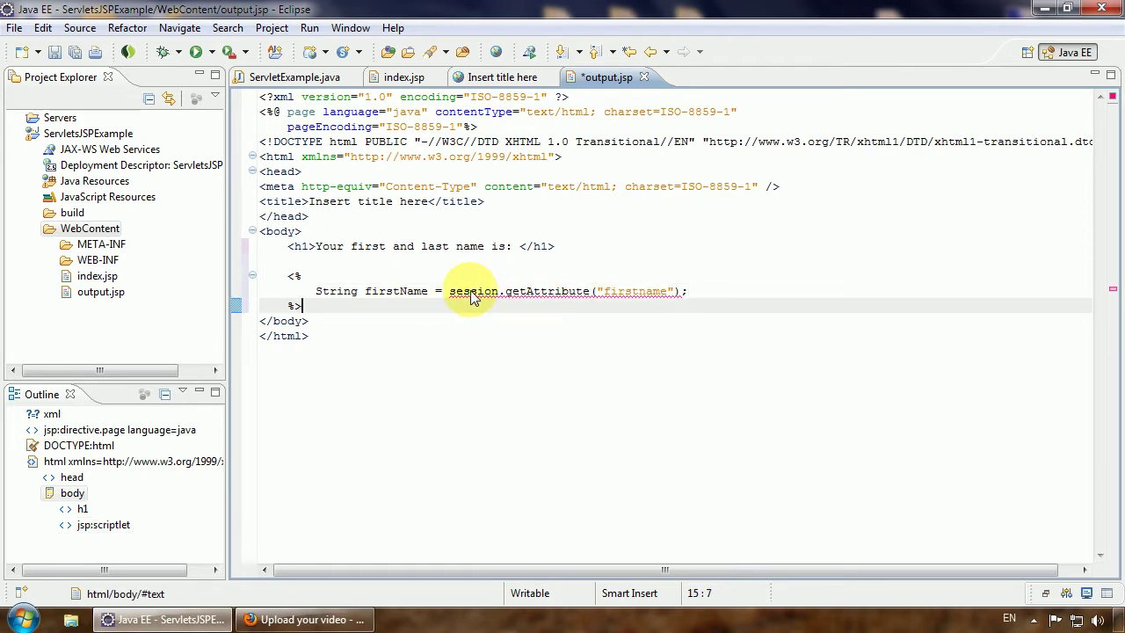
mouse_move(472, 292)
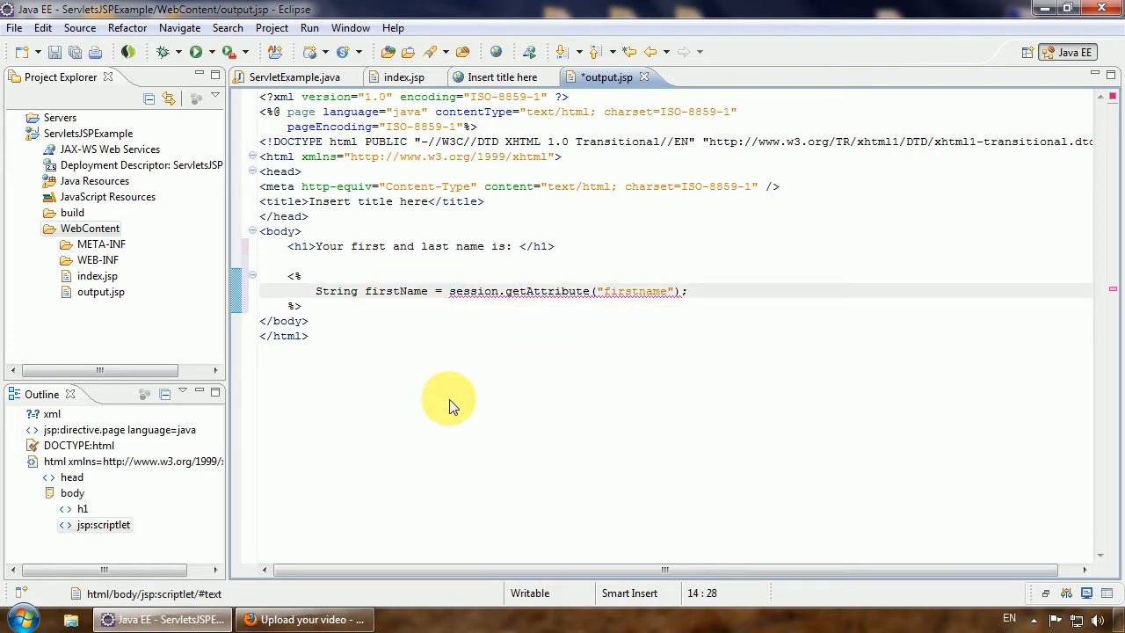
type("()")
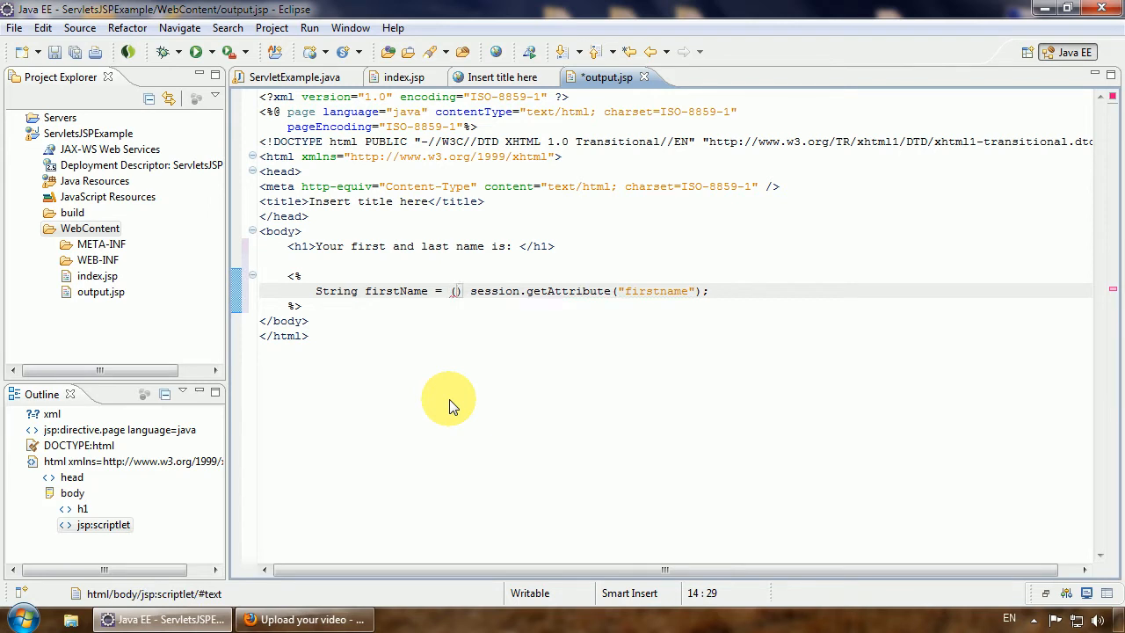
type("String")
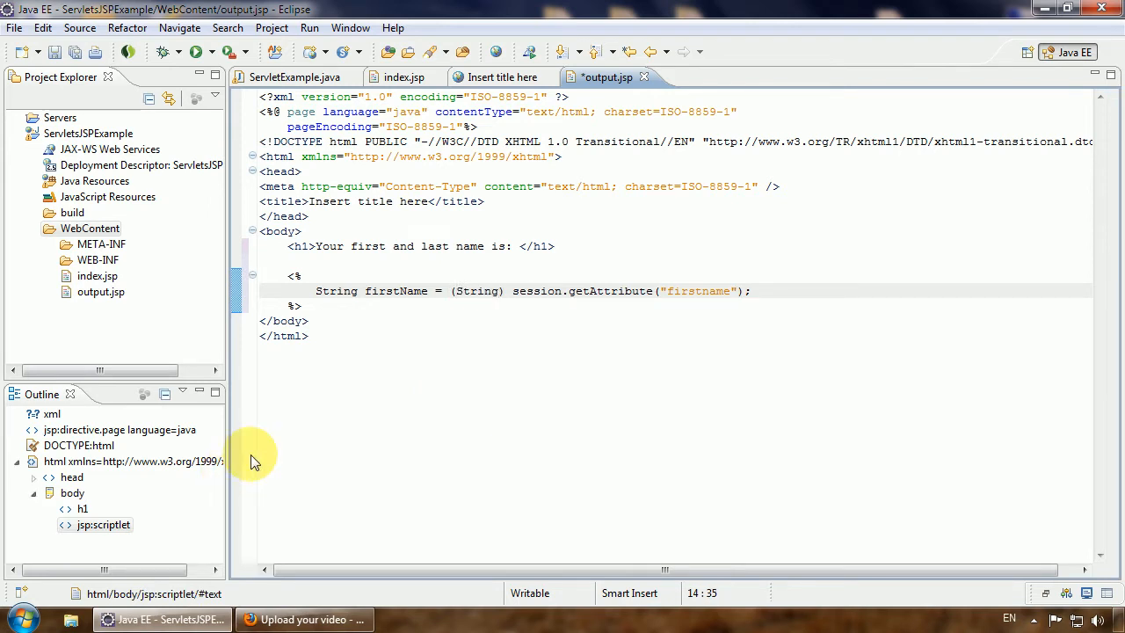
Duplicate the firstName line as String lastName = (String) session.getAttribute("lastname");.
left_click(319, 291)
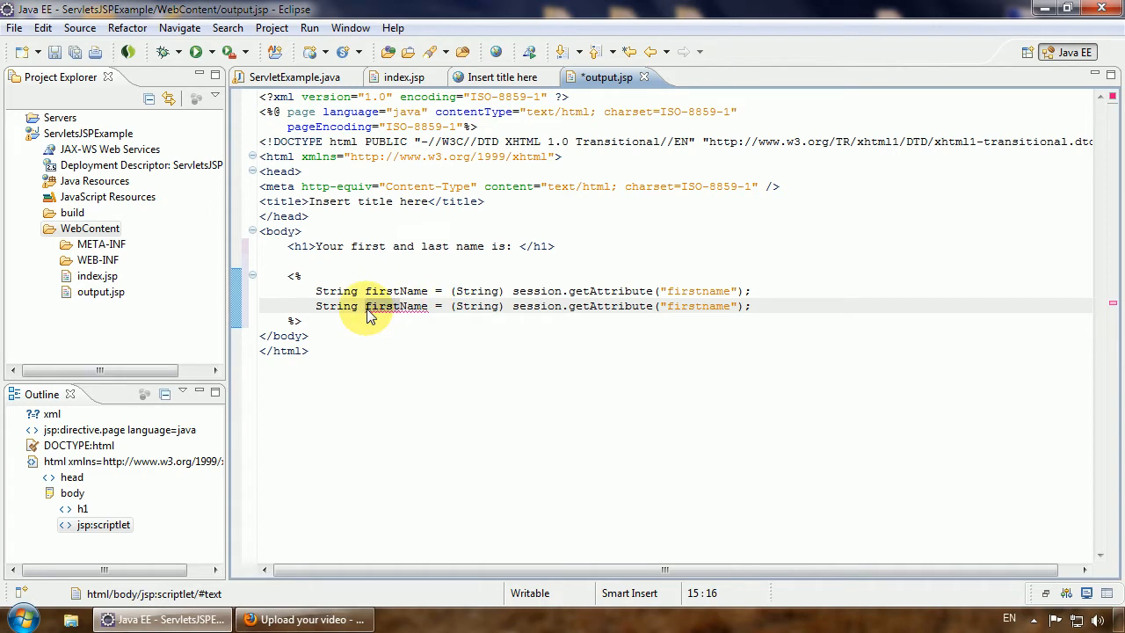
type("lastName")
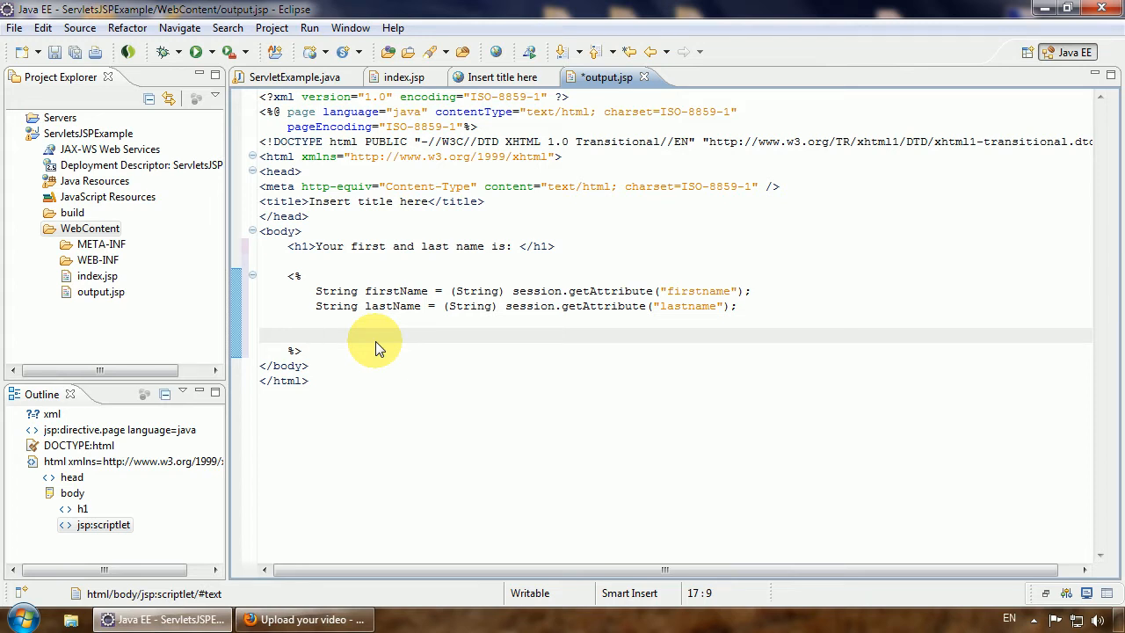
Add out.print(firstName + " " + lastName); below the declarations and save output.jsp.
type("out")
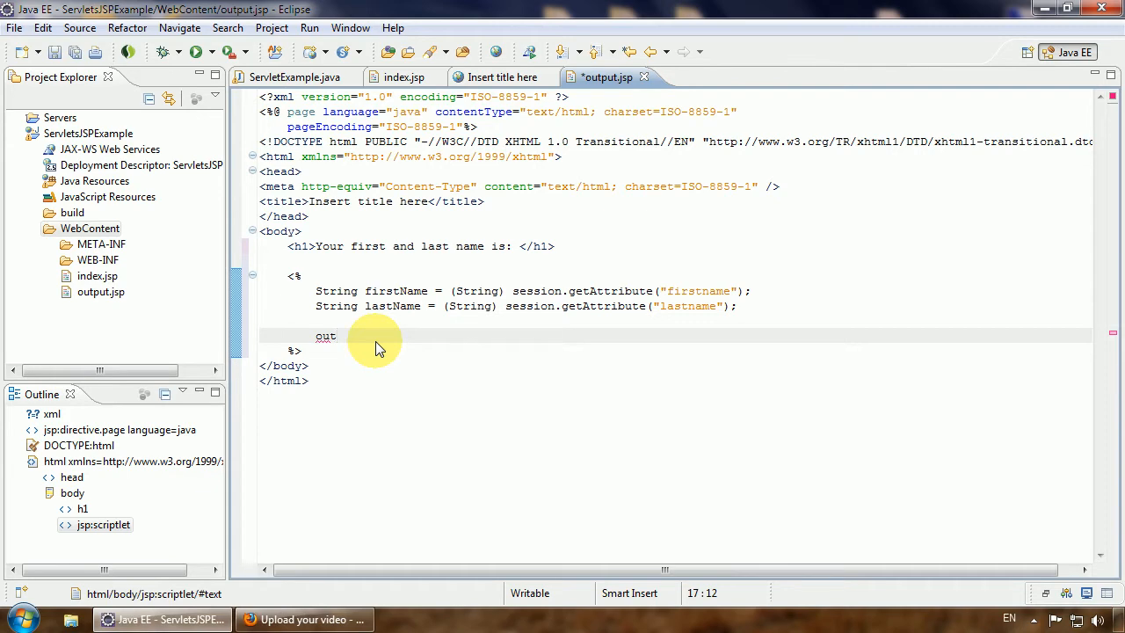
type(".")
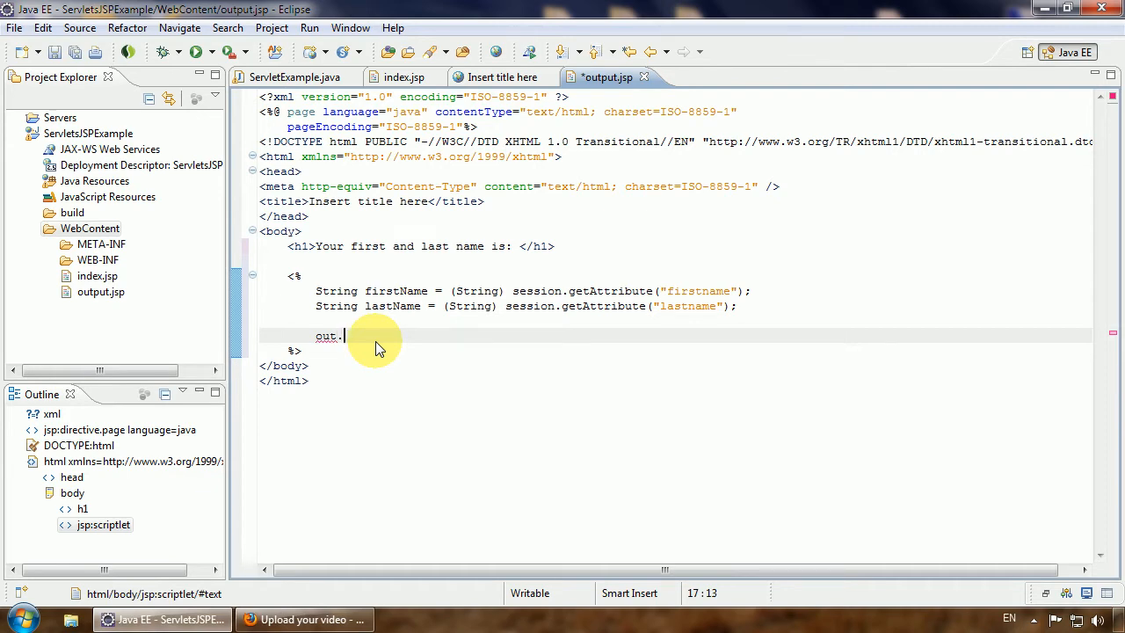
type(".")
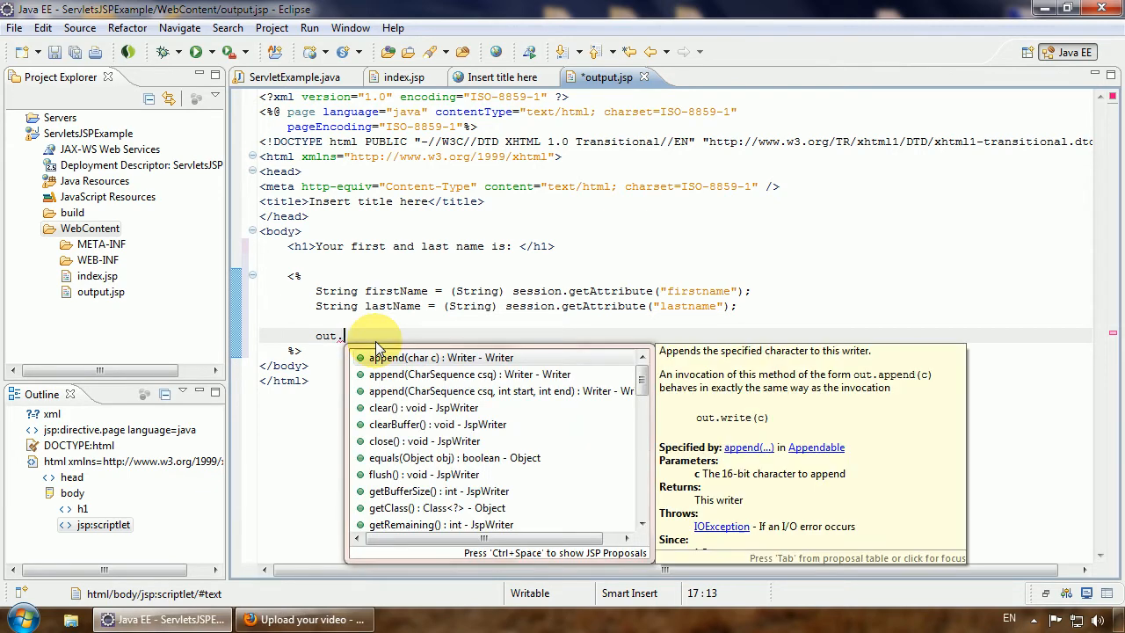
type("print(")
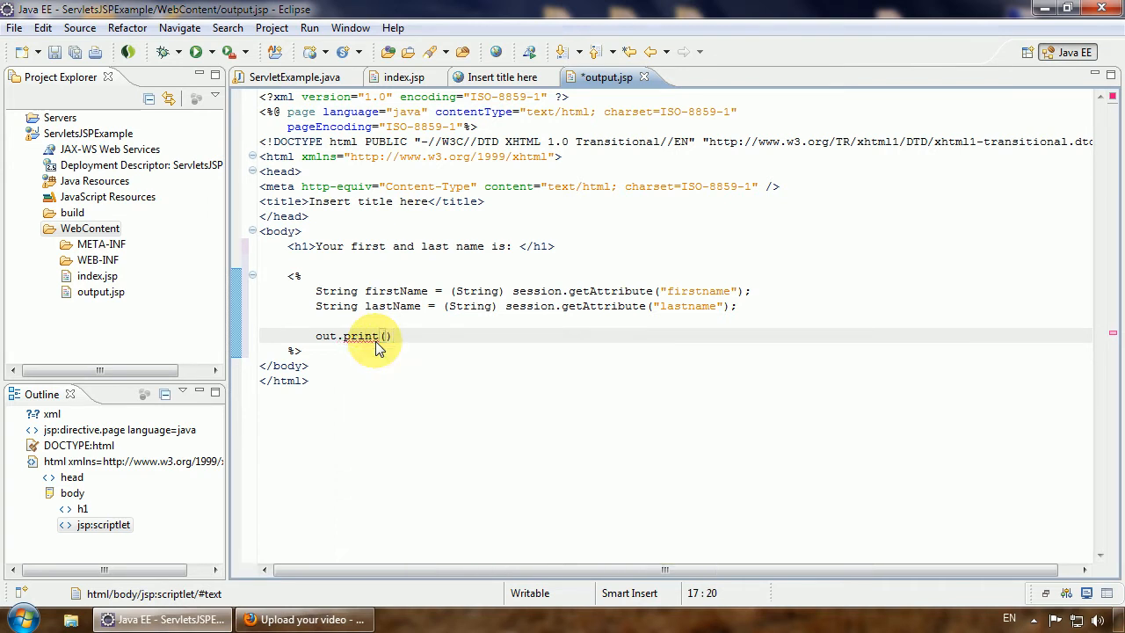
type(";")
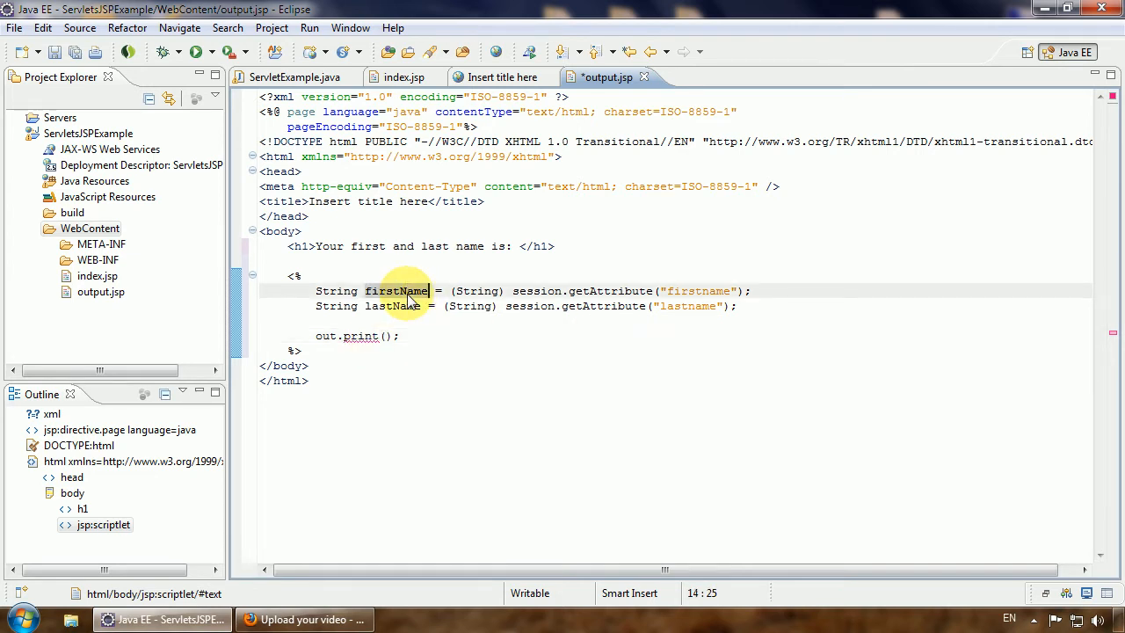
type("firstName")
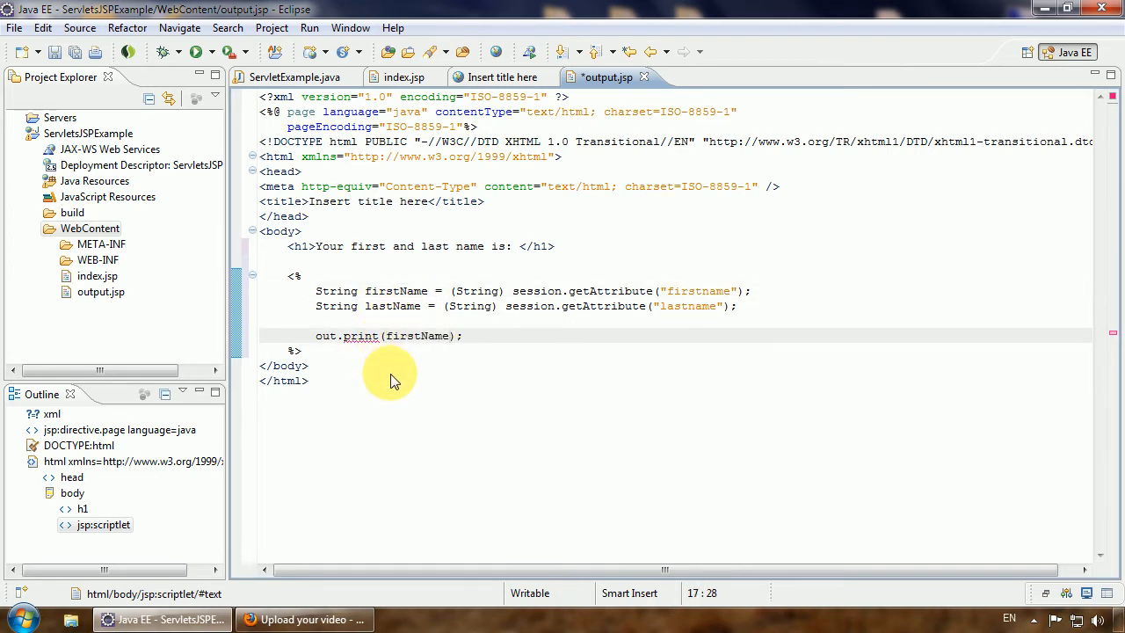
type("+  + lastName")
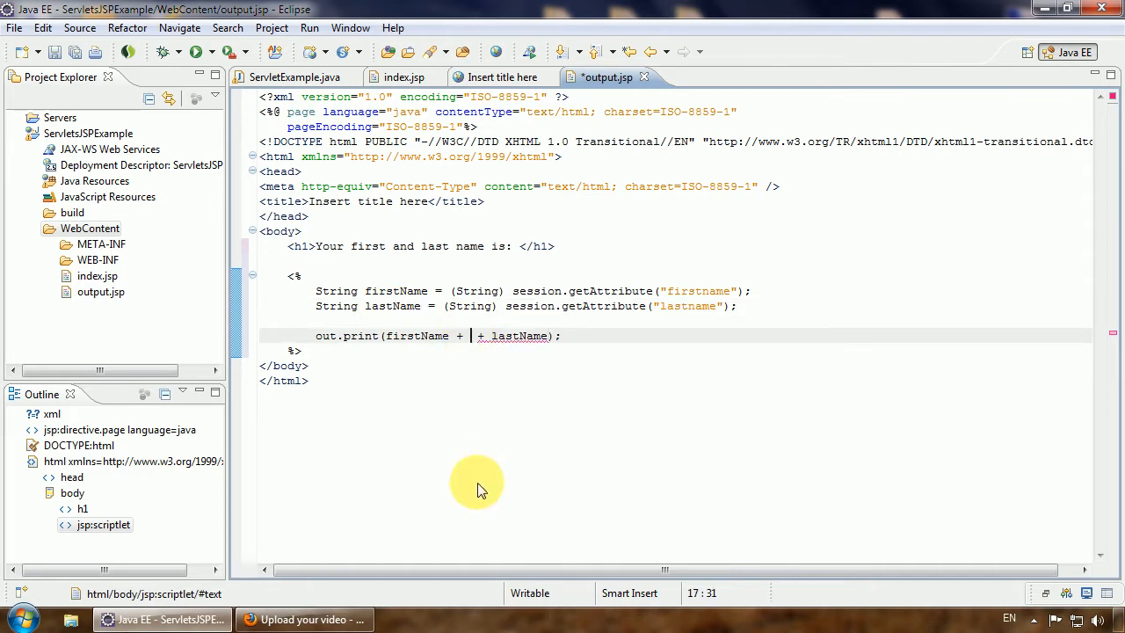
type("\" \"")
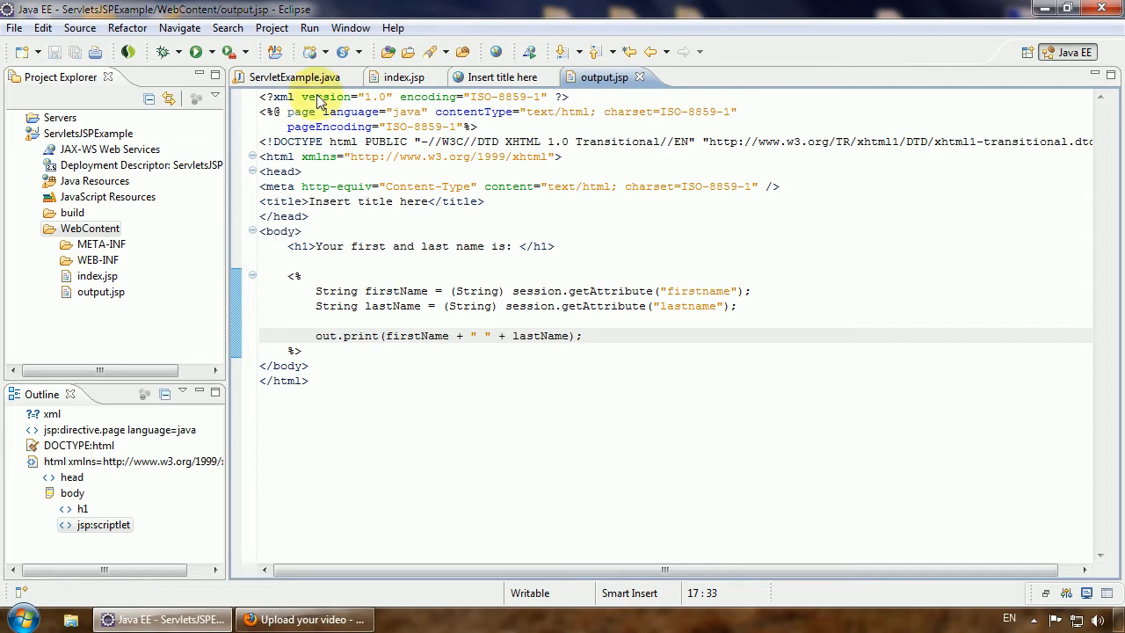
In ServletExample.java, add getServletContext().getRequestDispatcher("/output.jsp").forward(request, response); below the parameter lines.
left_click(296, 77)
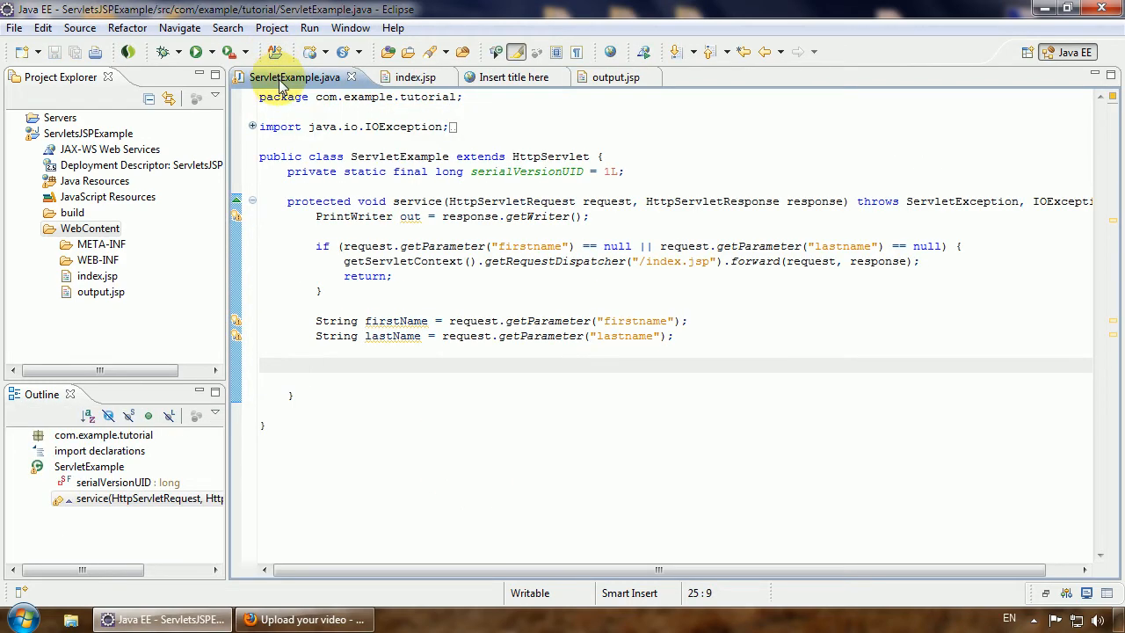
left_click(682, 320)
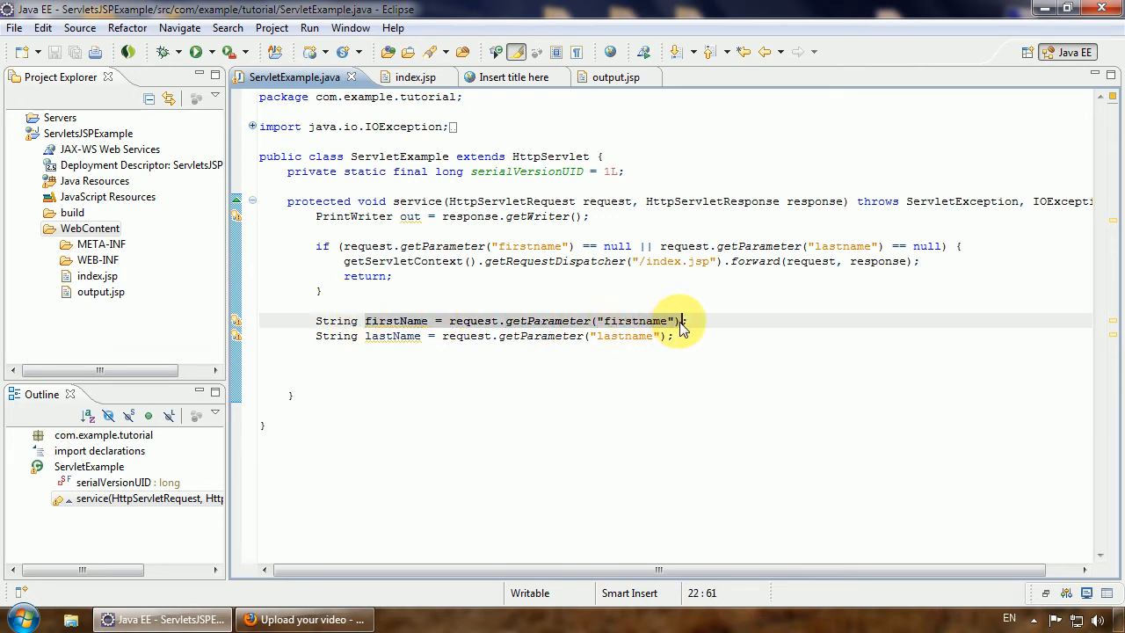
left_click(344, 260)
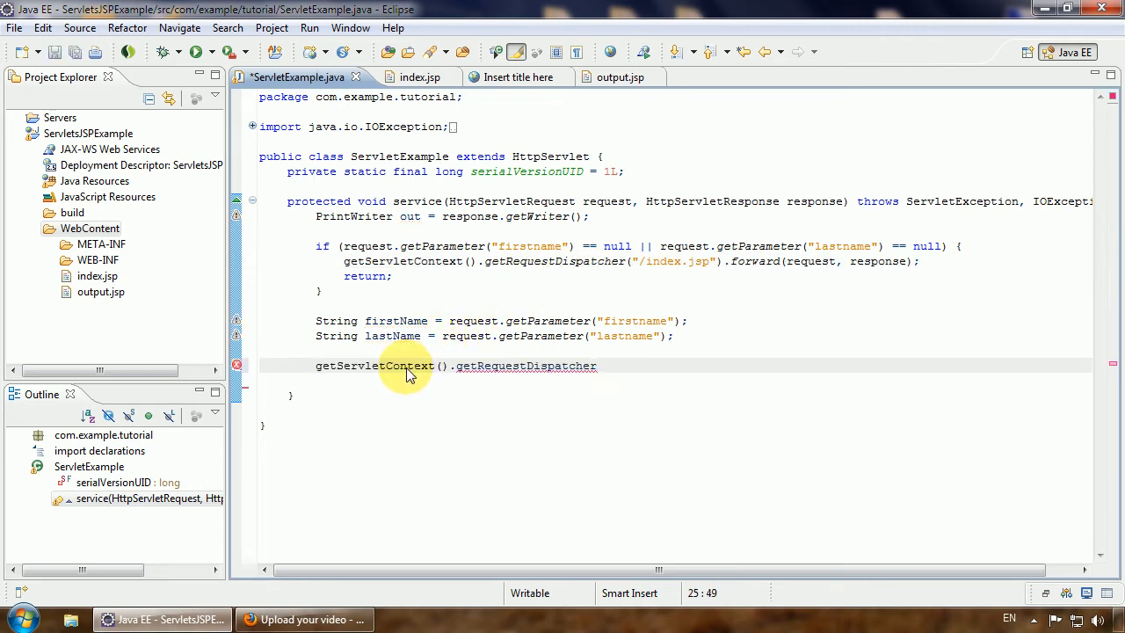
type("()")
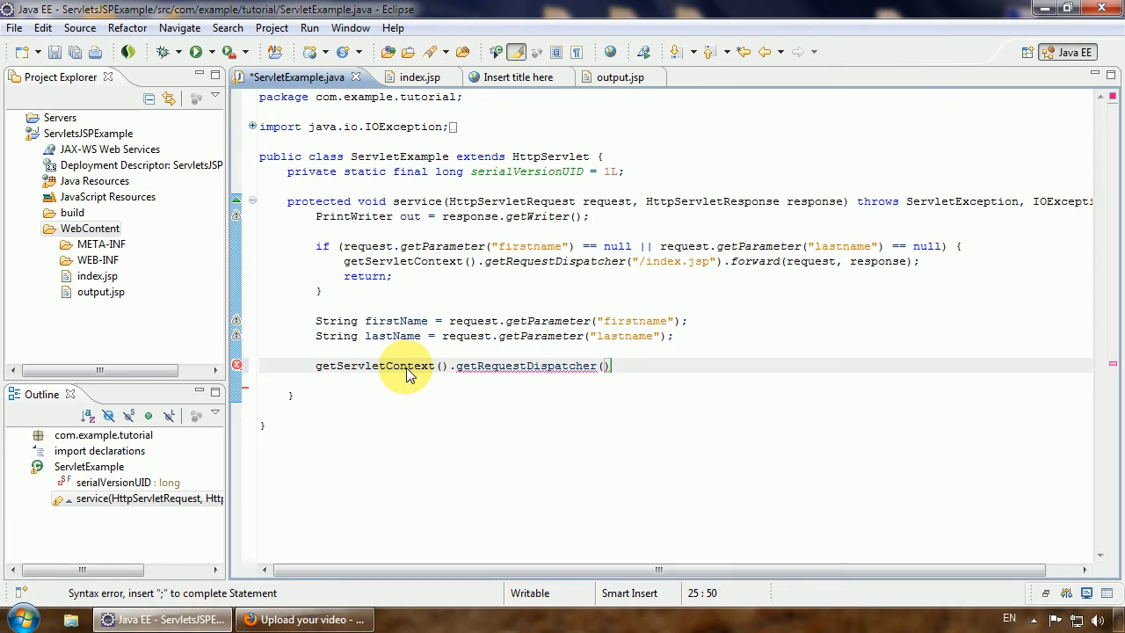
type("\"")
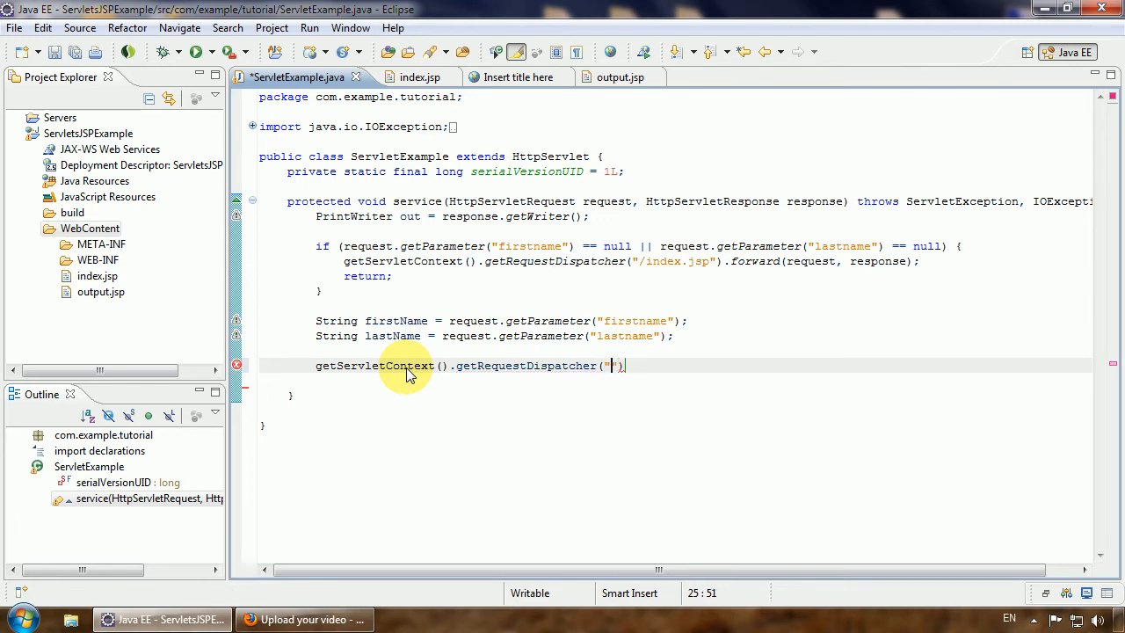
type("/")
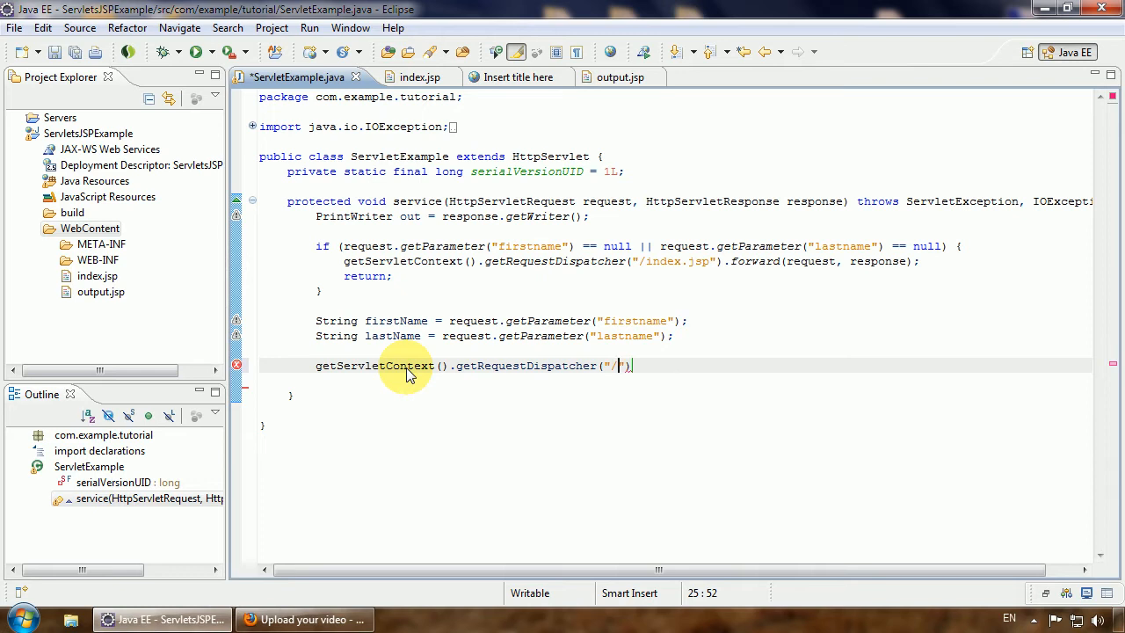
type("output.")
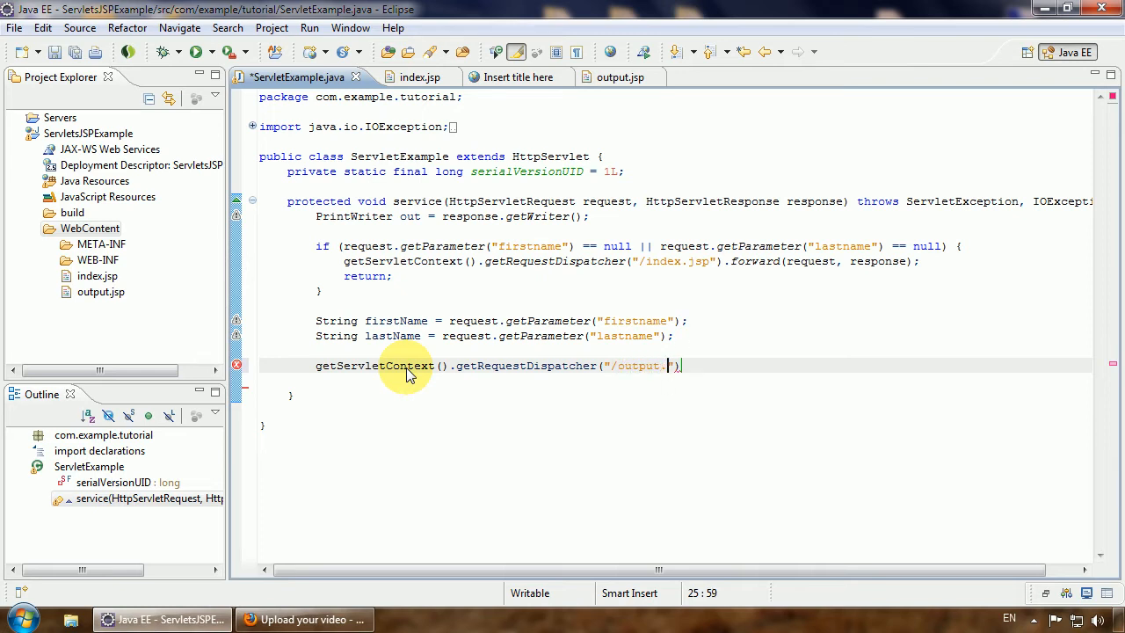
type("jsp")
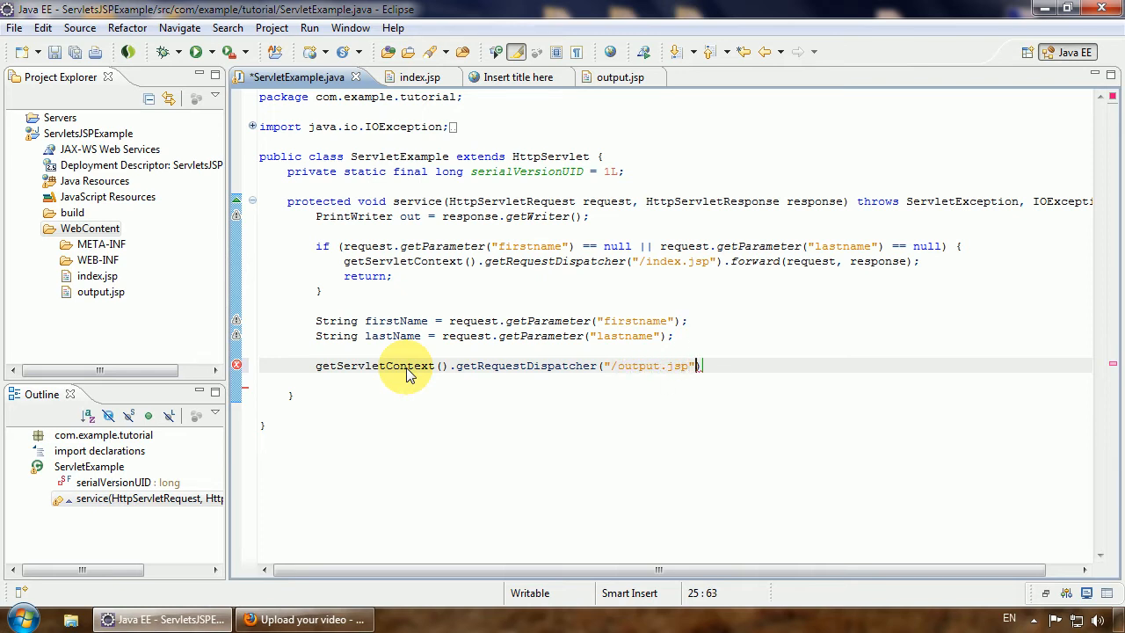
type(".forward(request, response);")
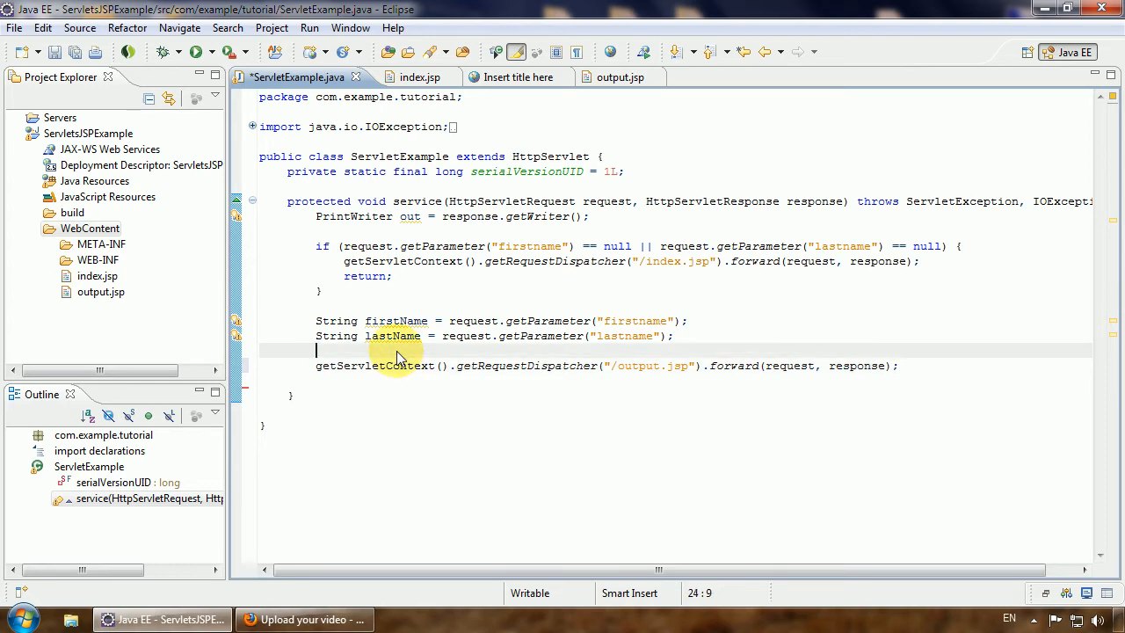
mouse_move(785, 471)
type("request.setAttribute(firstName, arg1)")
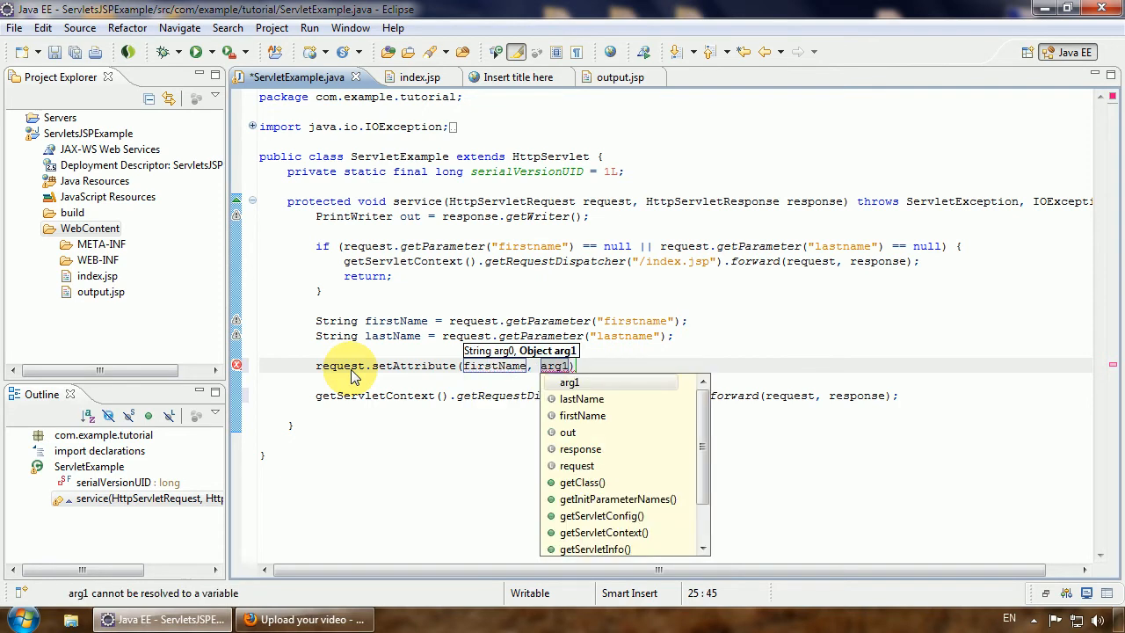
mouse_move(325, 364)
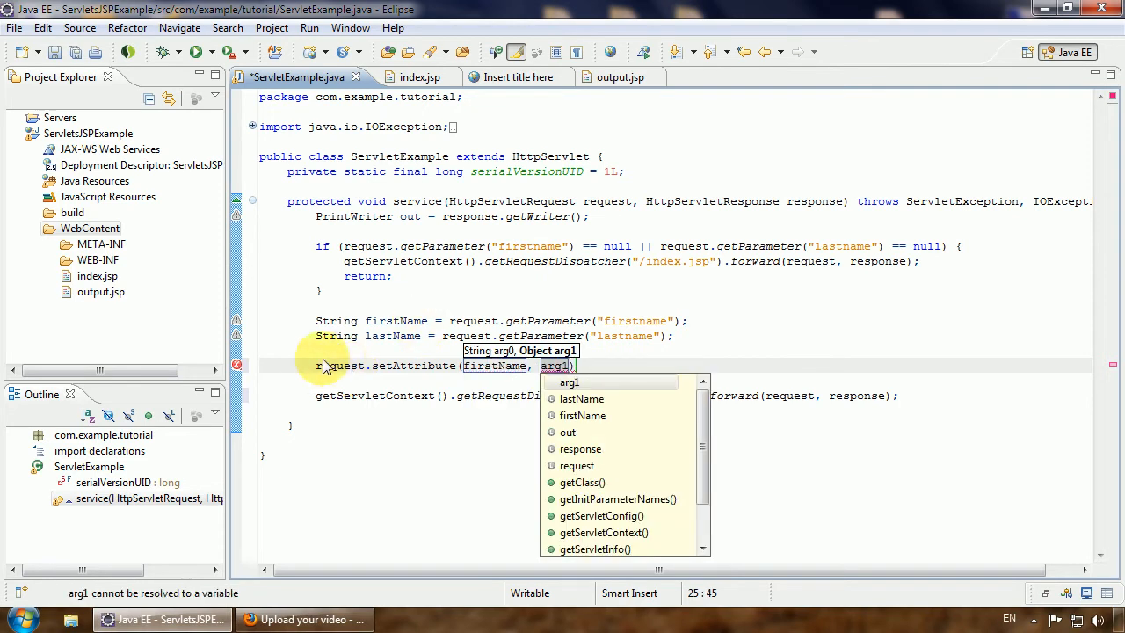
Complete setAttribute("firstname", firstName), checking the attribute names output.jsp reads.
left_click(570, 382)
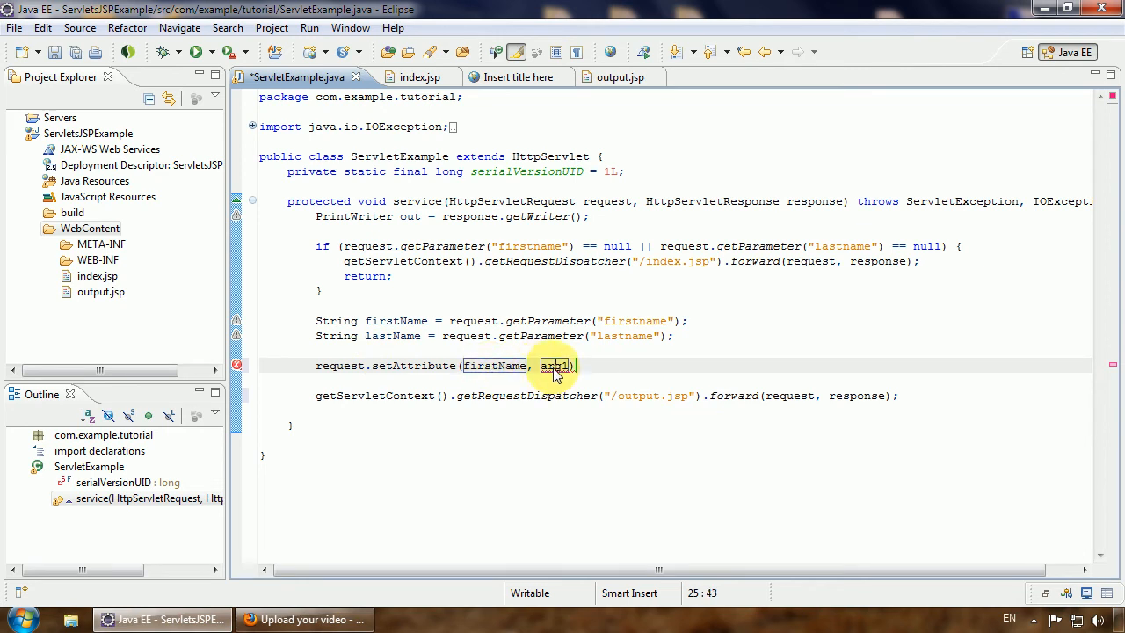
type("firstName);")
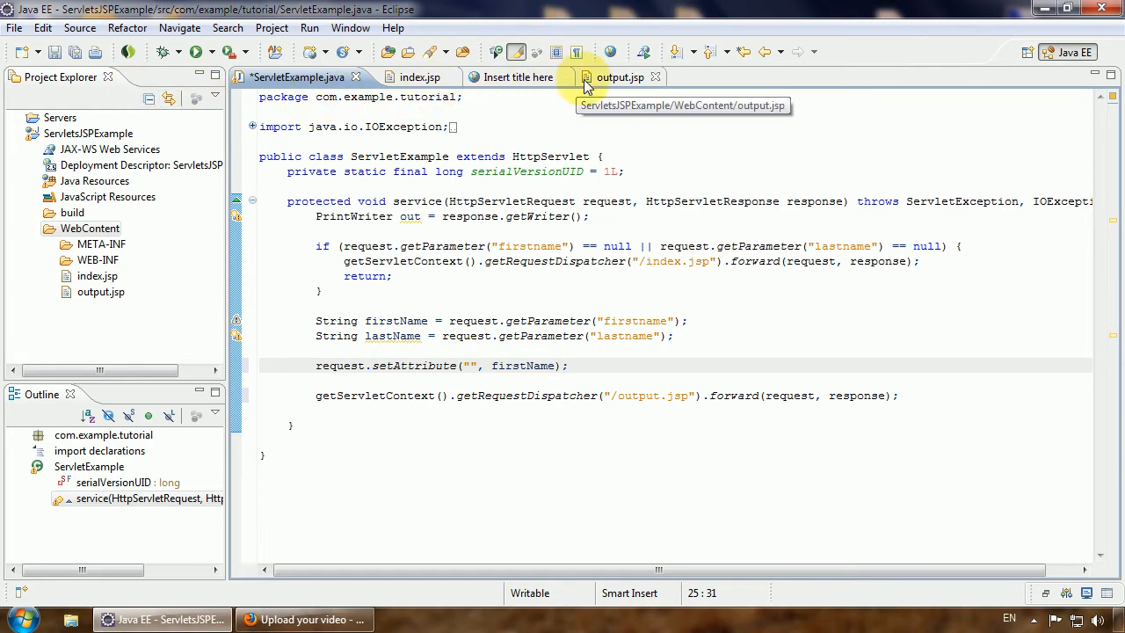
left_click(619, 78)
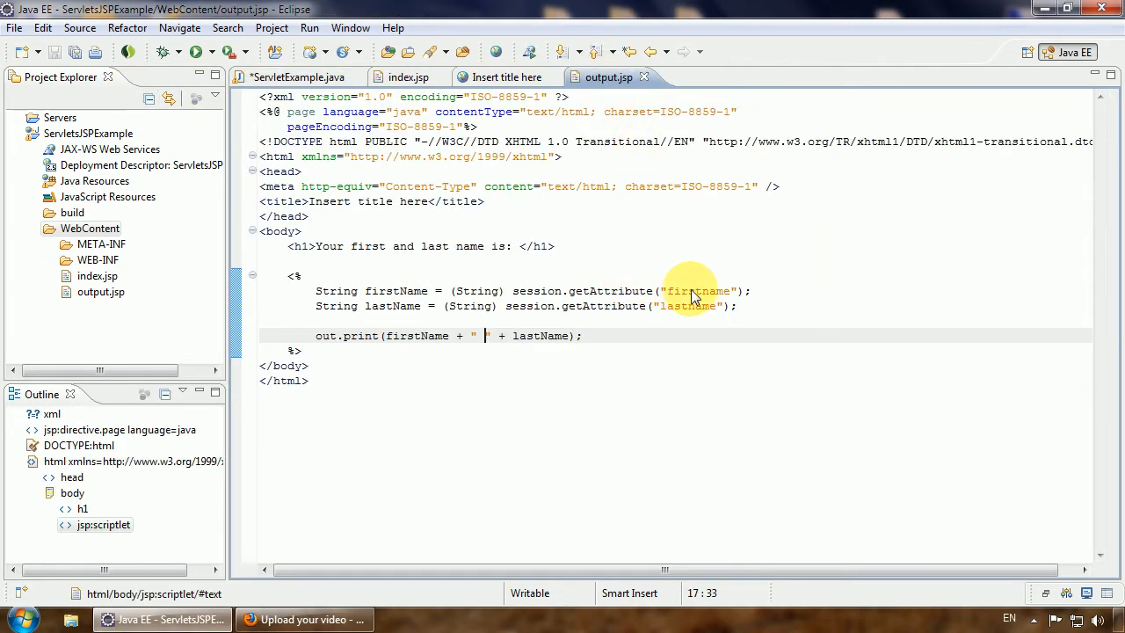
mouse_move(303, 78)
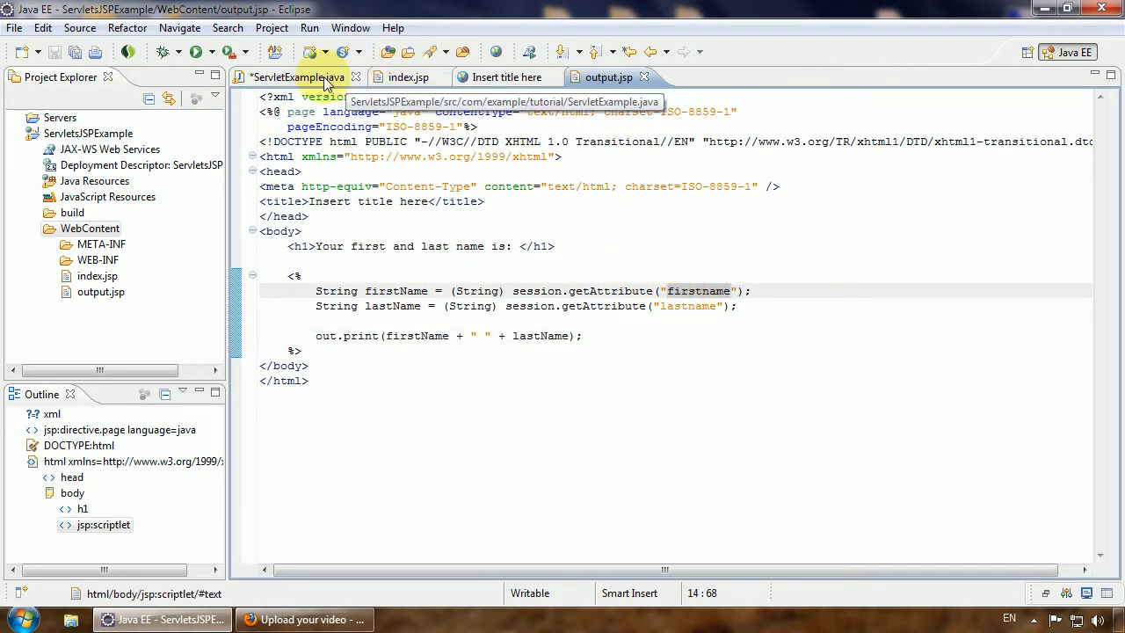
left_click(299, 78)
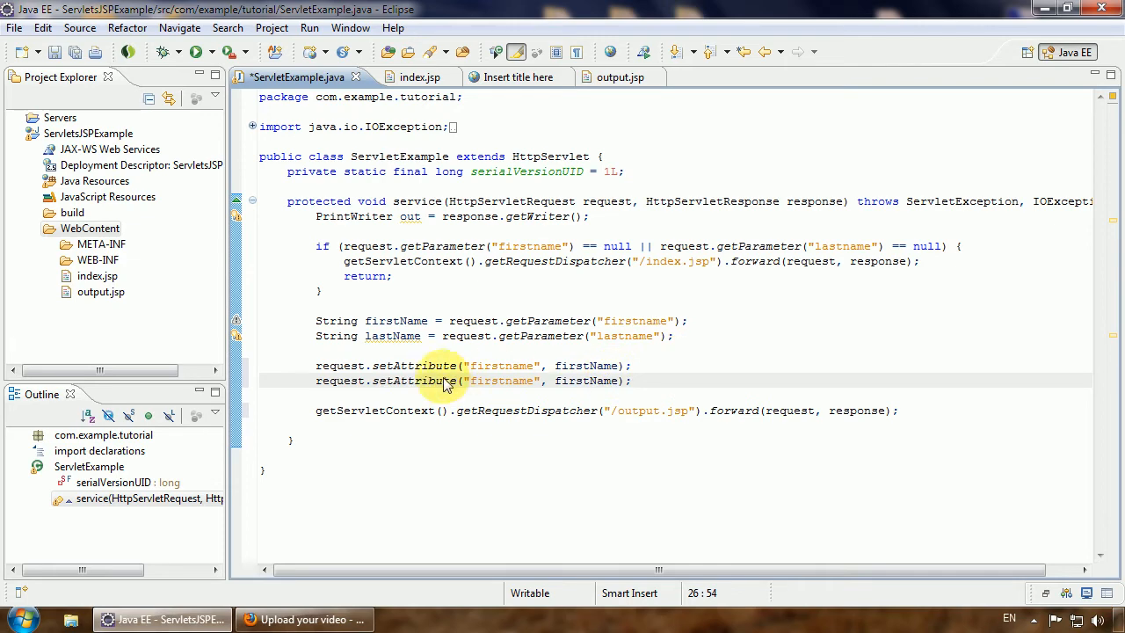
left_click(607, 78)
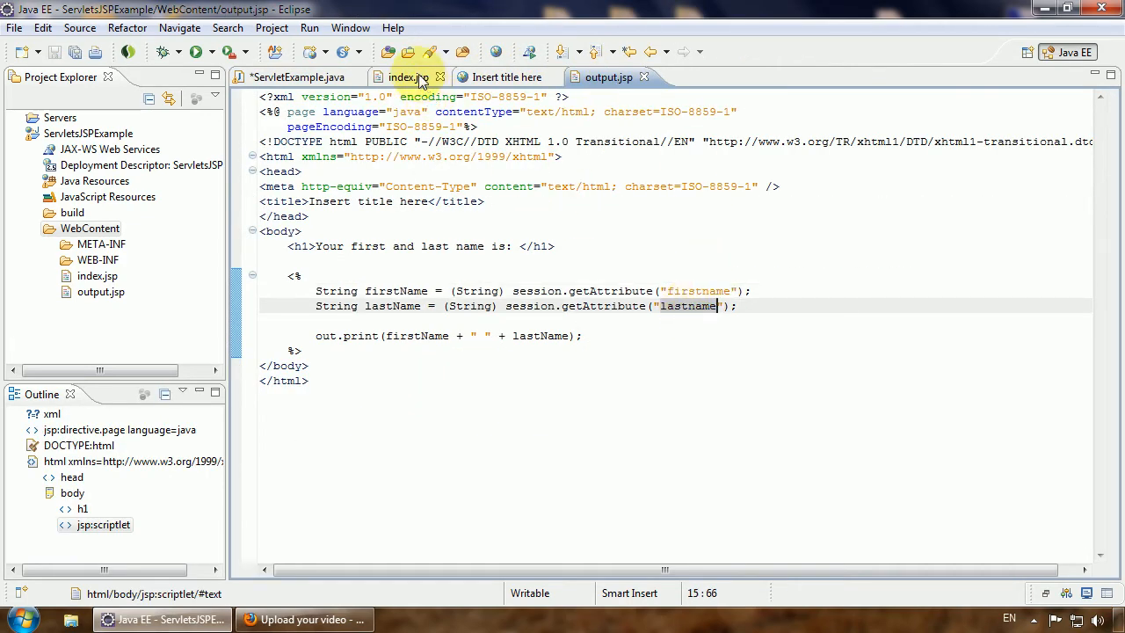
left_click(299, 77)
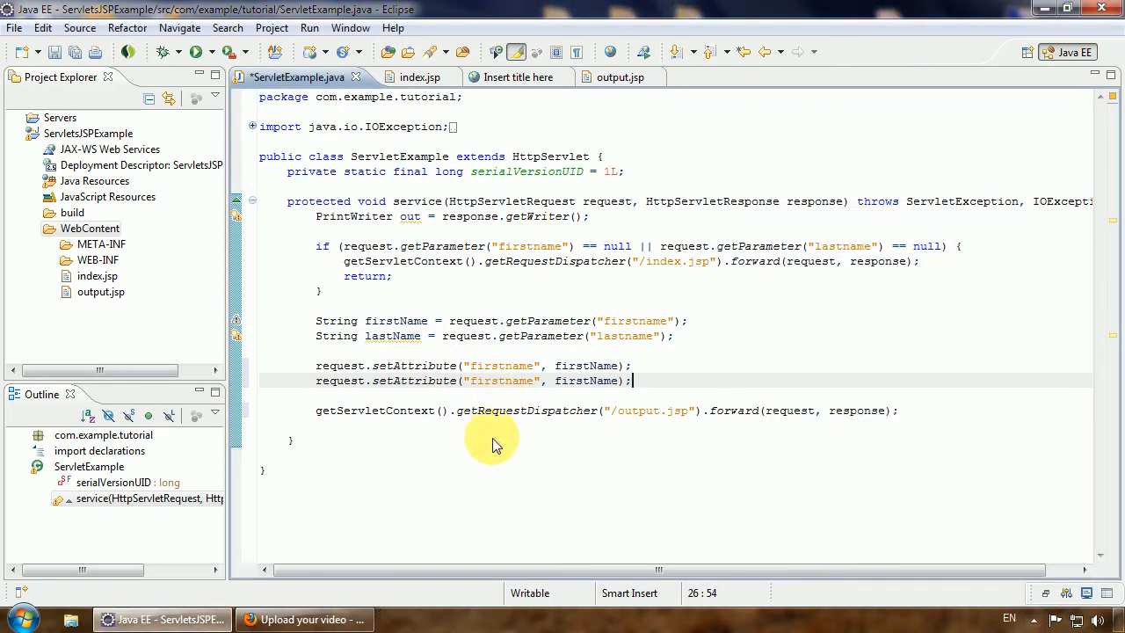
Make the duplicated line setAttribute("lastname", lastName) and save ServletExample.java.
type("lastname")
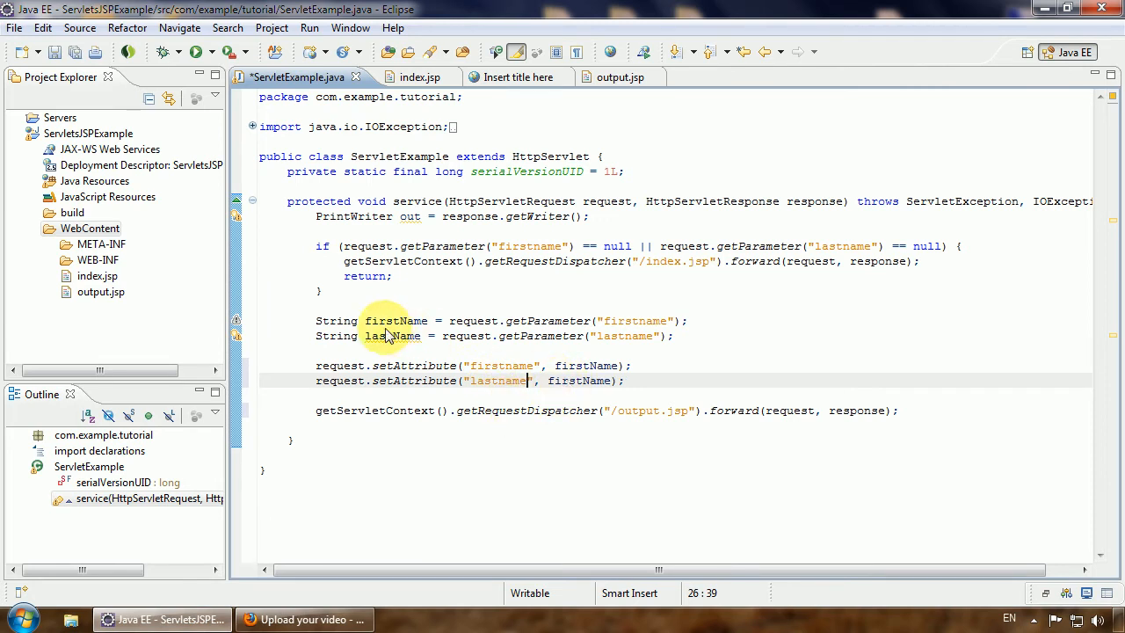
left_click(517, 380)
type("la")
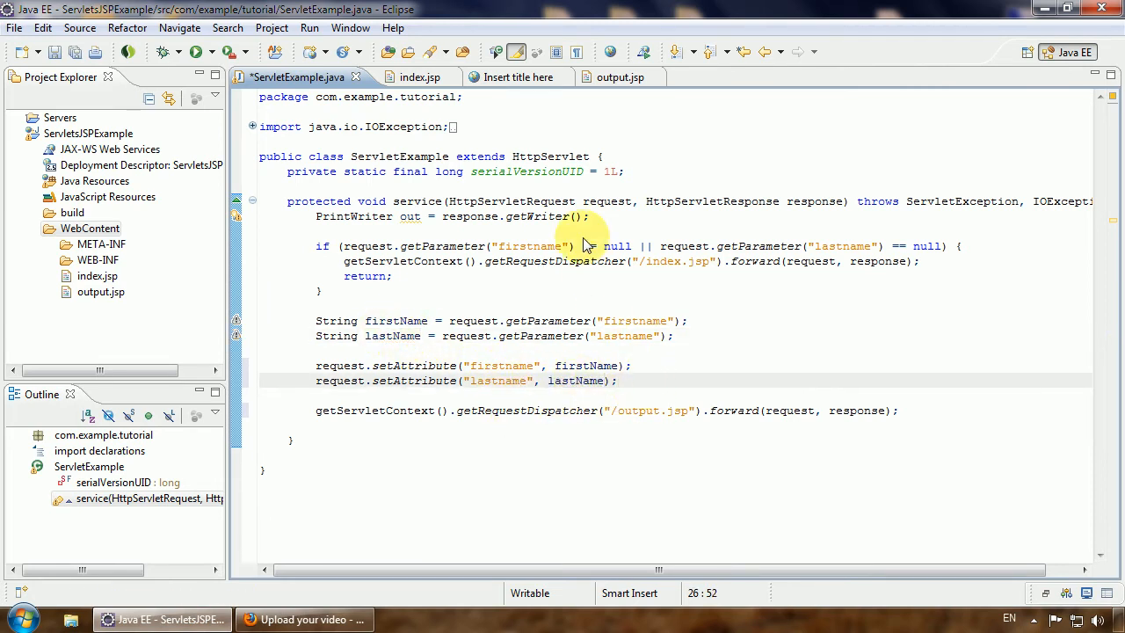
mouse_move(54, 53)
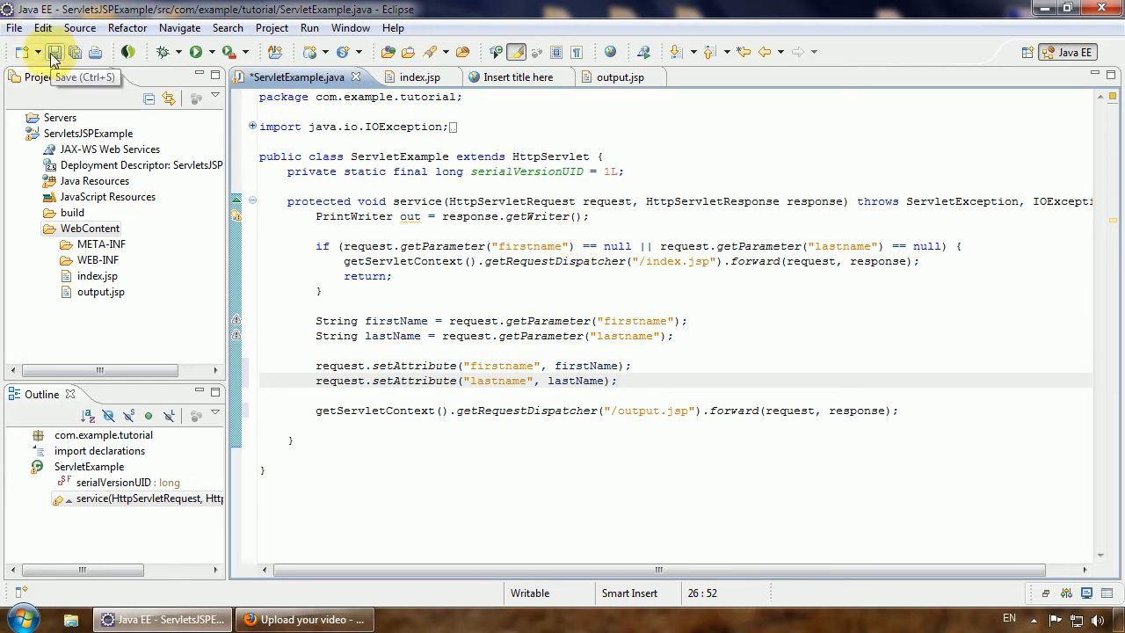
left_click(55, 51)
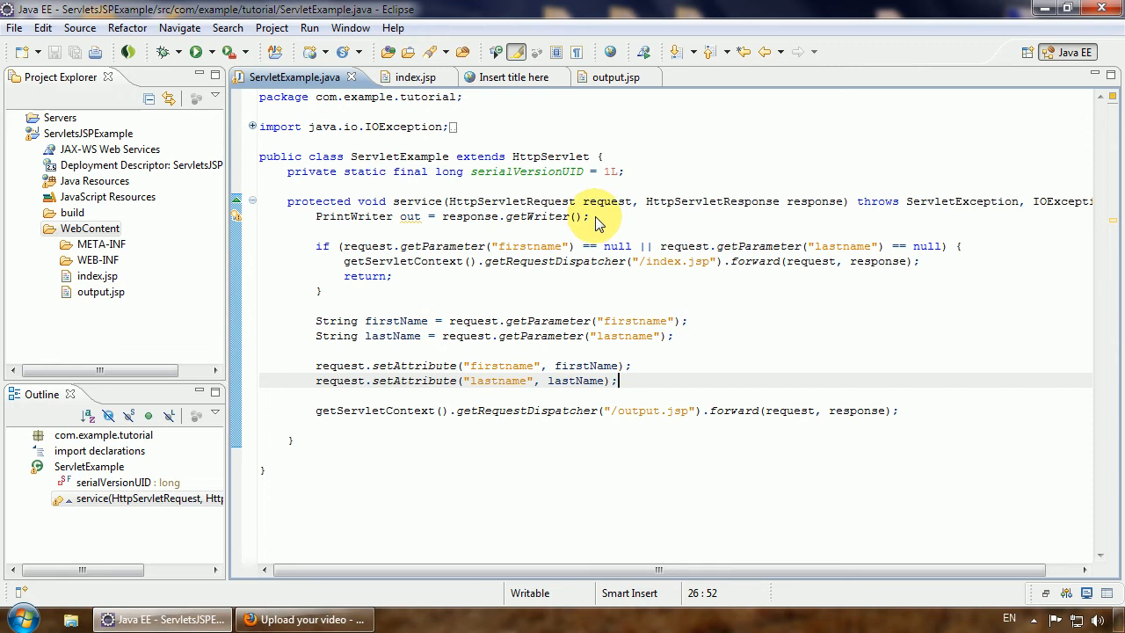
left_click(439, 216)
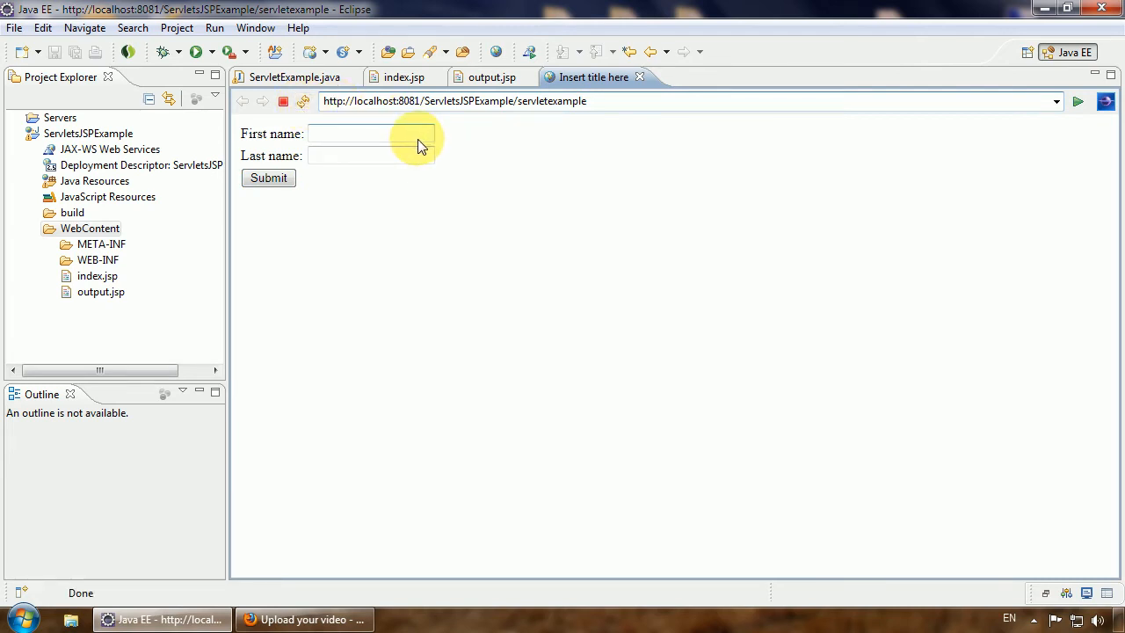
View the reloaded First name/Last name form, then return to ServletExample.java.
left_click(369, 134)
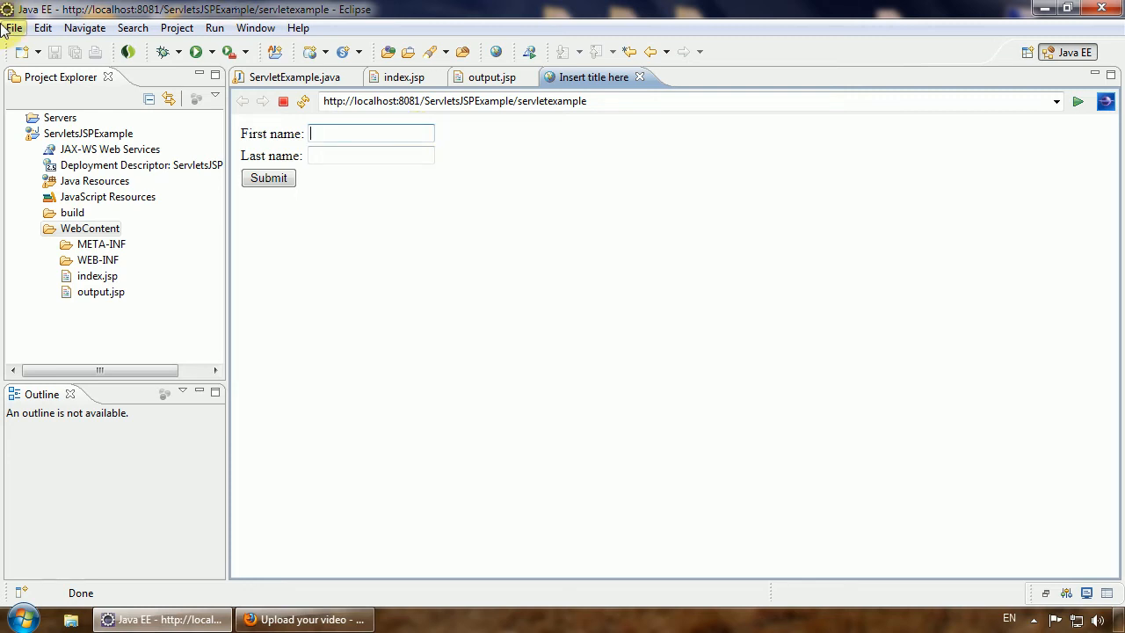
left_click(296, 77)
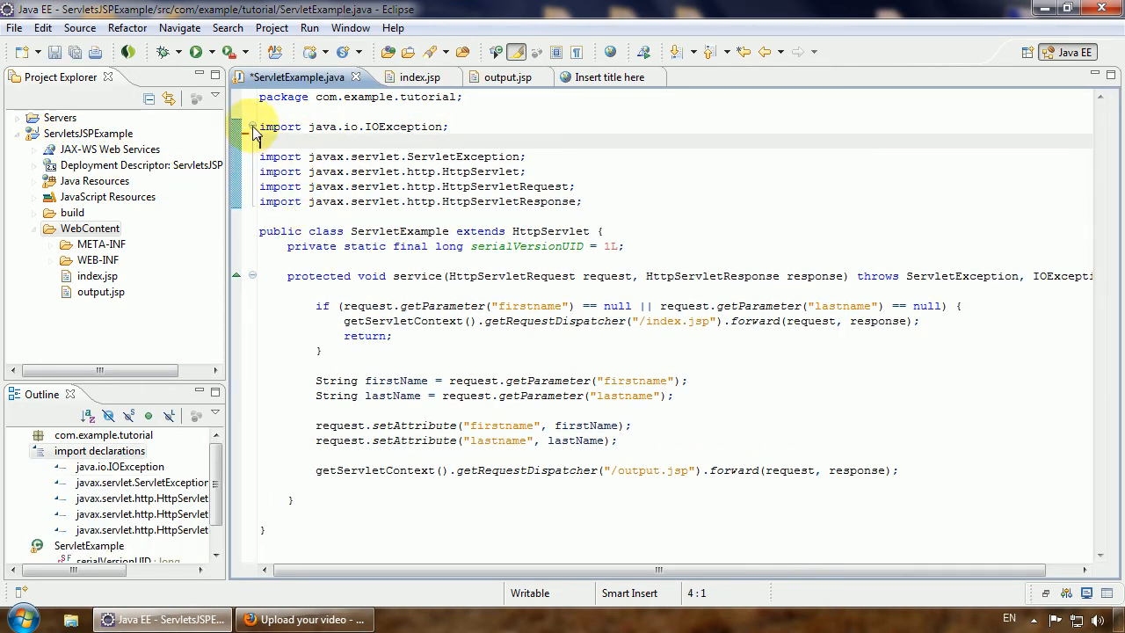
Collapse the imports and review the getParameter lines, comparing against the name form page.
left_click(253, 126)
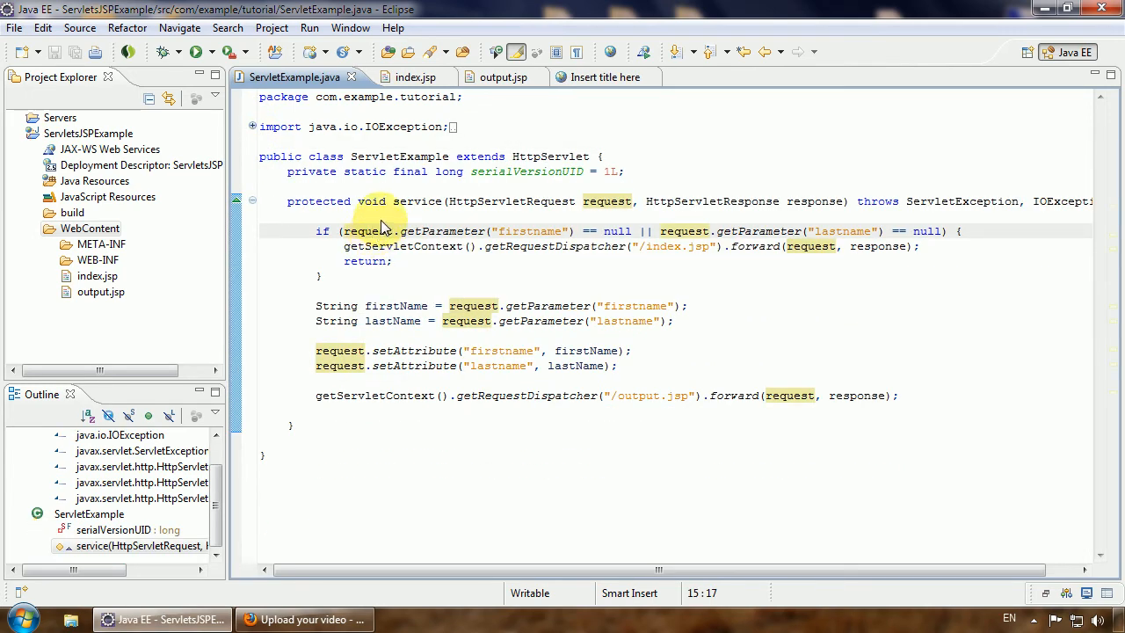
left_click(597, 78)
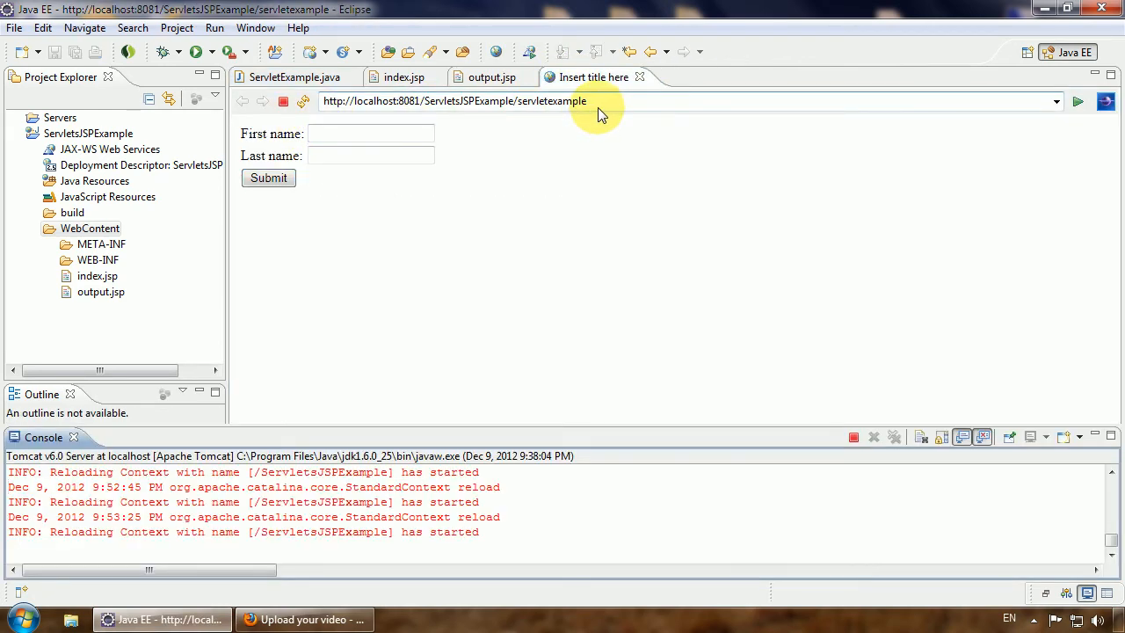
left_click(295, 77)
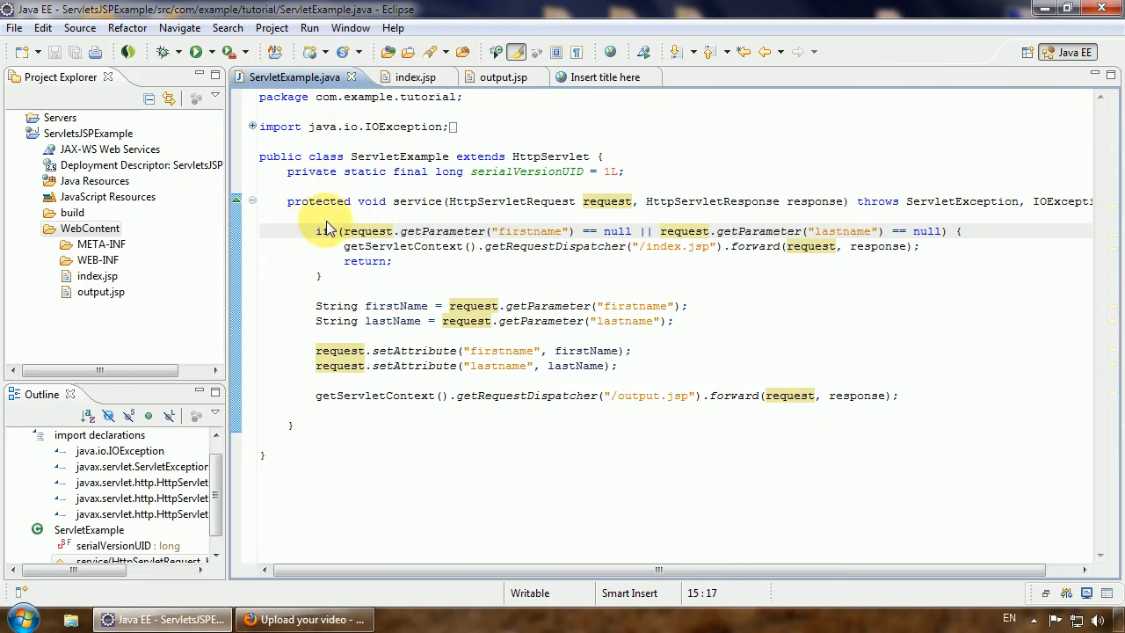
mouse_move(345, 239)
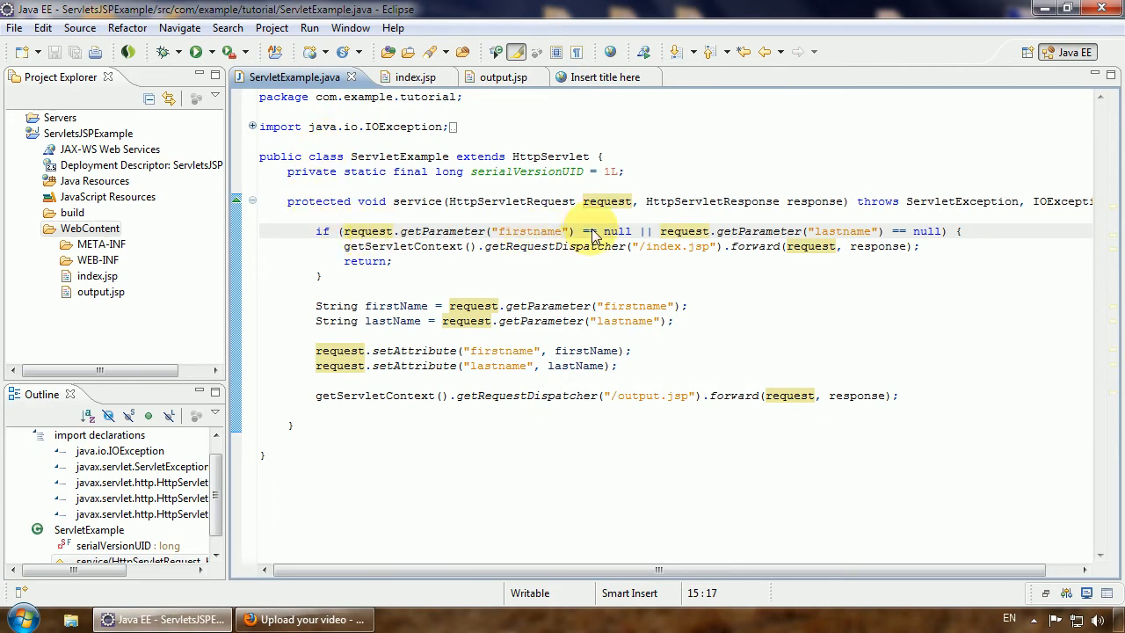
mouse_move(735, 239)
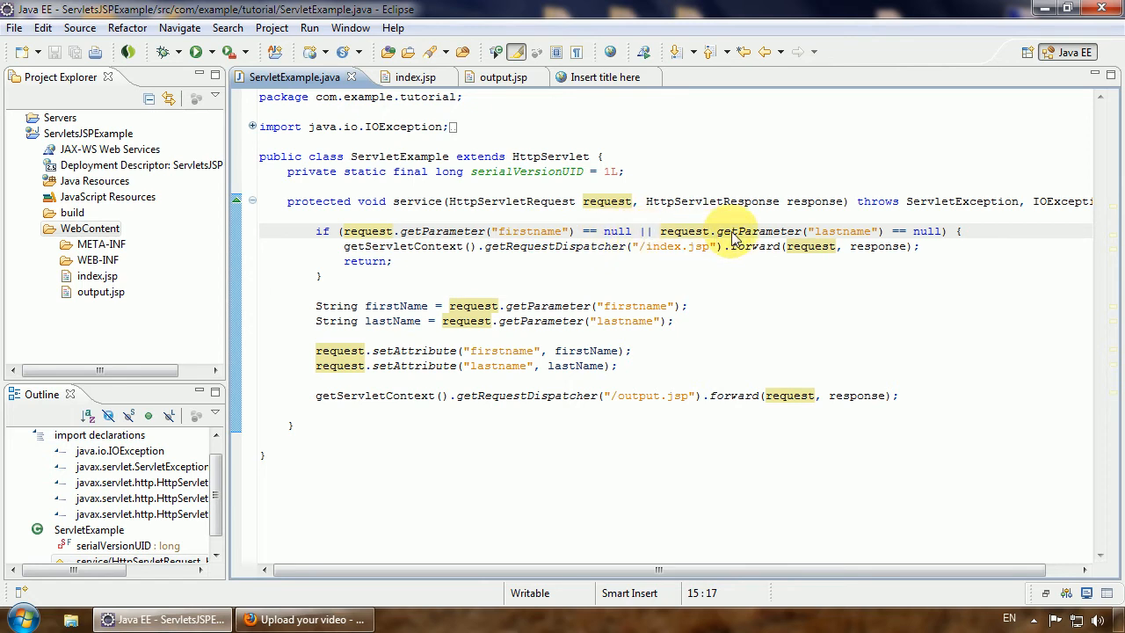
mouse_move(918, 239)
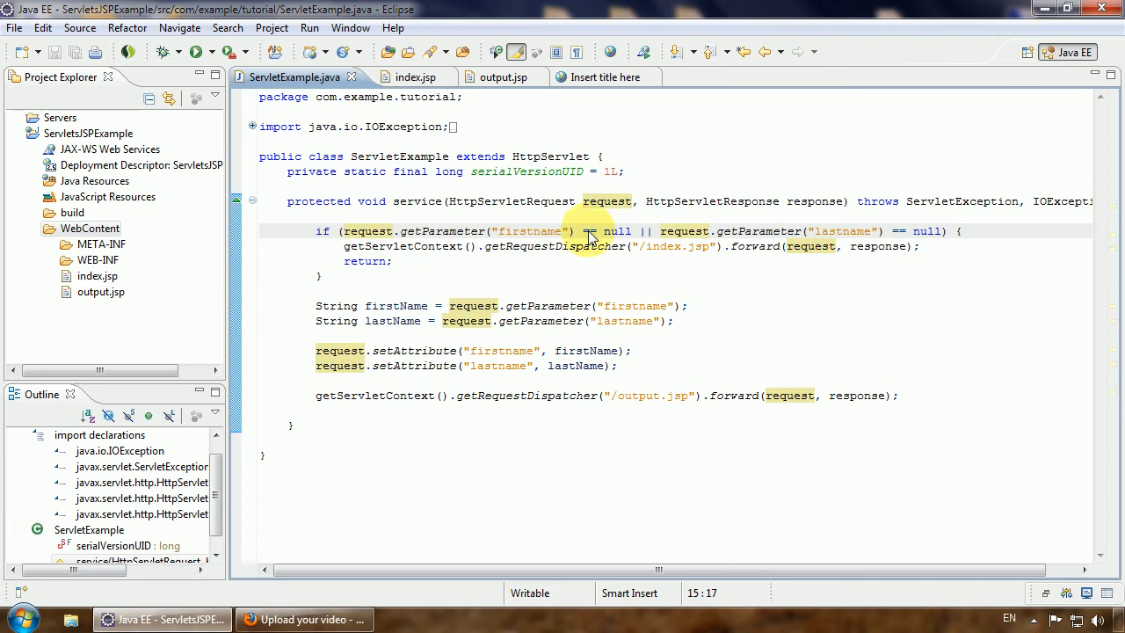
left_click(601, 246)
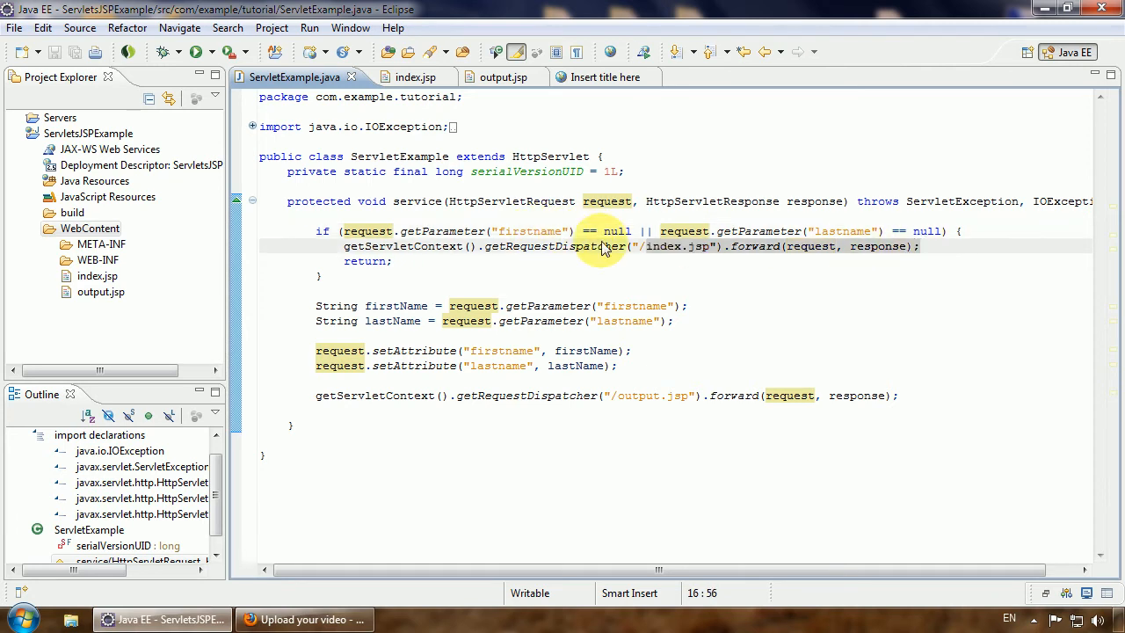
left_click(501, 246)
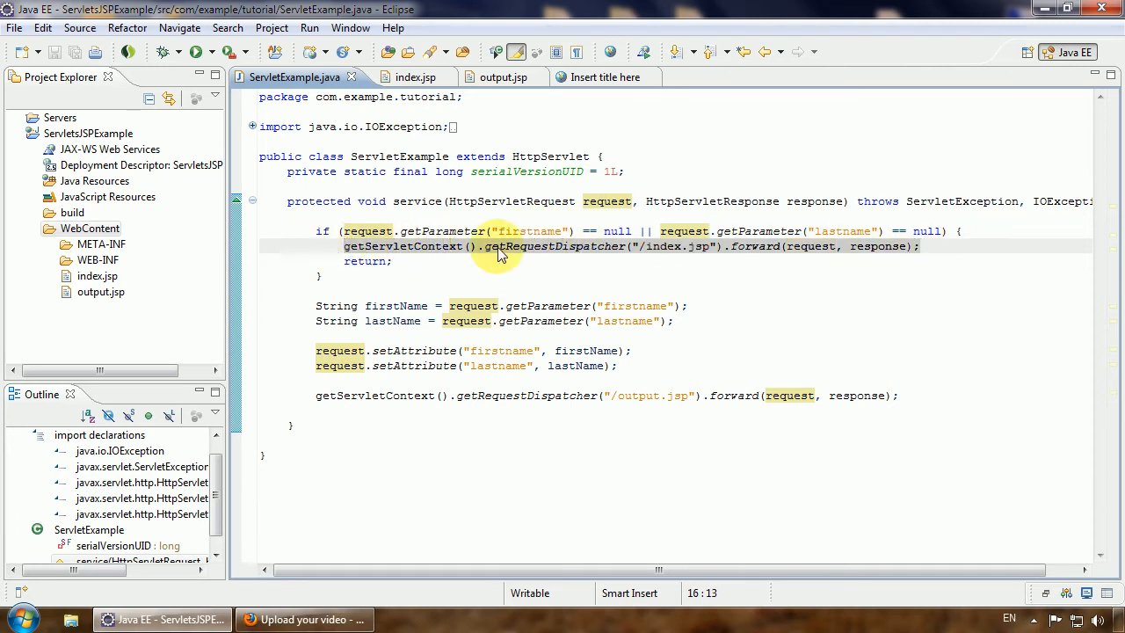
left_click(594, 78)
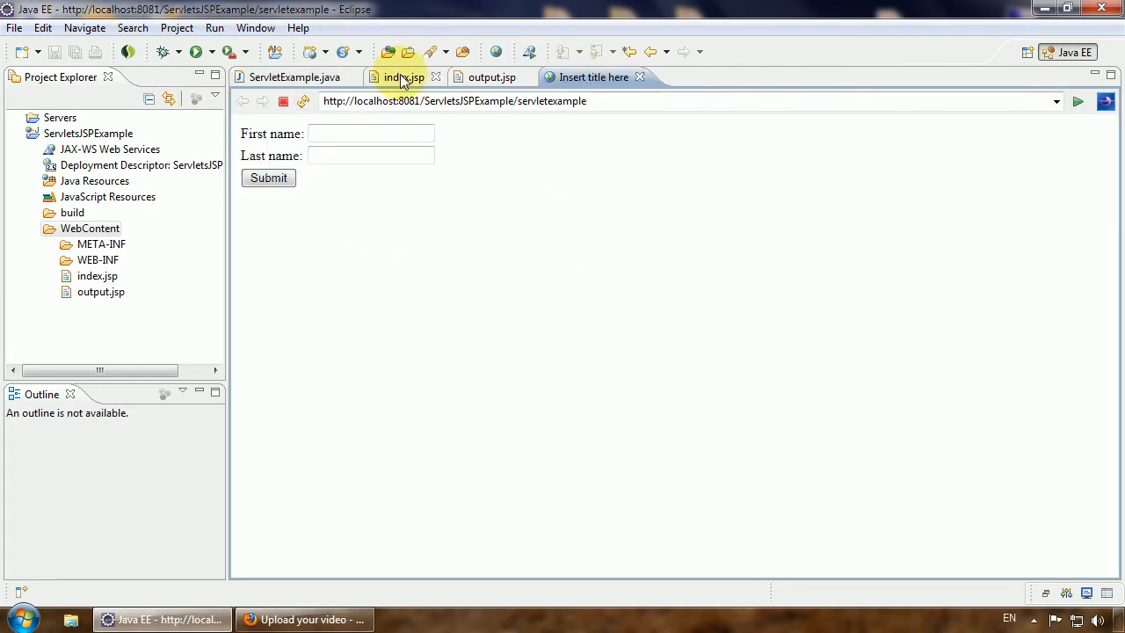
left_click(295, 77)
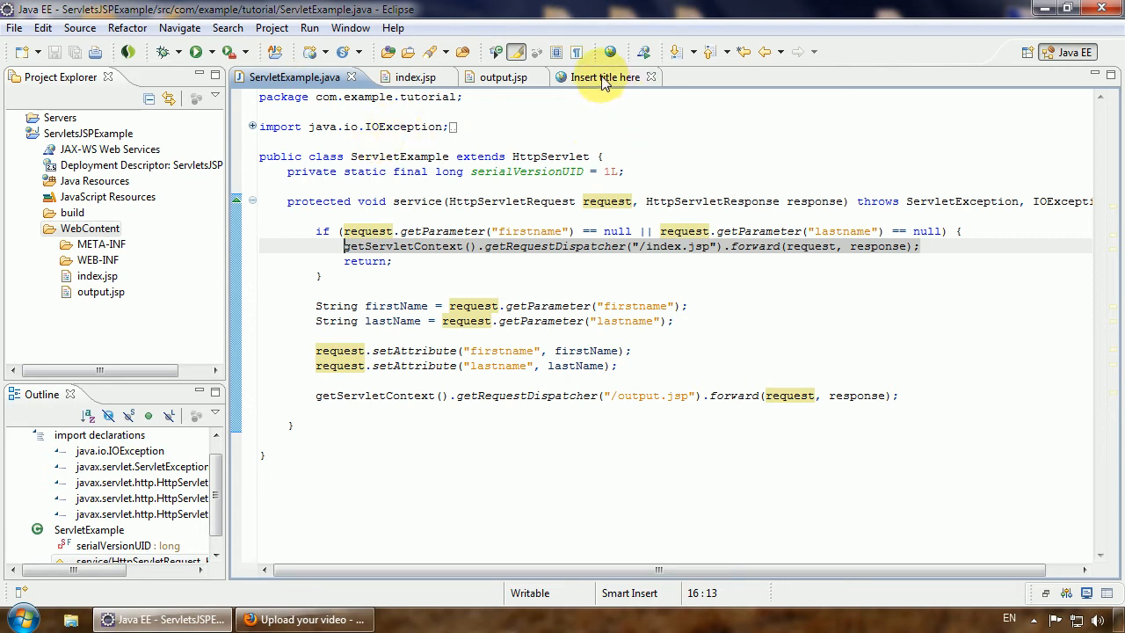
left_click(605, 77)
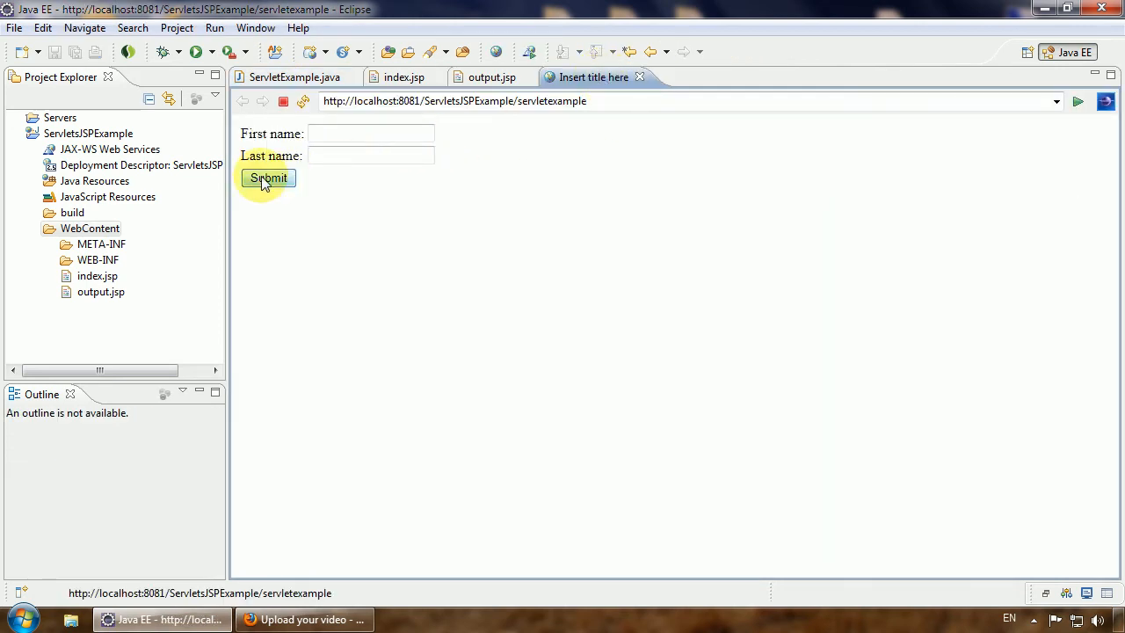
mouse_move(295, 78)
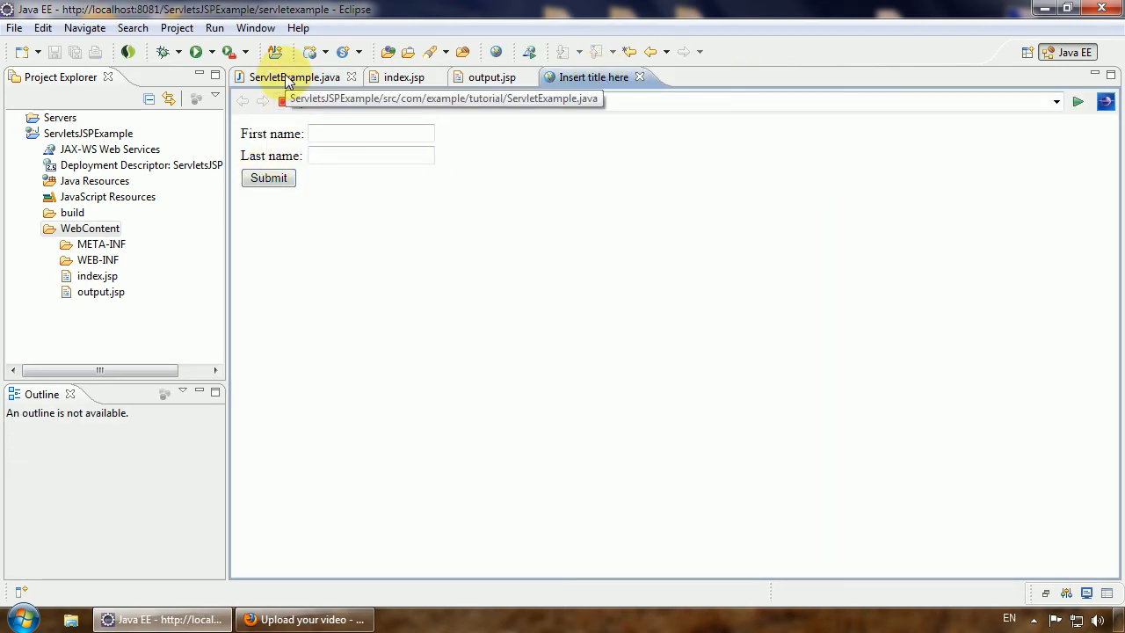
left_click(295, 77)
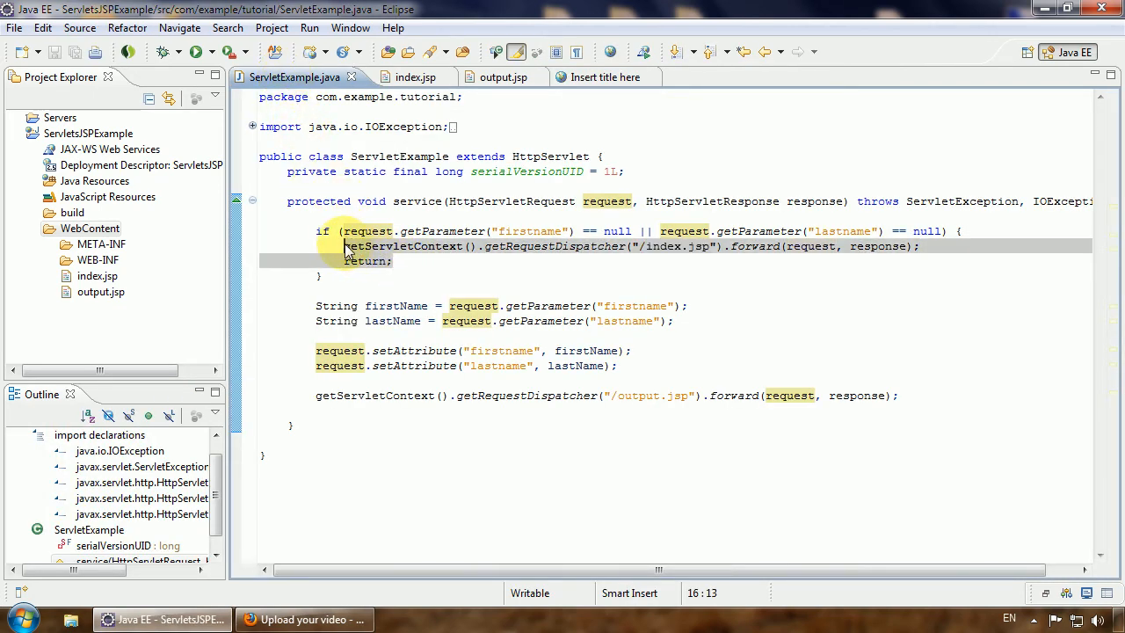
left_click(563, 230)
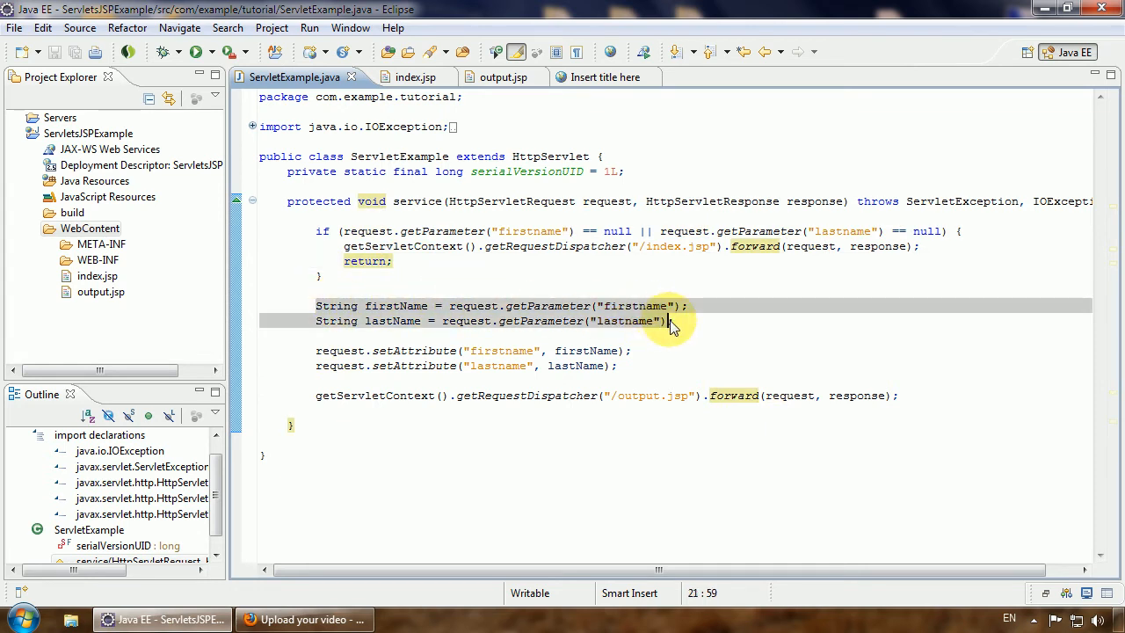
Review the two setAttribute lines and the forward to output.jsp.
left_click(320, 352)
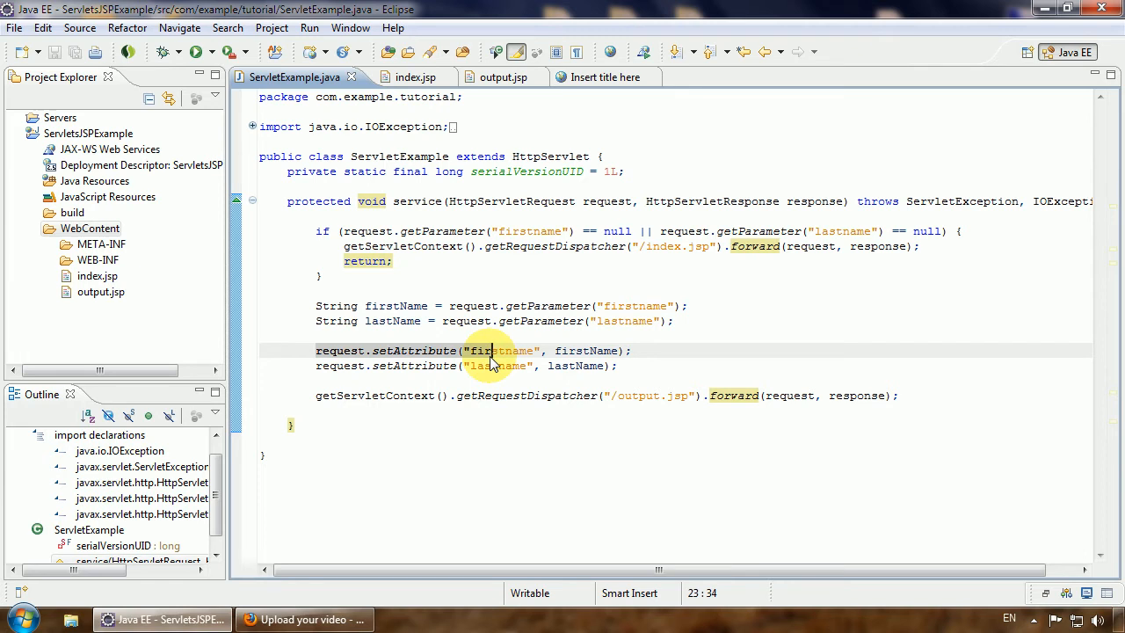
left_click(619, 365)
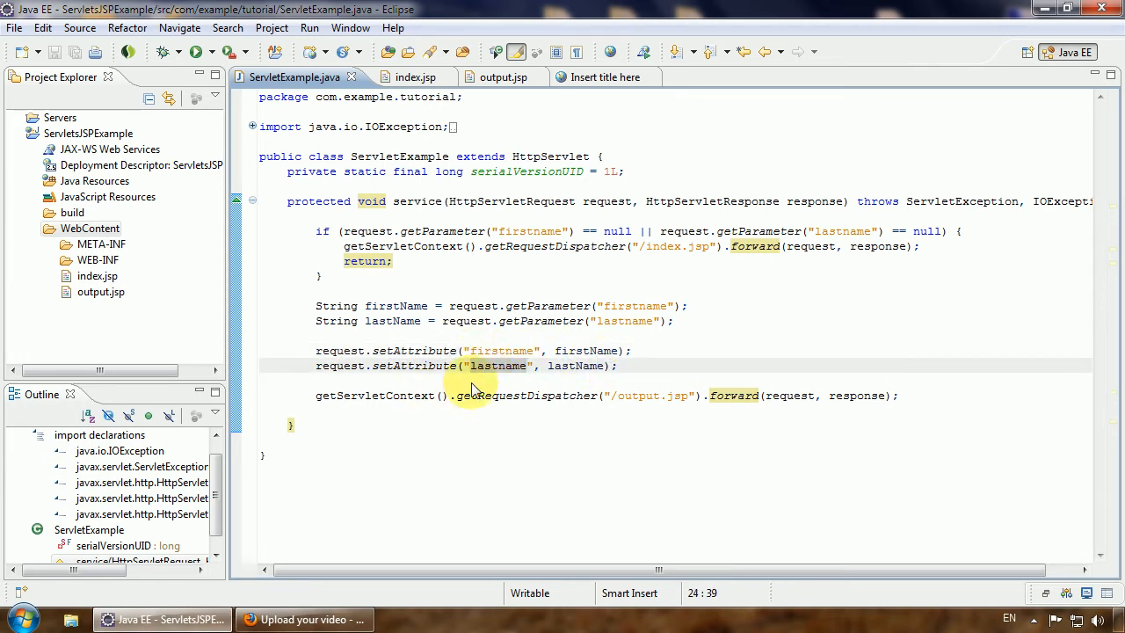
left_click(441, 394)
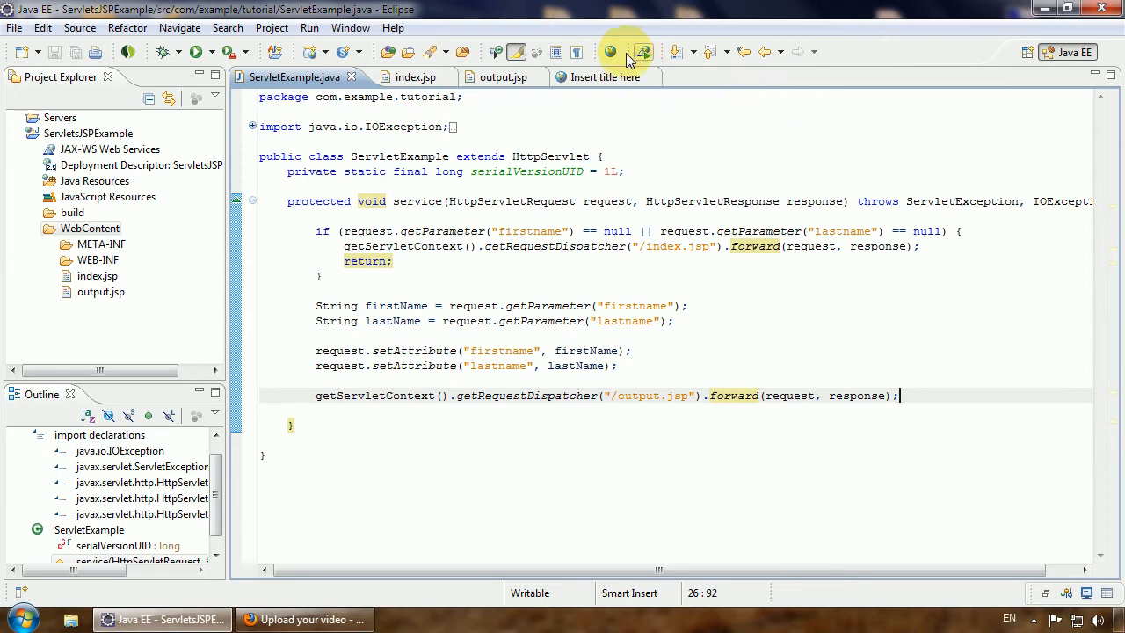
mouse_move(502, 77)
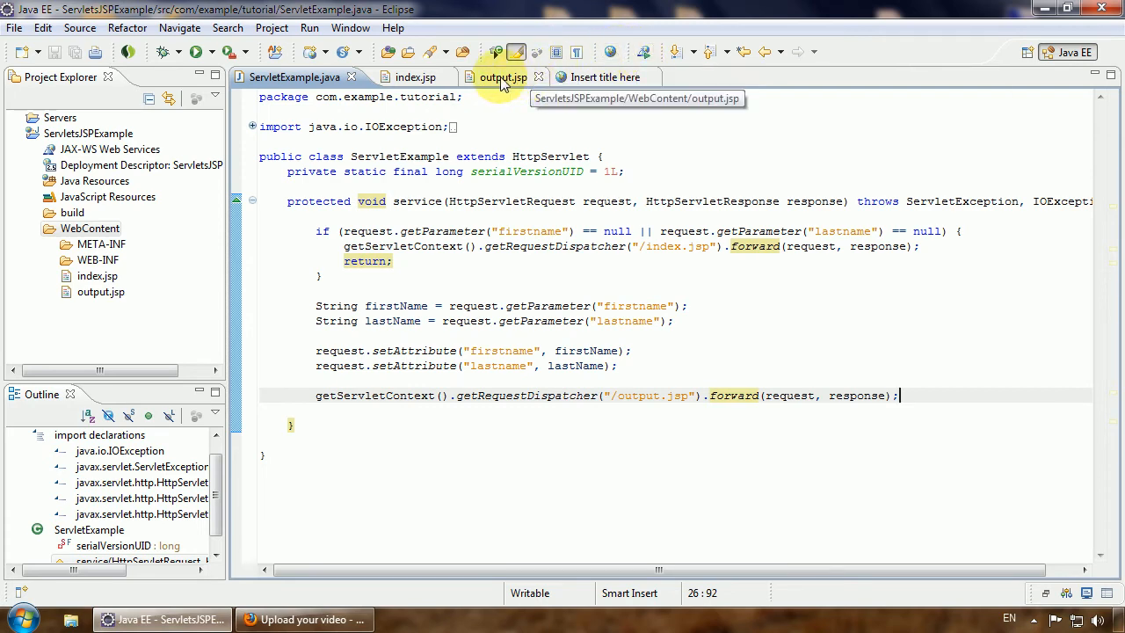
Review output.jsp's out.print line for both names, then show the name form page.
left_click(503, 78)
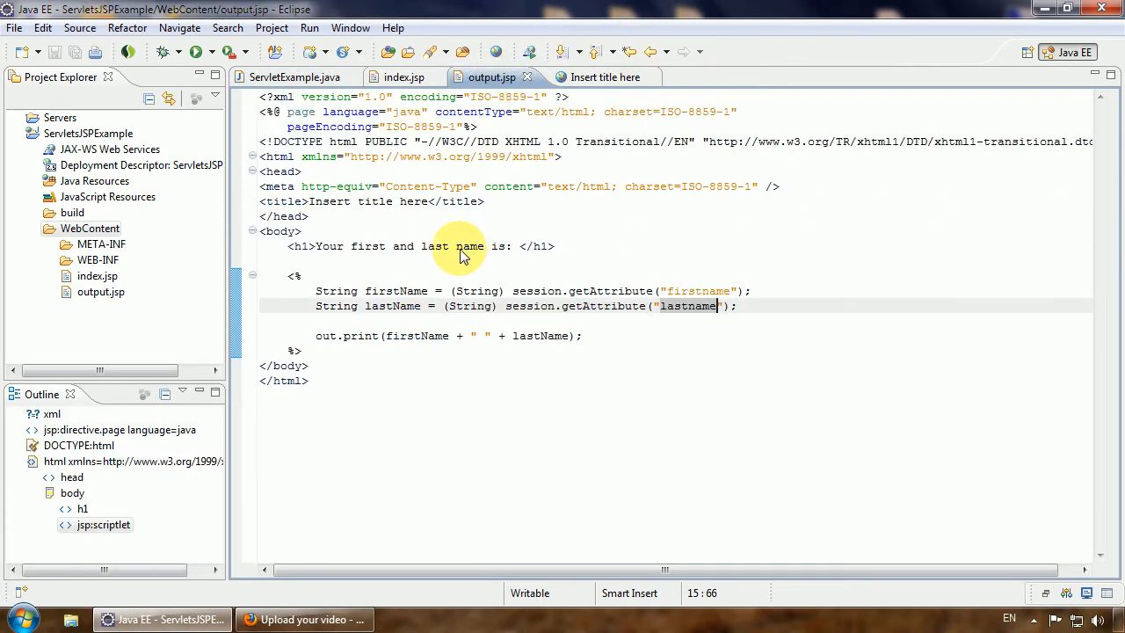
left_click(302, 246)
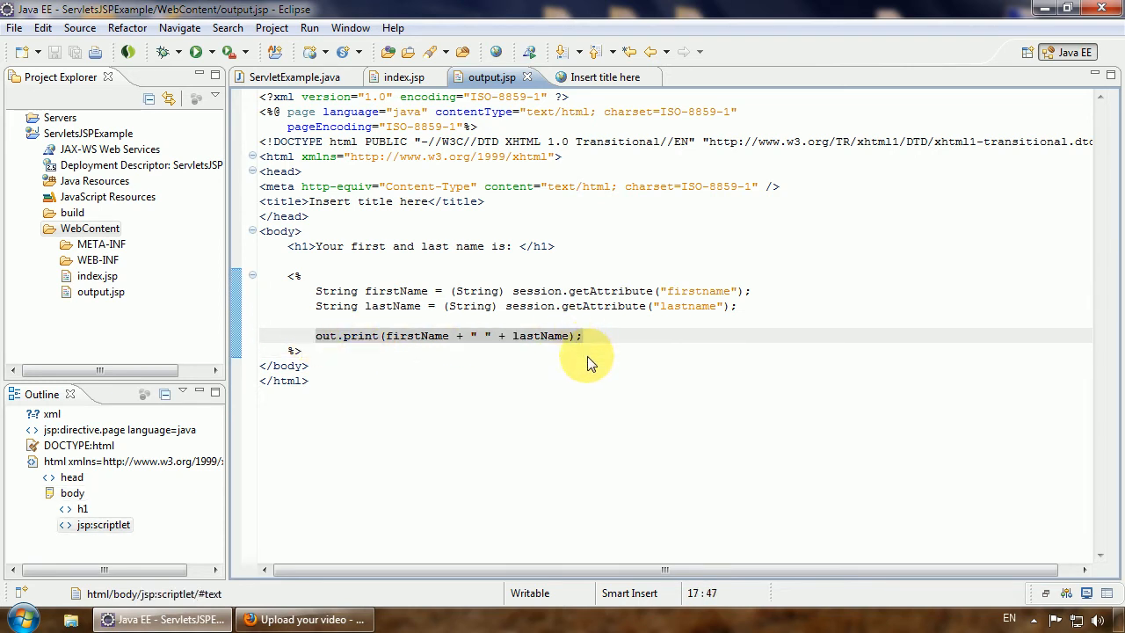
left_click(594, 78)
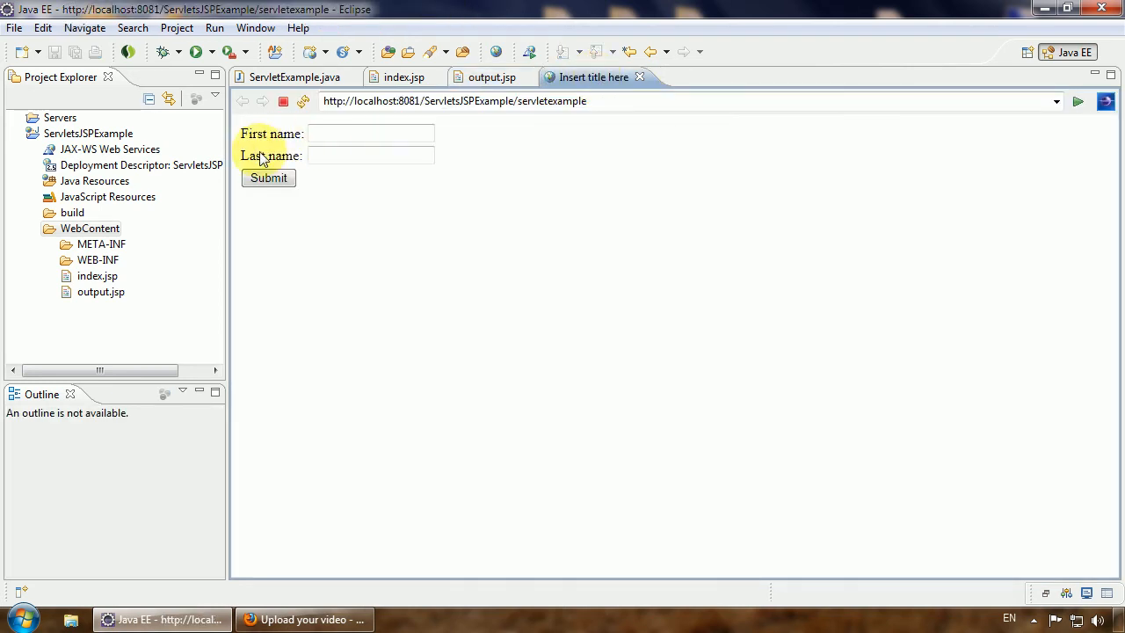
type("Du")
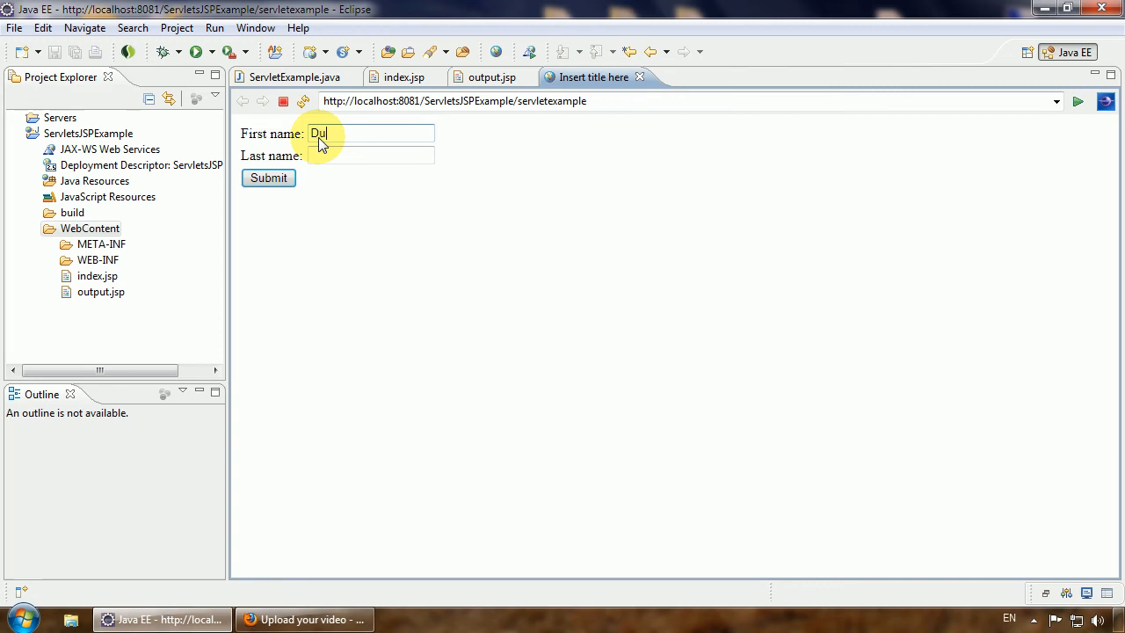
type("ncan")
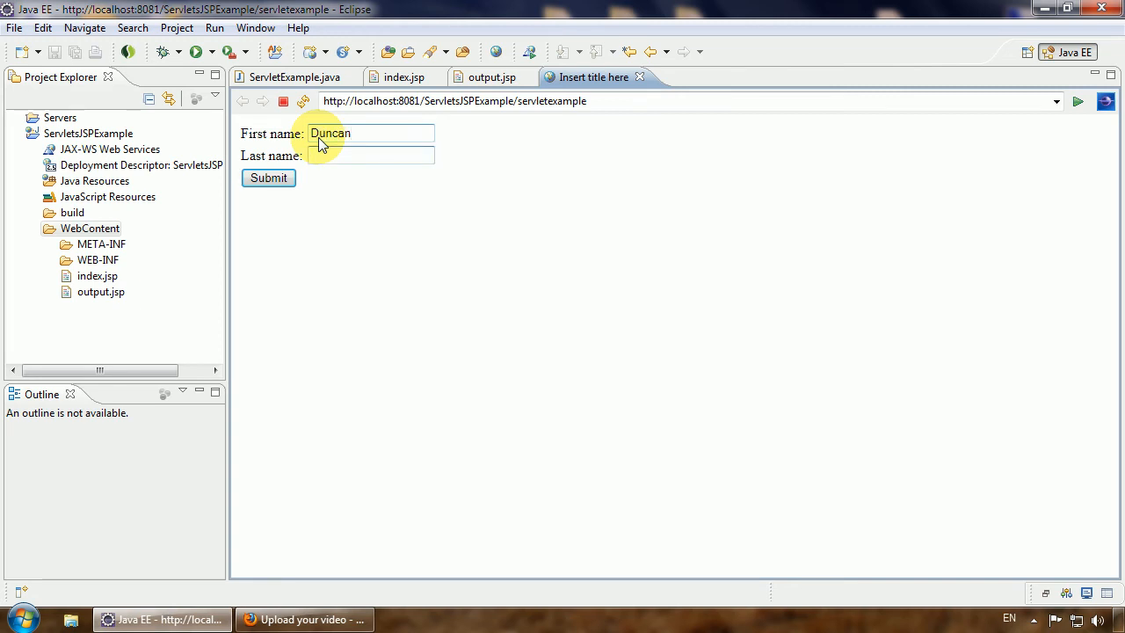
type("McL")
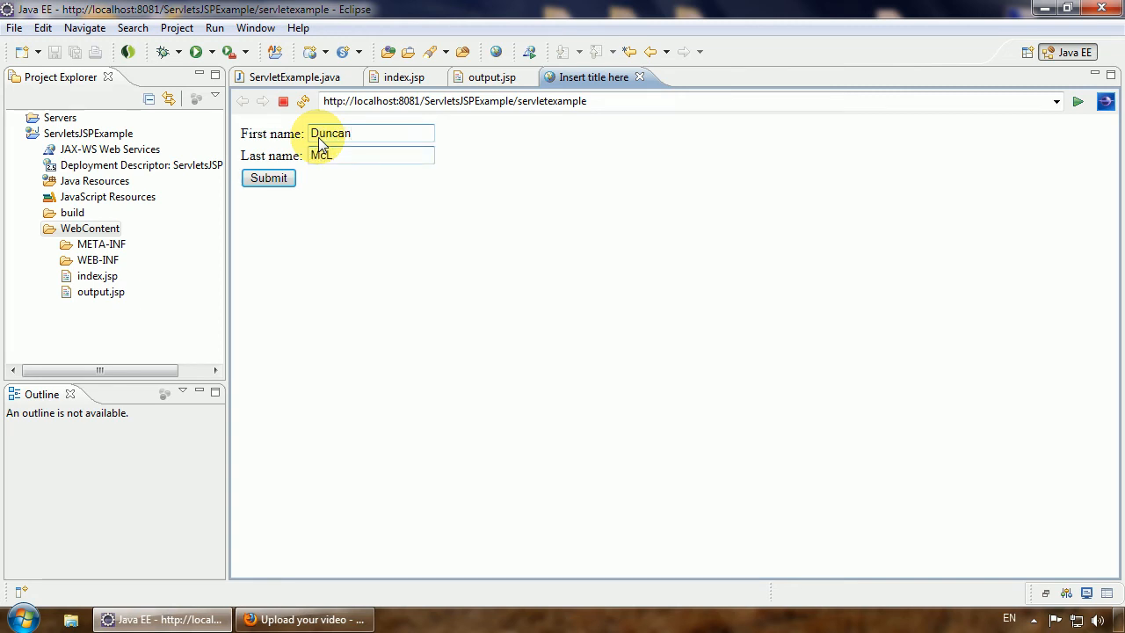
type("eo")
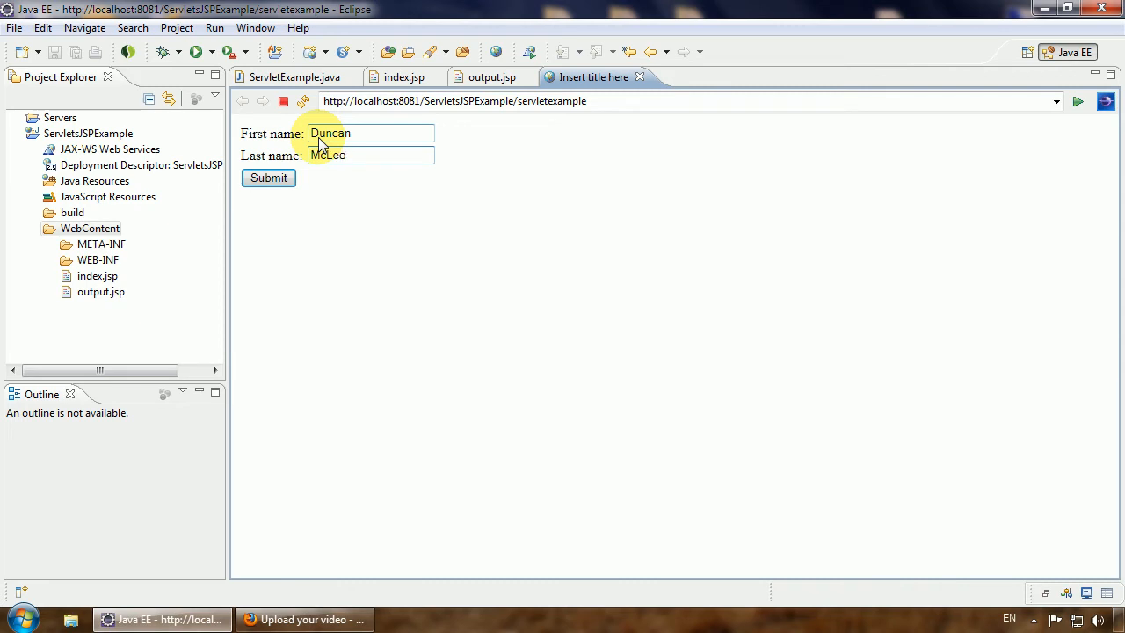
type("d")
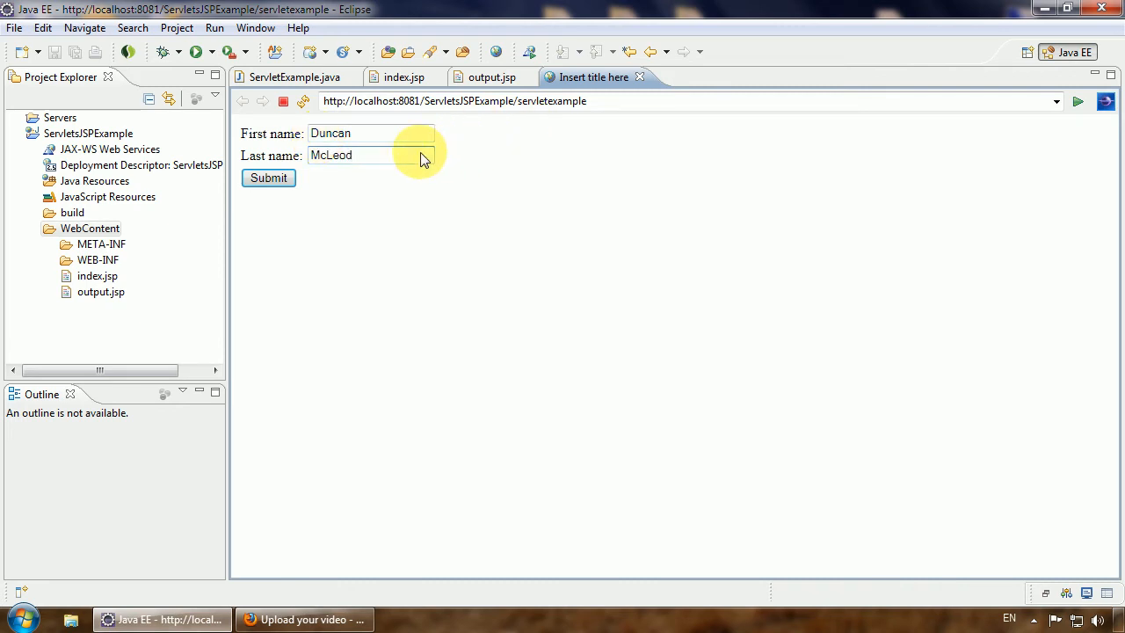
left_click(267, 177)
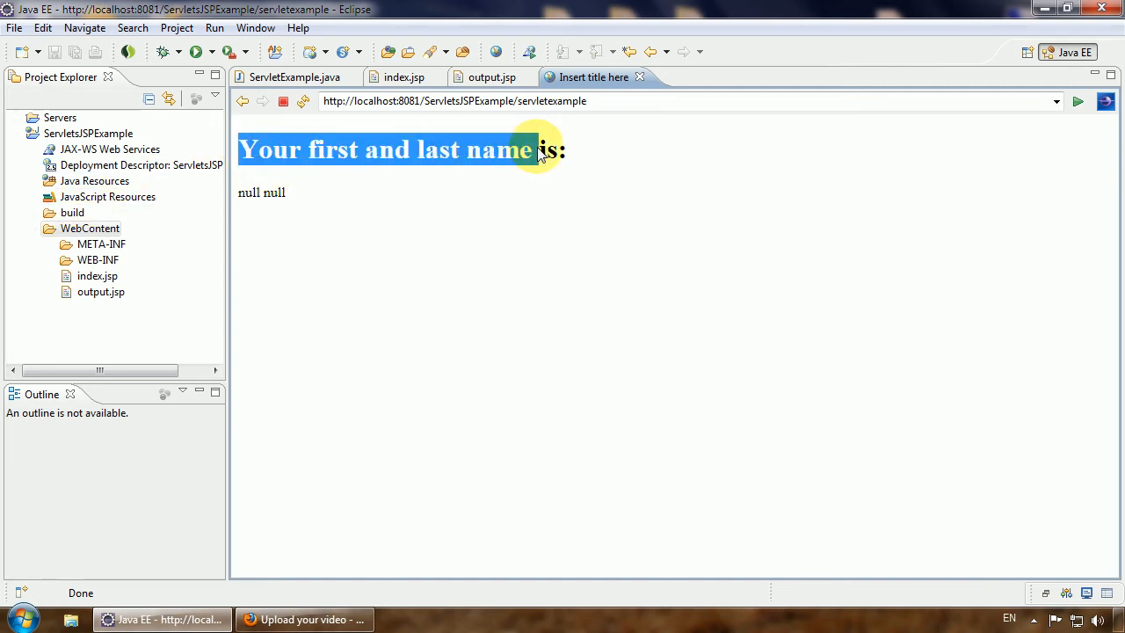
mouse_move(290, 195)
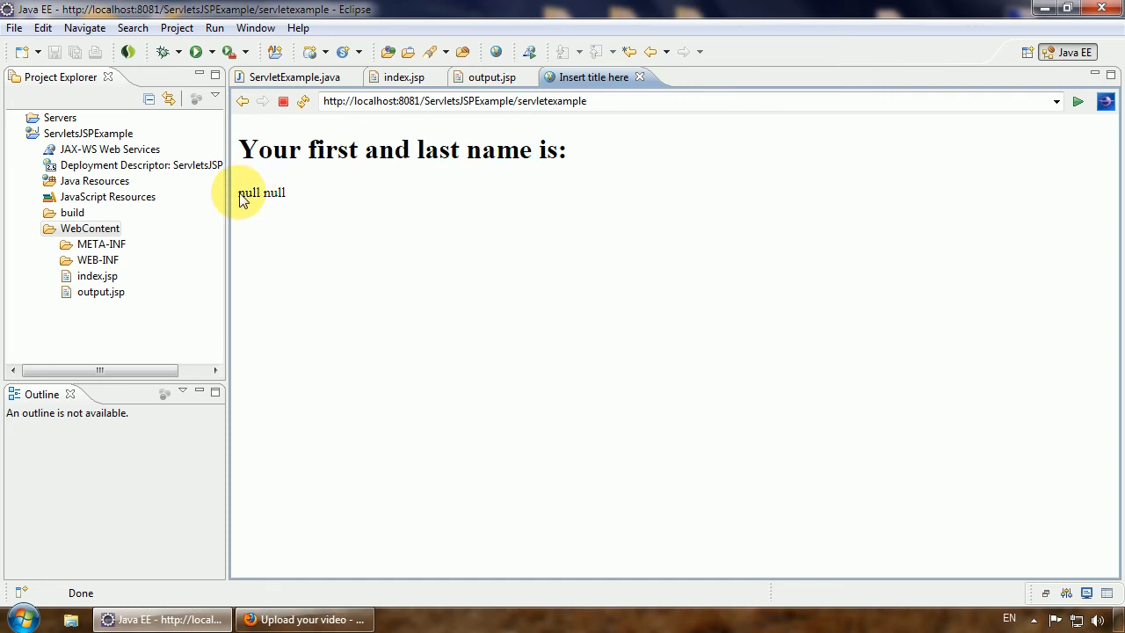
Highlight the "null null" result shown instead of the names.
double_click(249, 191)
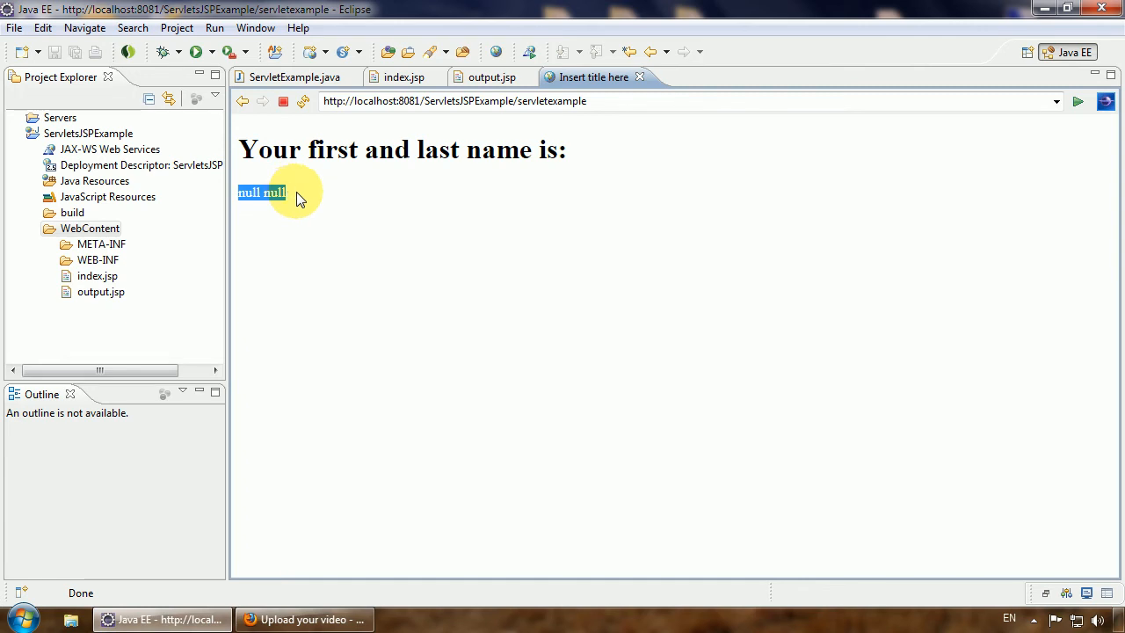
left_click(545, 352)
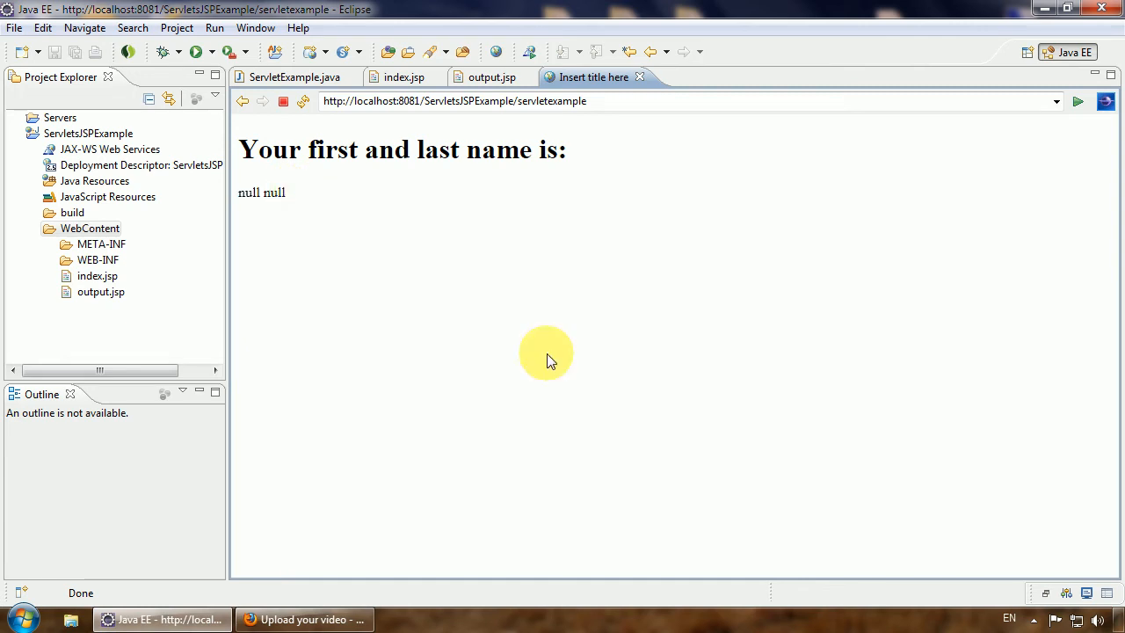
mouse_move(492, 77)
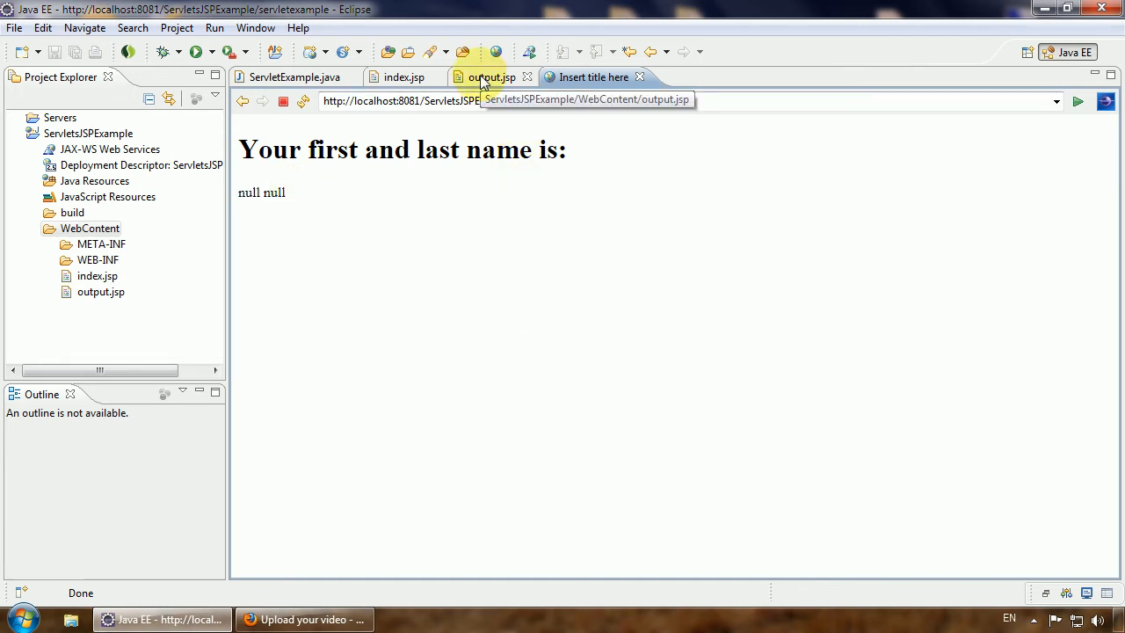
Change output.jsp to use request.getAttribute for both names, save, and return to the browser.
left_click(493, 78)
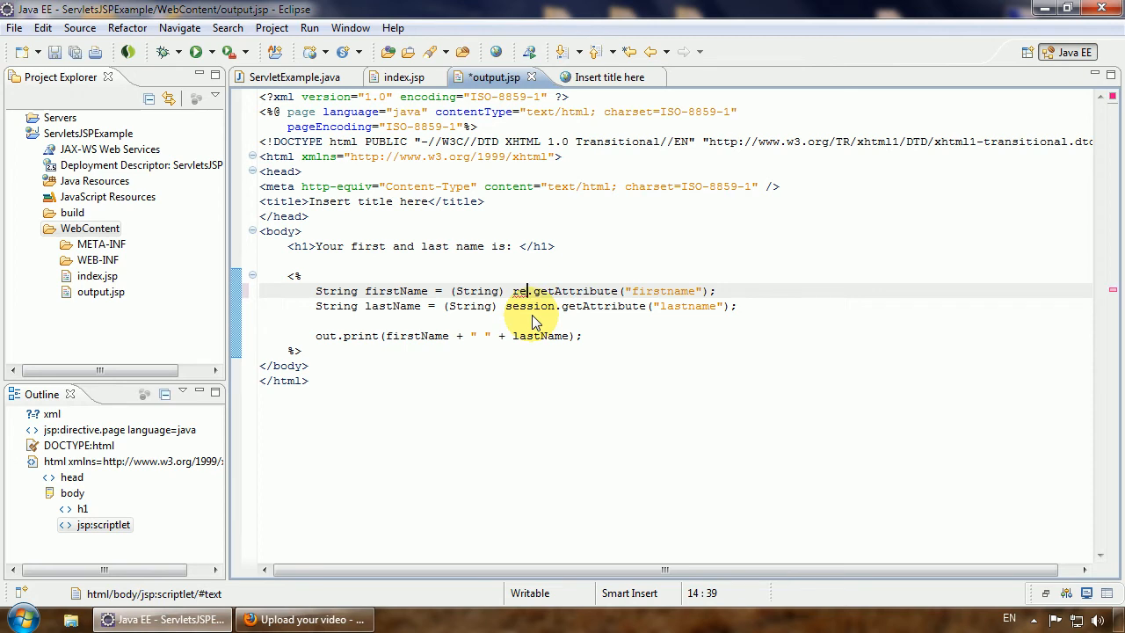
type("quest")
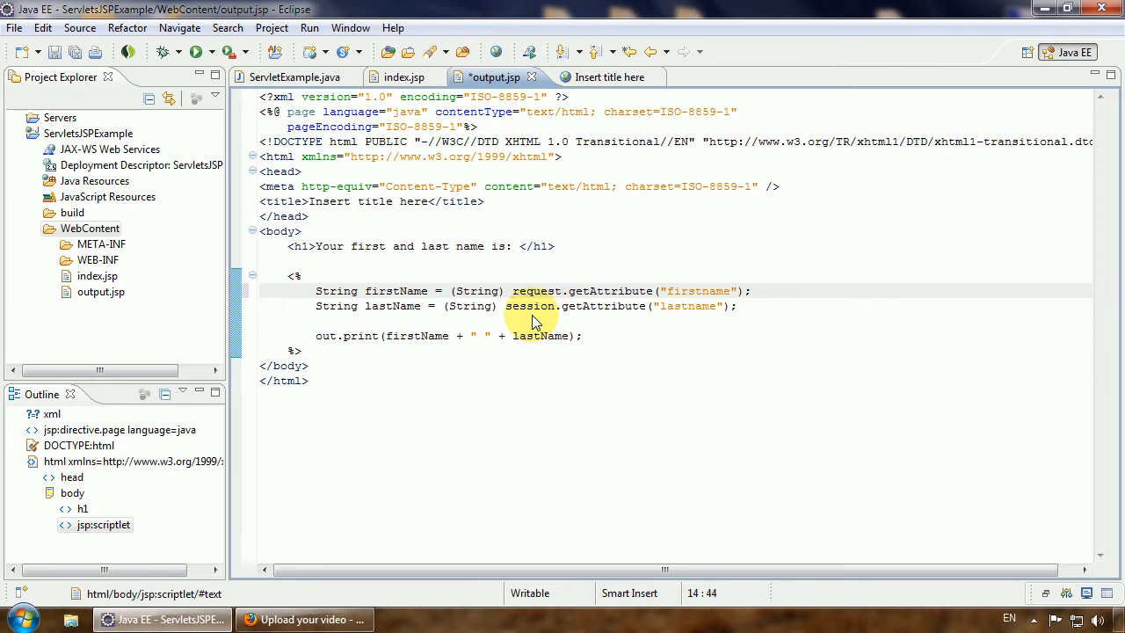
mouse_move(542, 298)
type("request")
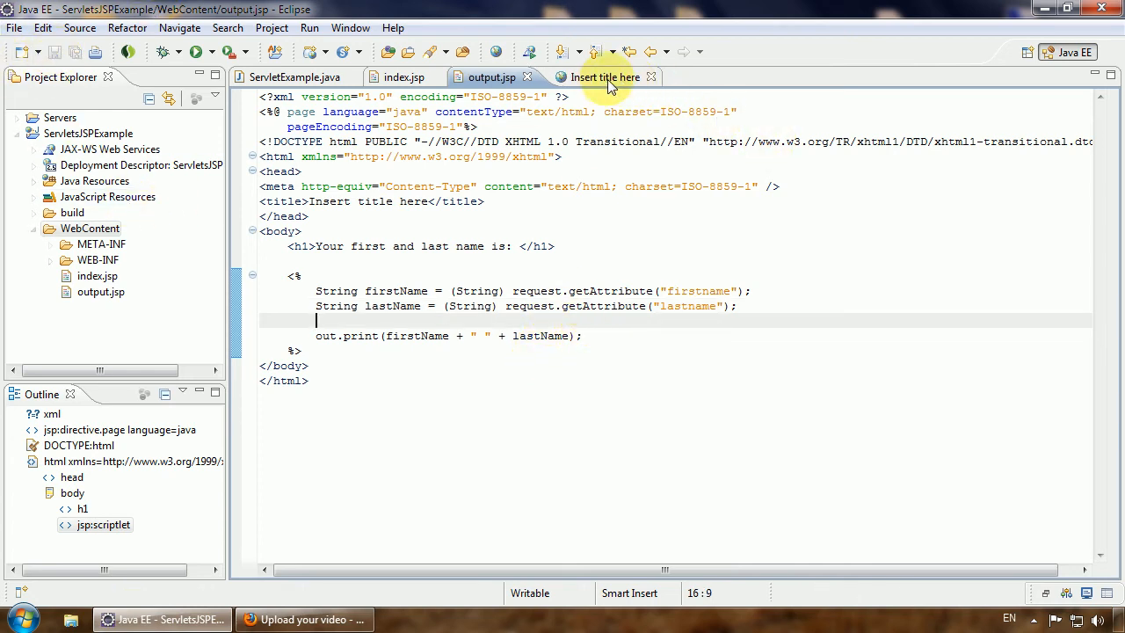
left_click(594, 78)
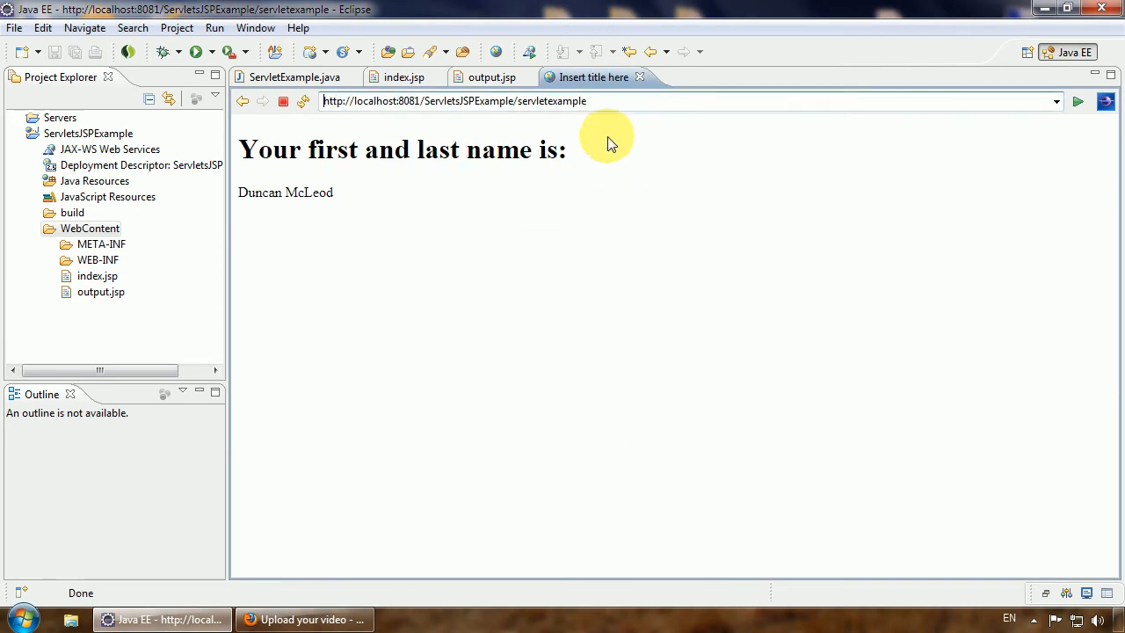
mouse_move(630, 197)
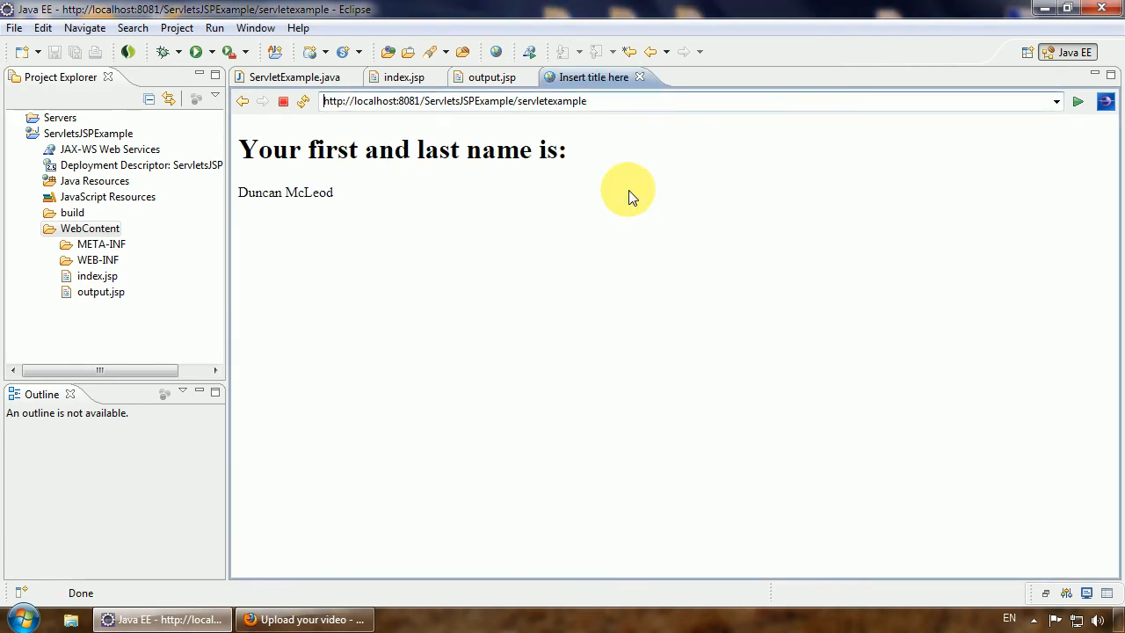
Go back to the form and resubmit Duncan McLeod, which now prints correctly.
left_click(242, 101)
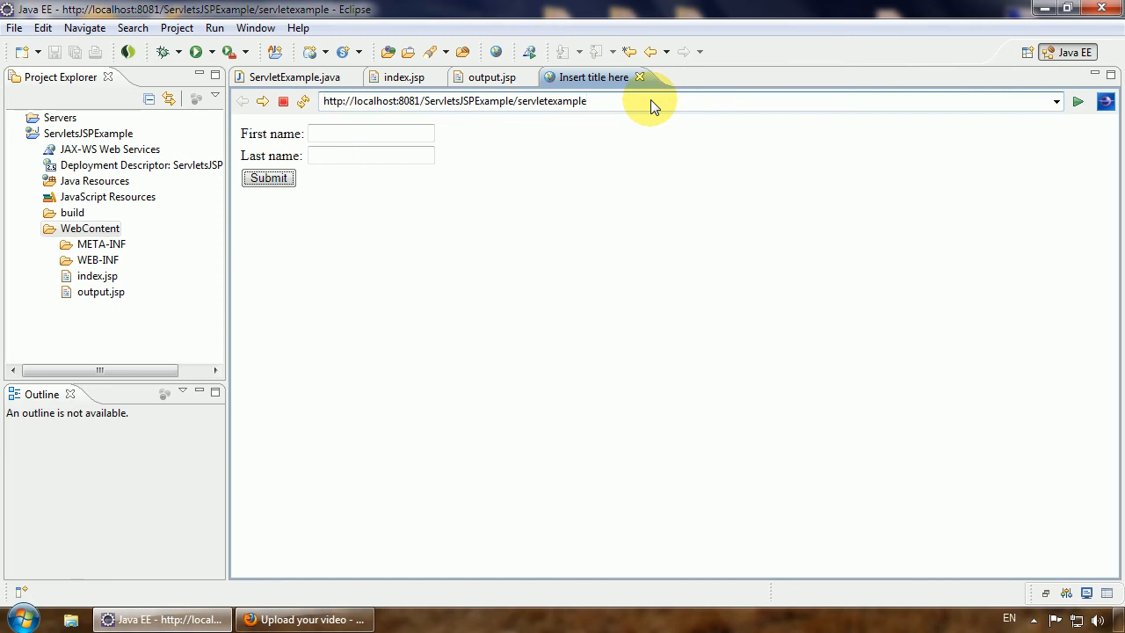
left_click(371, 133)
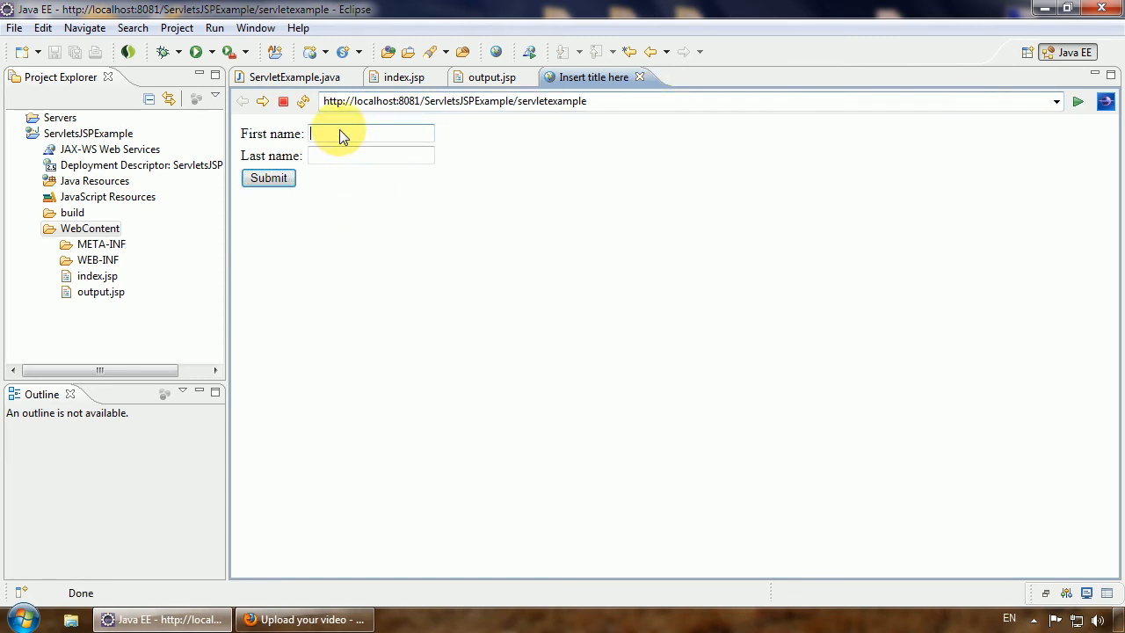
type("Duncan")
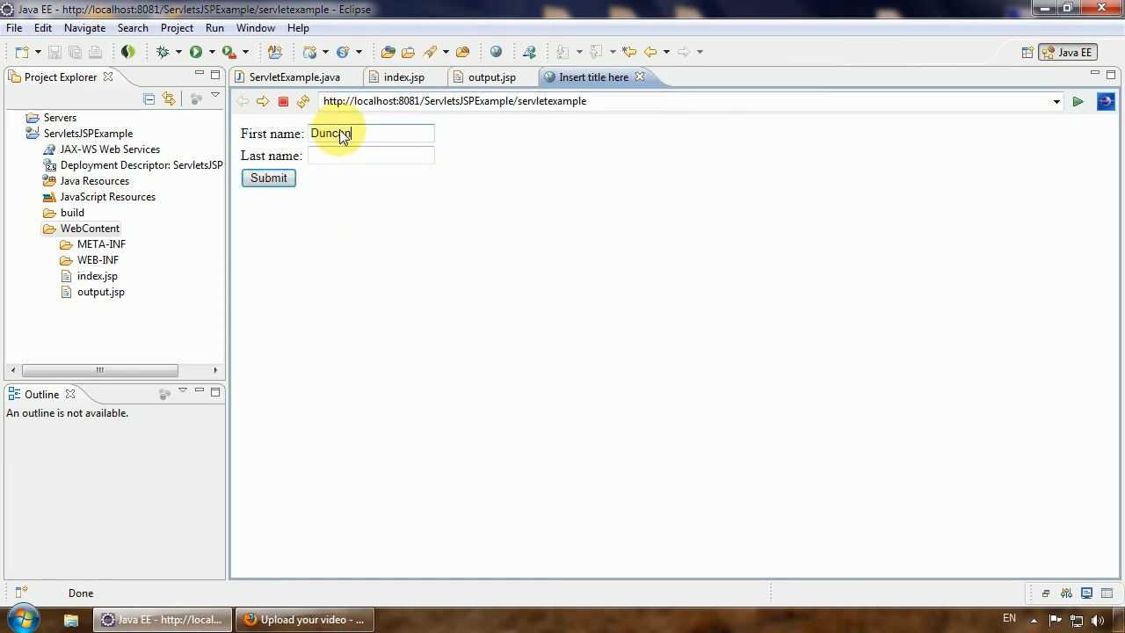
type("M")
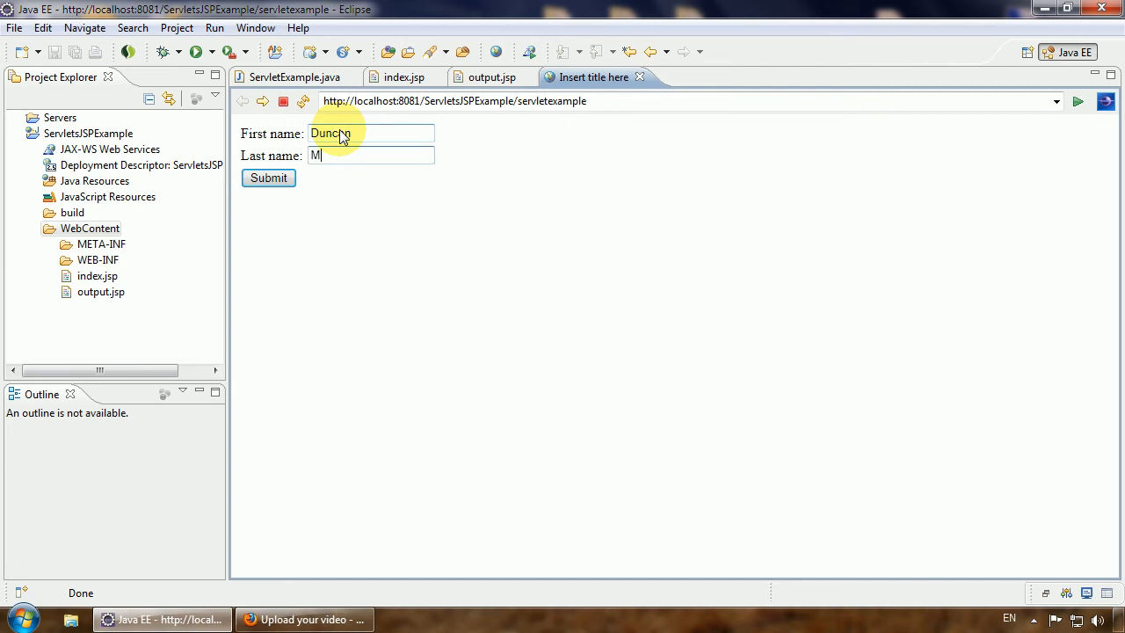
type("c")
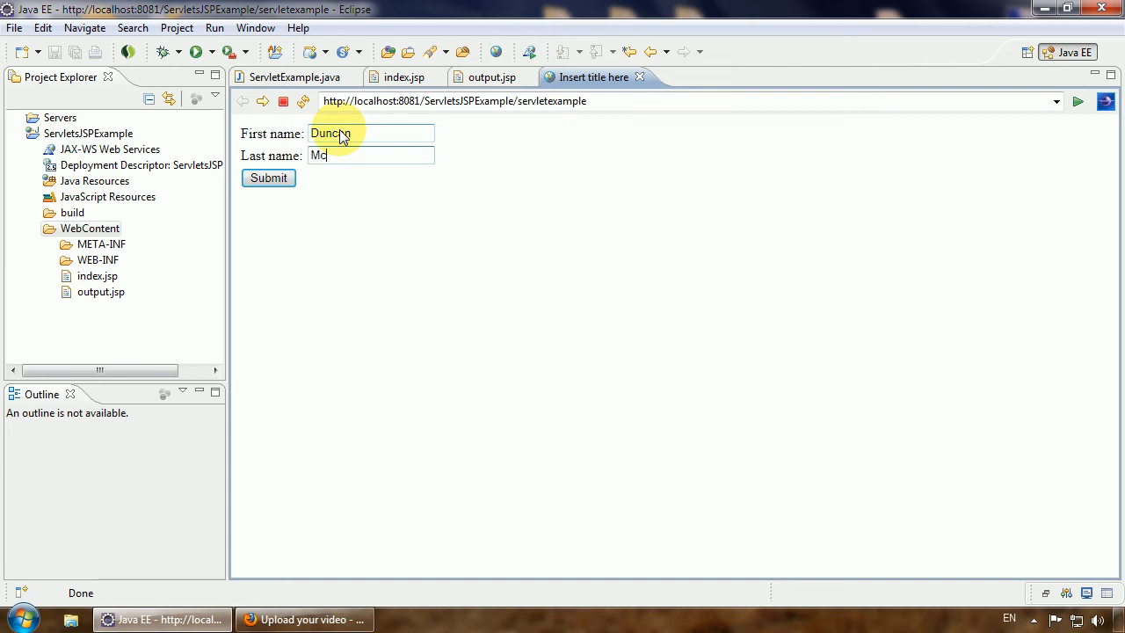
type("Leod")
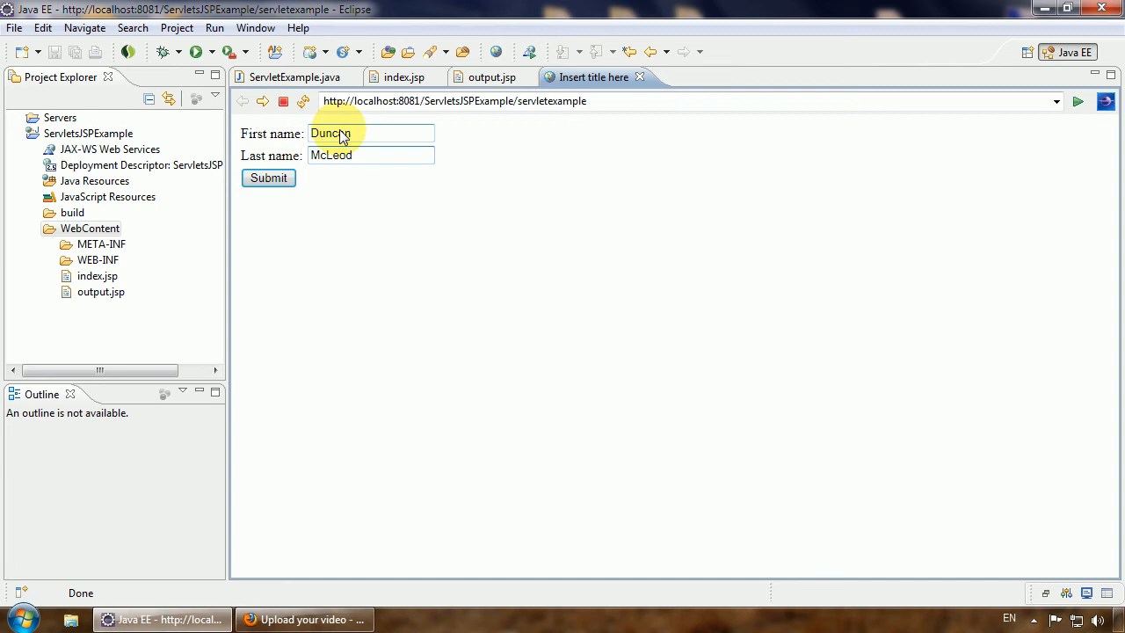
left_click(267, 178)
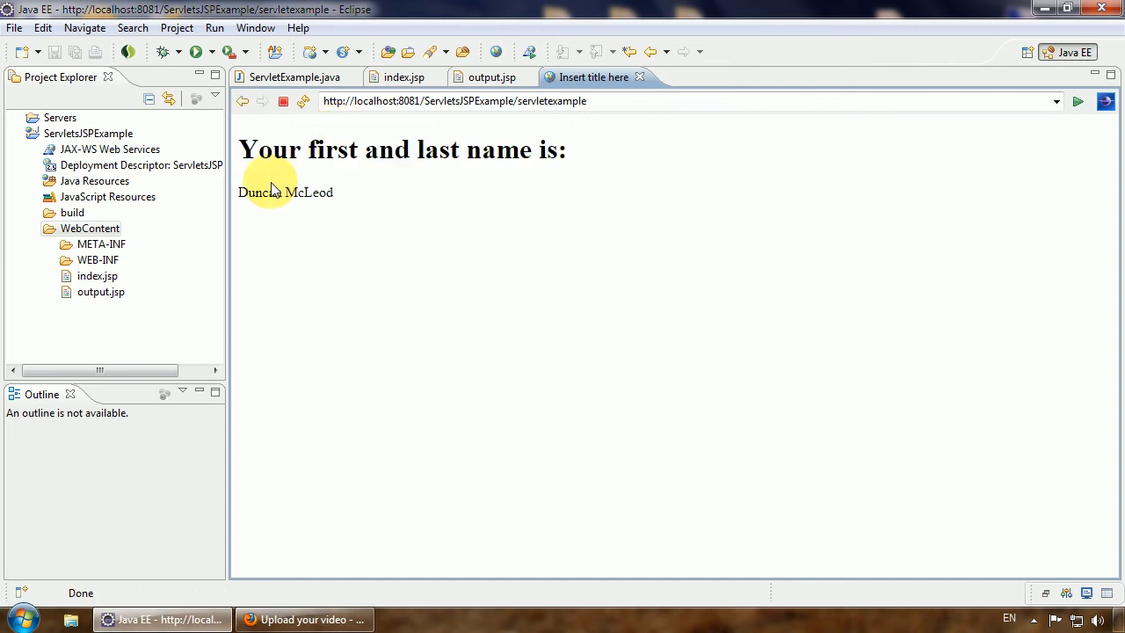
mouse_move(229, 167)
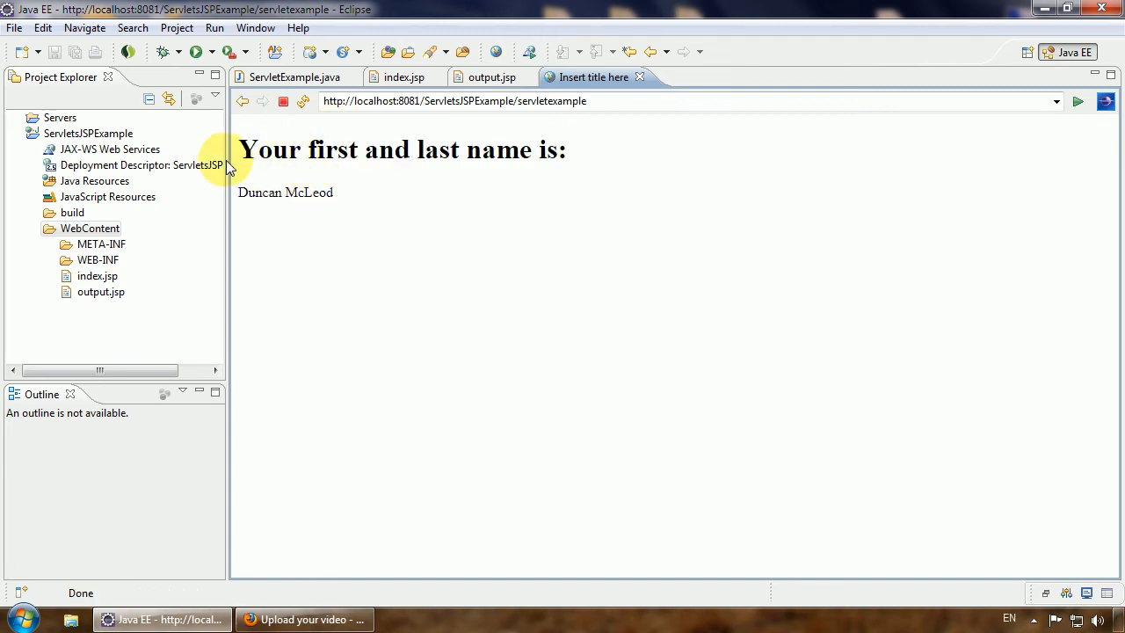
Highlight the printed "Duncan McLeod" and return to ServletExample.java.
double_click(401, 150)
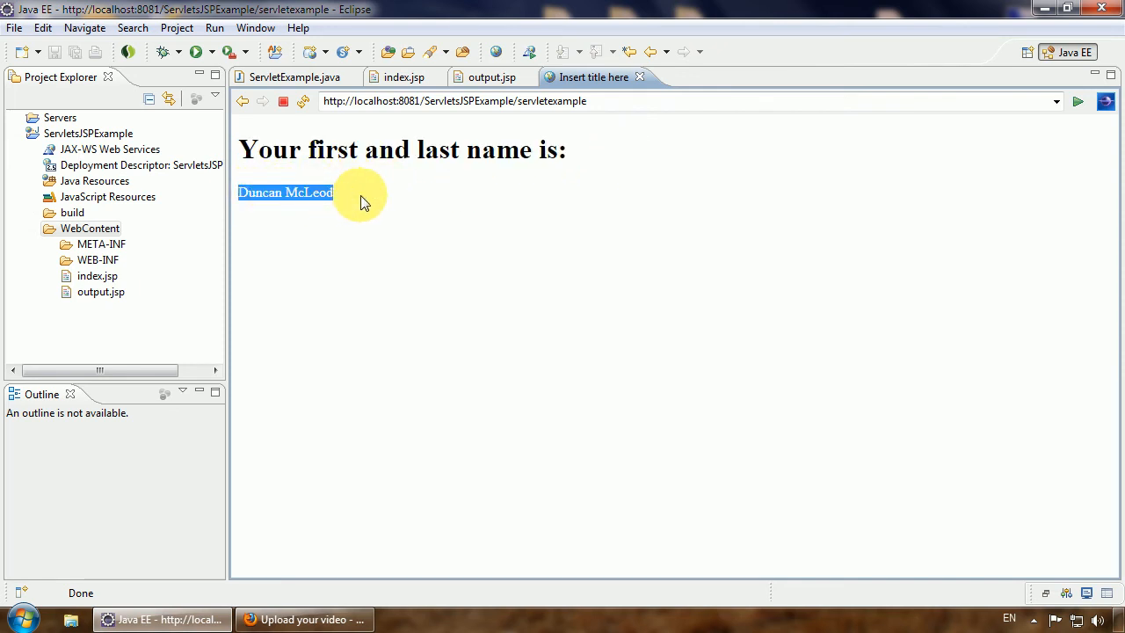
mouse_move(389, 162)
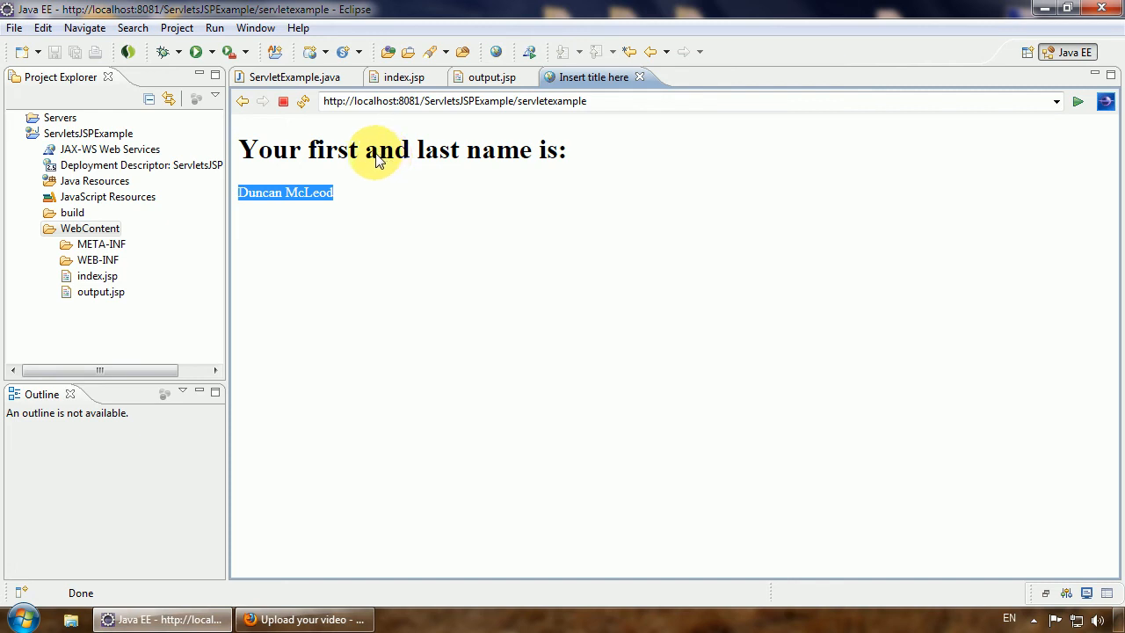
mouse_move(296, 77)
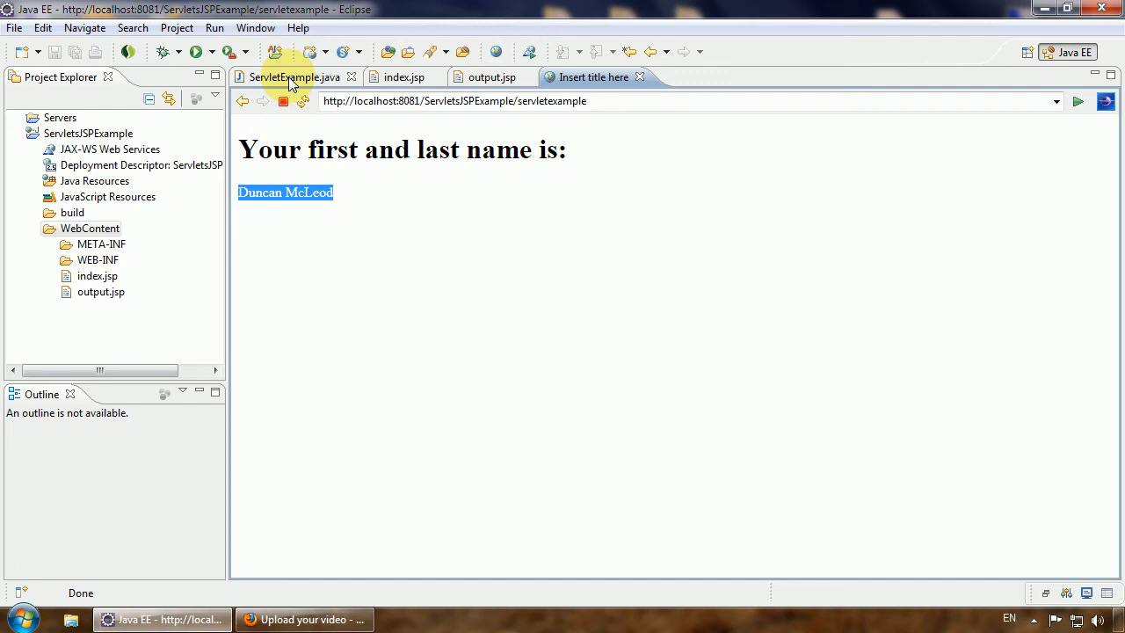
left_click(295, 77)
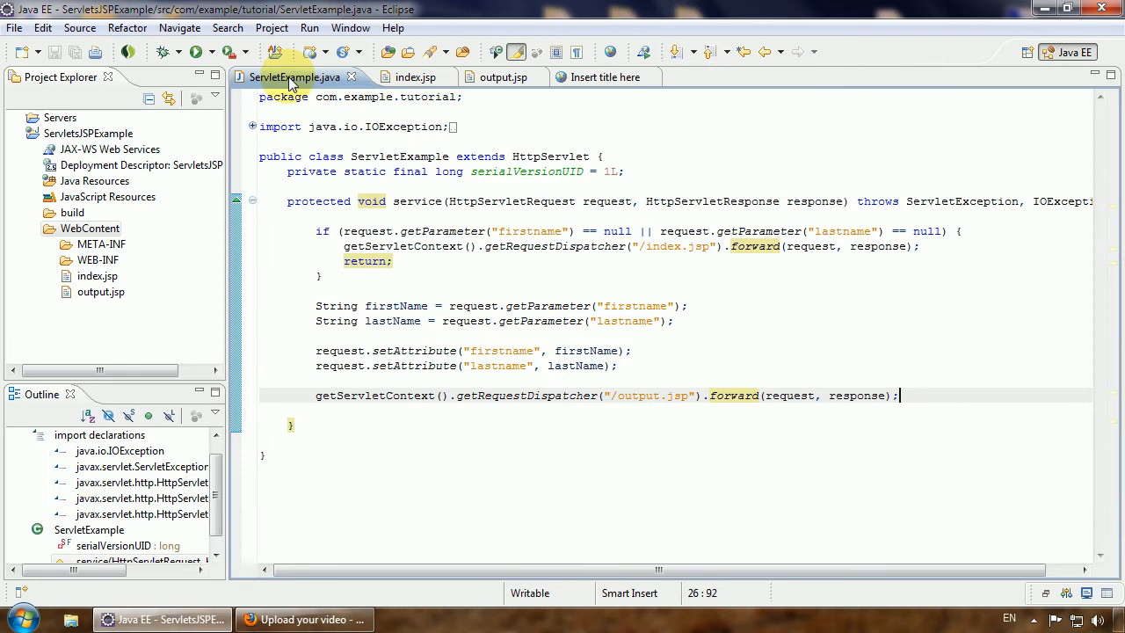
mouse_move(401, 218)
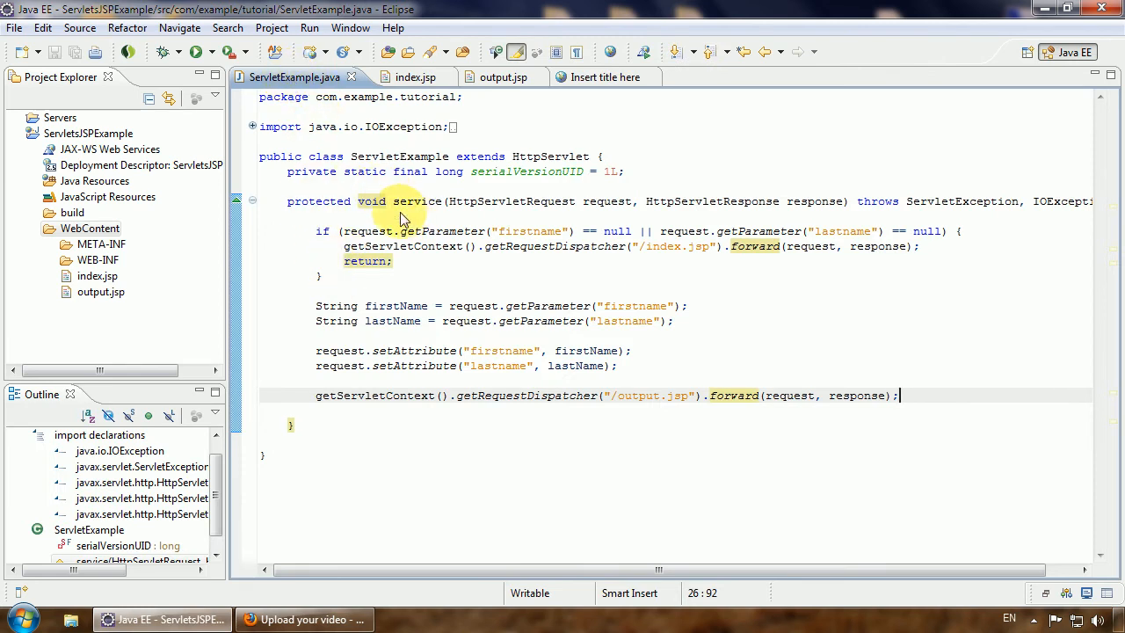
mouse_move(443, 239)
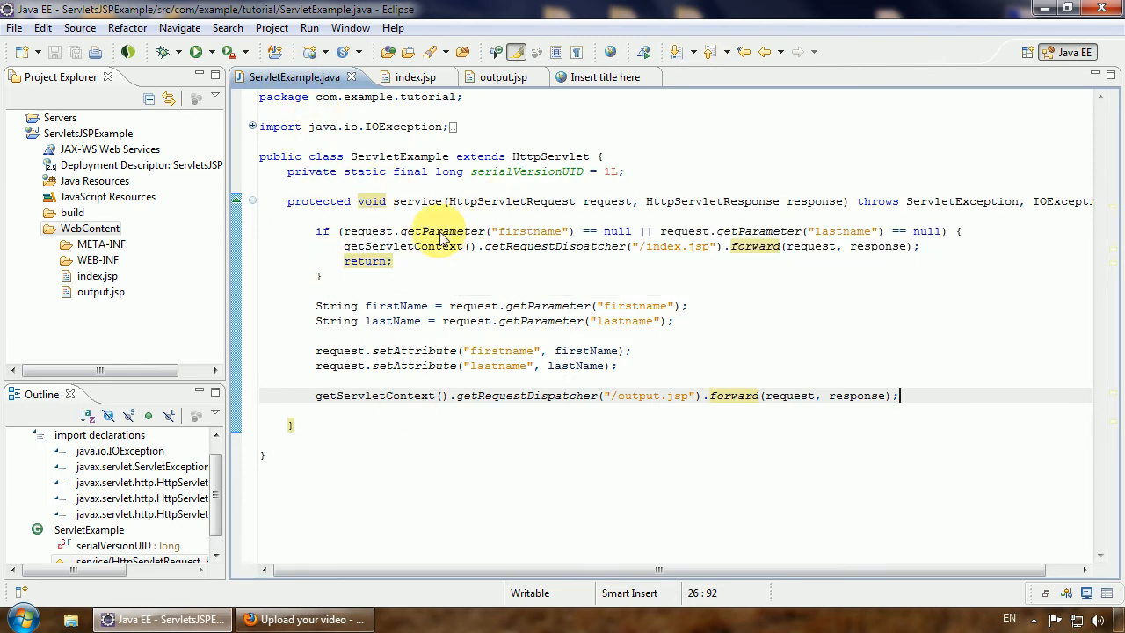
mouse_move(432, 280)
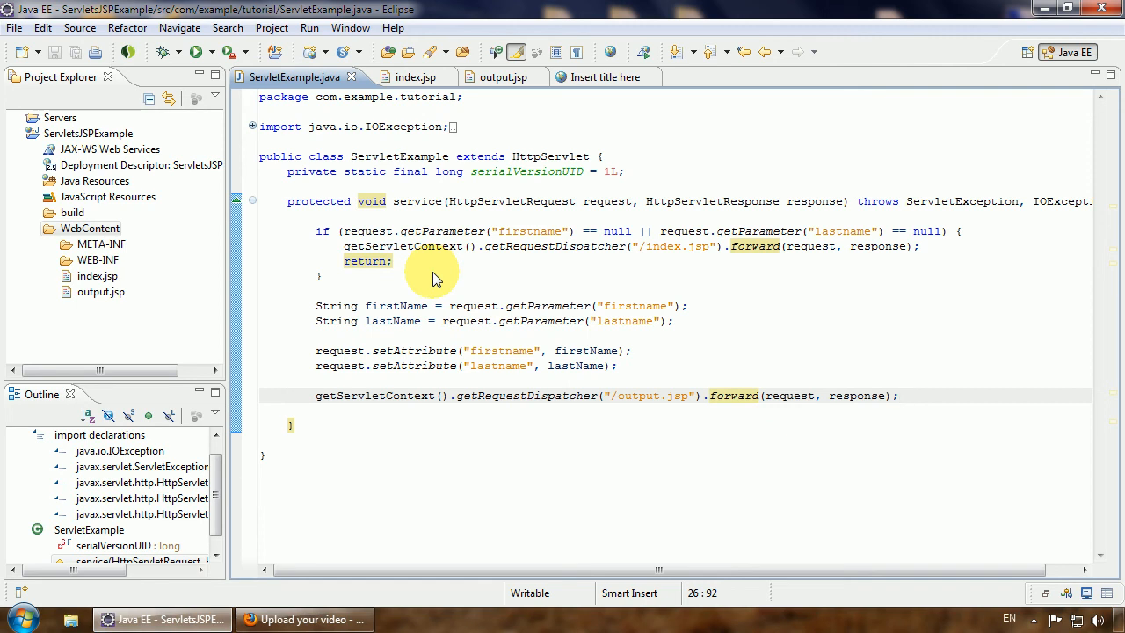
mouse_move(405, 257)
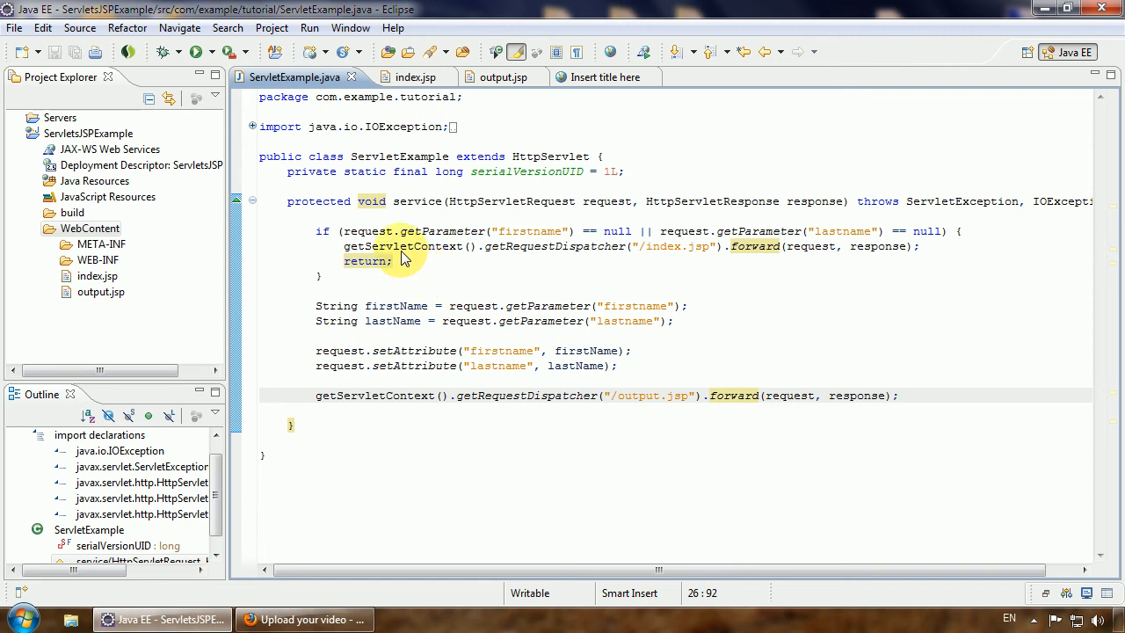
mouse_move(383, 246)
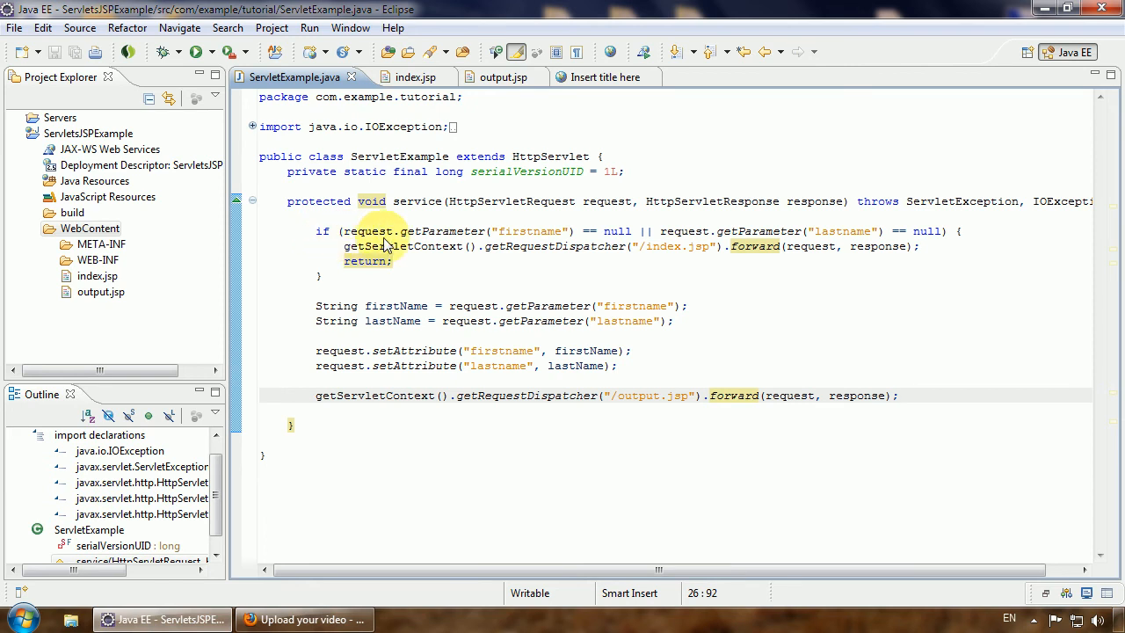
mouse_move(644, 255)
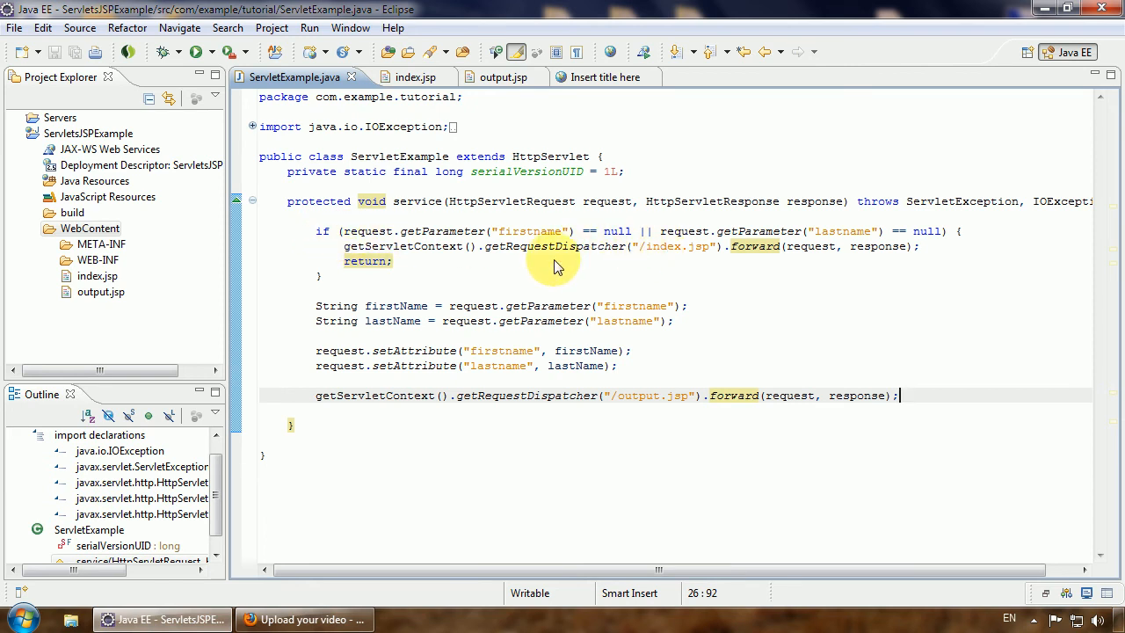
mouse_move(310, 348)
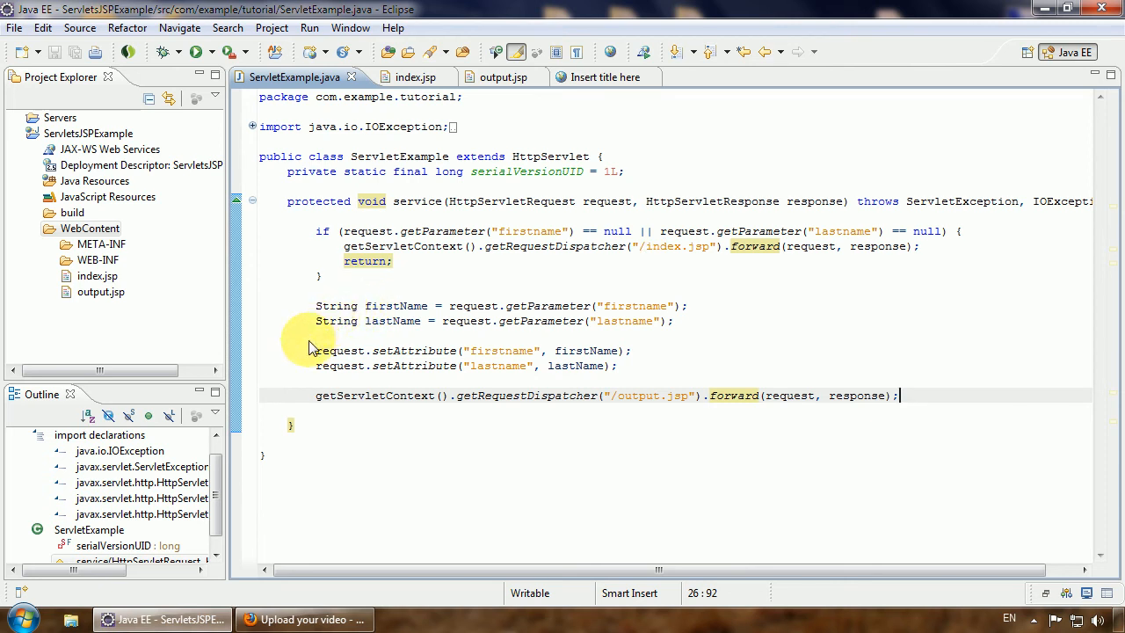
mouse_move(315, 401)
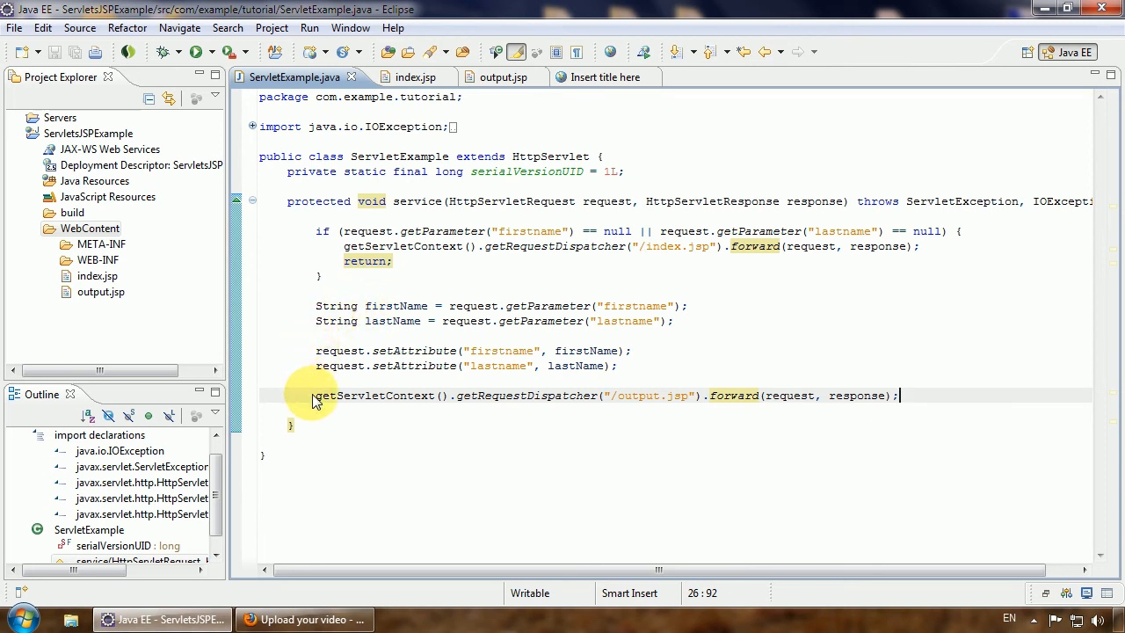
mouse_move(540, 77)
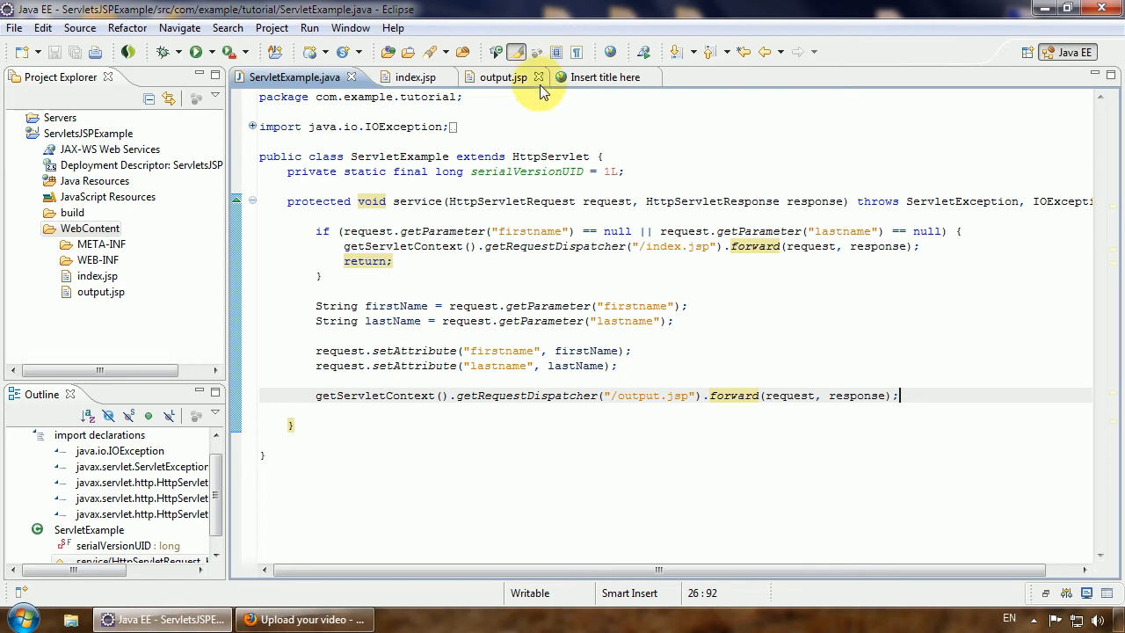
Show the output.jsp source with its request-attribute scriptlet.
left_click(492, 77)
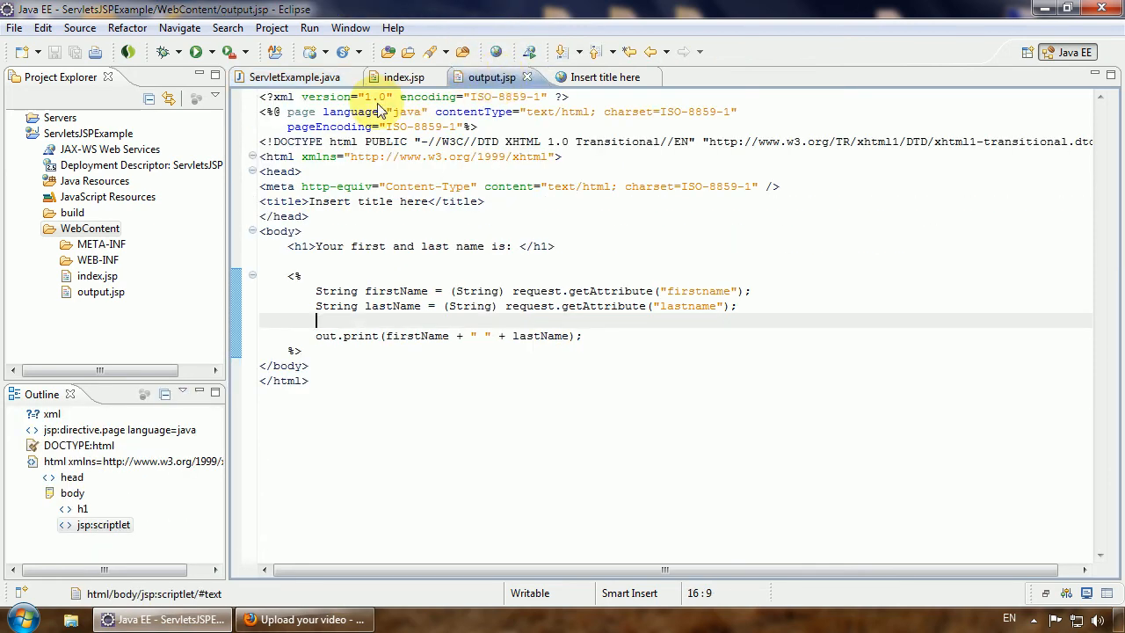
left_click(291, 173)
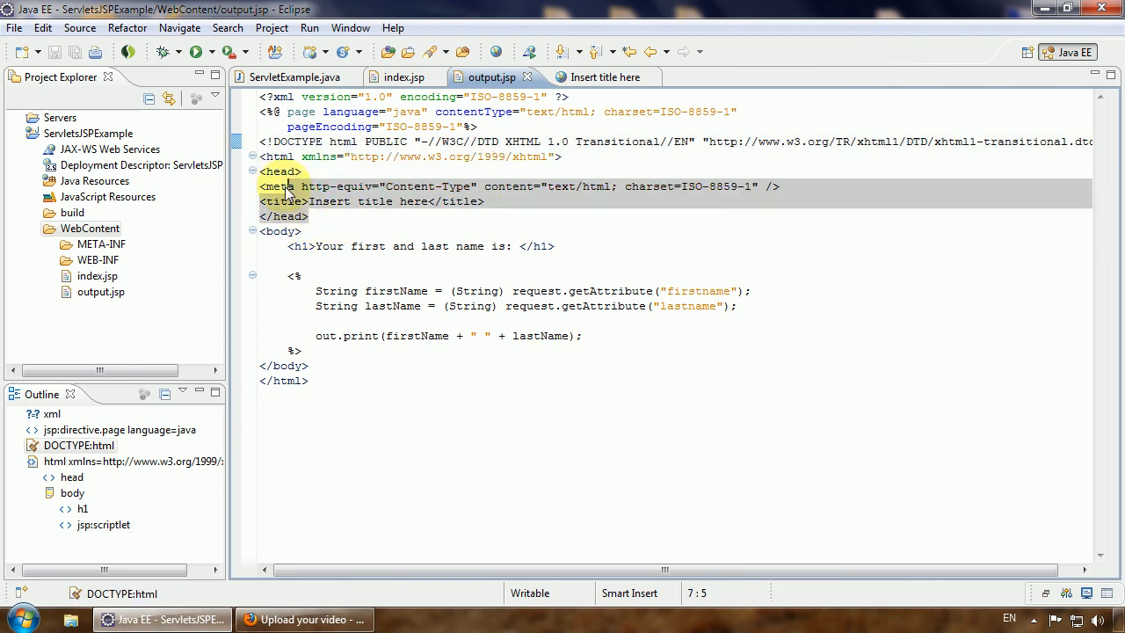
left_click(303, 232)
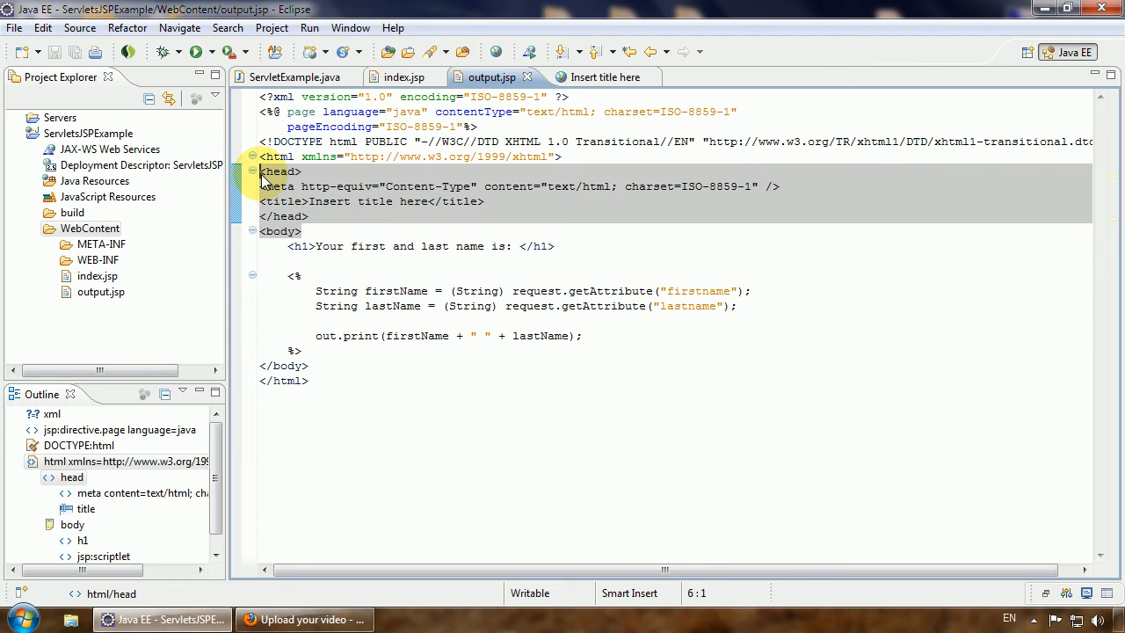
left_click(325, 246)
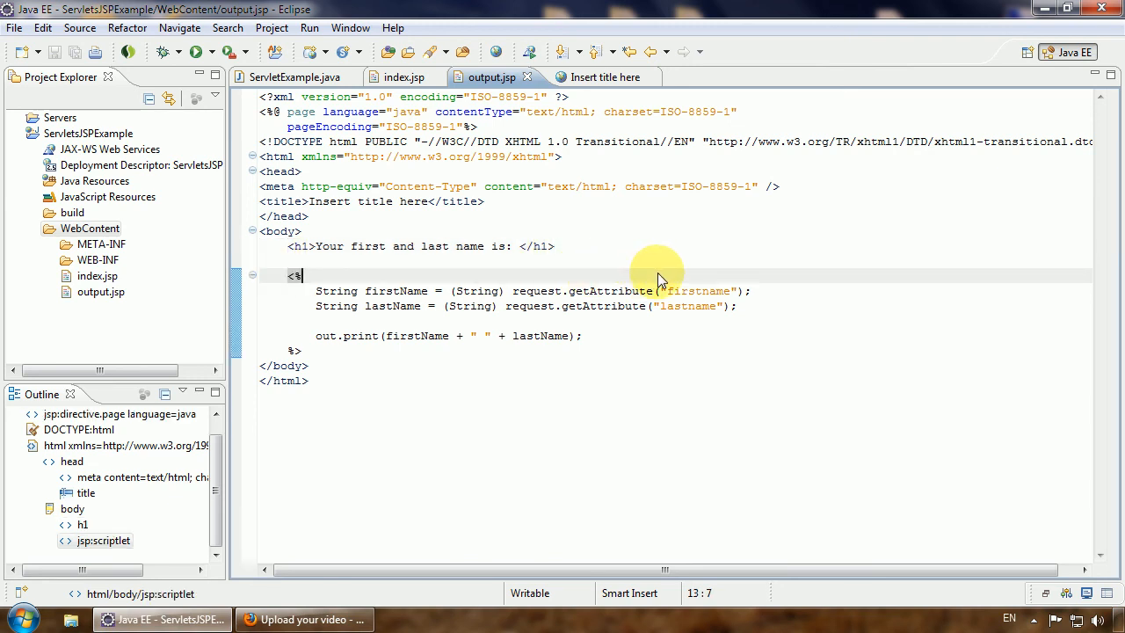
left_click(308, 246)
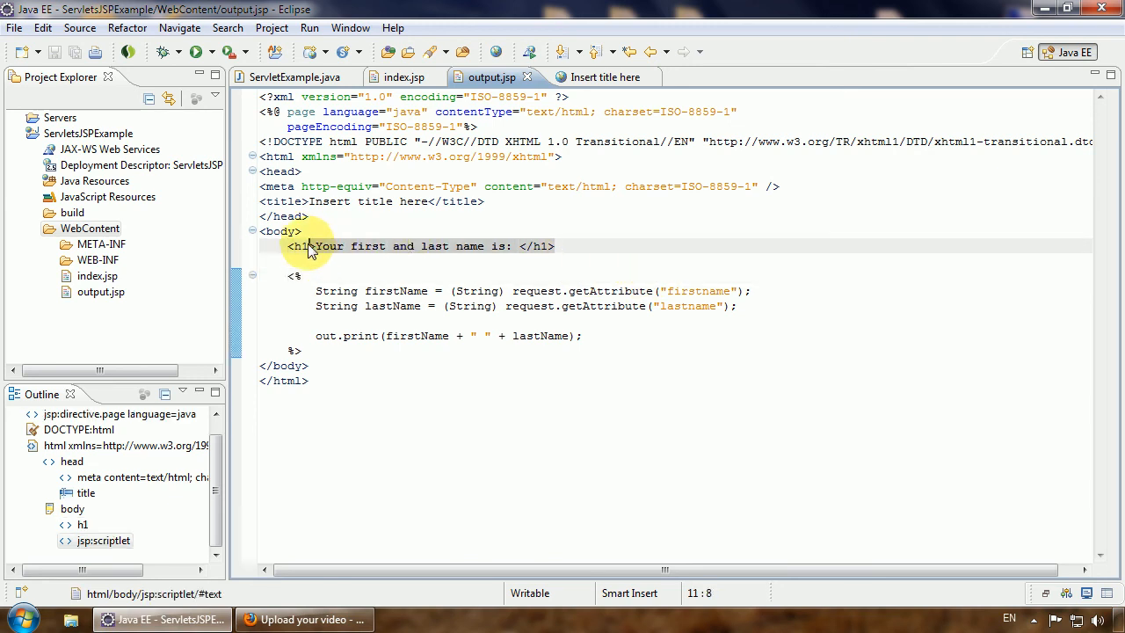
left_click(295, 246)
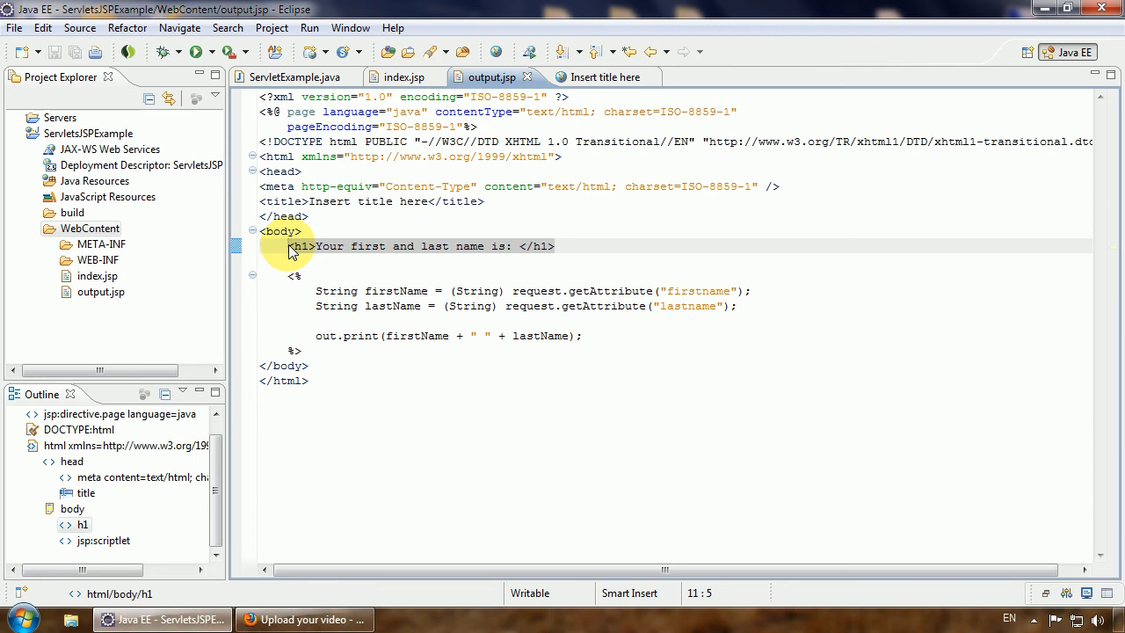
mouse_move(406, 292)
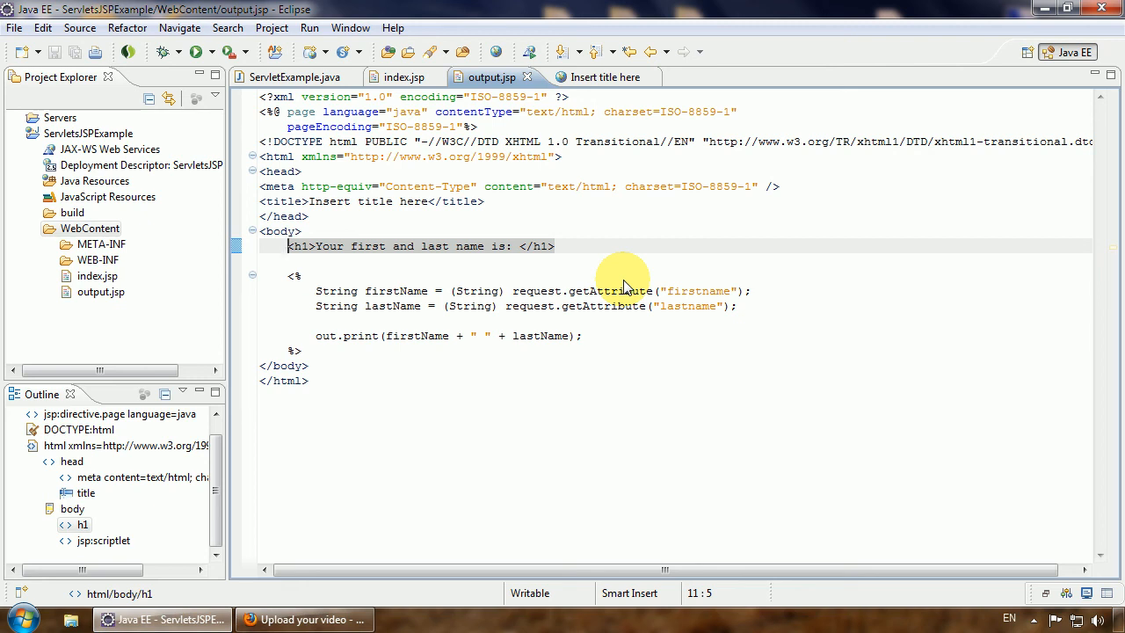
mouse_move(700, 439)
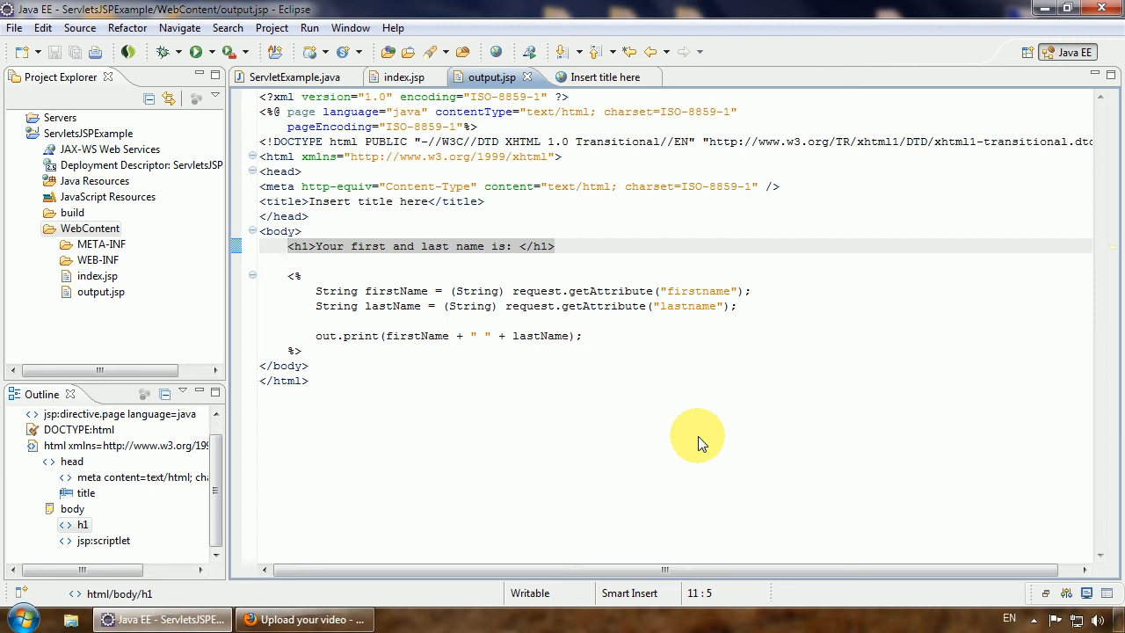
left_click(288, 246)
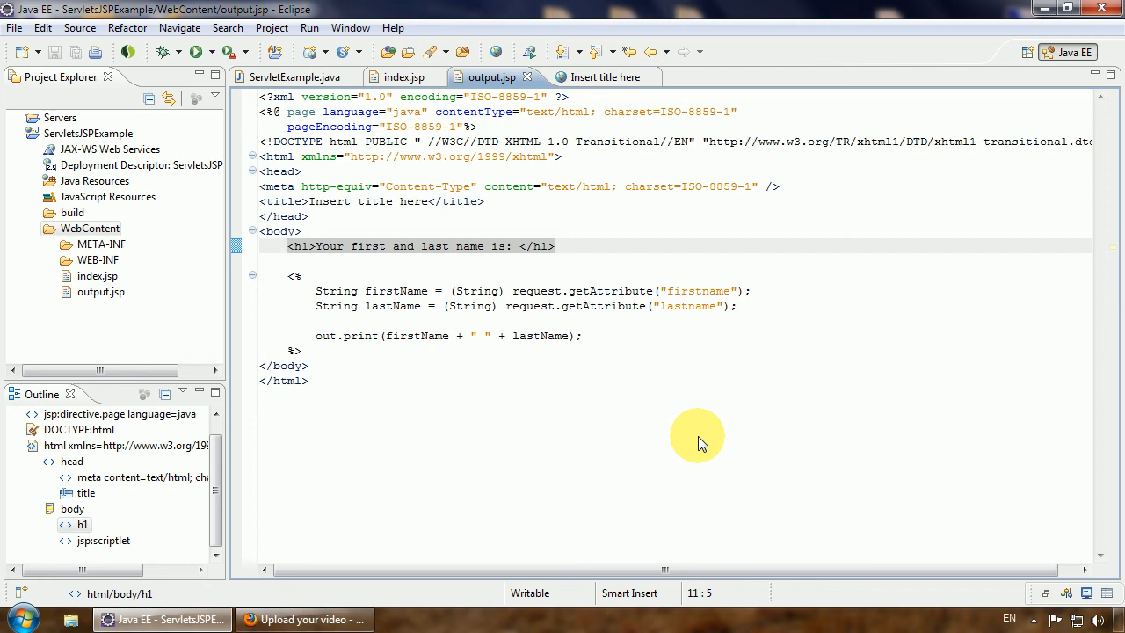
left_click(288, 246)
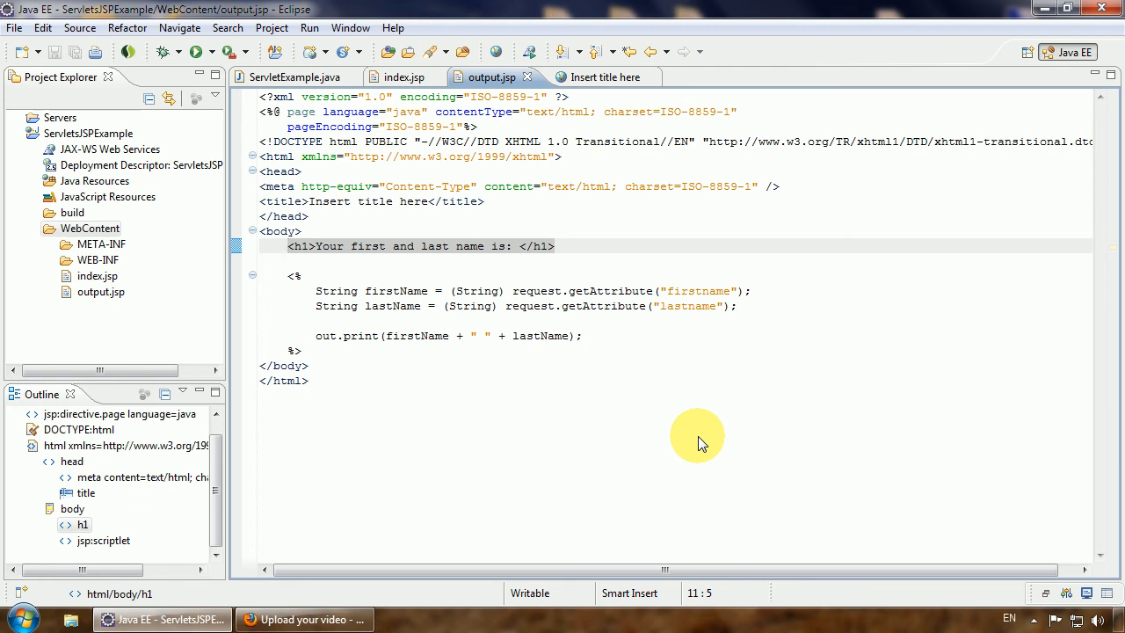
left_click(98, 276)
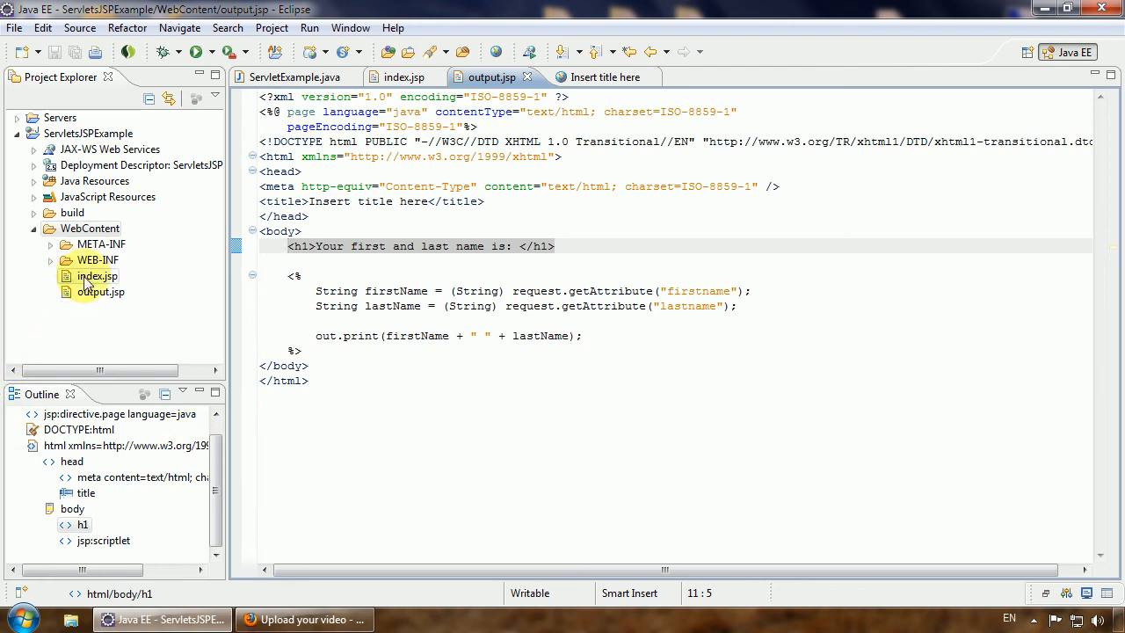